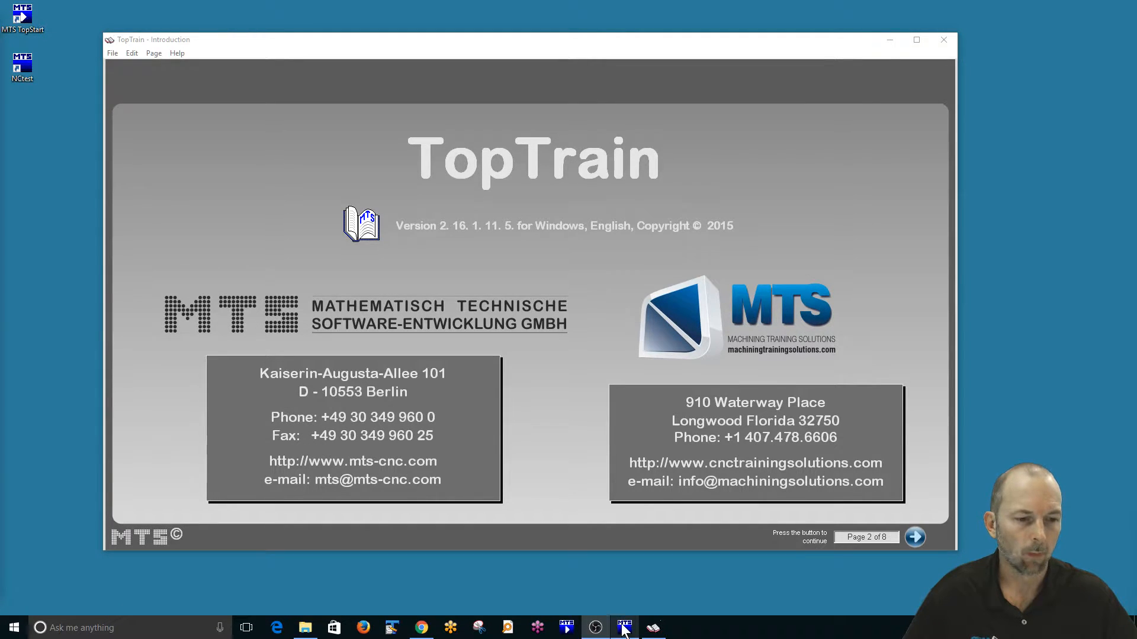
Bring the MTS TopStart launcher for the UTC-Mill HAAS VF-2SS to the front.
left_click(623, 627)
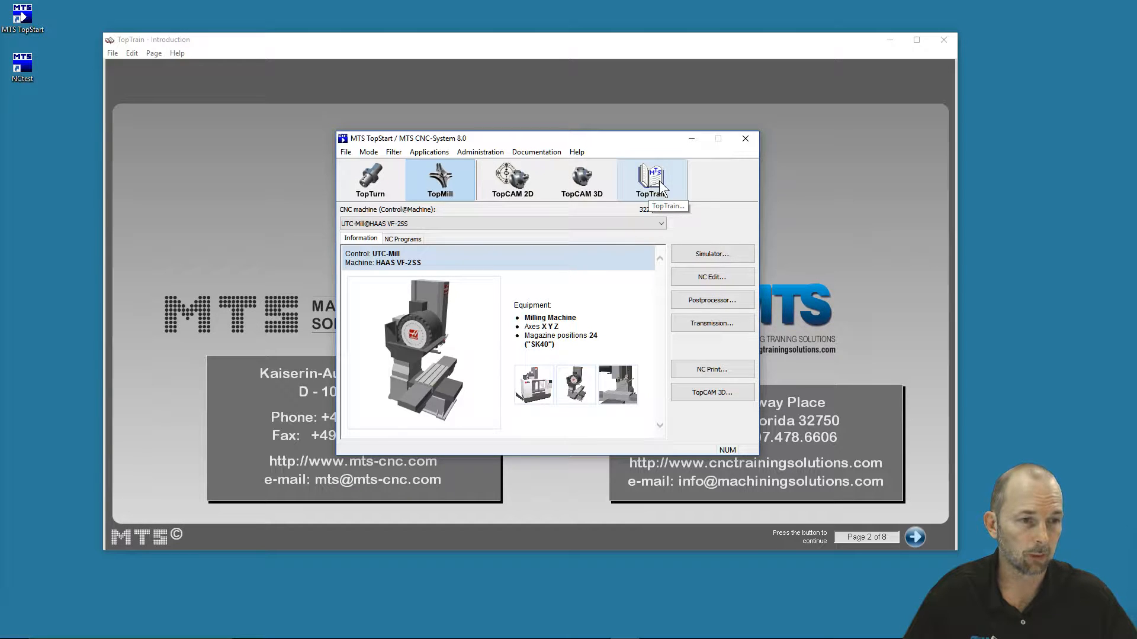
mouse_move(576, 221)
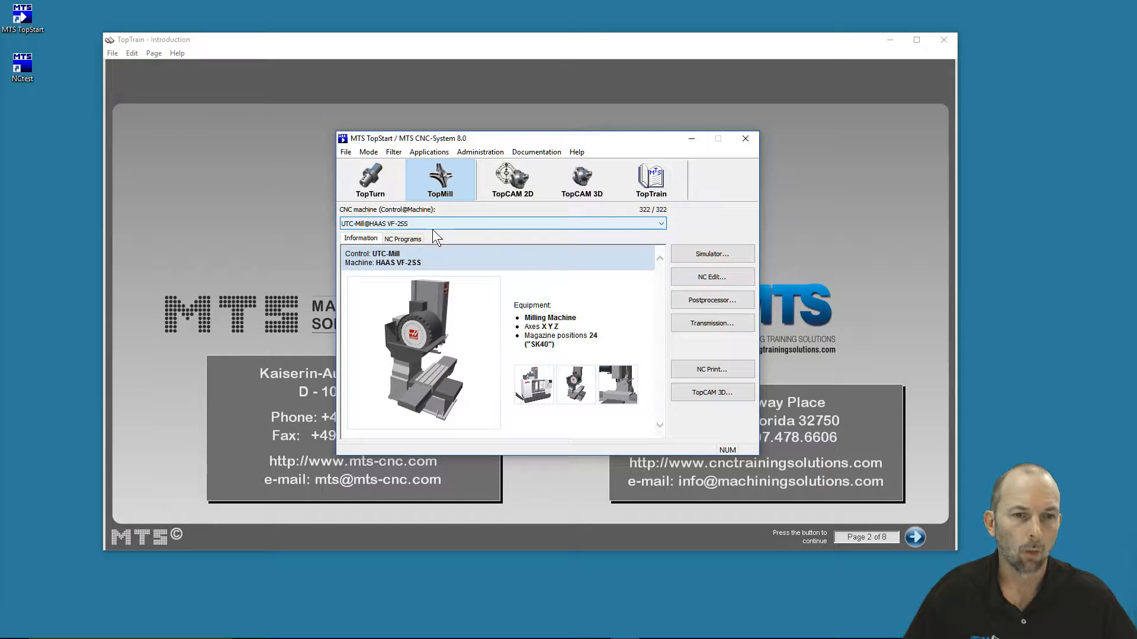
Start the HAAS VF-2SS simulator and view its NC editor and machine simulation.
left_click(745, 139)
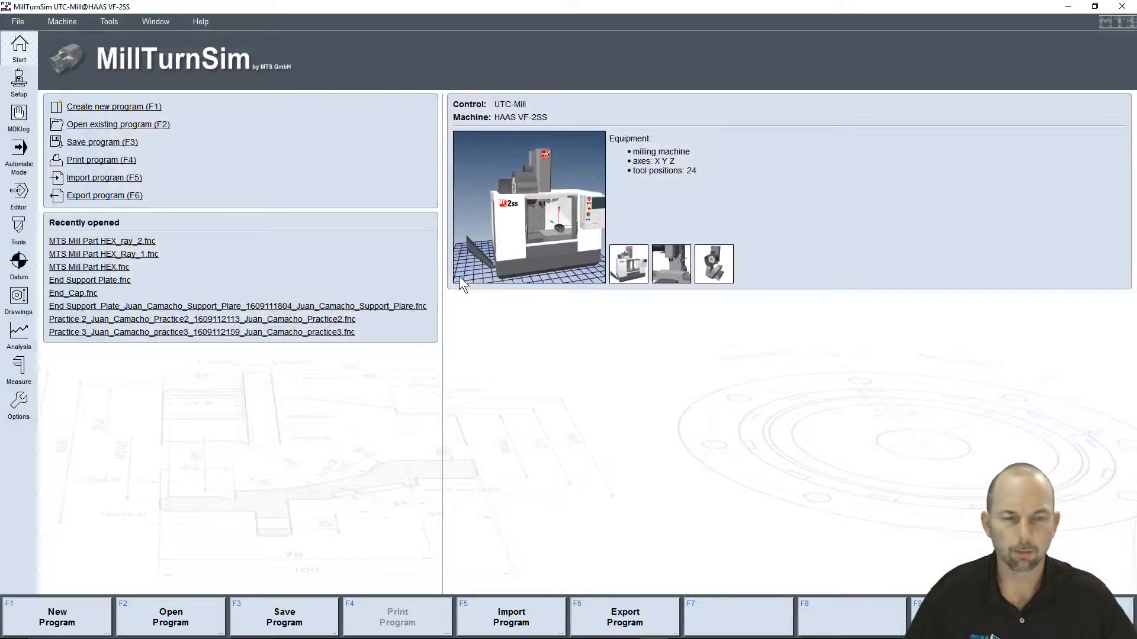
mouse_move(200, 21)
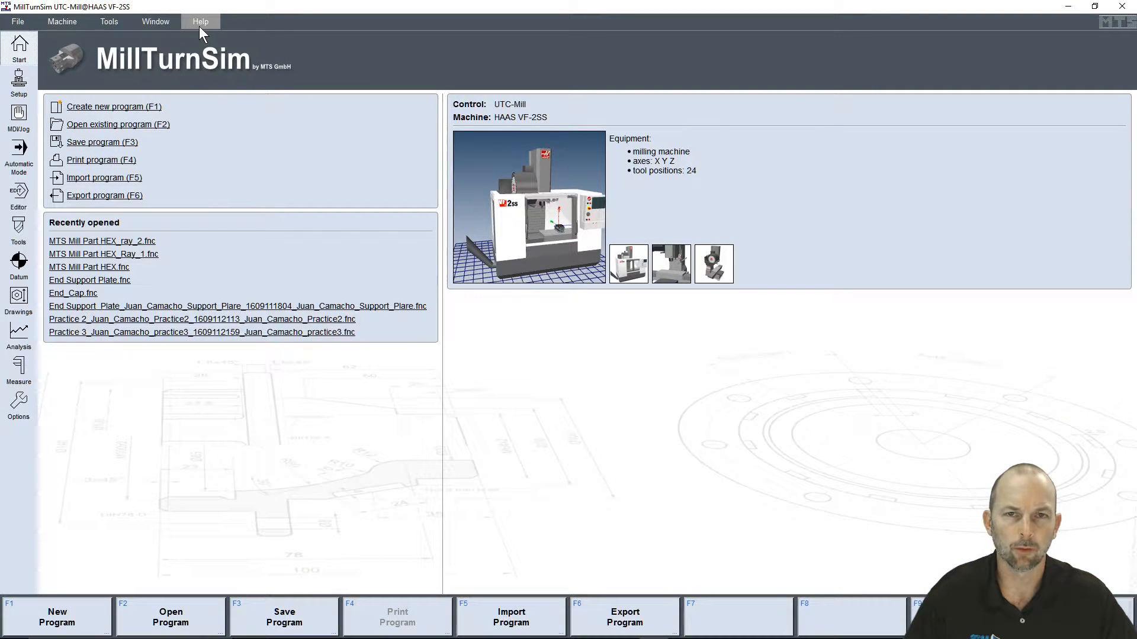
mouse_move(200, 38)
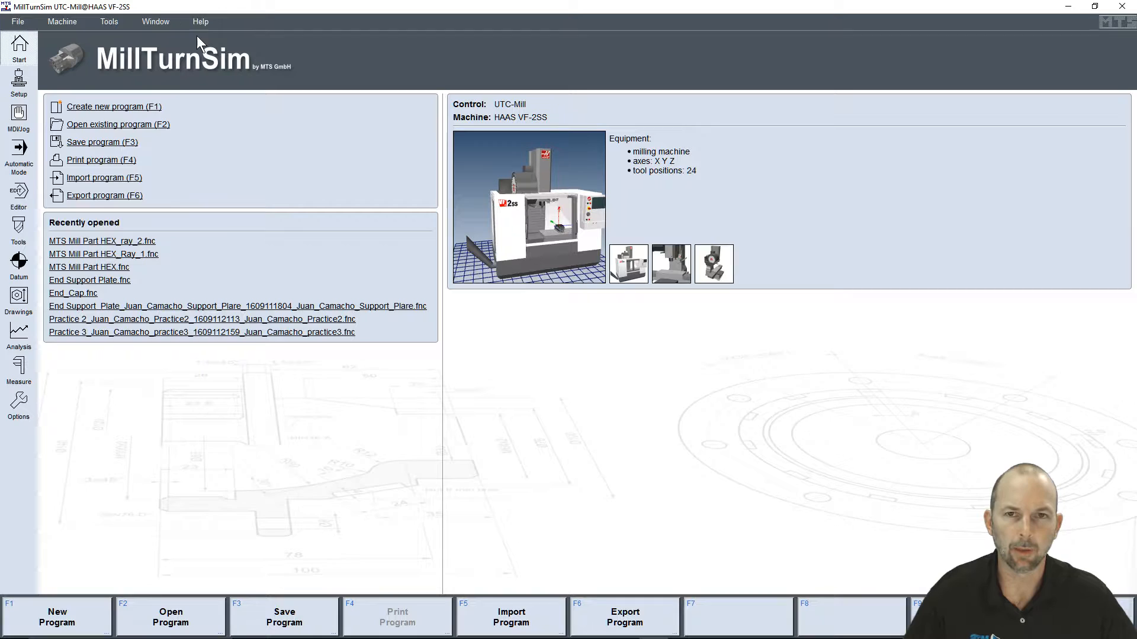
mouse_move(19, 196)
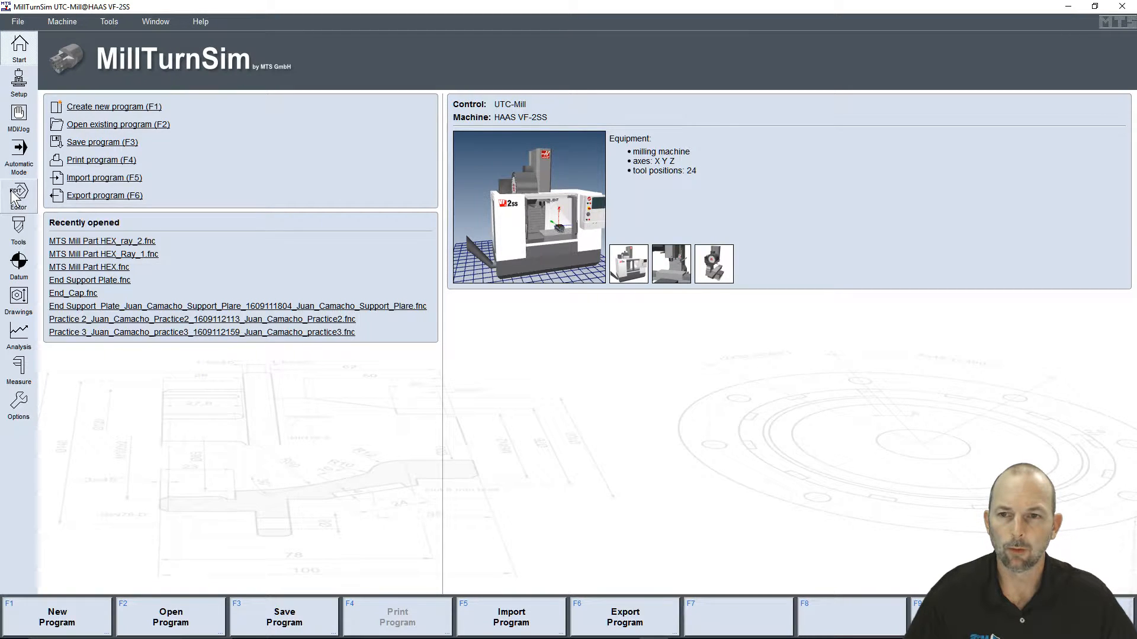
left_click(19, 196)
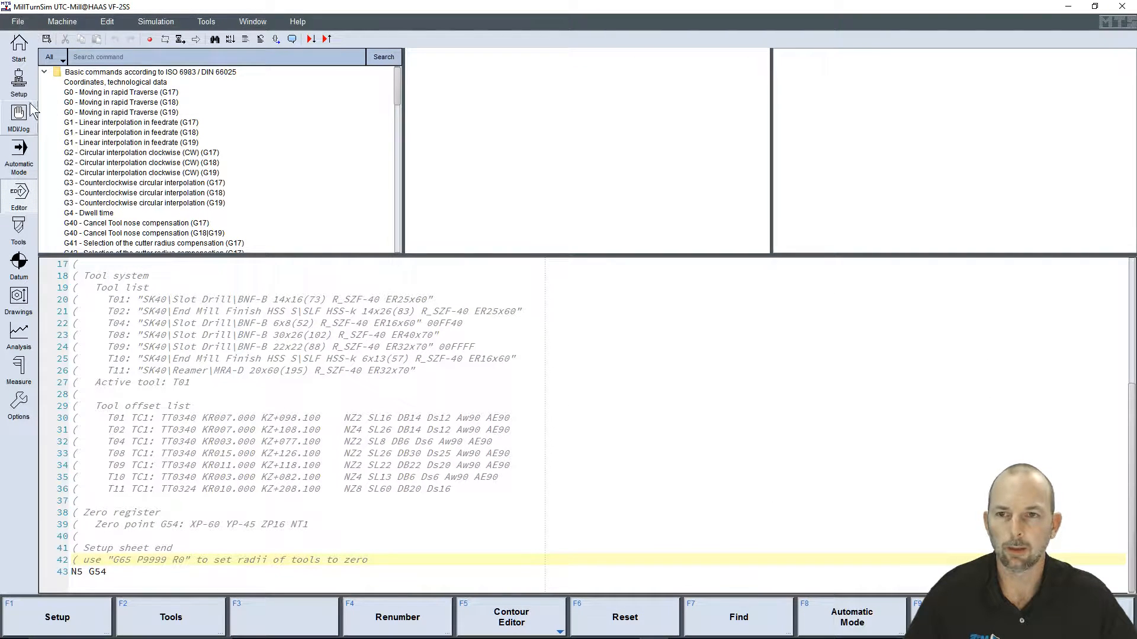
left_click(19, 154)
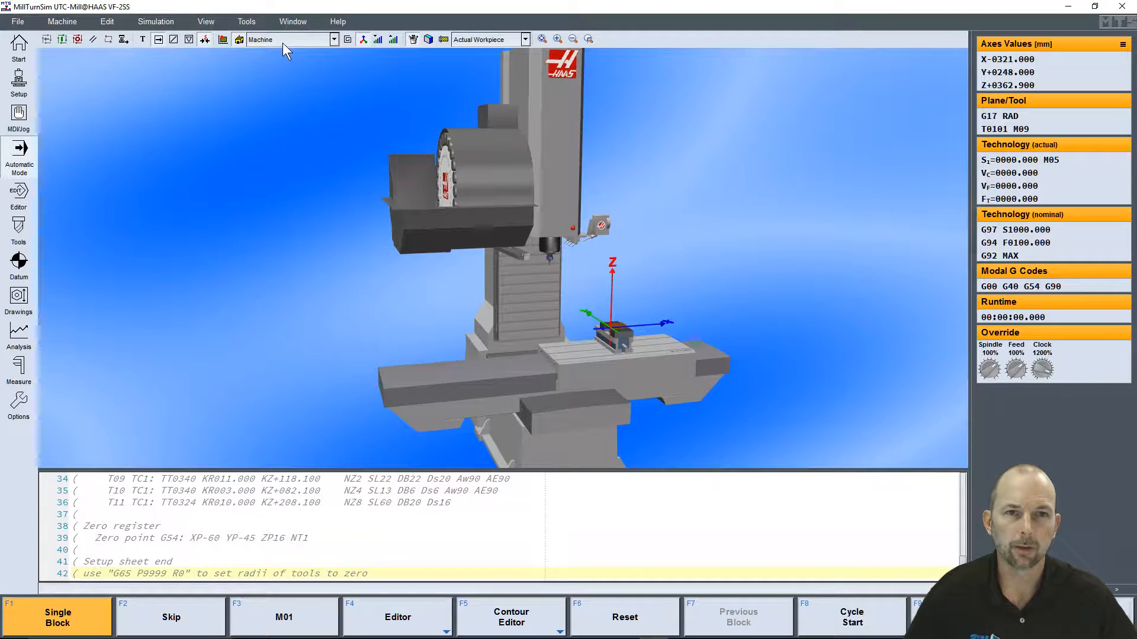
Browse the TopTrain help resources list, then request to quit MillTurnSim.
left_click(336, 21)
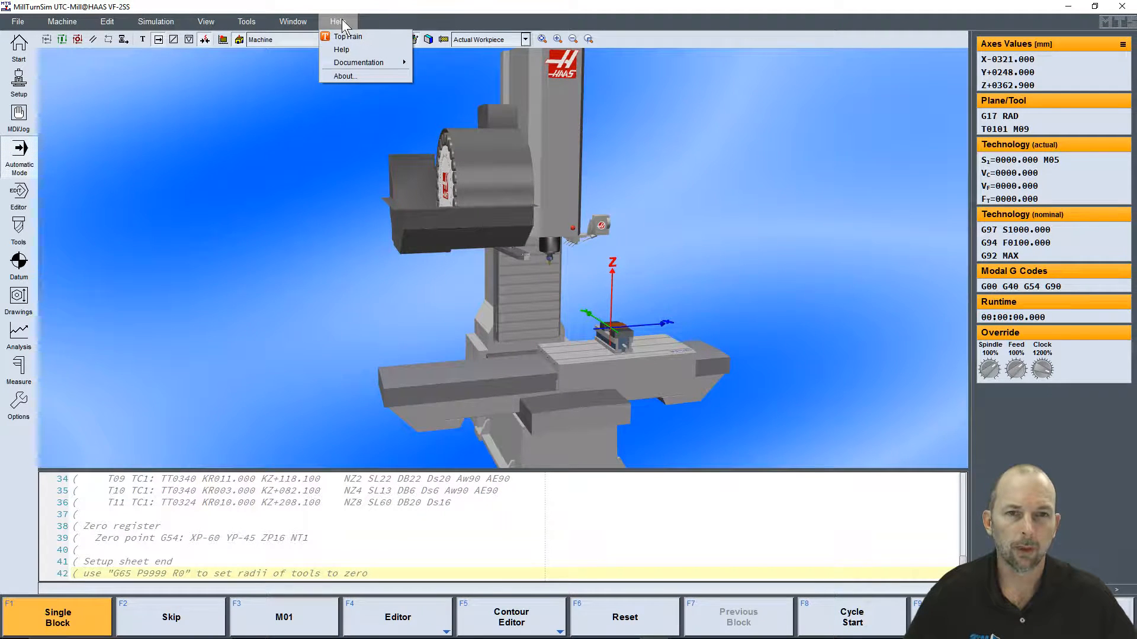
mouse_move(348, 36)
type("N5 G54")
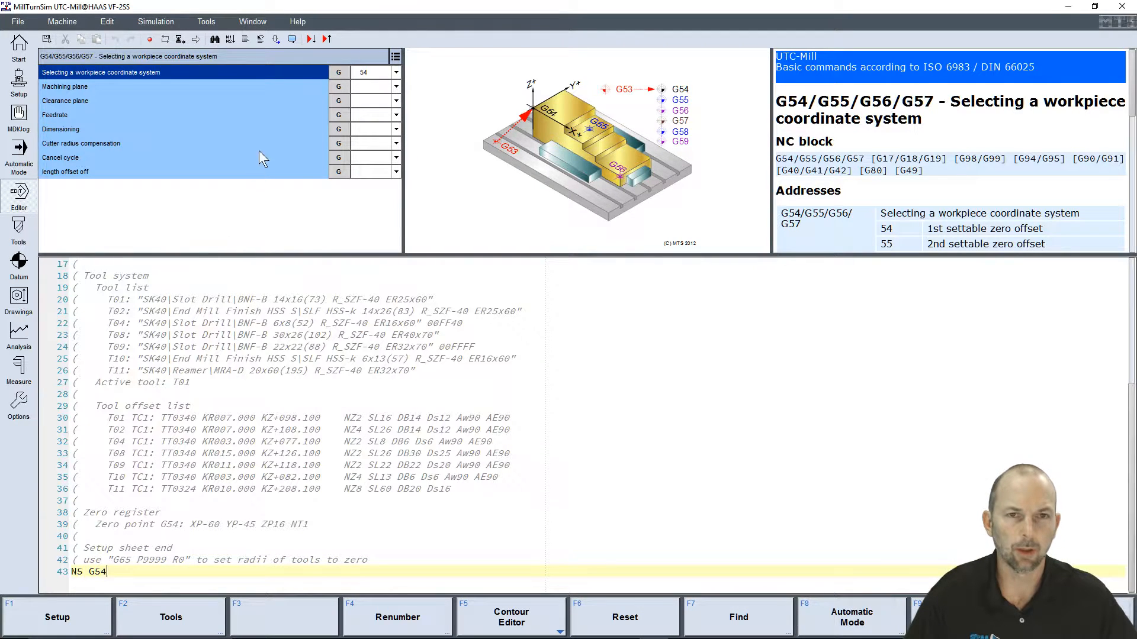
left_click(298, 21)
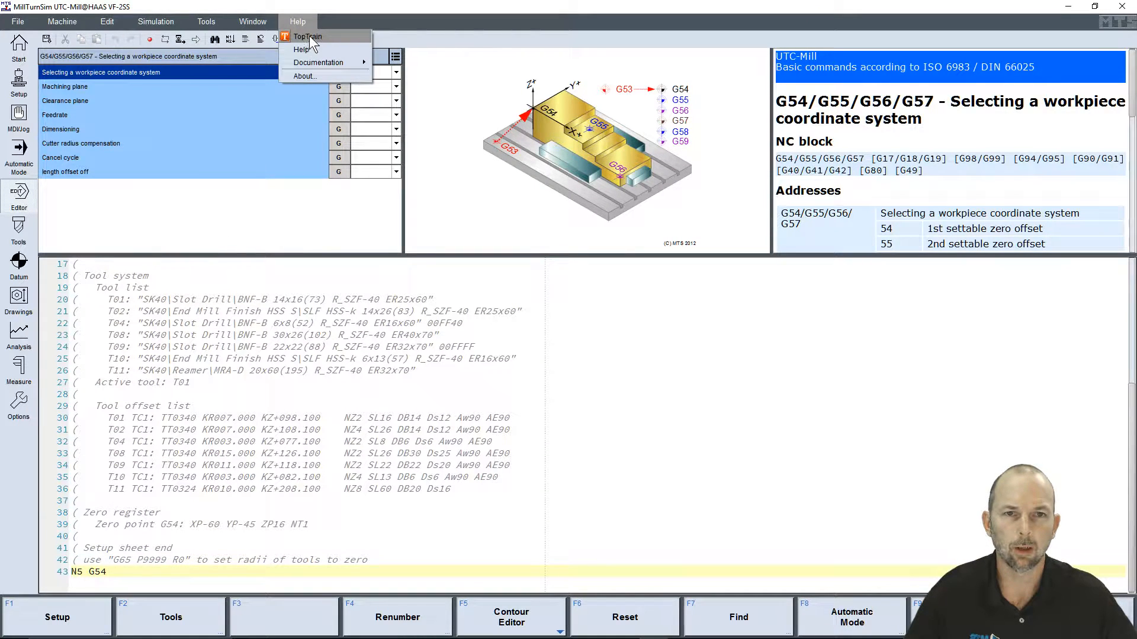
mouse_move(791, 40)
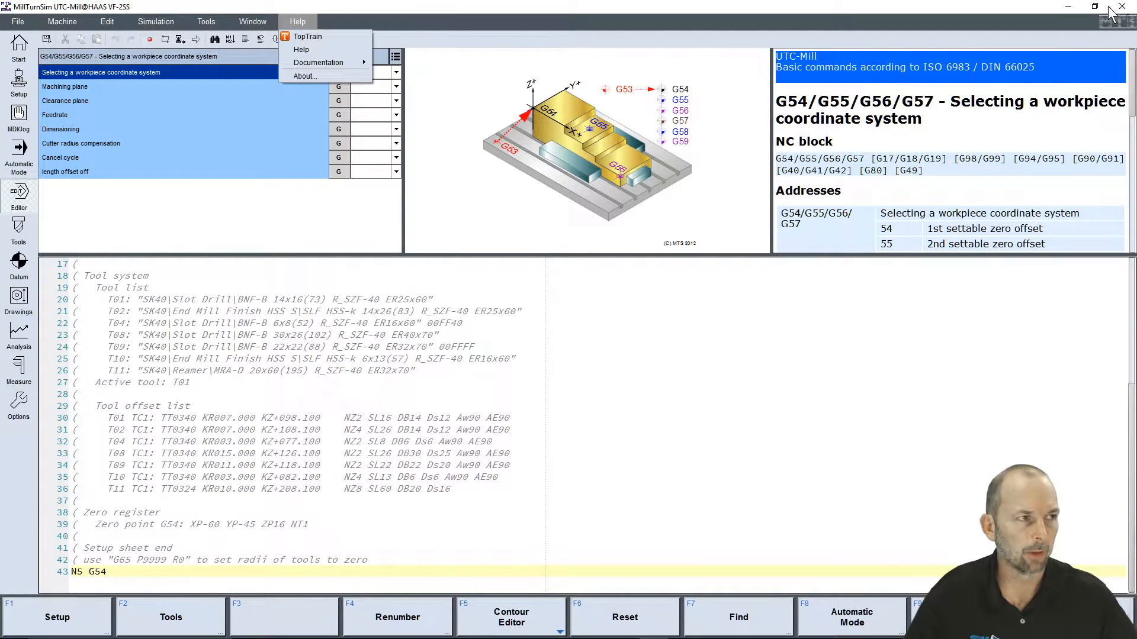
left_click(1123, 7)
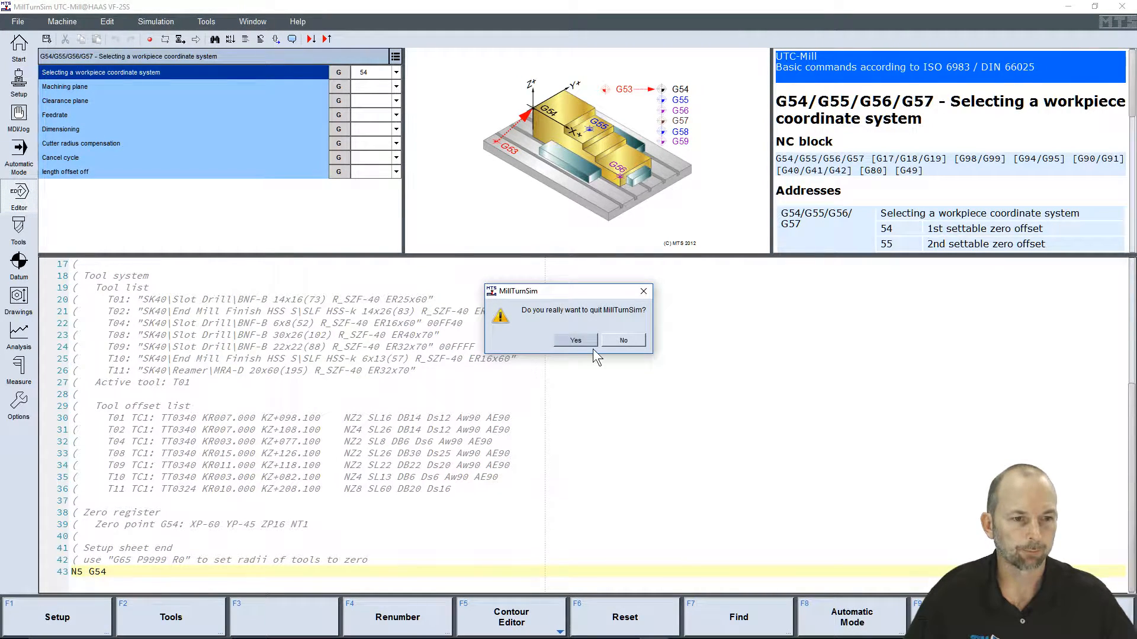
Quit MillTurnSim, close the TopStart launcher, and advance the introduction to page 3.
left_click(575, 340)
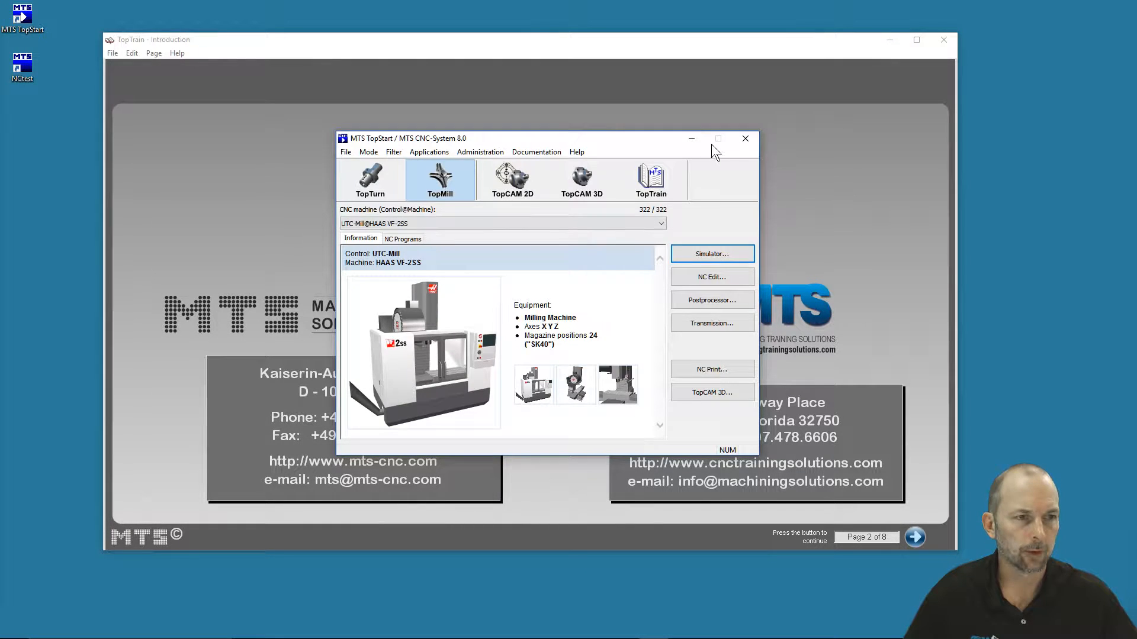
left_click(745, 139)
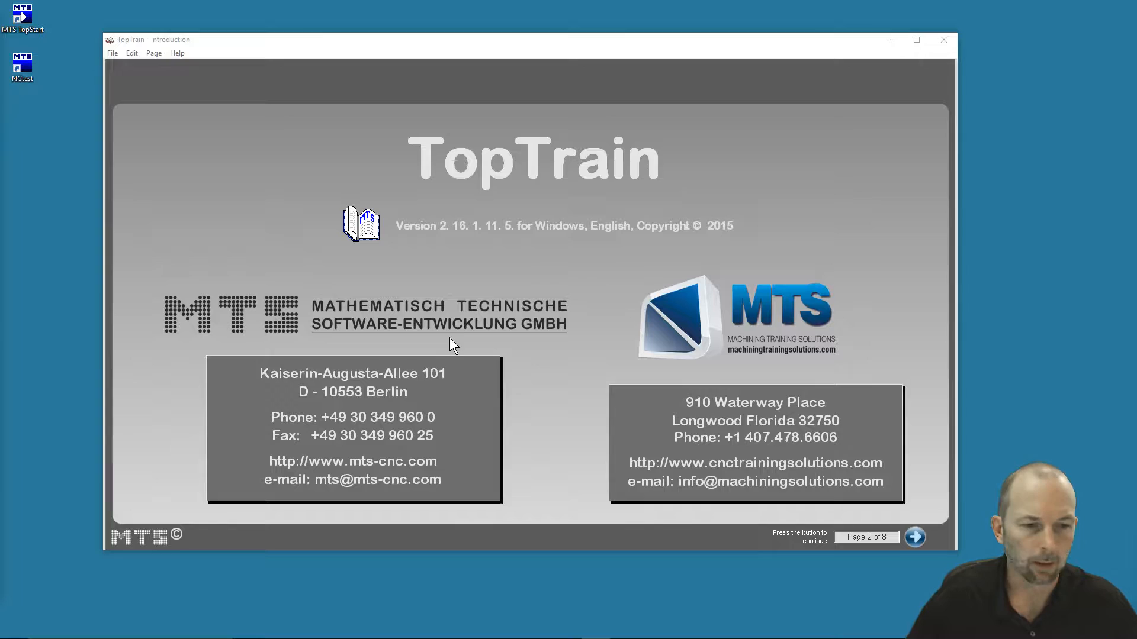
mouse_move(599, 250)
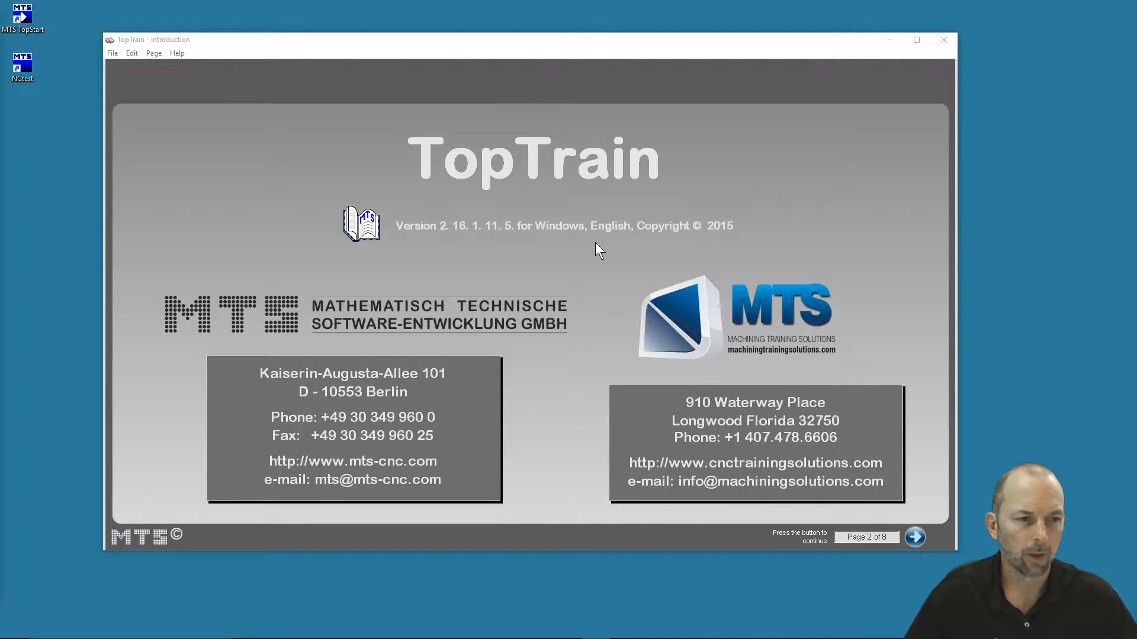
mouse_move(520, 364)
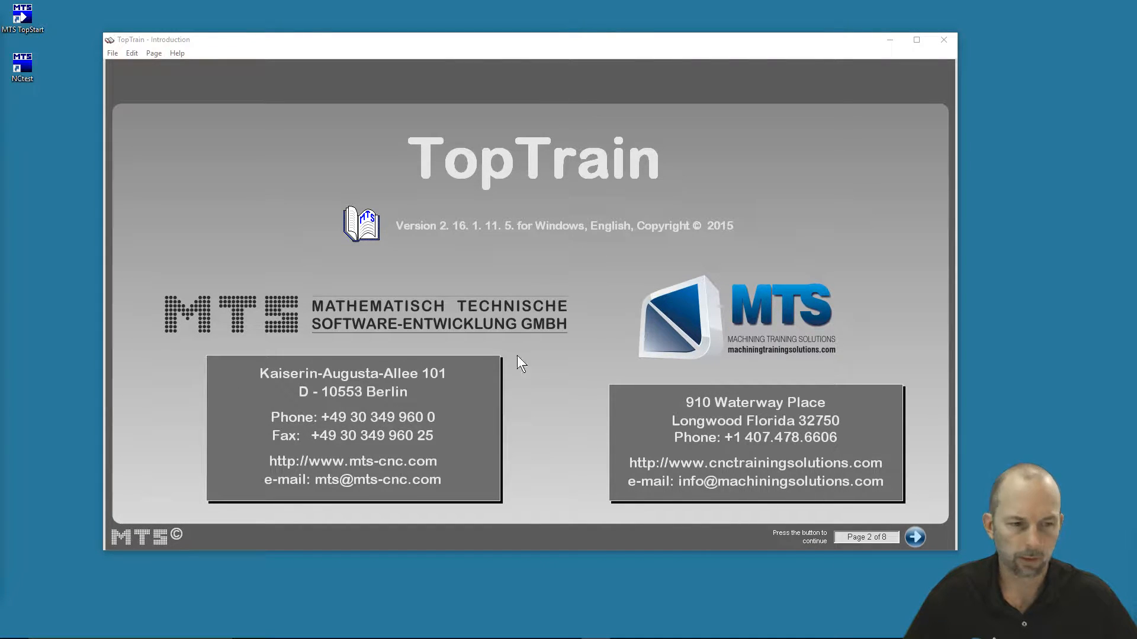
mouse_move(942, 555)
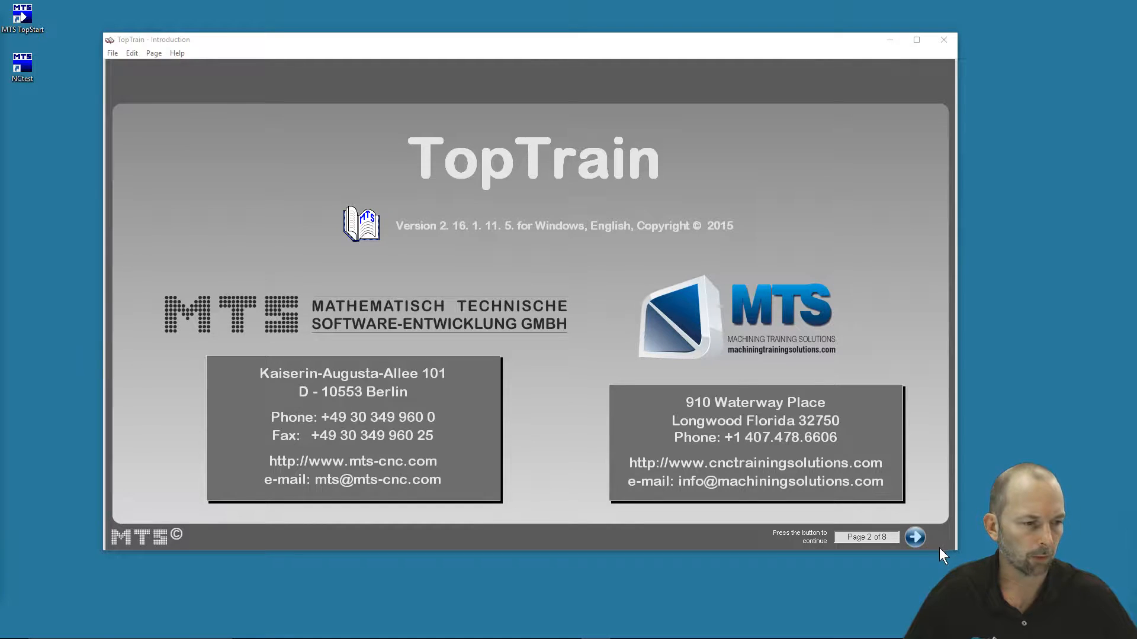
mouse_move(824, 518)
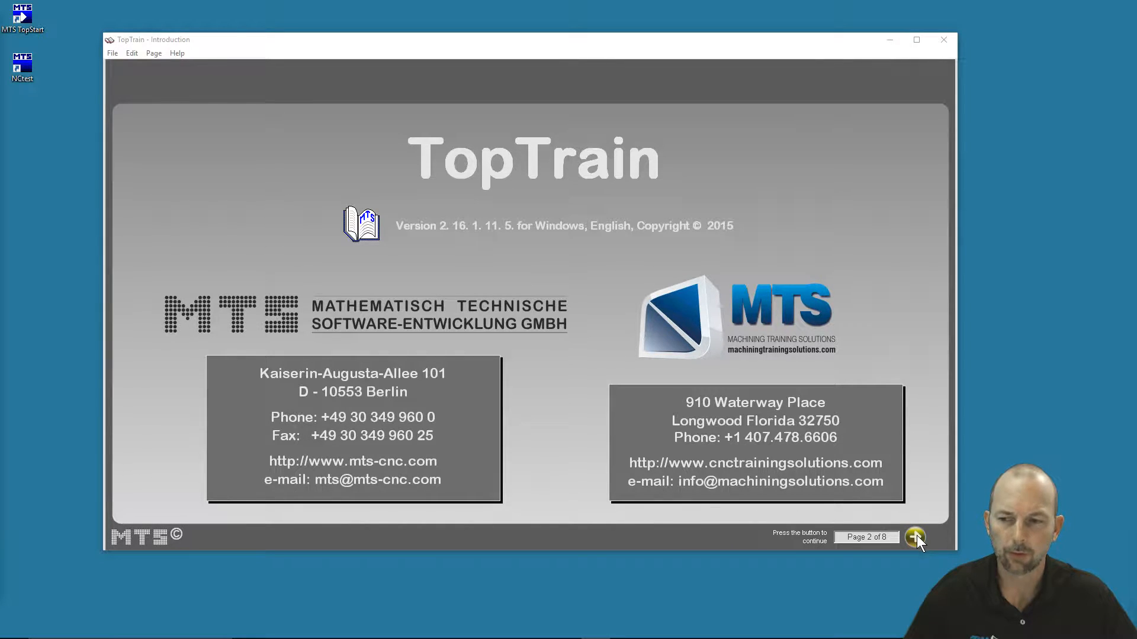
mouse_move(915, 537)
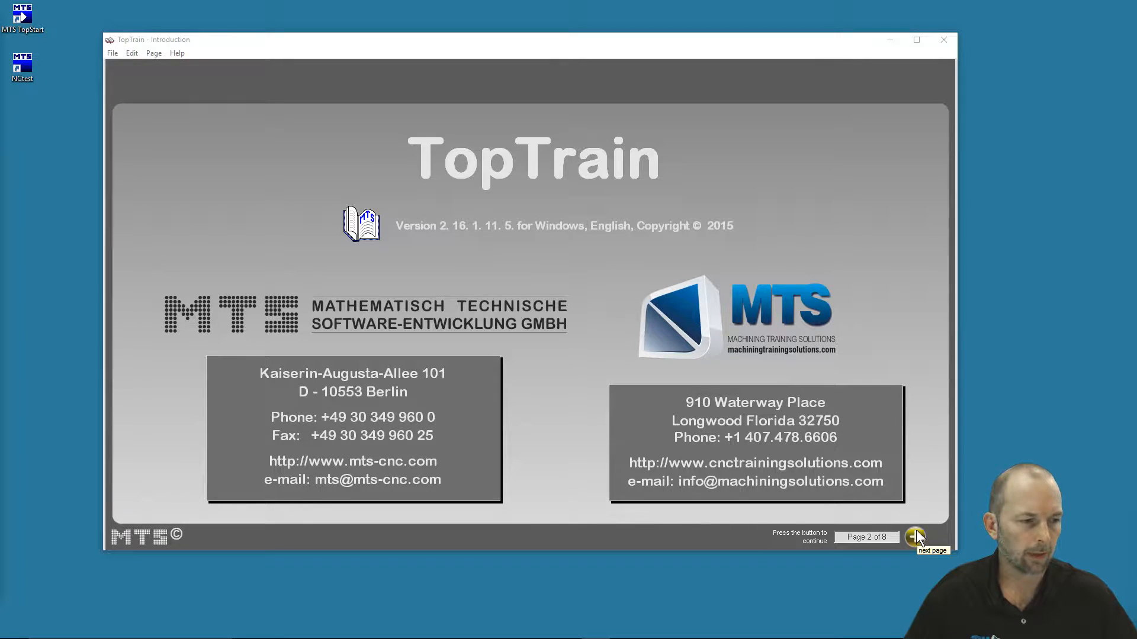
left_click(915, 536)
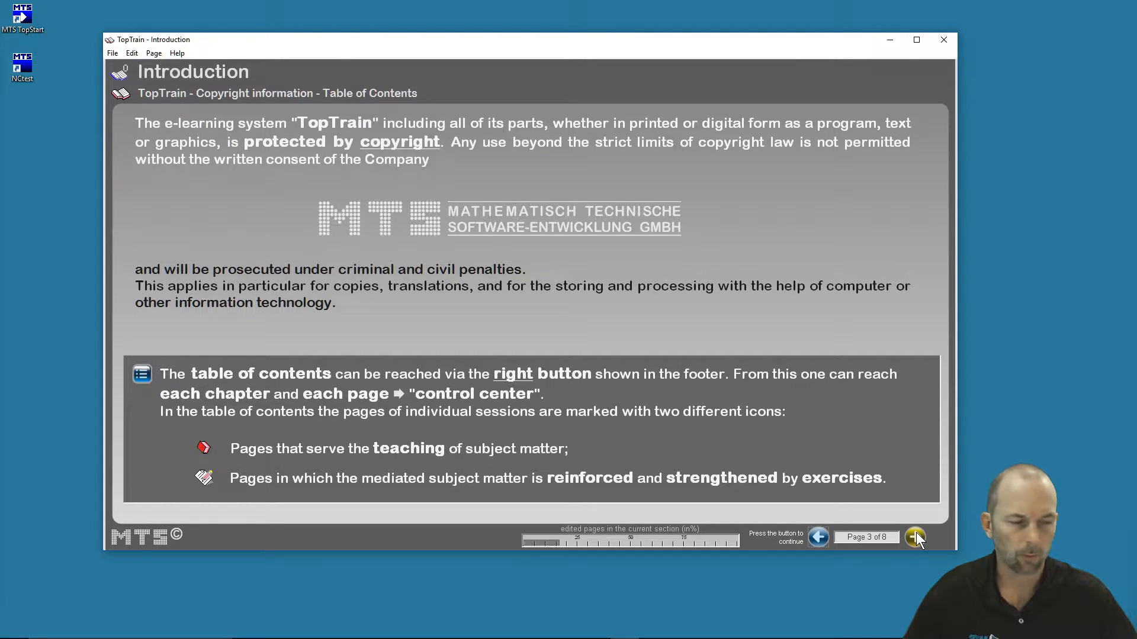
Advance to introduction page 4, the control syntax selection page with UTC active.
left_click(915, 537)
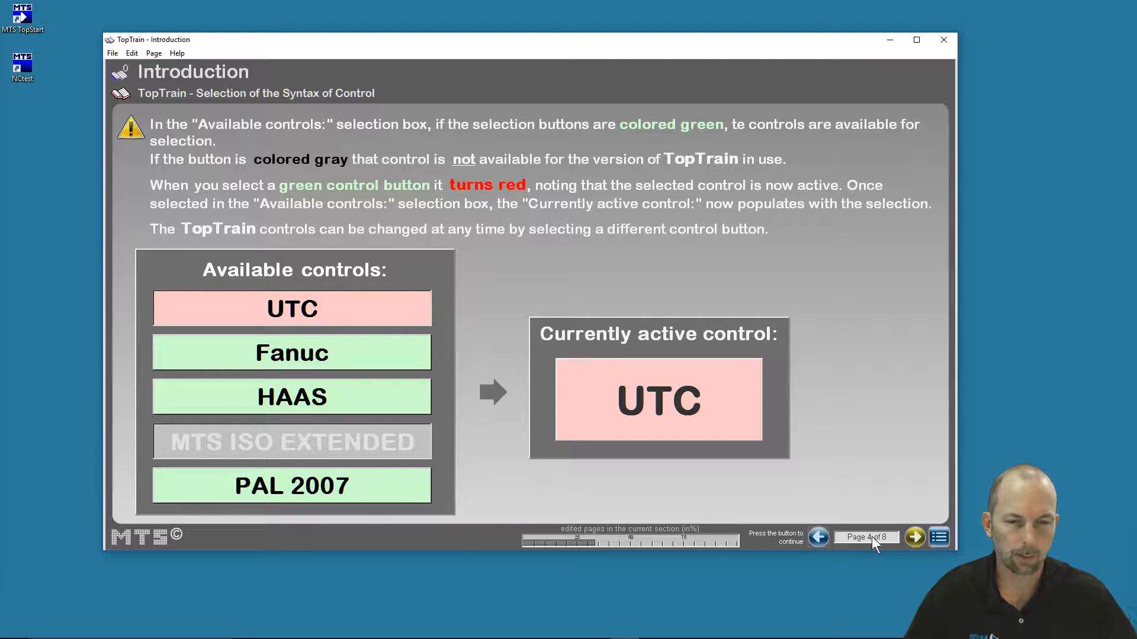
mouse_move(285, 172)
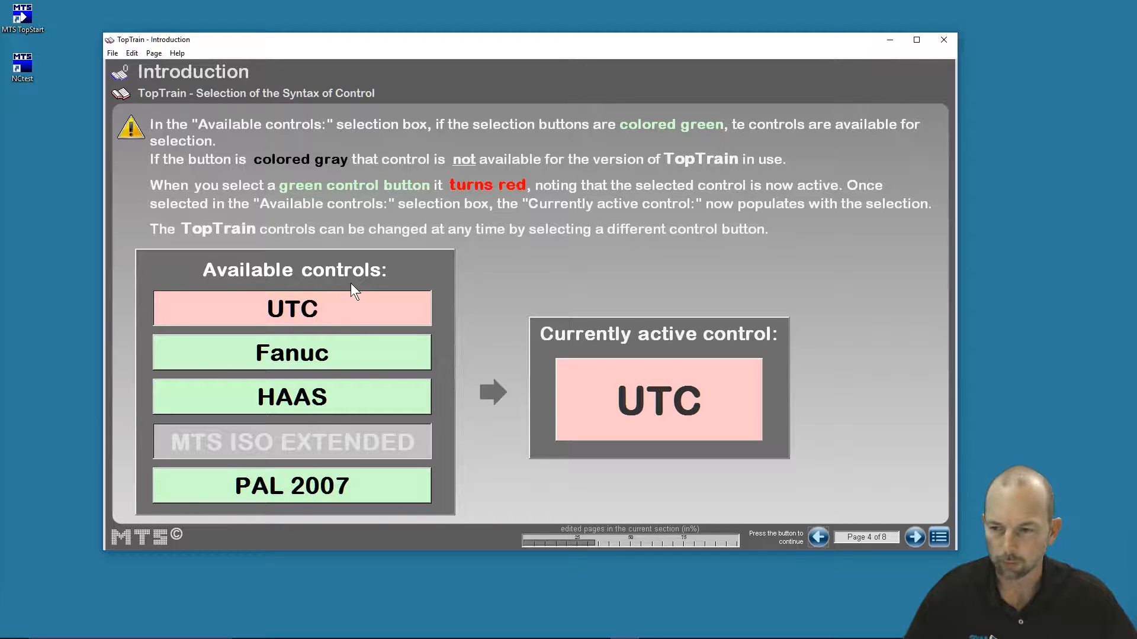
mouse_move(324, 355)
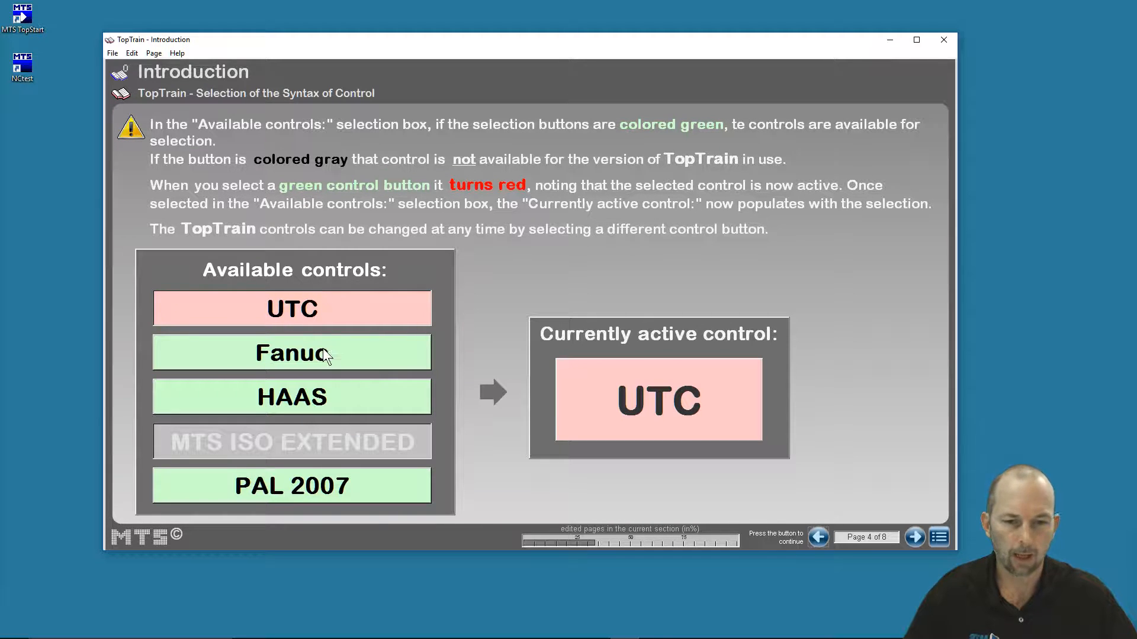
mouse_move(290, 396)
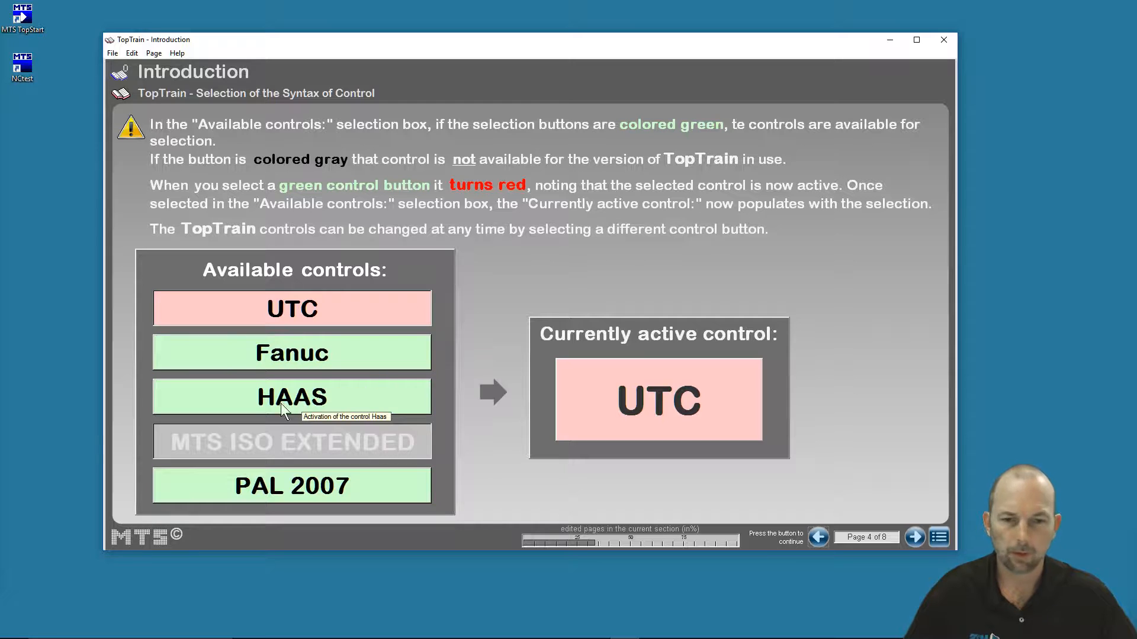
mouse_move(304, 353)
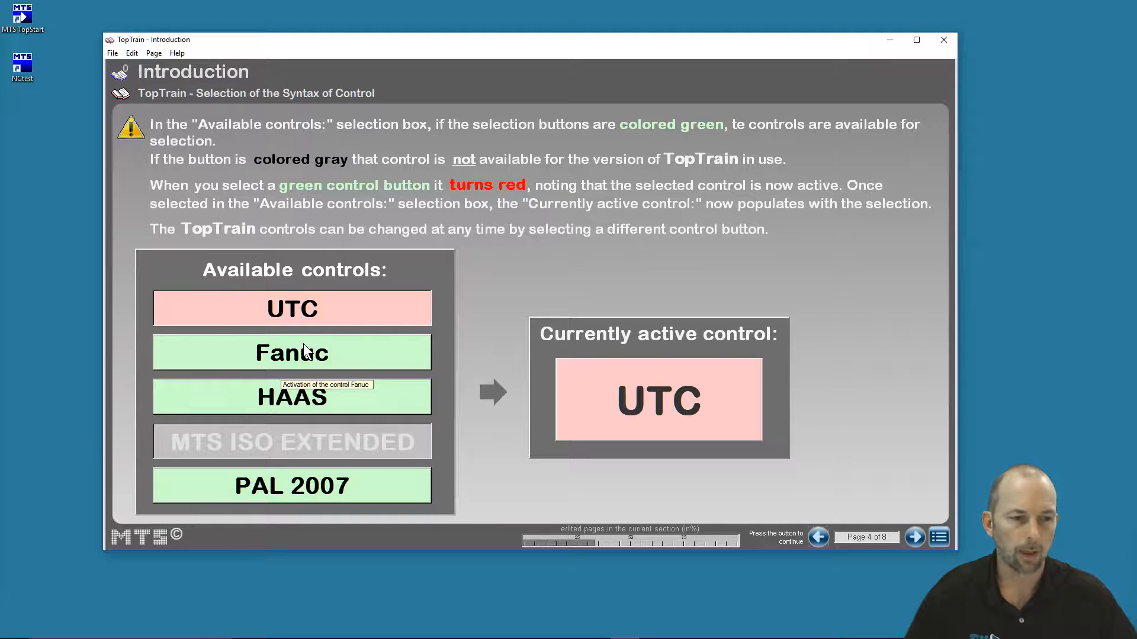
mouse_move(323, 356)
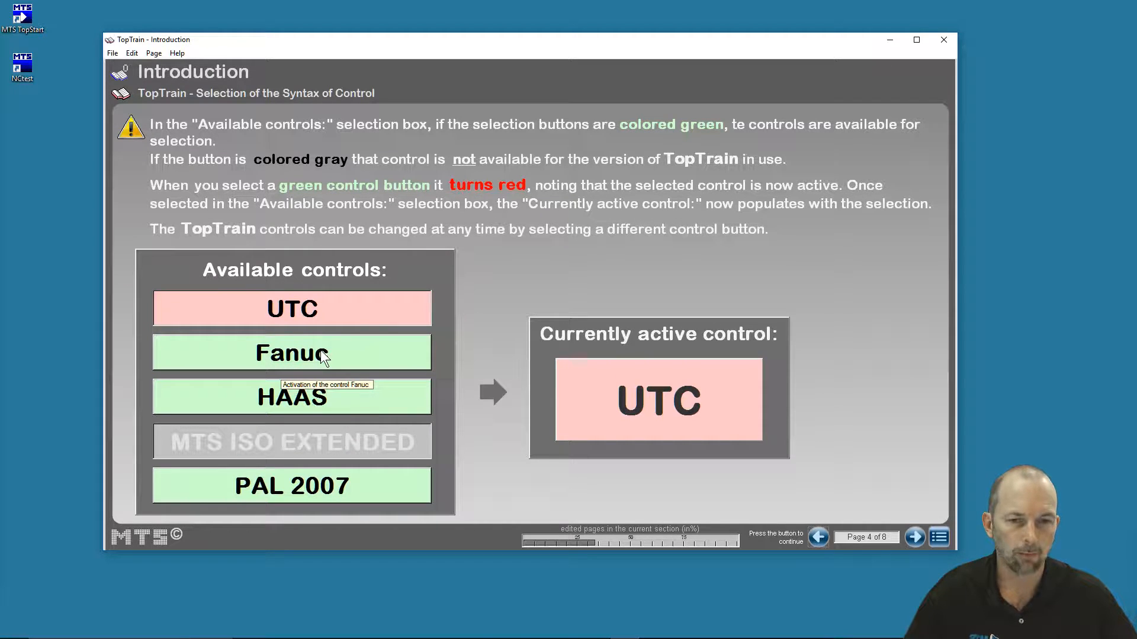
mouse_move(347, 318)
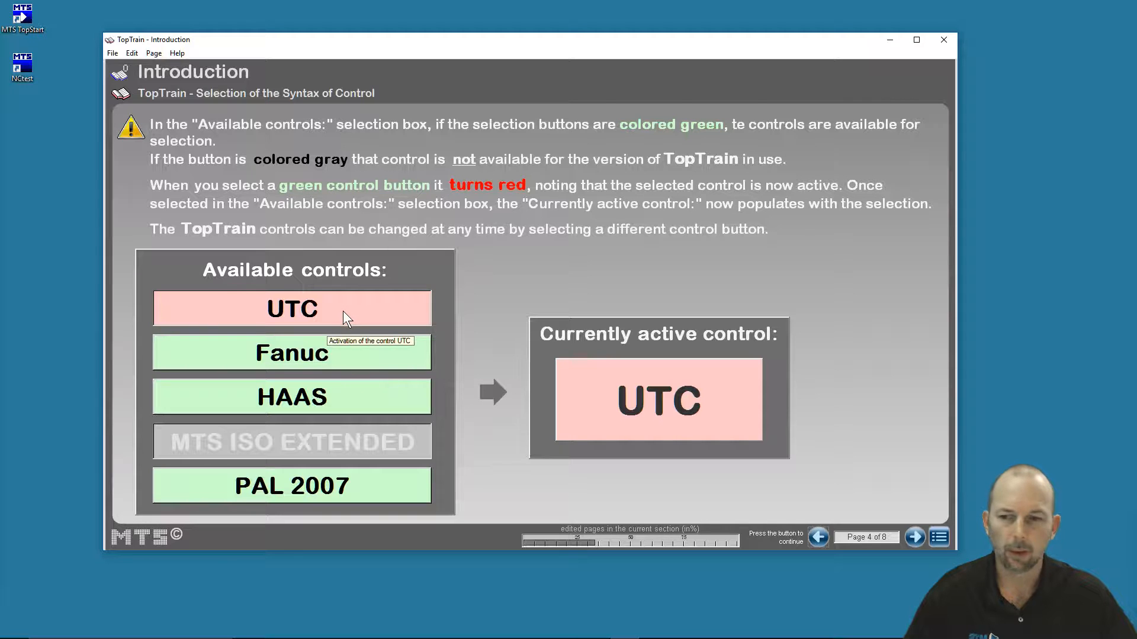
mouse_move(304, 319)
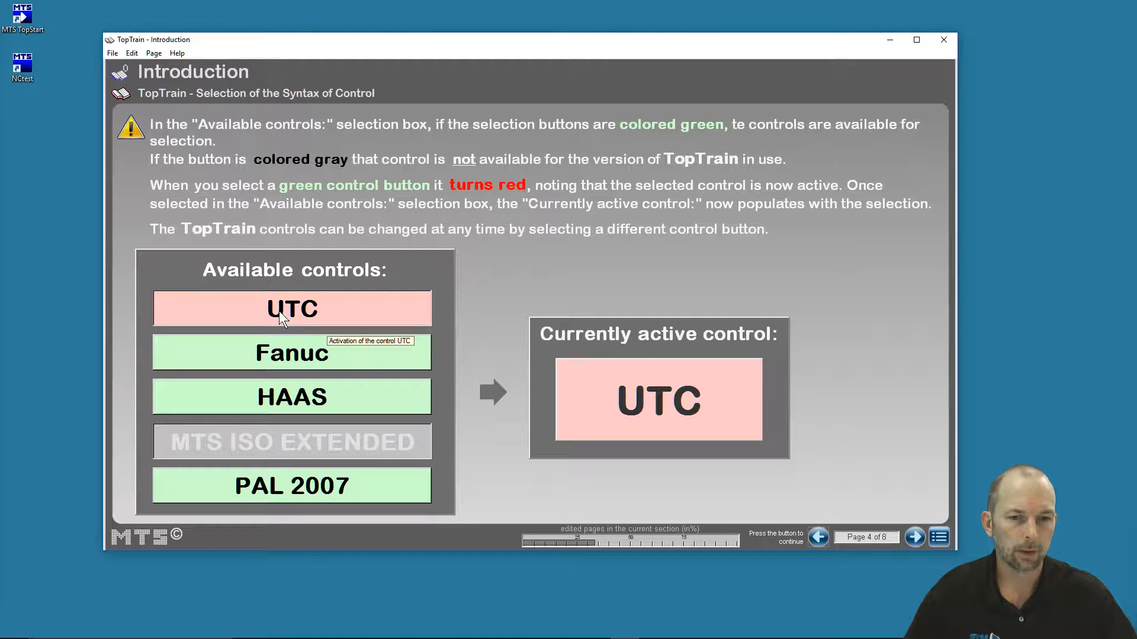
mouse_move(317, 313)
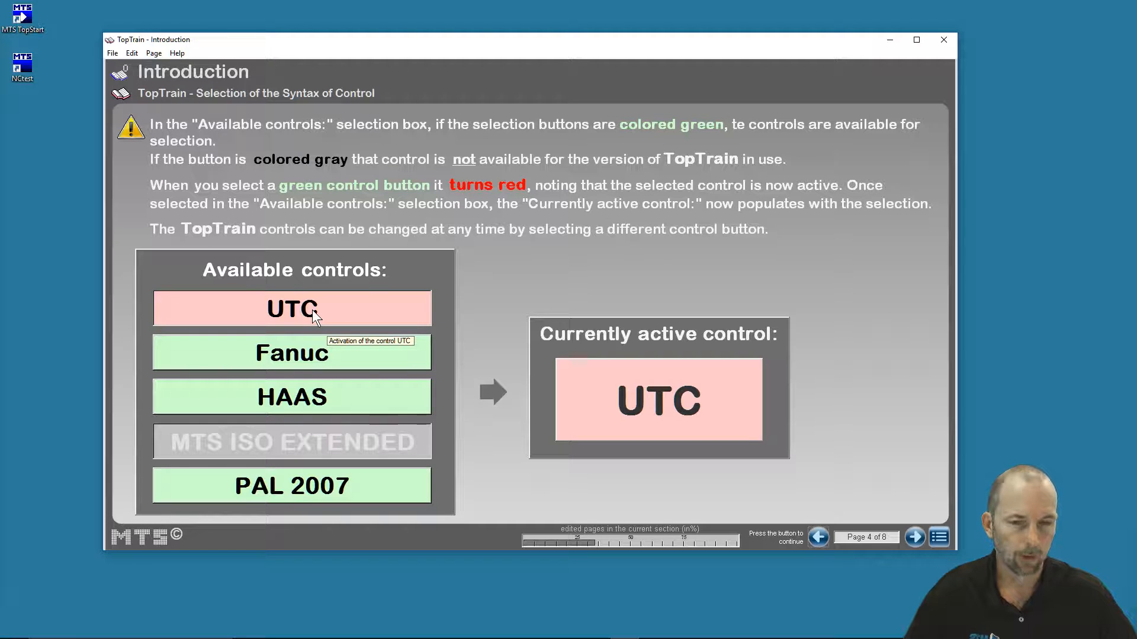
mouse_move(301, 311)
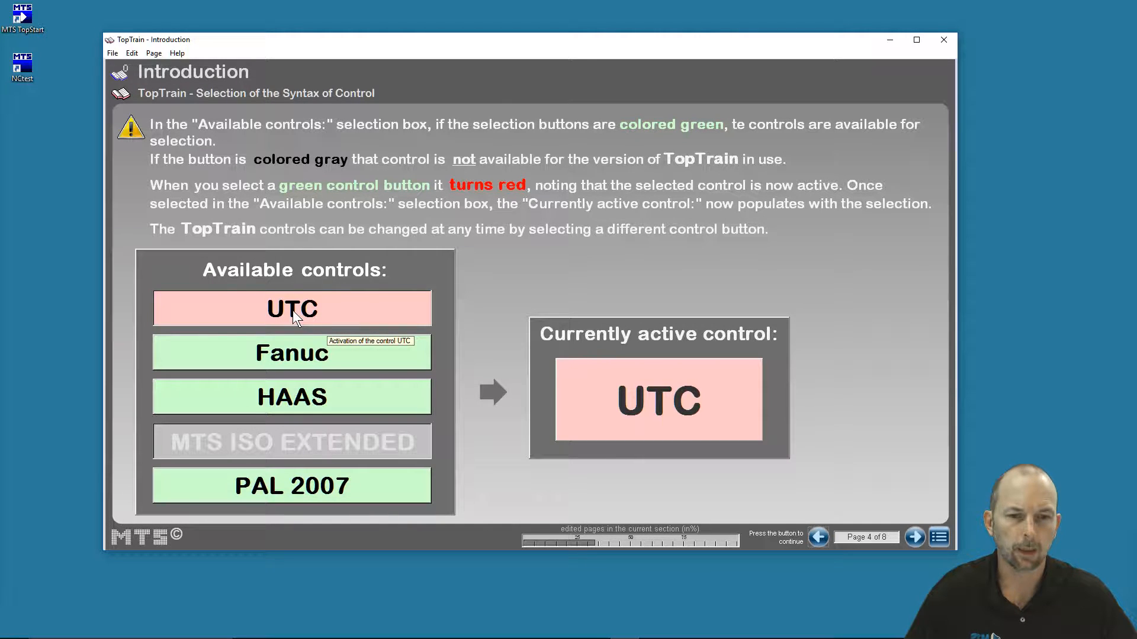
mouse_move(312, 334)
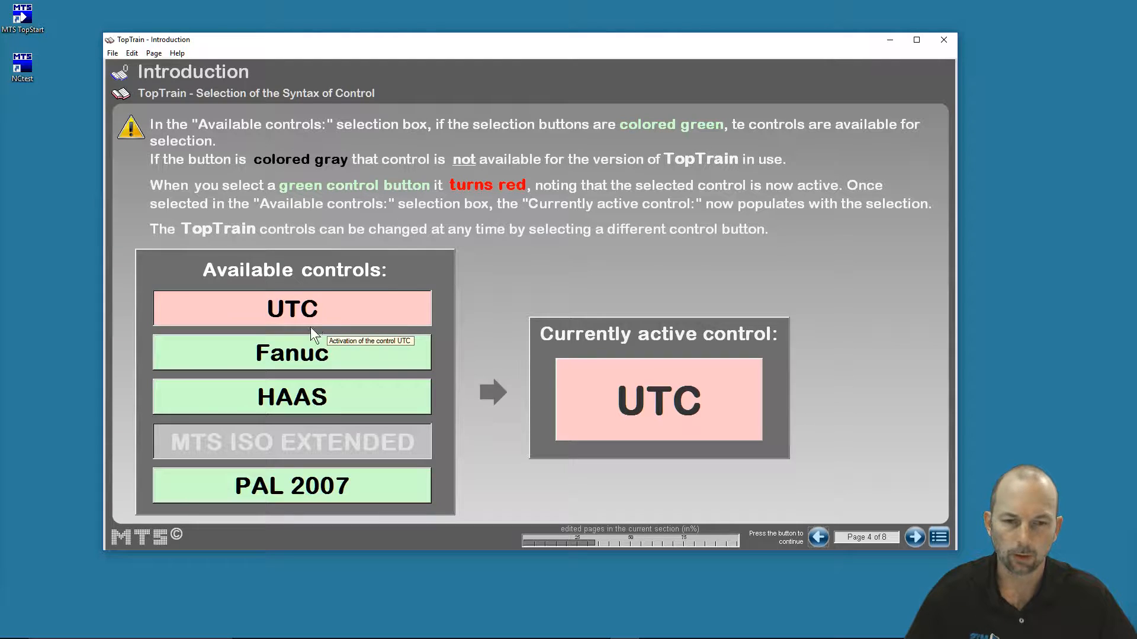
Cycle the active control through Fanuc, HAAS and PAL 2007, ending on HAAS.
left_click(291, 353)
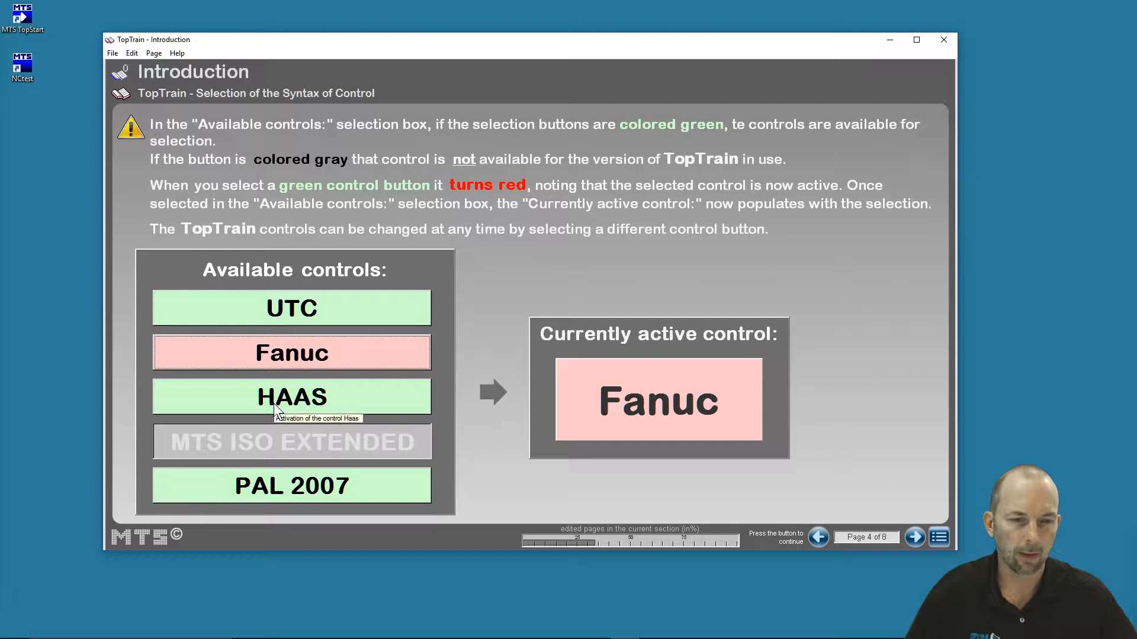
left_click(291, 396)
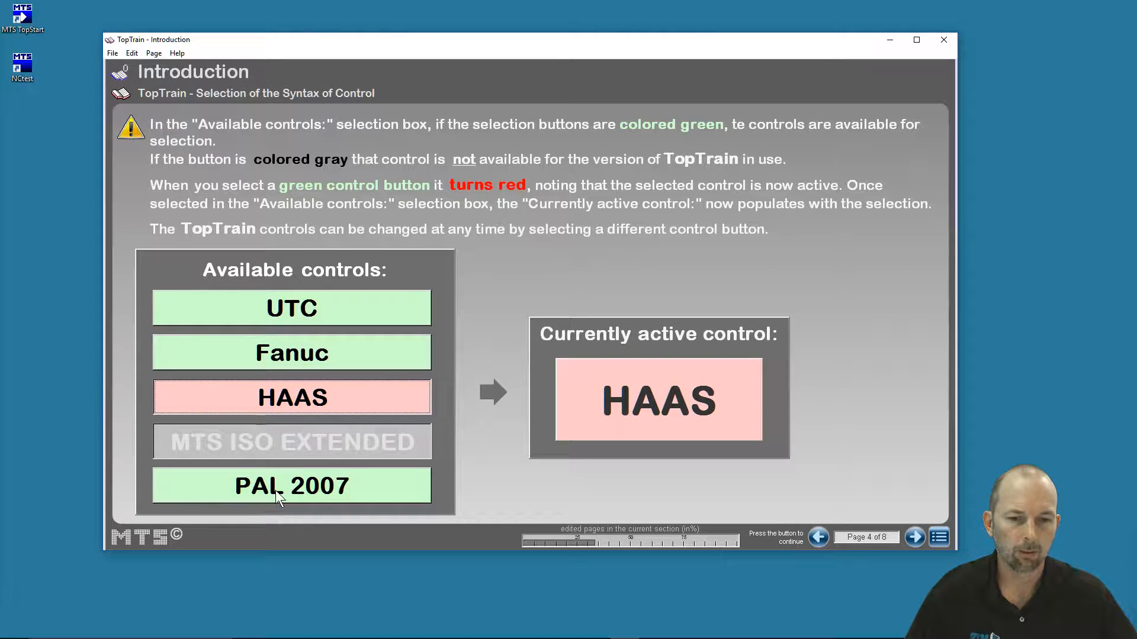
left_click(290, 486)
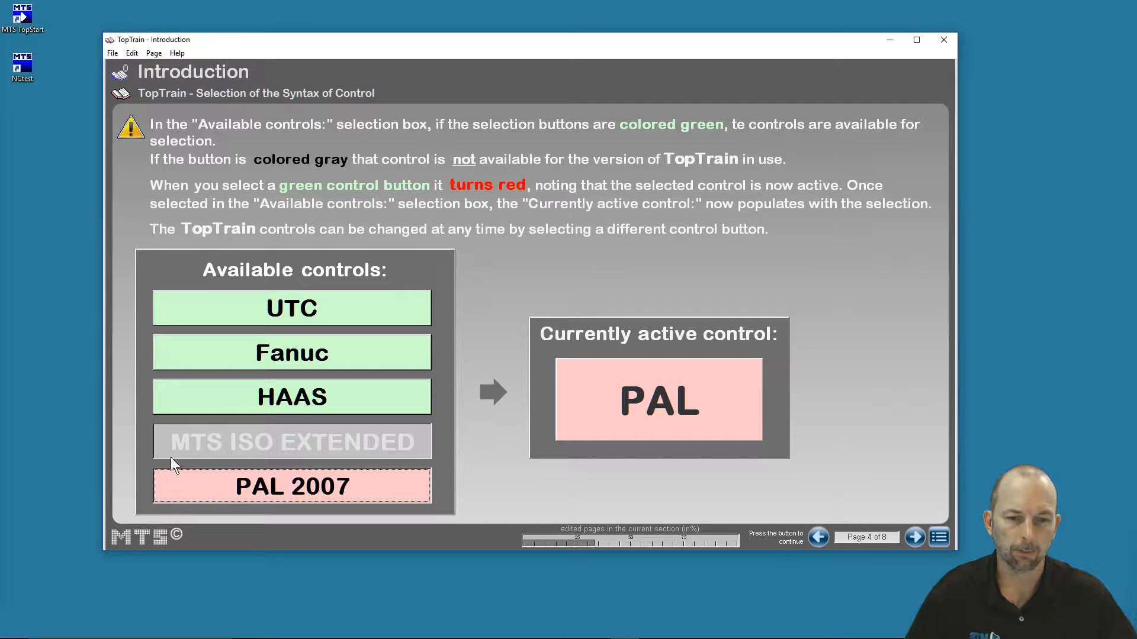
mouse_move(290, 397)
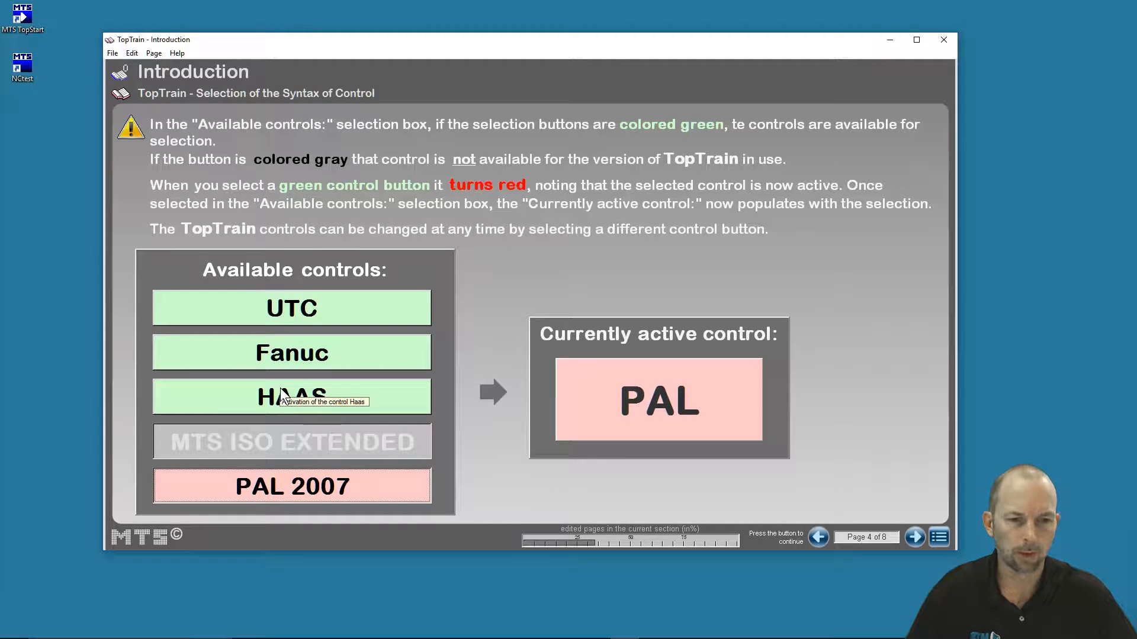
mouse_move(218, 395)
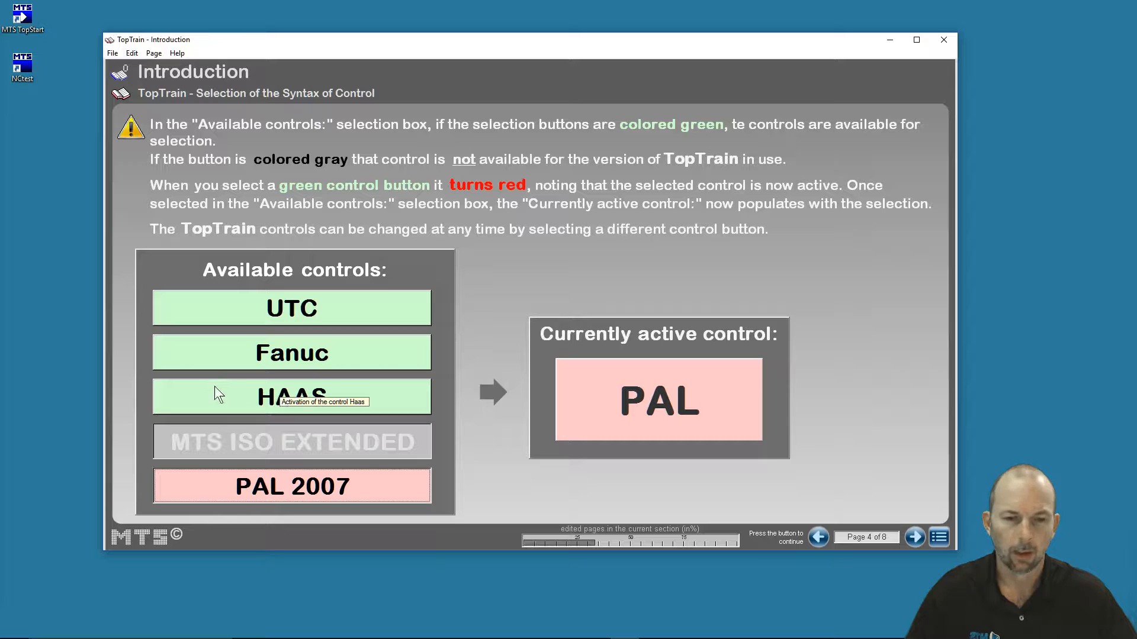
left_click(291, 397)
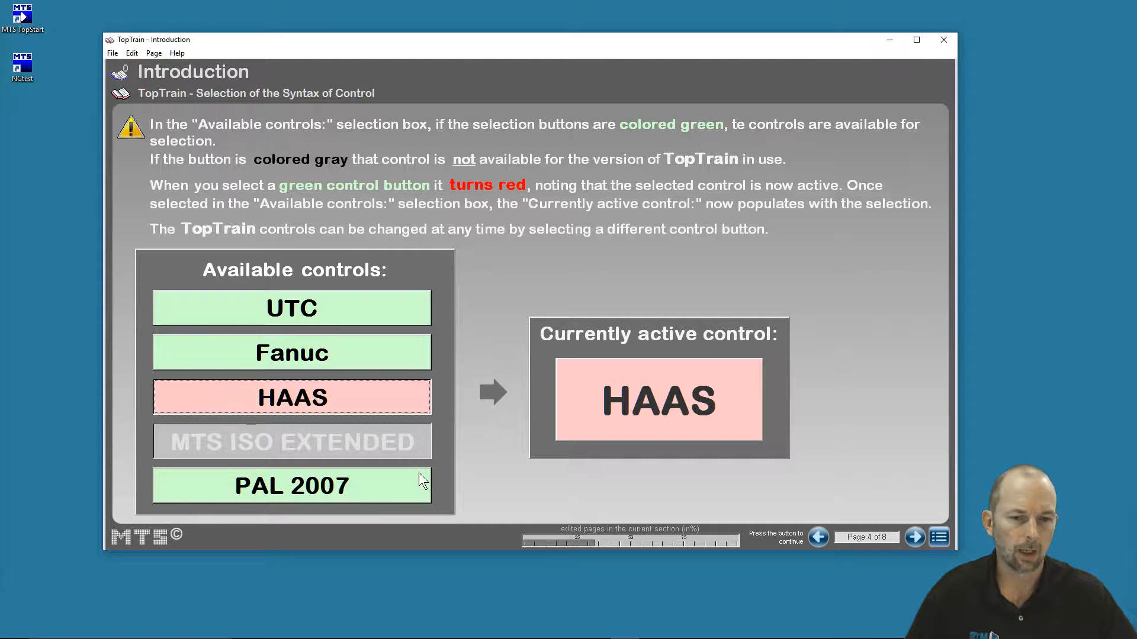
mouse_move(658, 401)
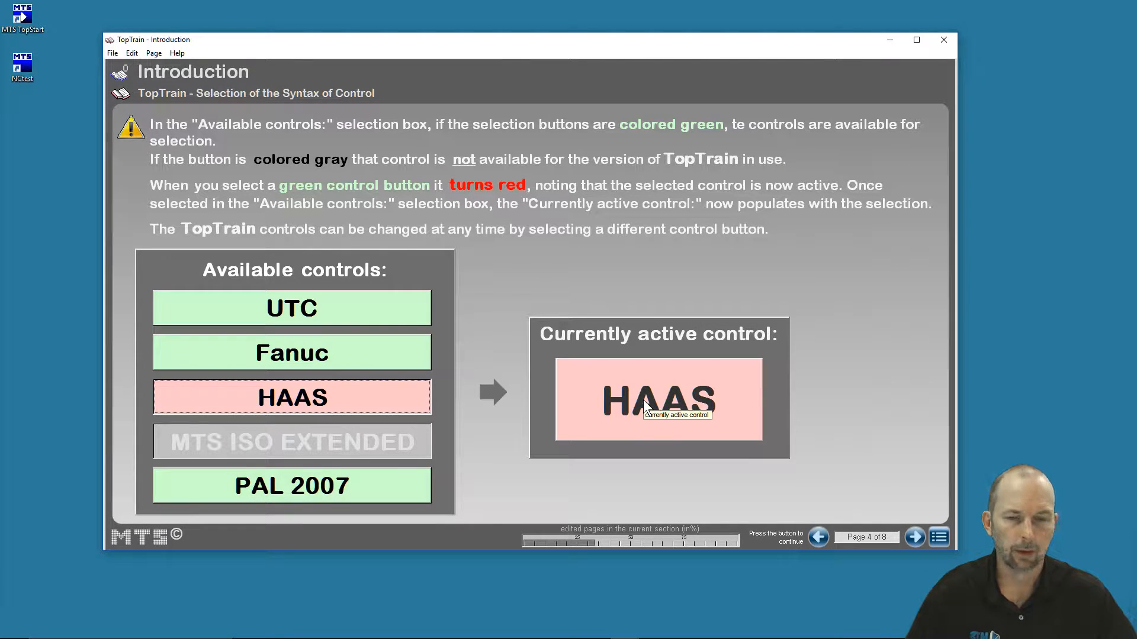
mouse_move(645, 422)
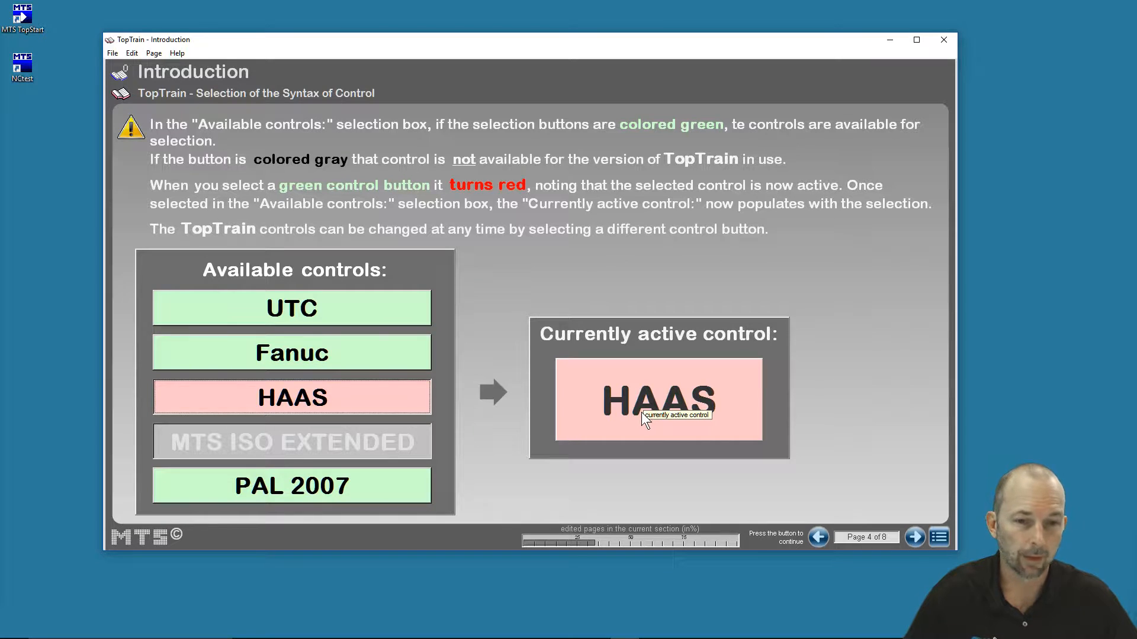
mouse_move(291, 397)
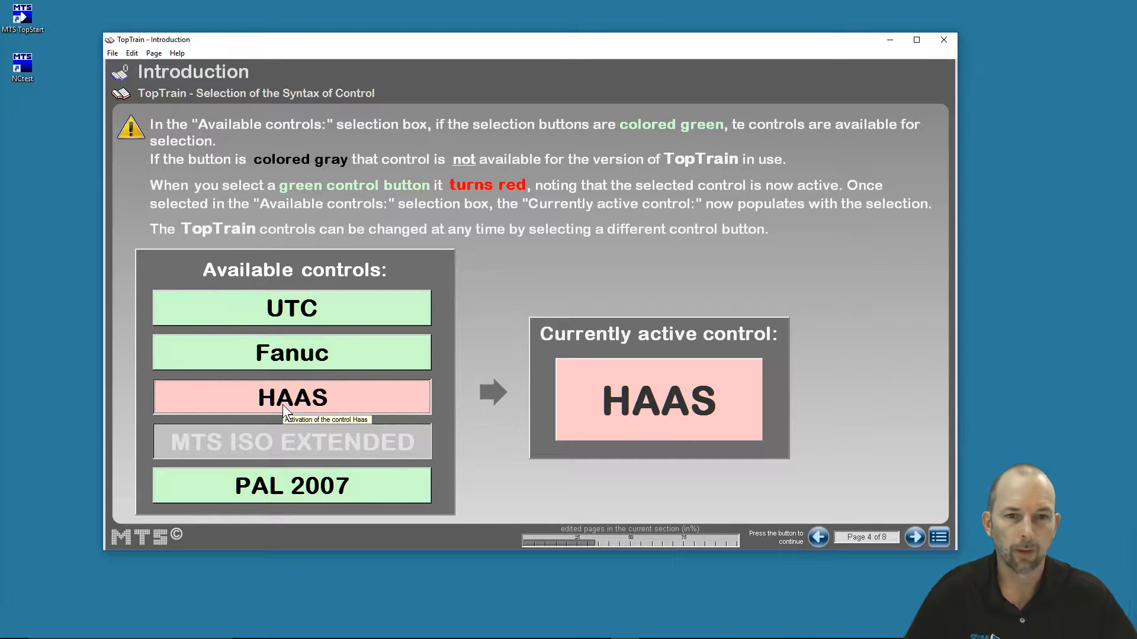
mouse_move(294, 391)
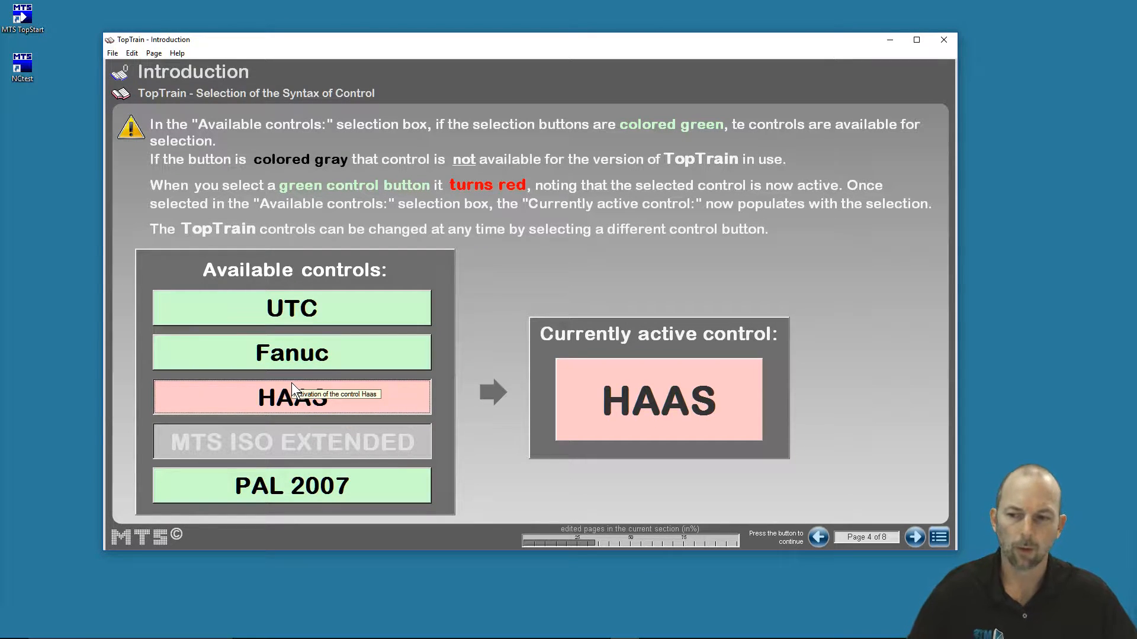
mouse_move(293, 395)
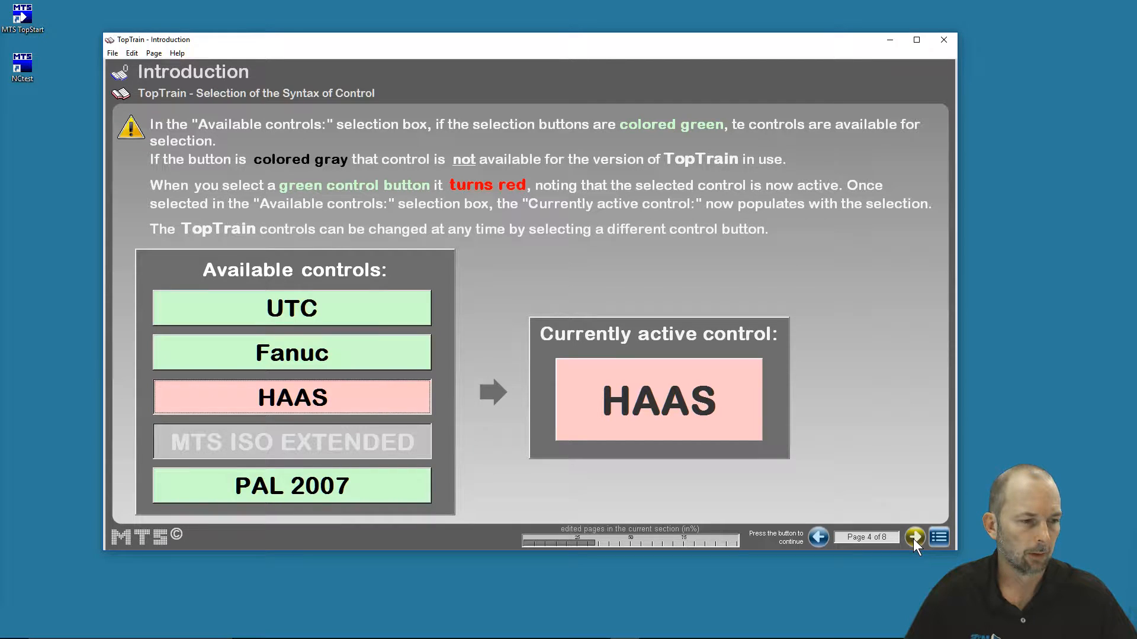
Advance to page 6 and try each text display mode, ending on incrementally (first call).
left_click(914, 537)
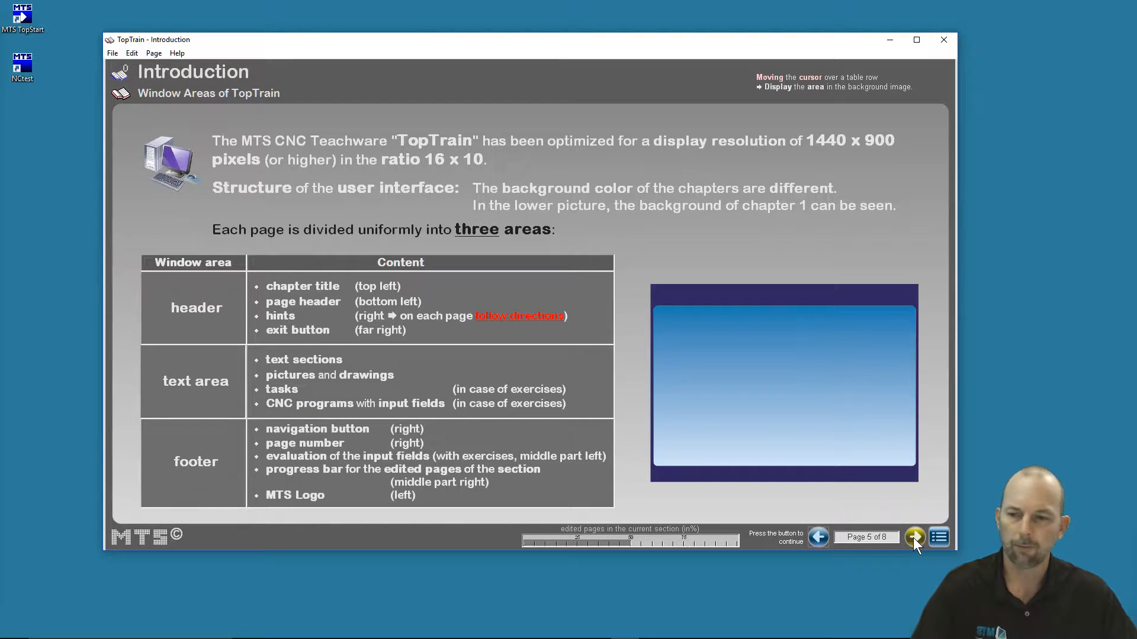
mouse_move(314, 326)
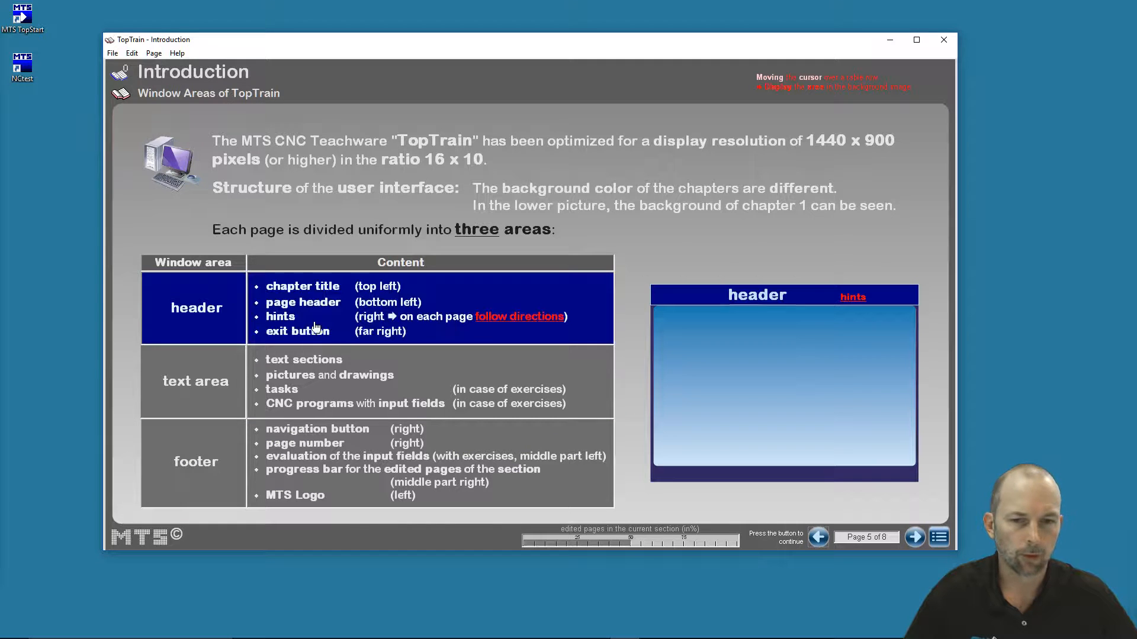
mouse_move(326, 423)
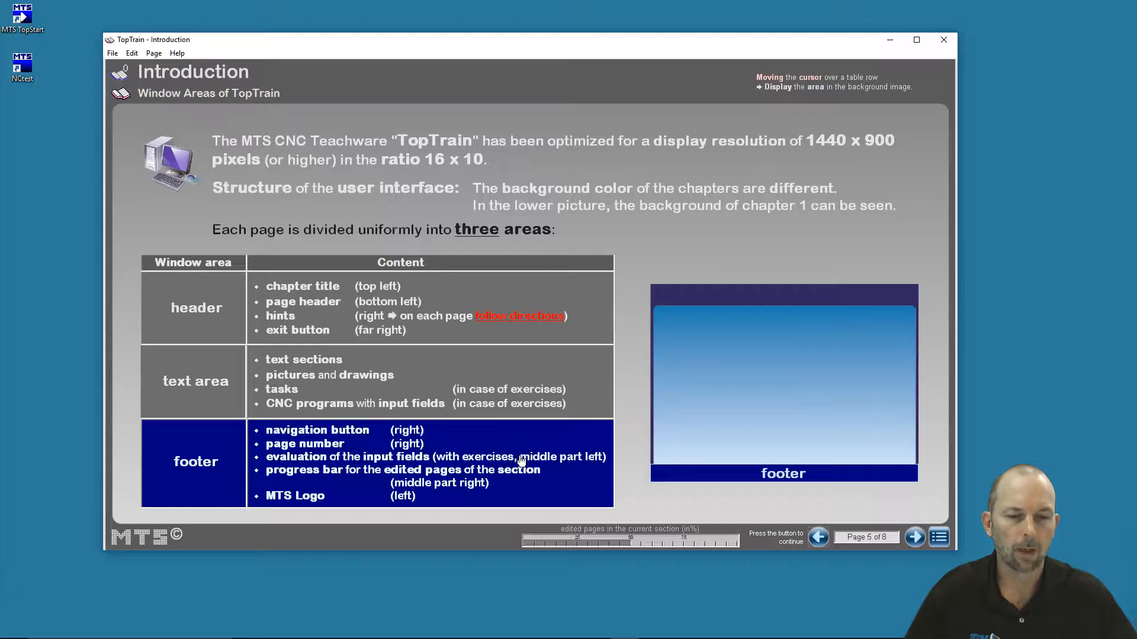
left_click(915, 537)
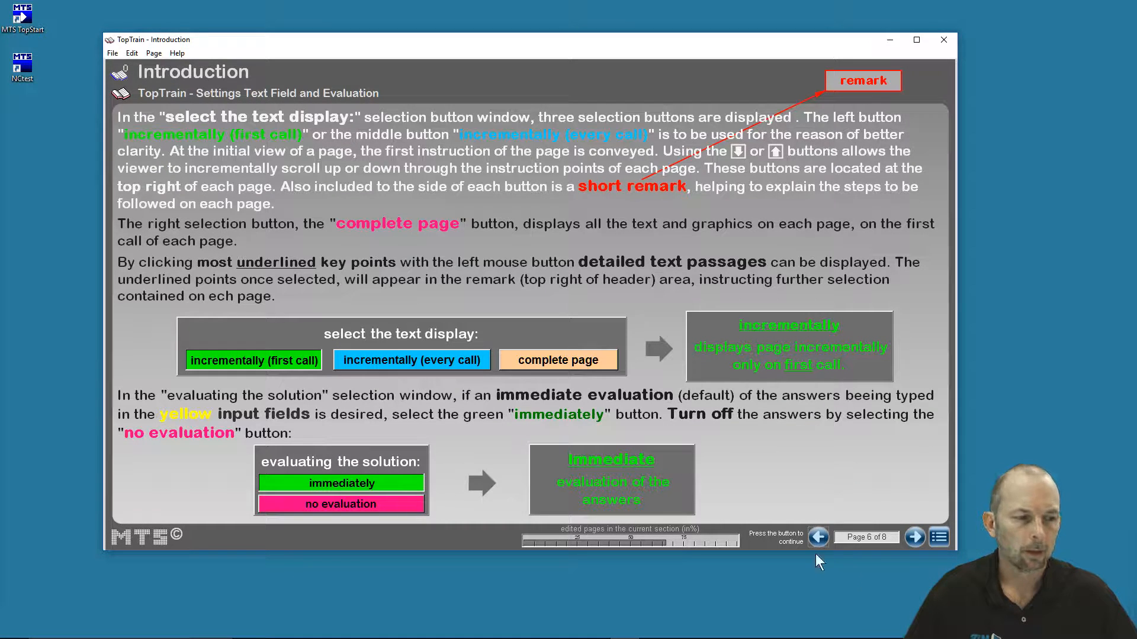
mouse_move(873, 549)
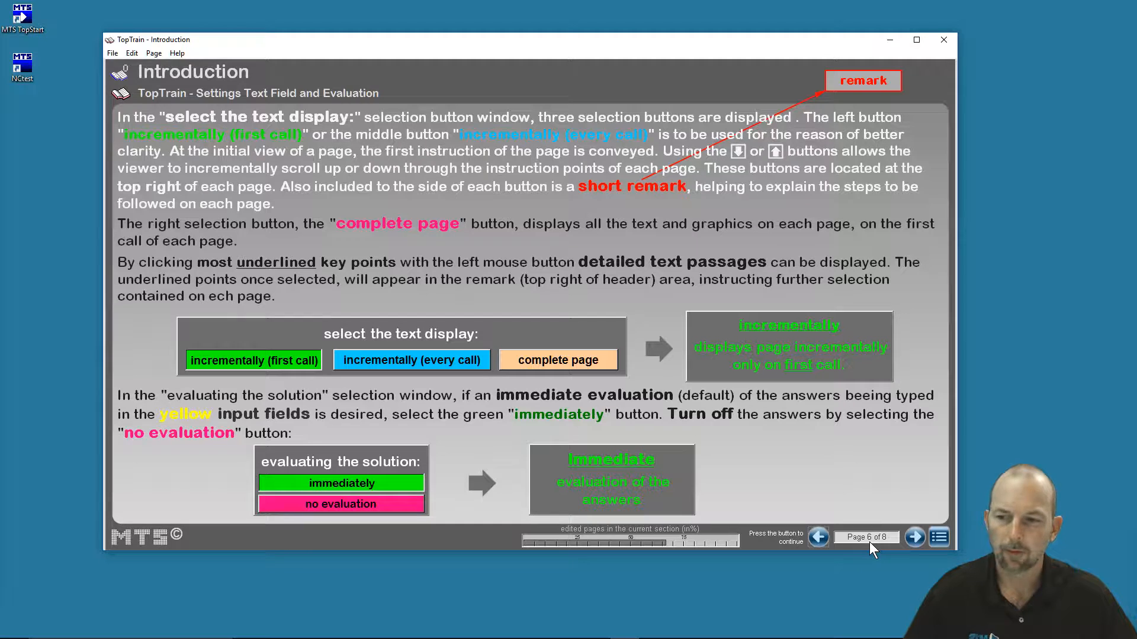
mouse_move(341, 348)
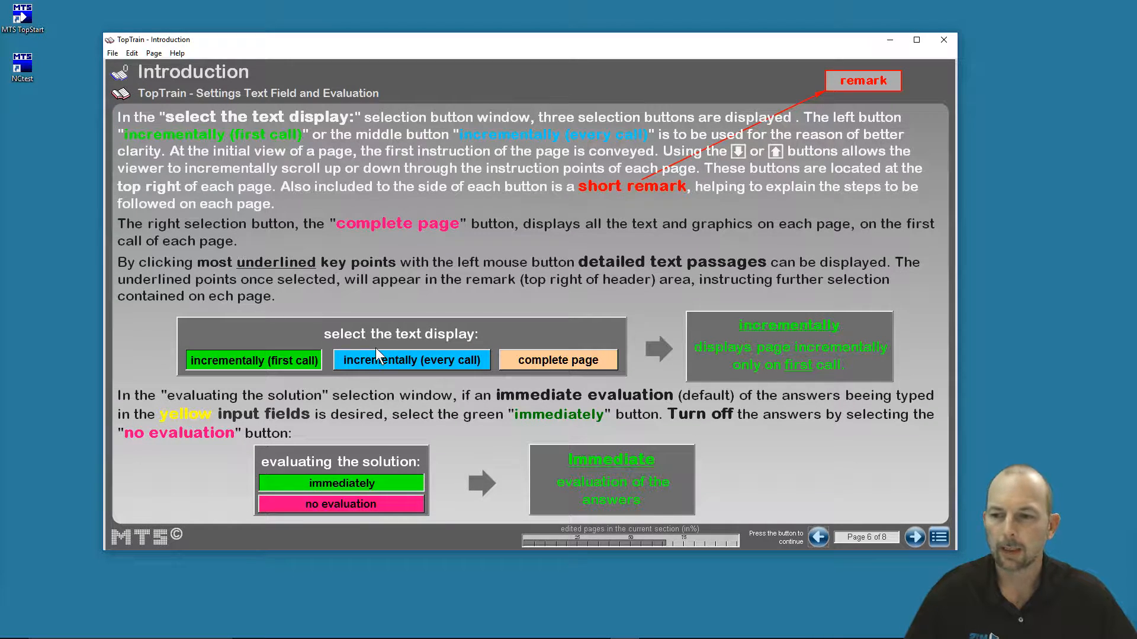
mouse_move(253, 360)
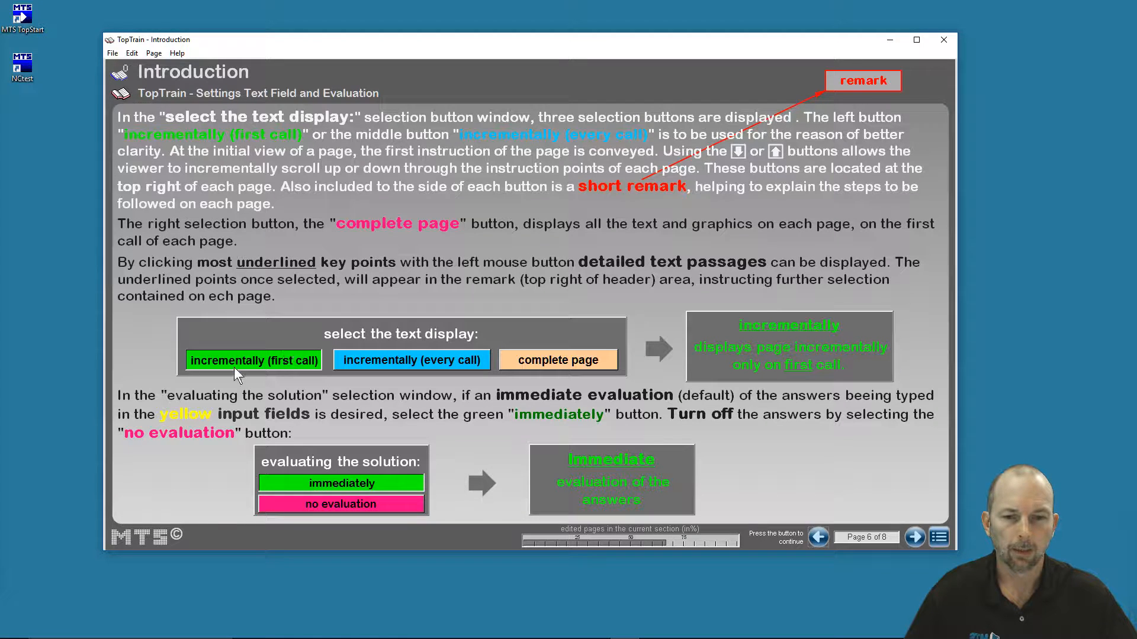
mouse_move(253, 360)
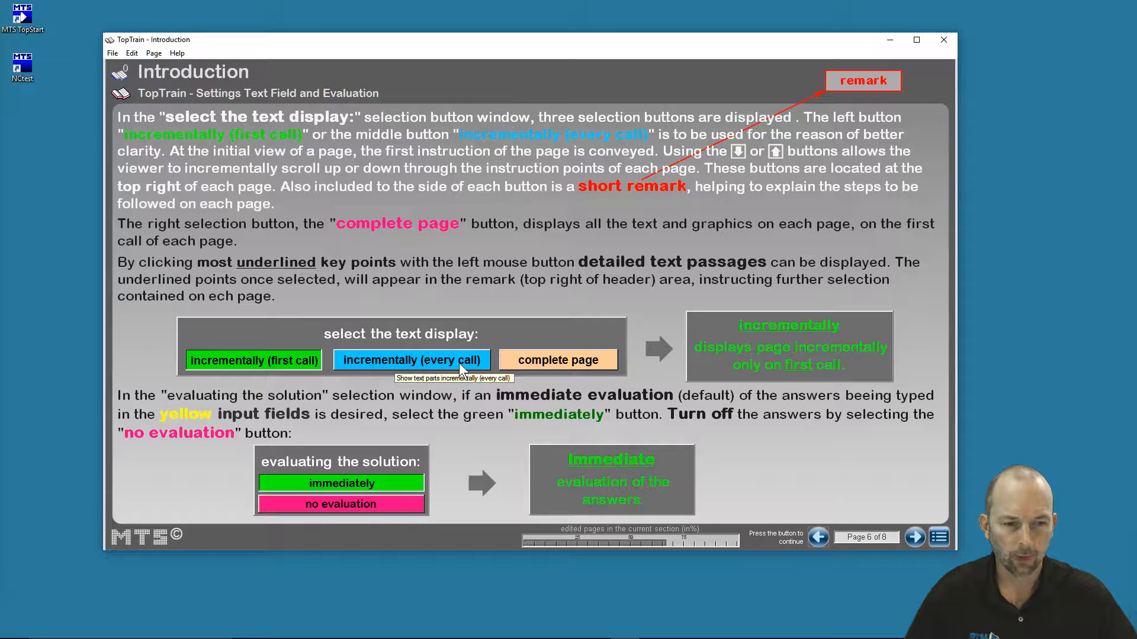
mouse_move(558, 360)
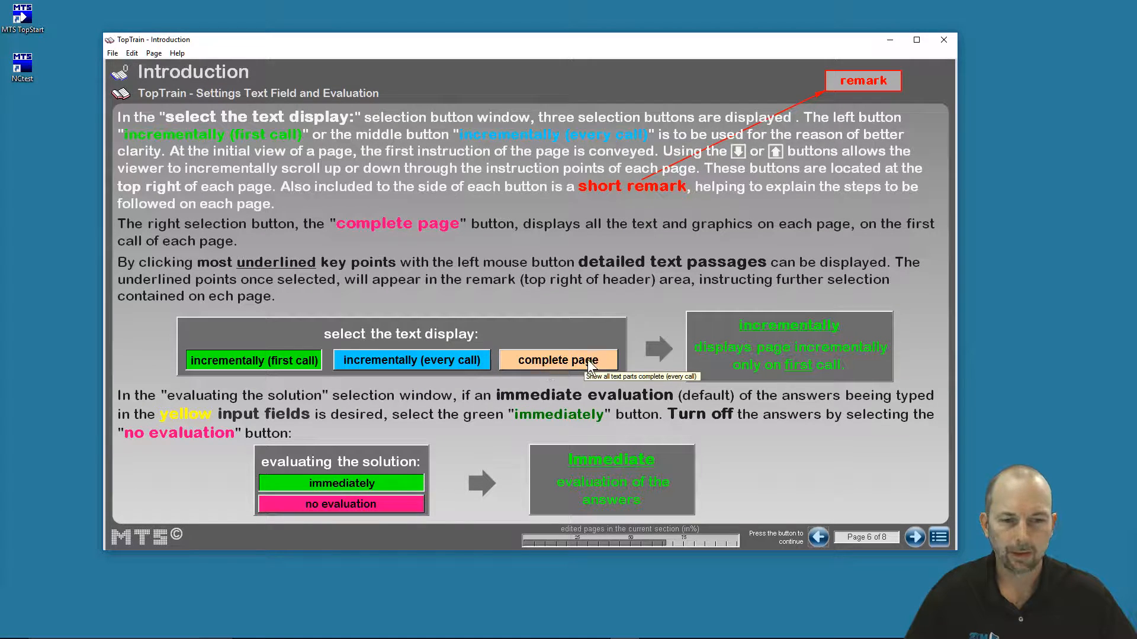
mouse_move(575, 371)
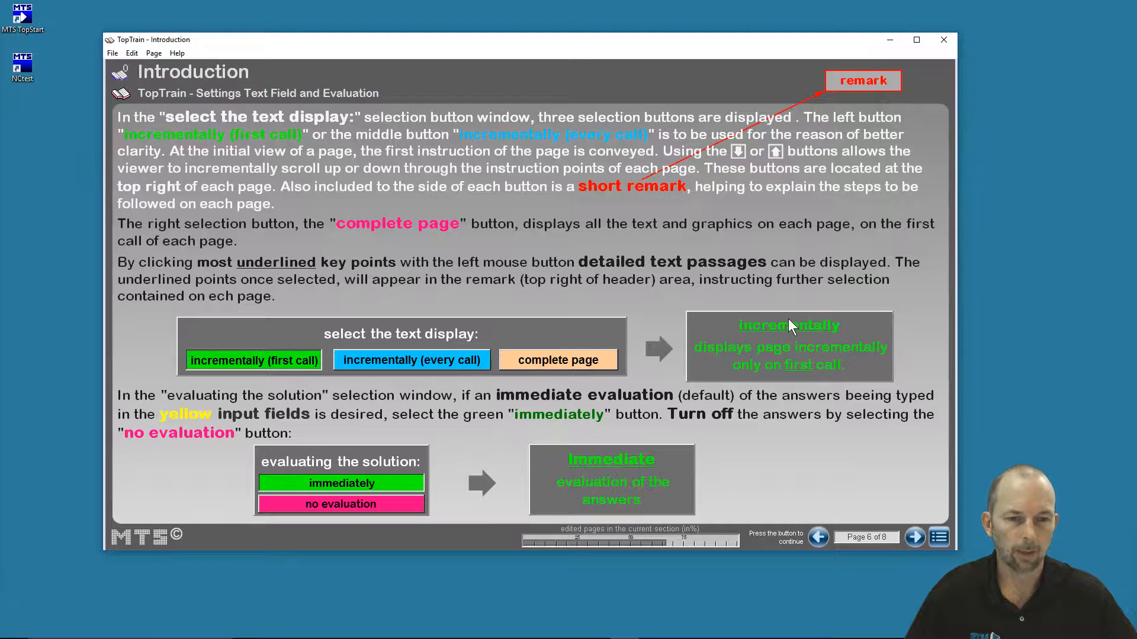
left_click(411, 361)
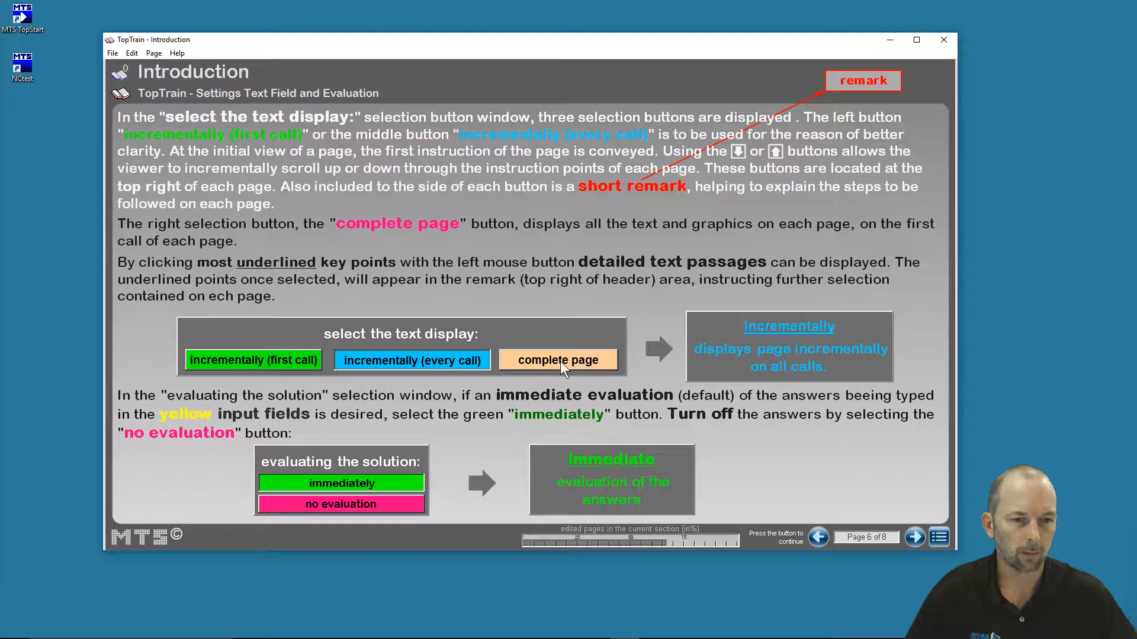
left_click(558, 361)
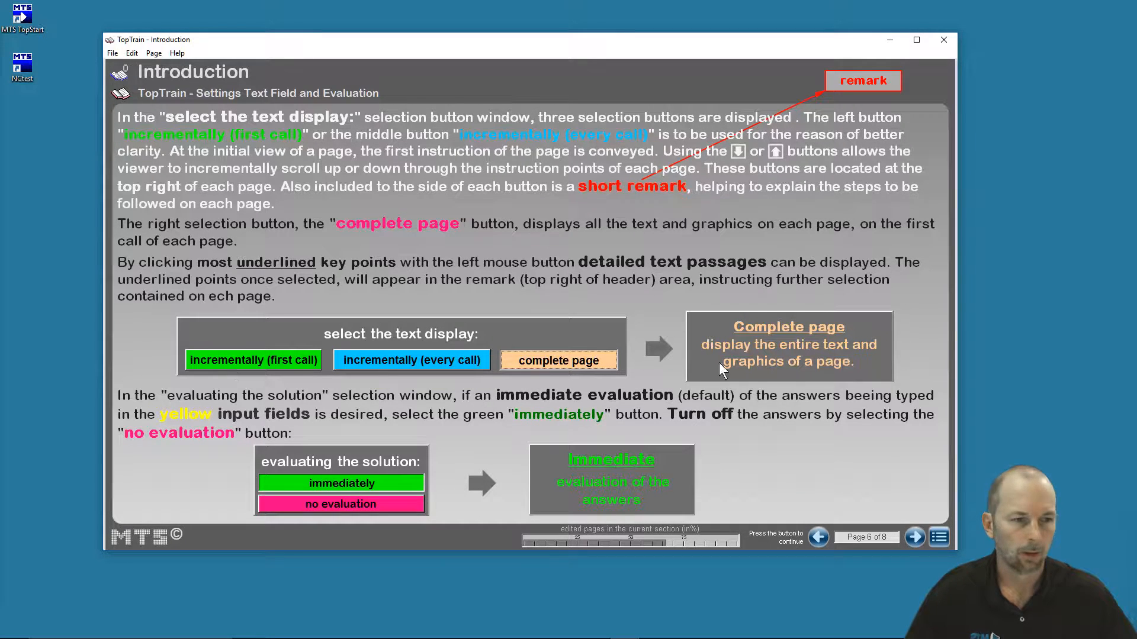
left_click(253, 360)
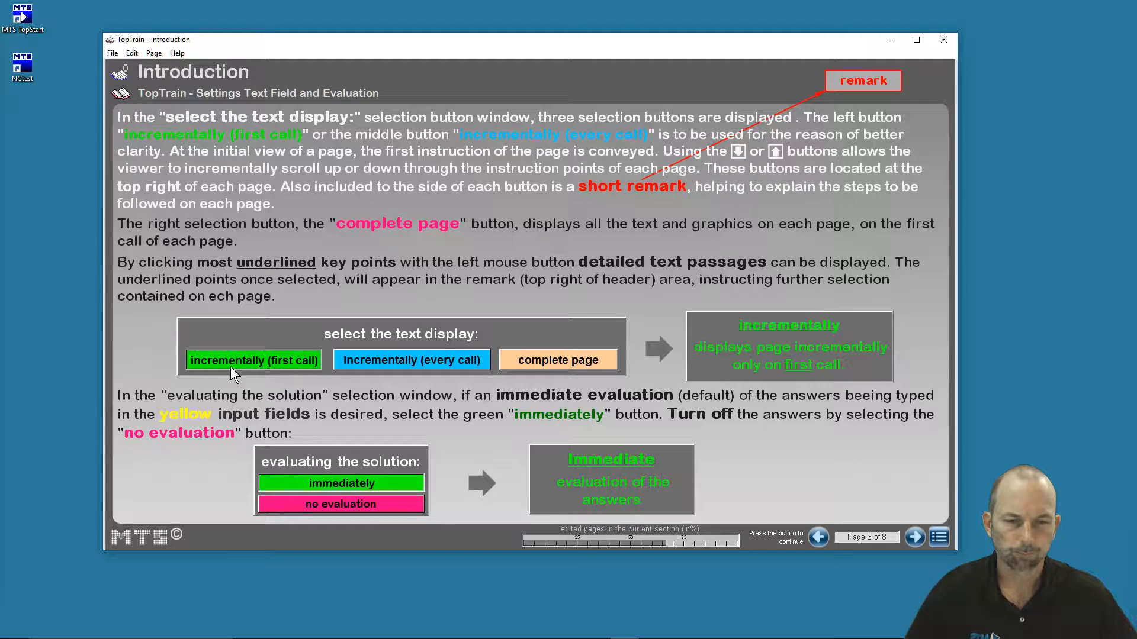
mouse_move(254, 366)
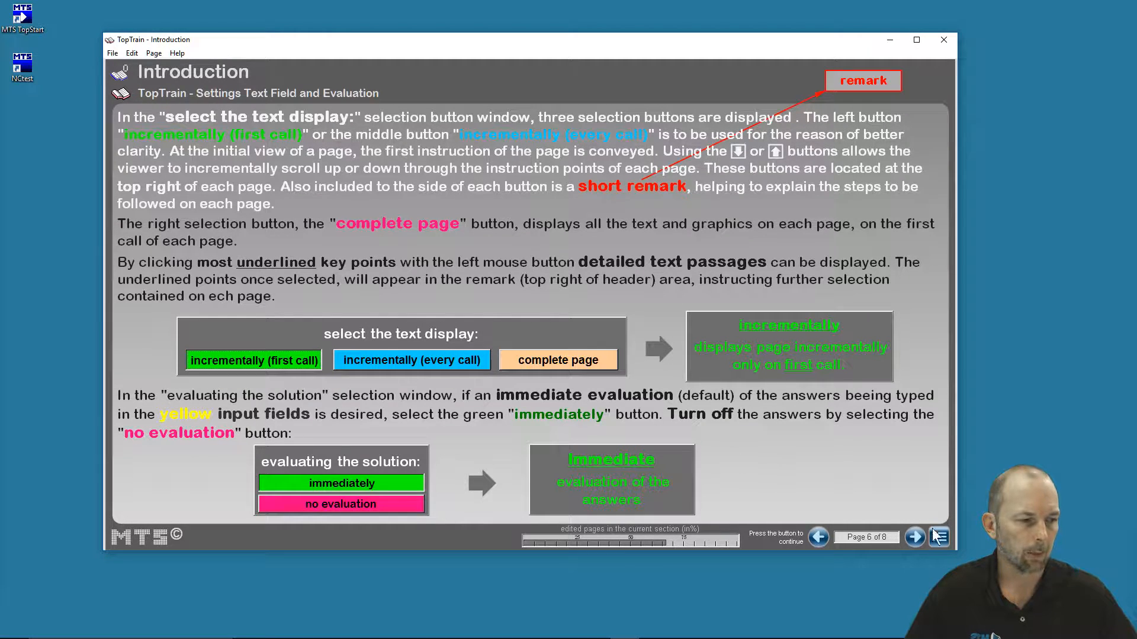
mouse_move(939, 537)
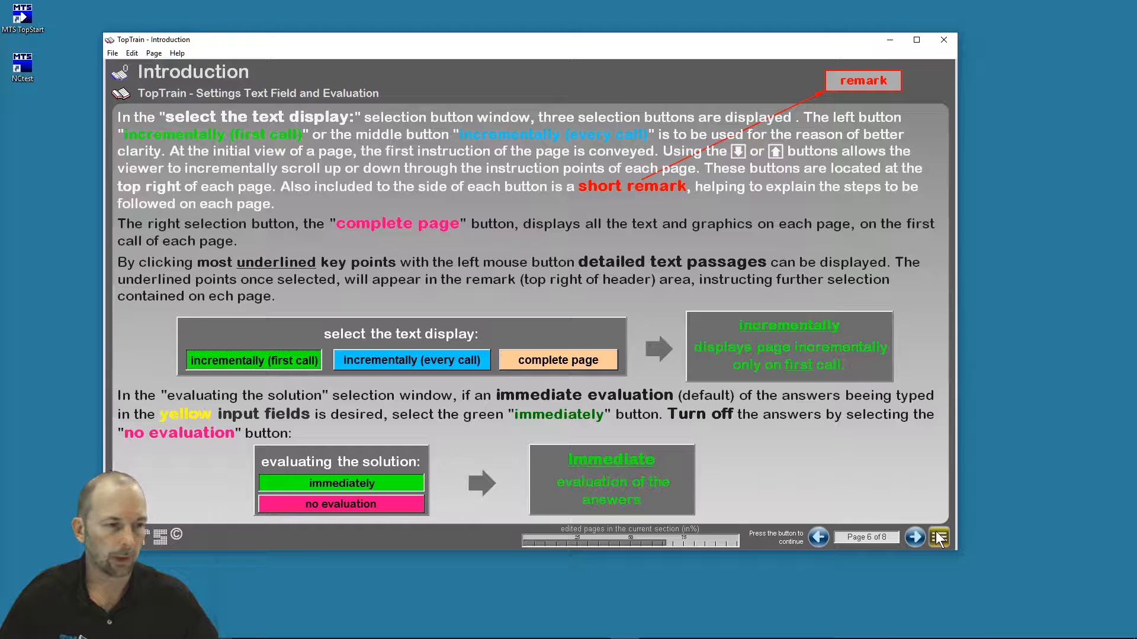
mouse_move(938, 537)
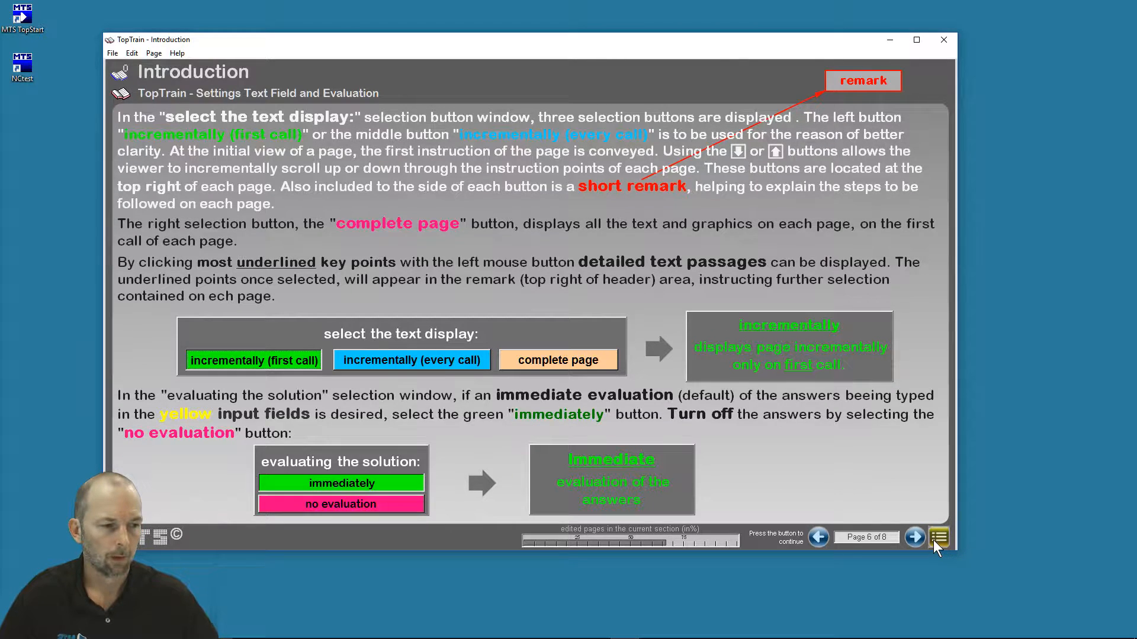
Open the table of contents and select the Security Precautions page in Basics of CNC-Technique.
left_click(938, 537)
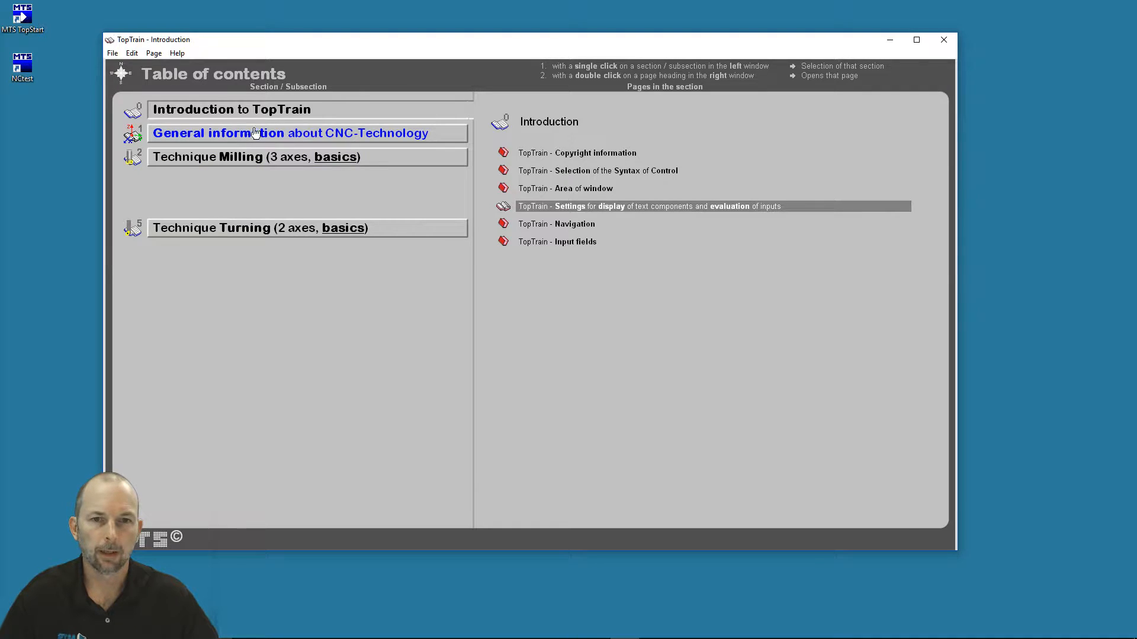
mouse_move(242, 138)
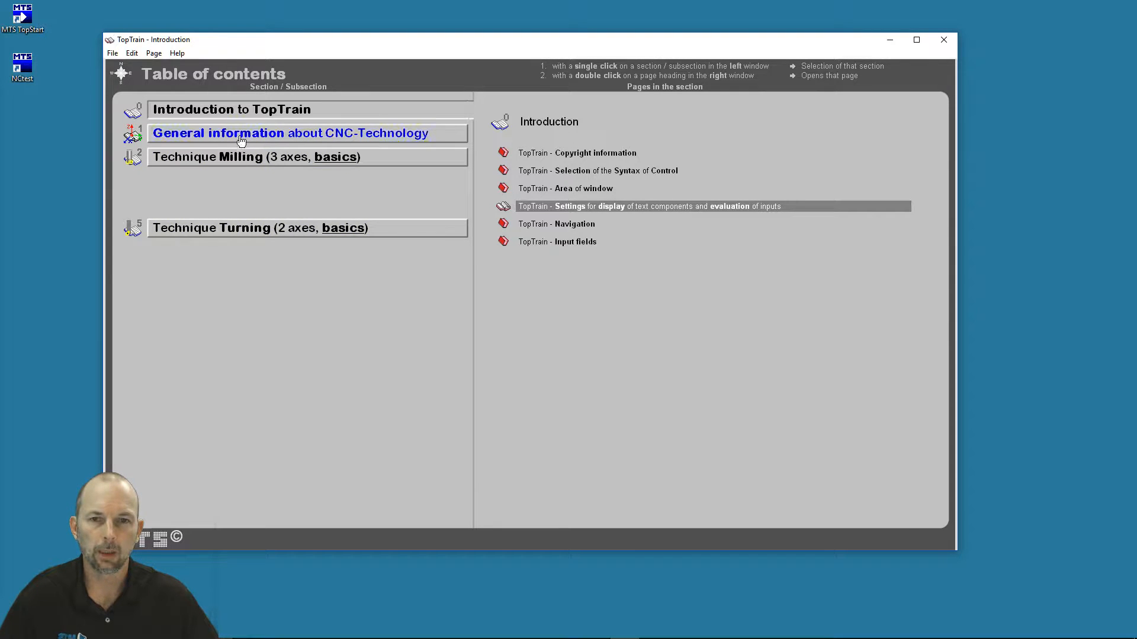
left_click(230, 109)
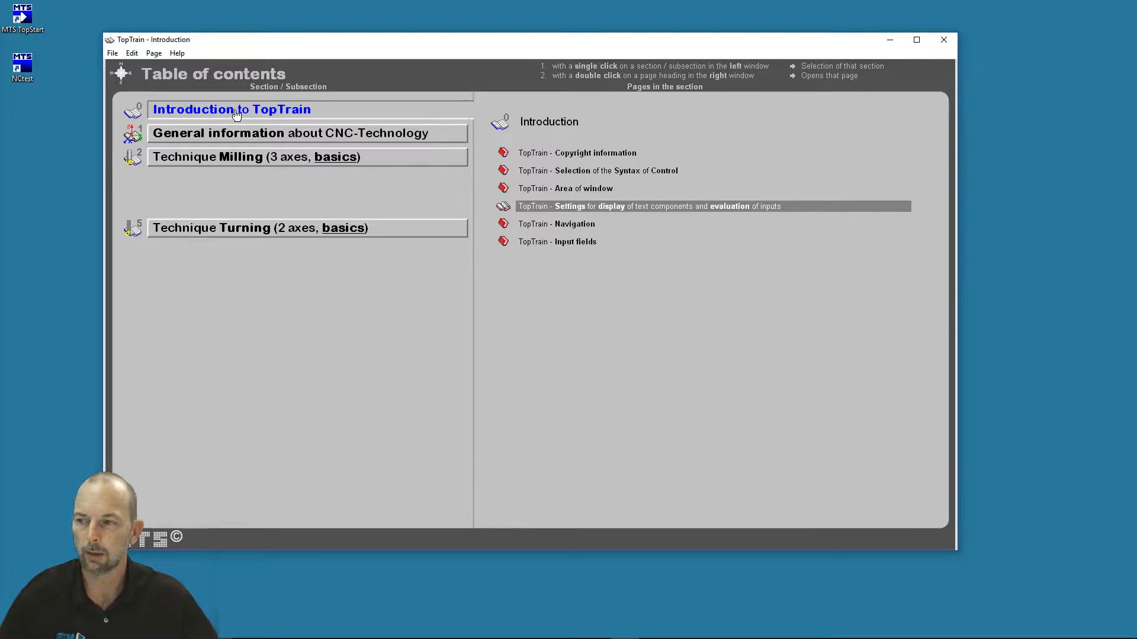
left_click(290, 133)
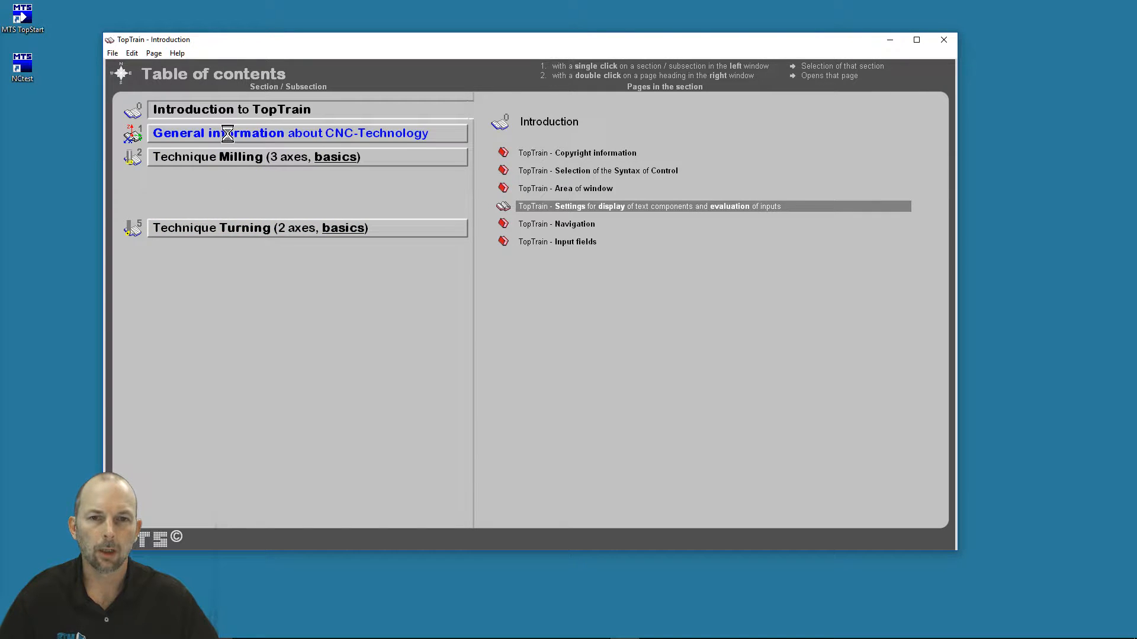
left_click(290, 133)
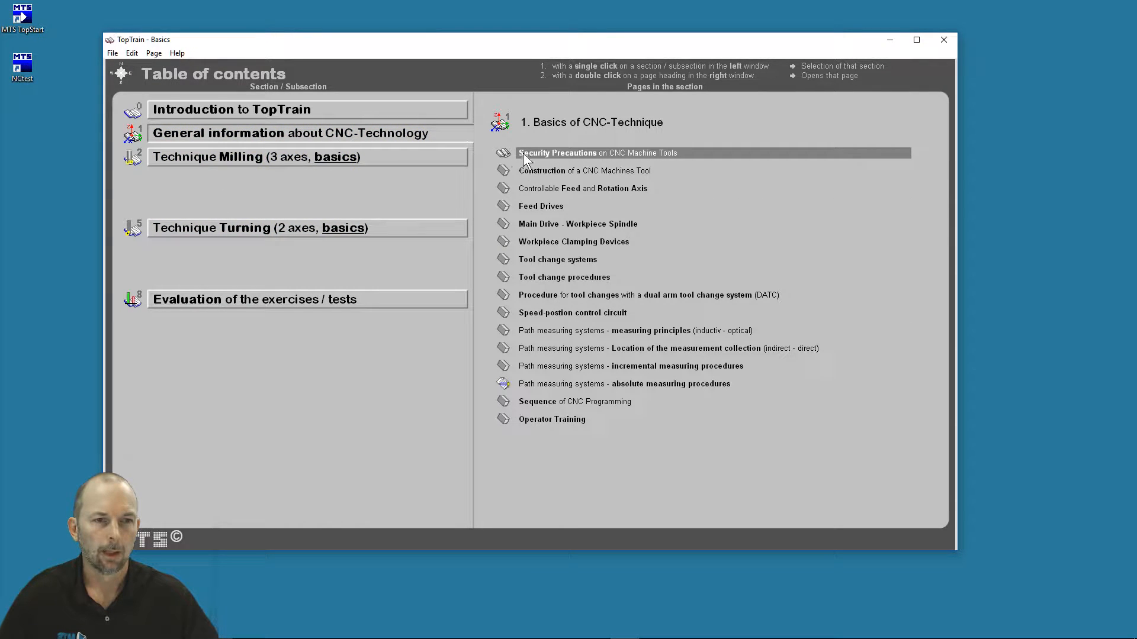
mouse_move(526, 275)
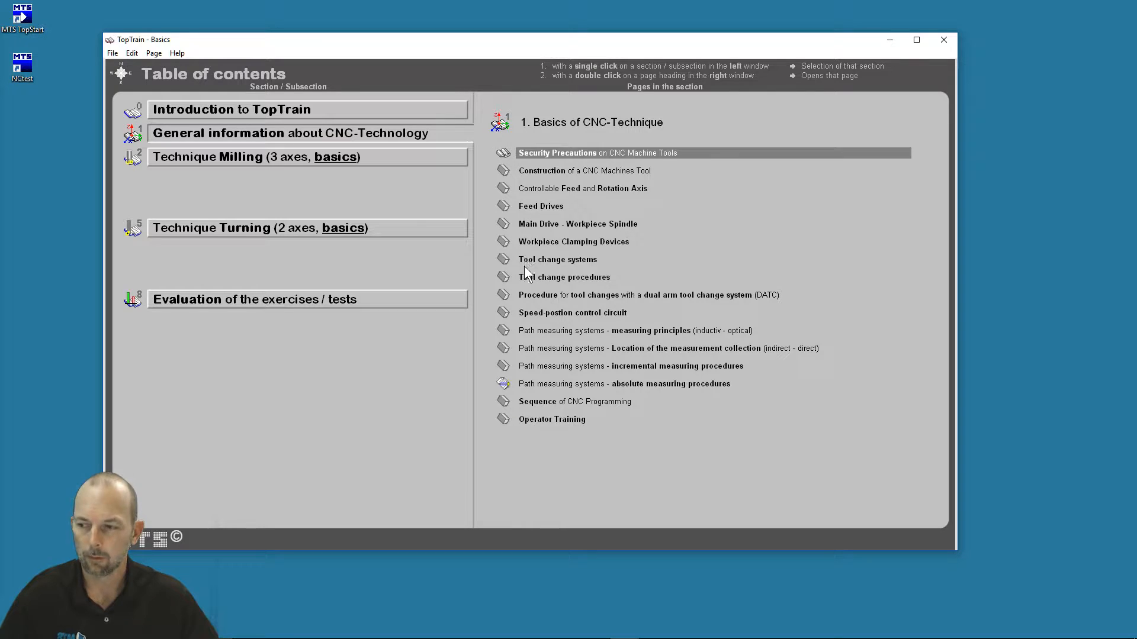
mouse_move(545, 194)
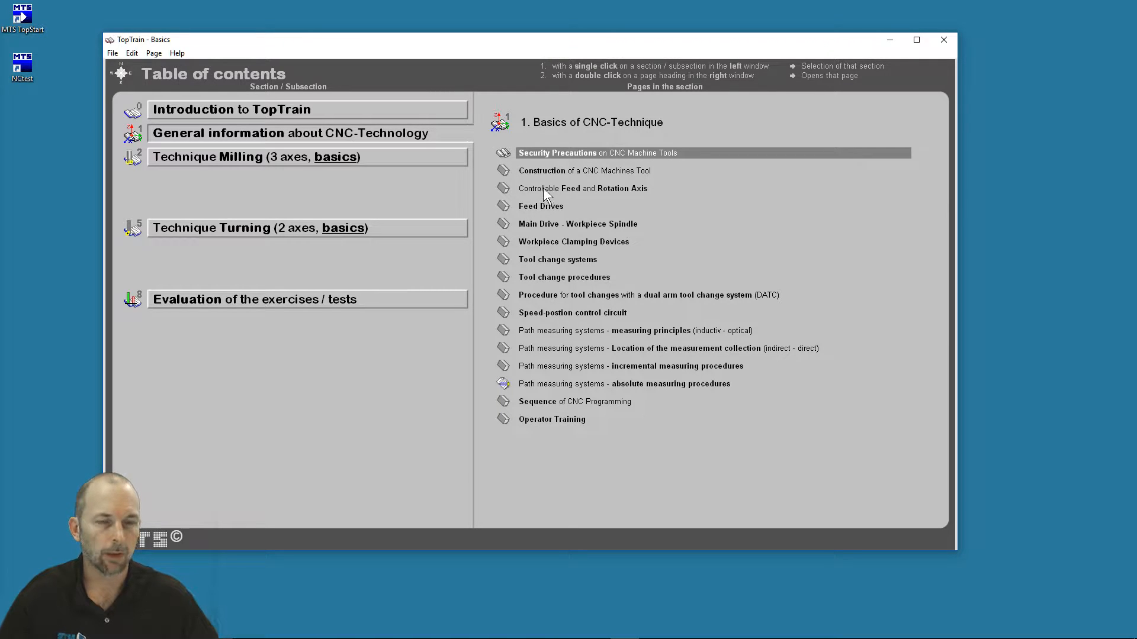
mouse_move(534, 196)
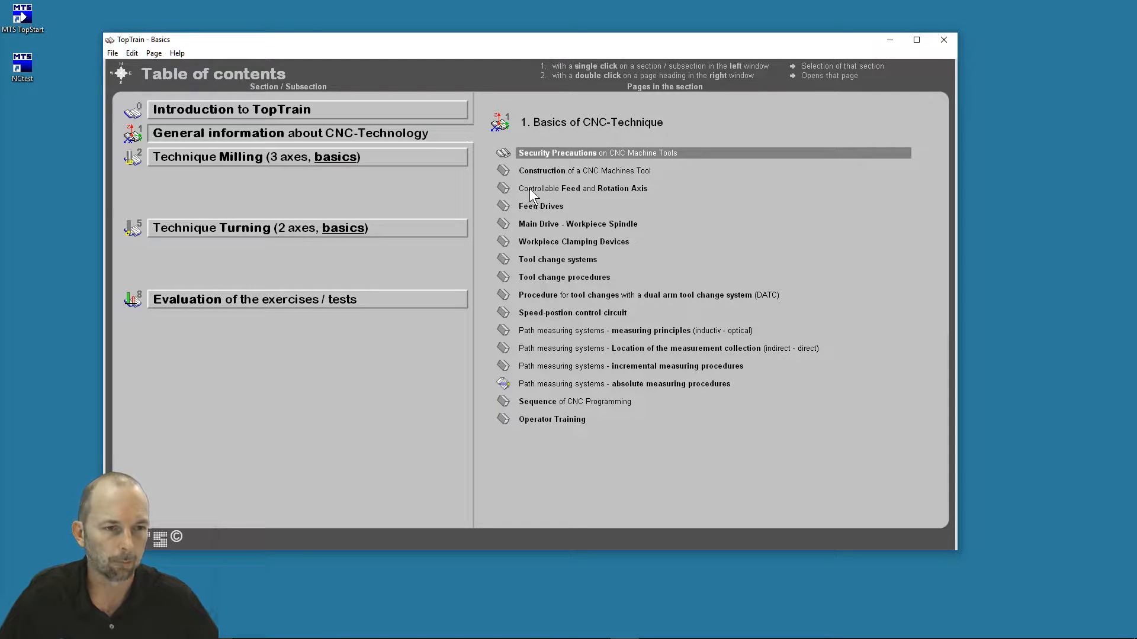
mouse_move(532, 213)
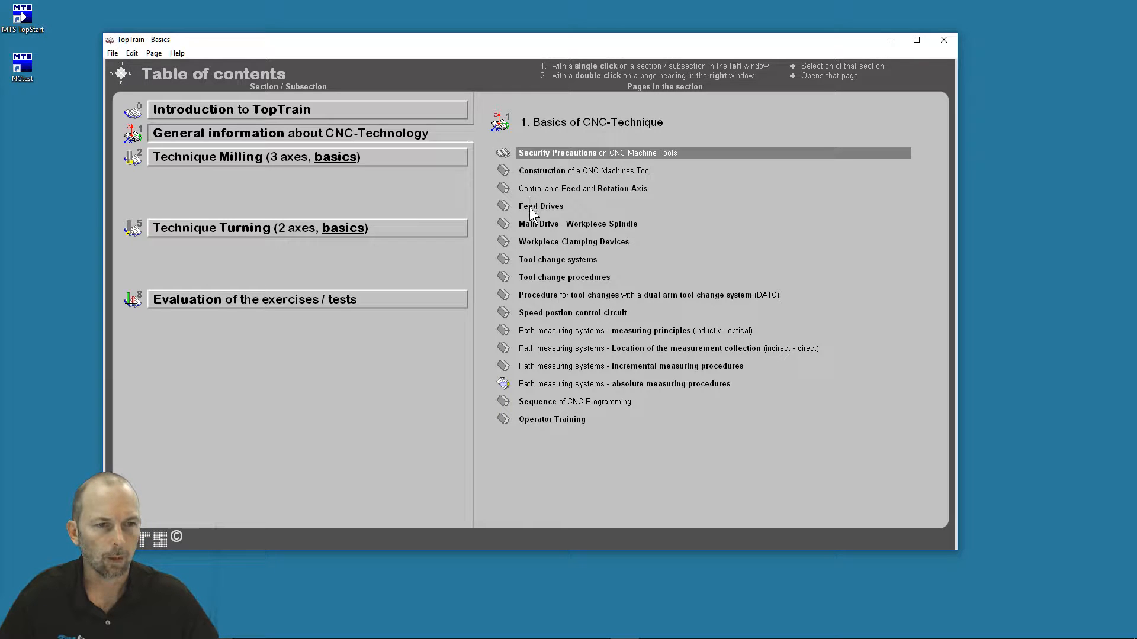
mouse_move(543, 192)
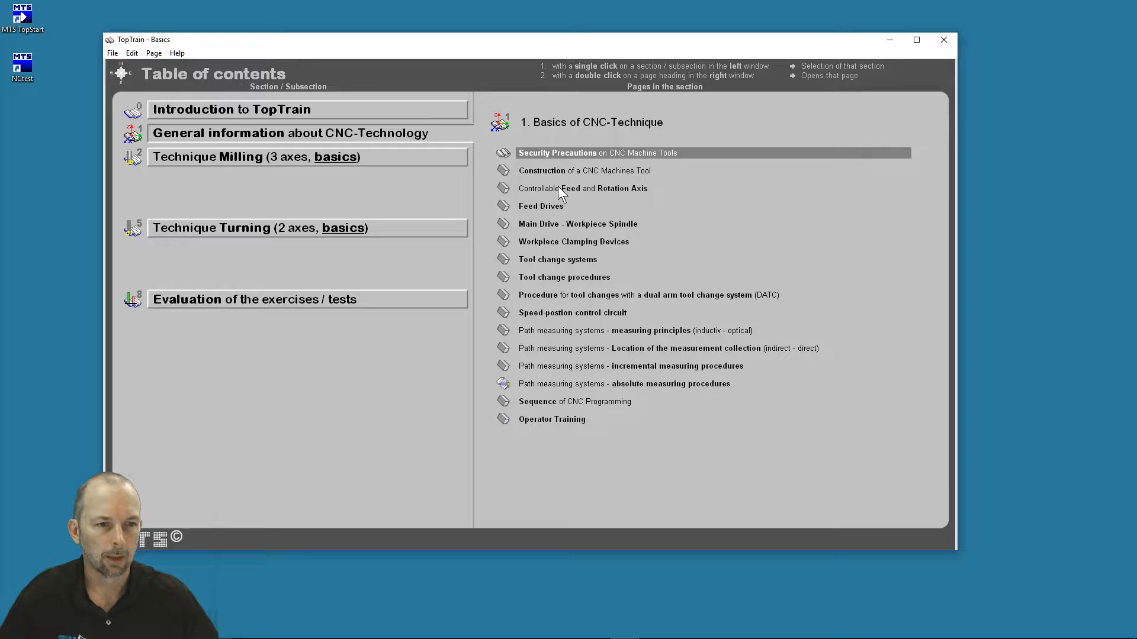
Open Controllable Feed and Rotation Axis and reveal its turning and vertical machining center passages.
double_click(583, 188)
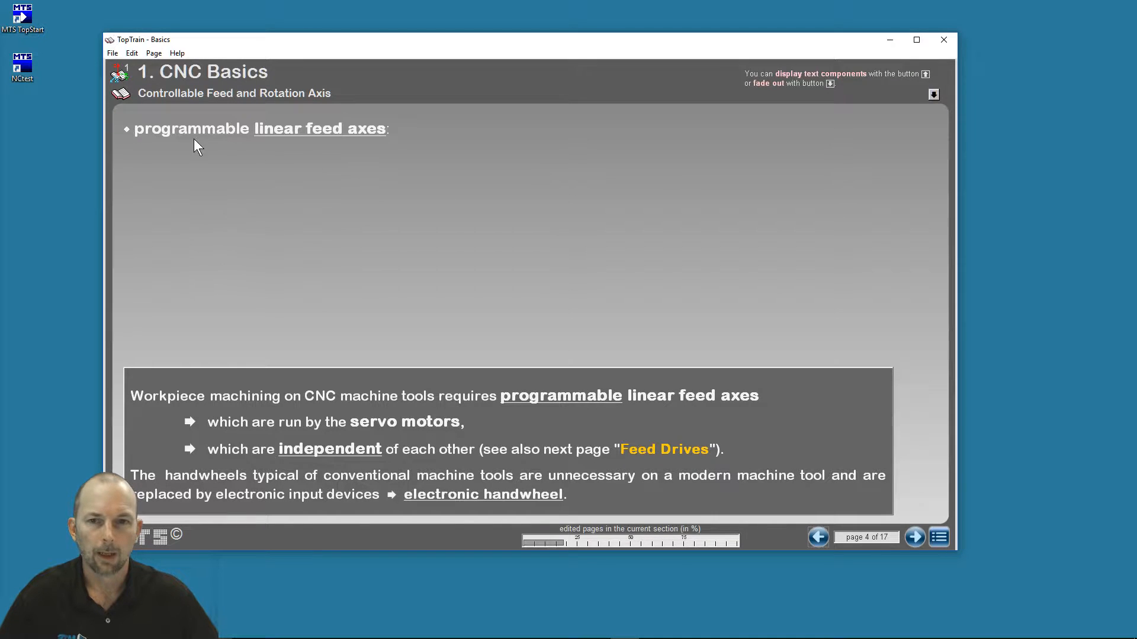
mouse_move(209, 171)
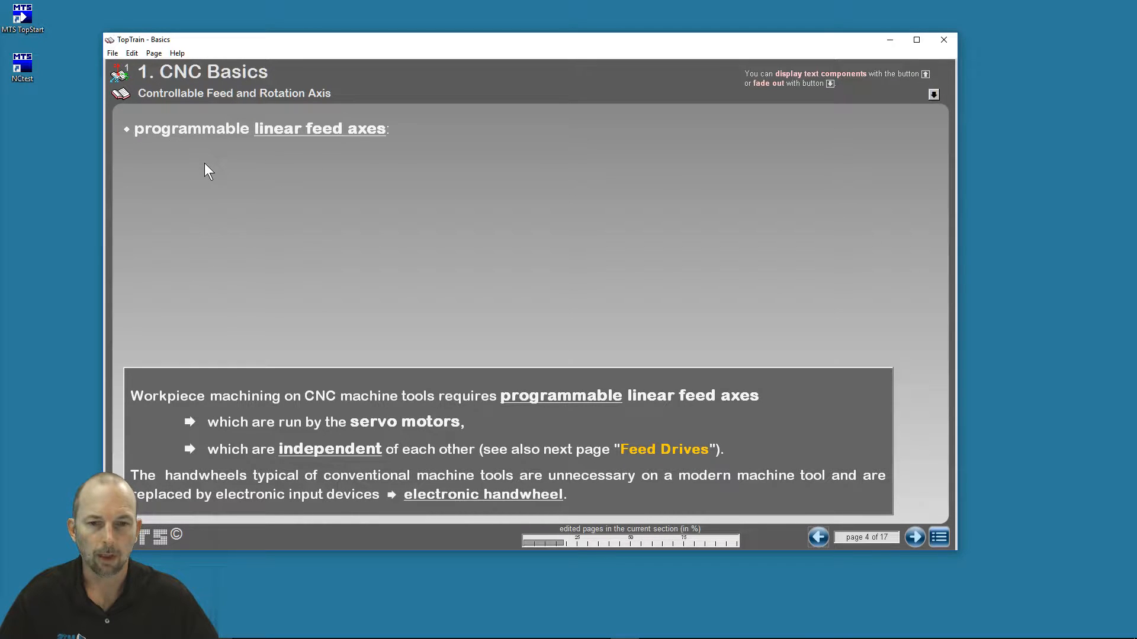
mouse_move(238, 167)
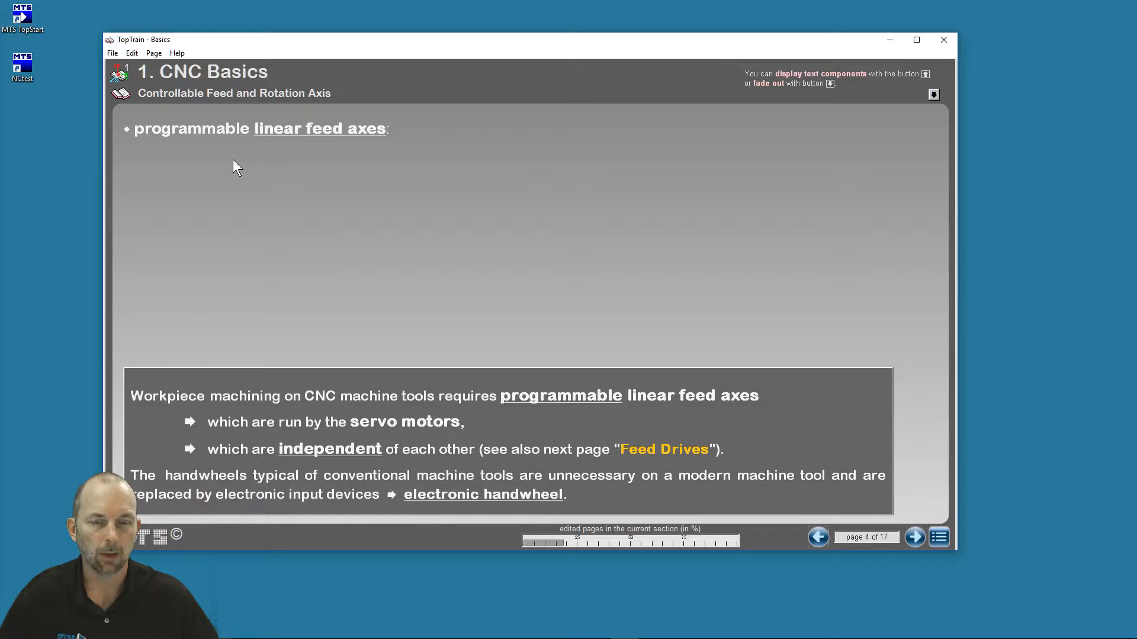
mouse_move(527, 138)
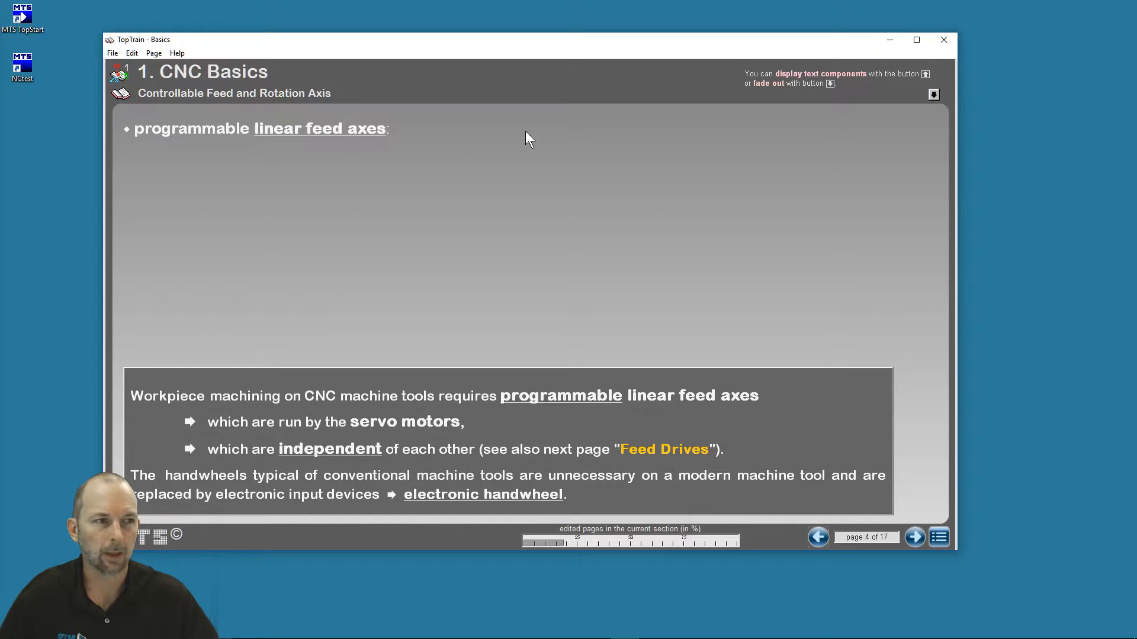
mouse_move(159, 138)
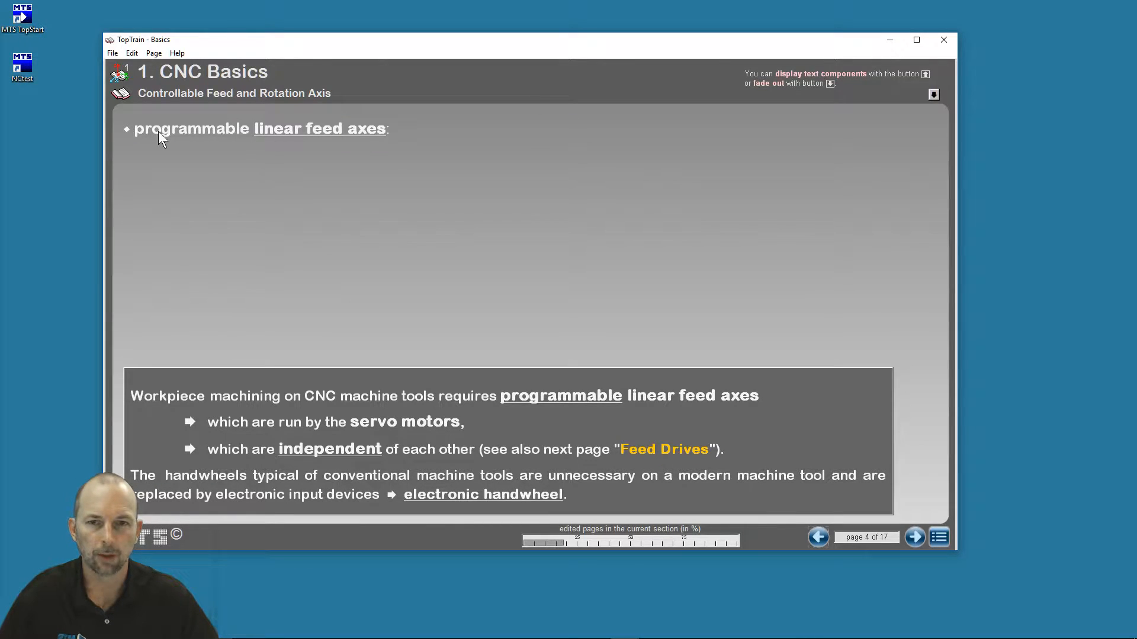
mouse_move(252, 427)
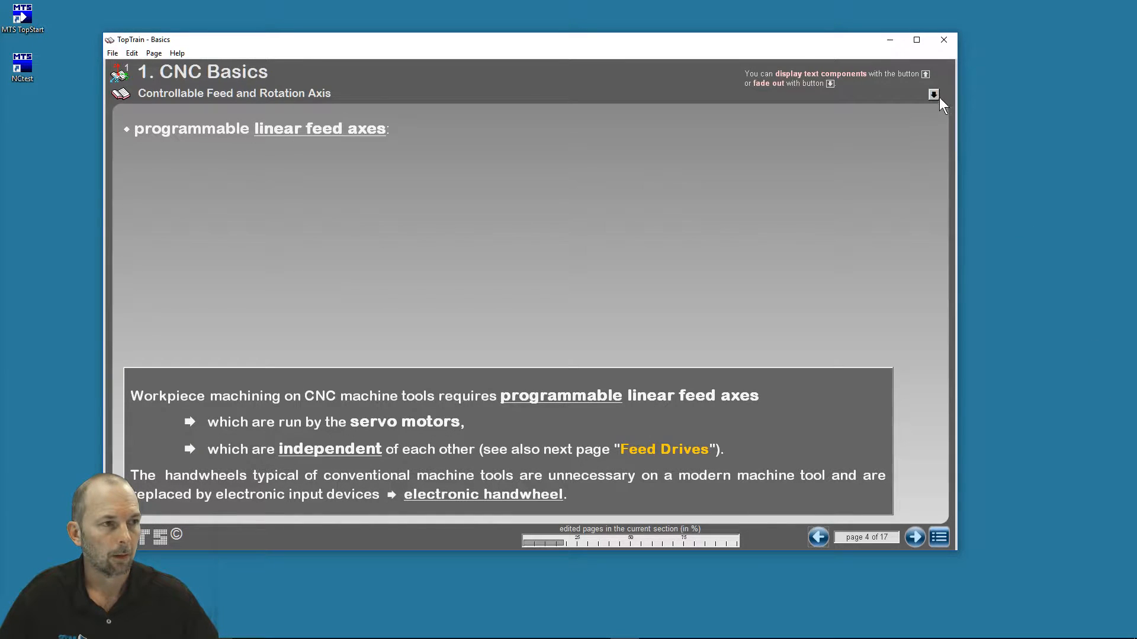
mouse_move(933, 94)
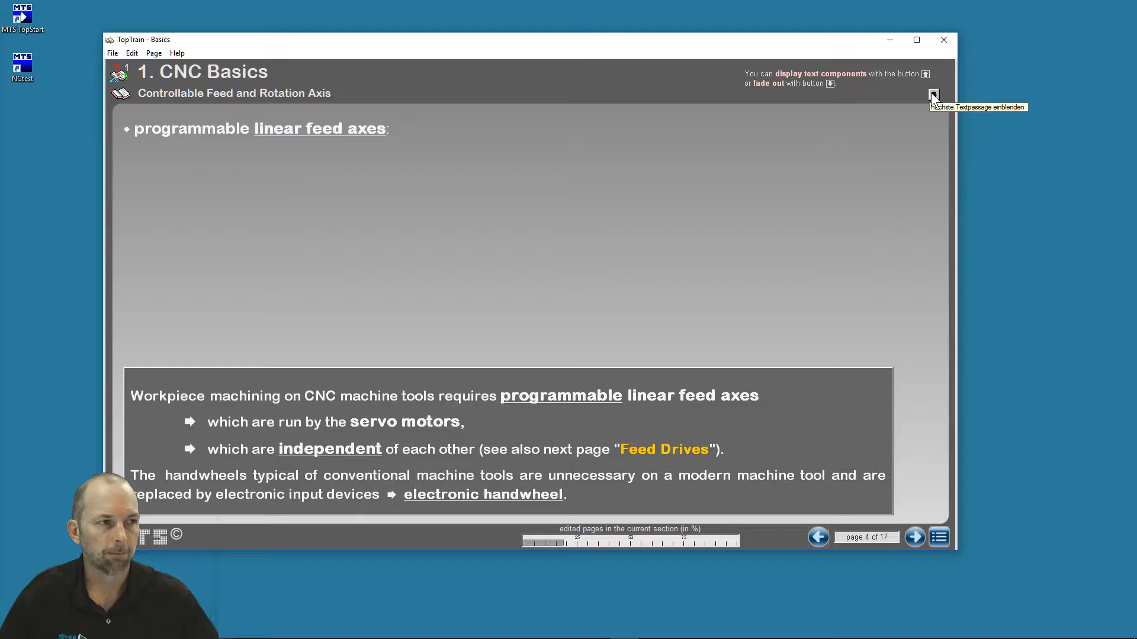
left_click(933, 95)
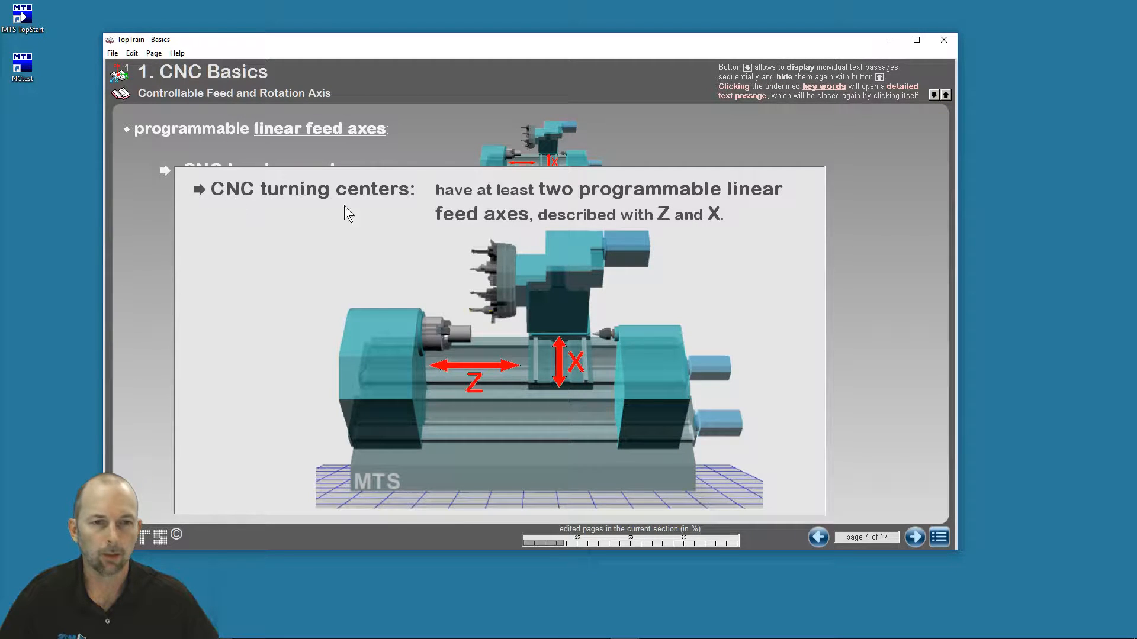
mouse_move(671, 283)
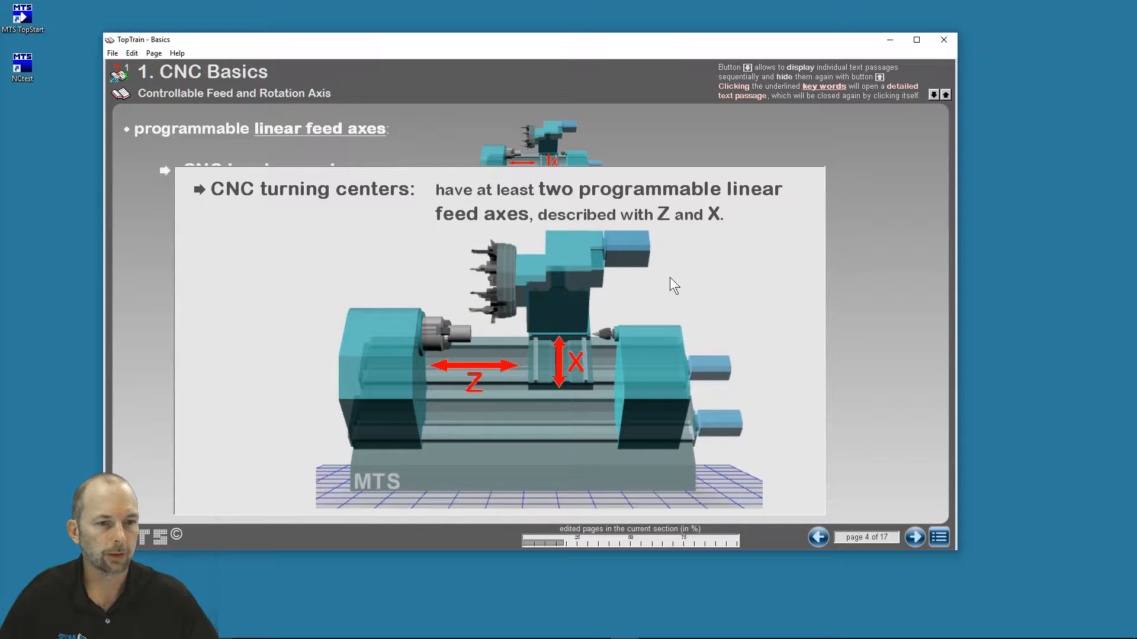
left_click(914, 537)
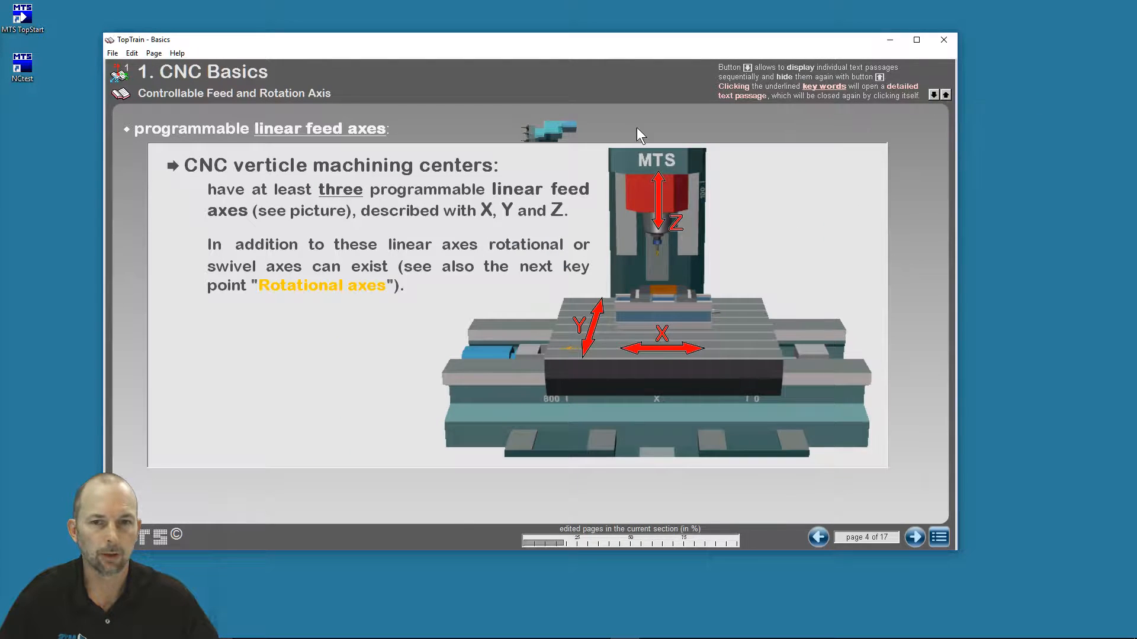
mouse_move(346, 273)
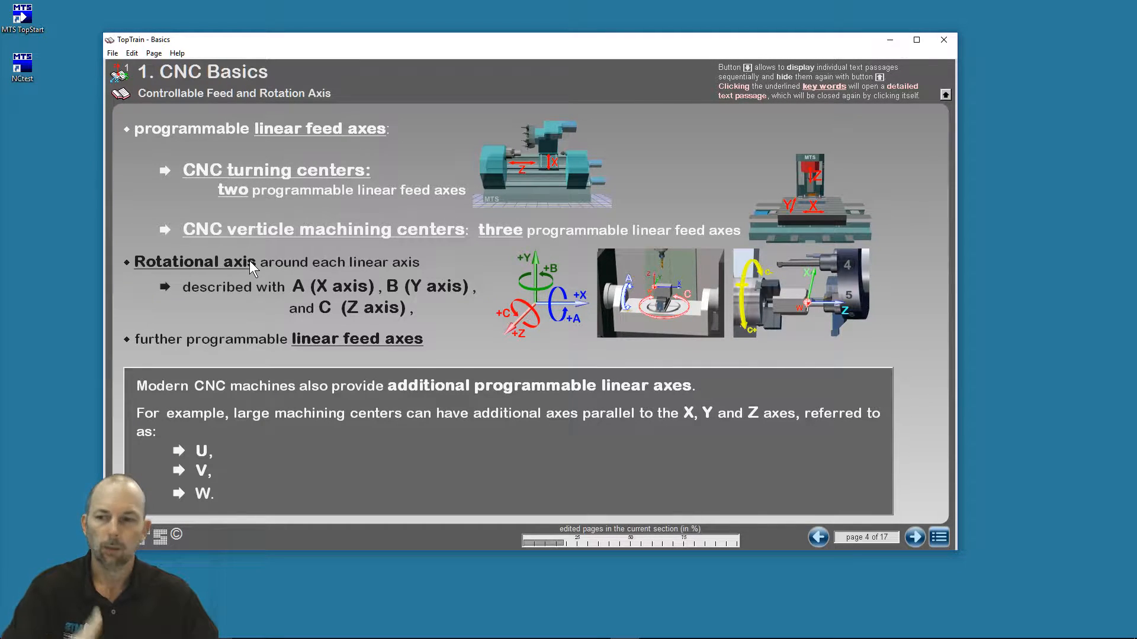
mouse_move(304, 301)
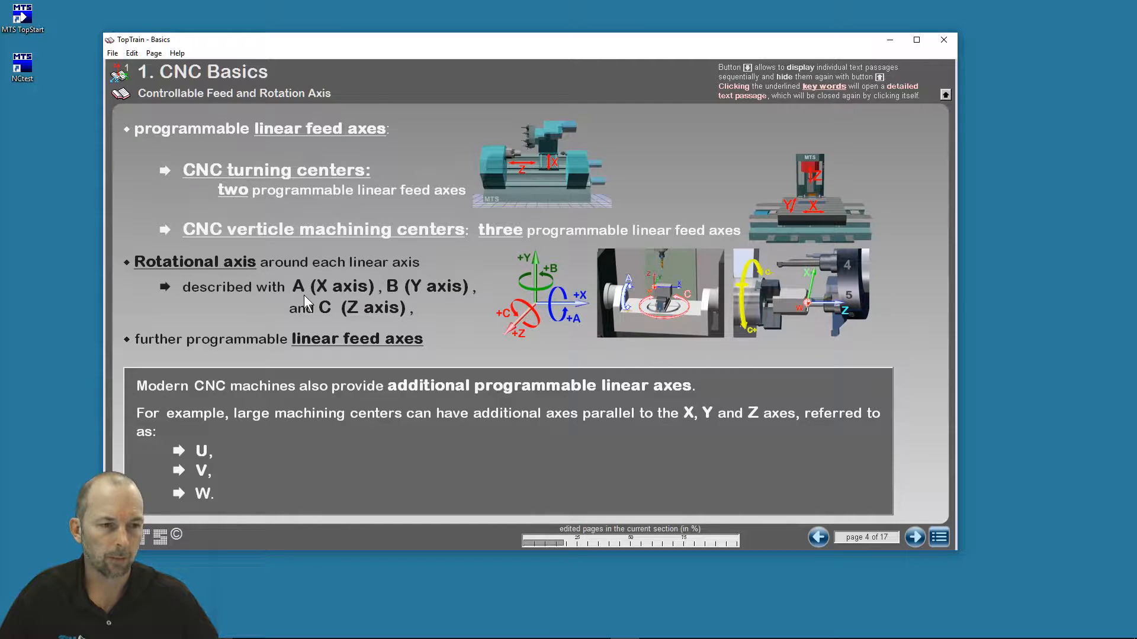
mouse_move(250, 182)
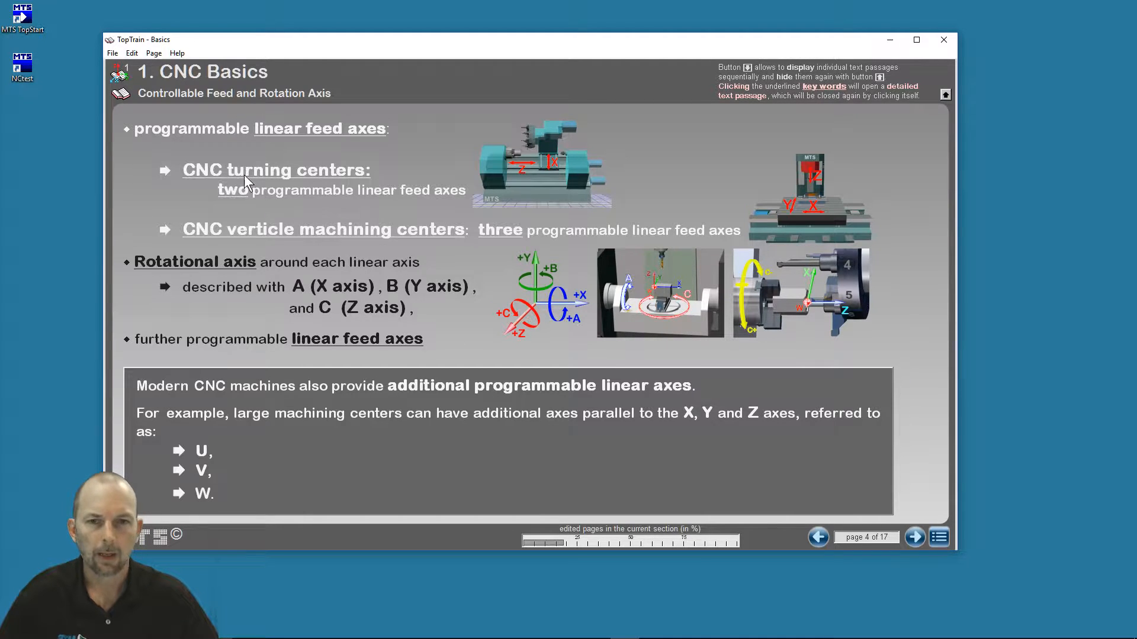
mouse_move(281, 190)
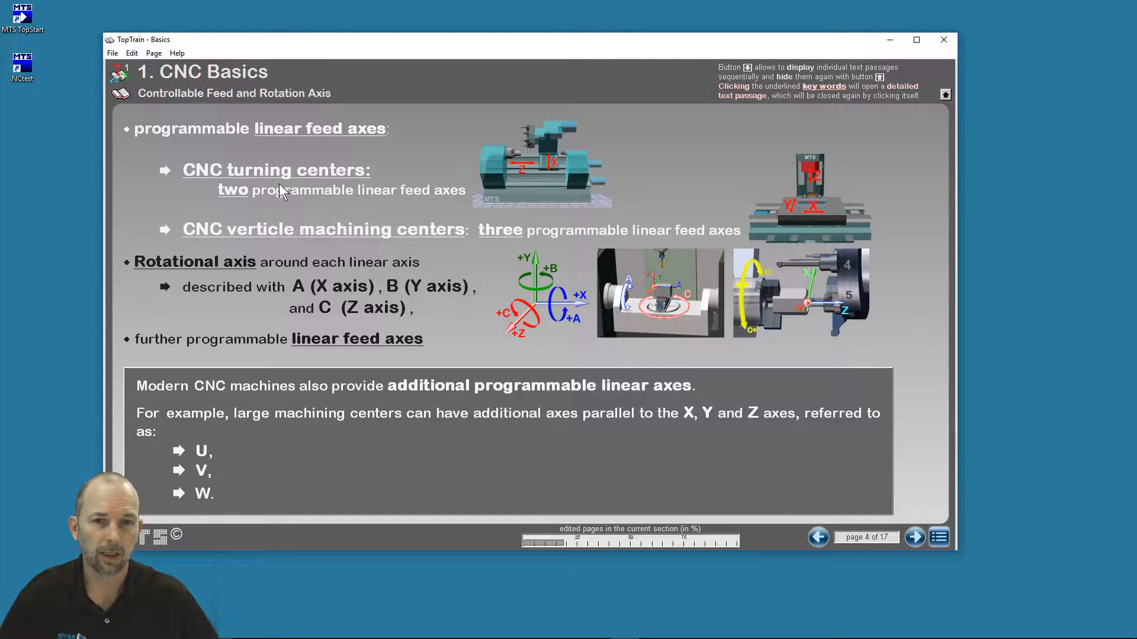
mouse_move(207, 181)
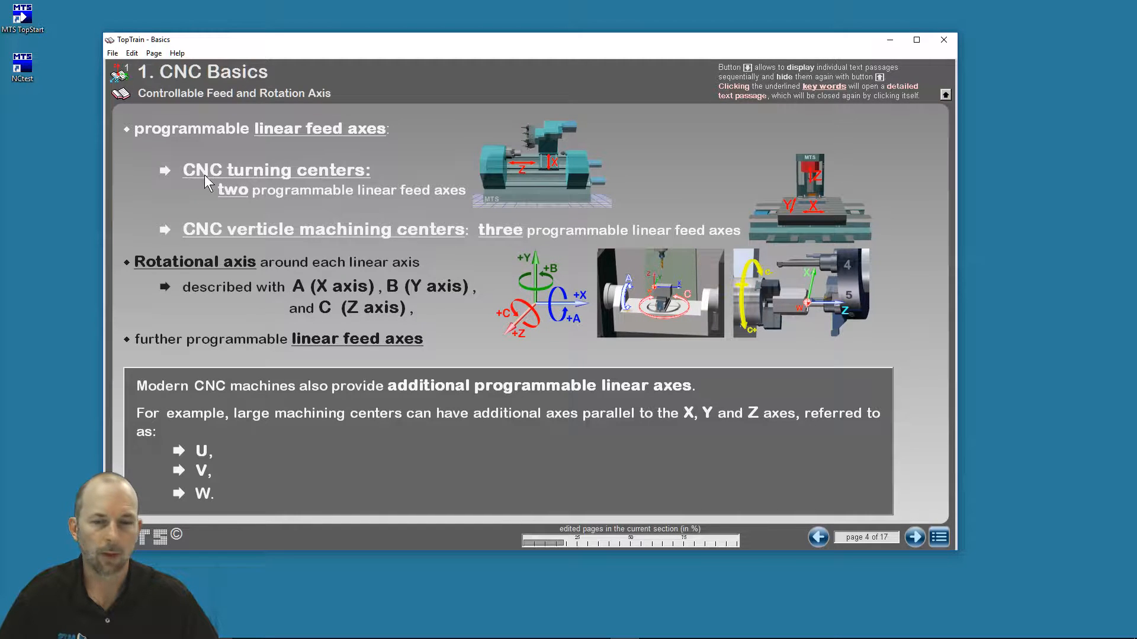
mouse_move(245, 256)
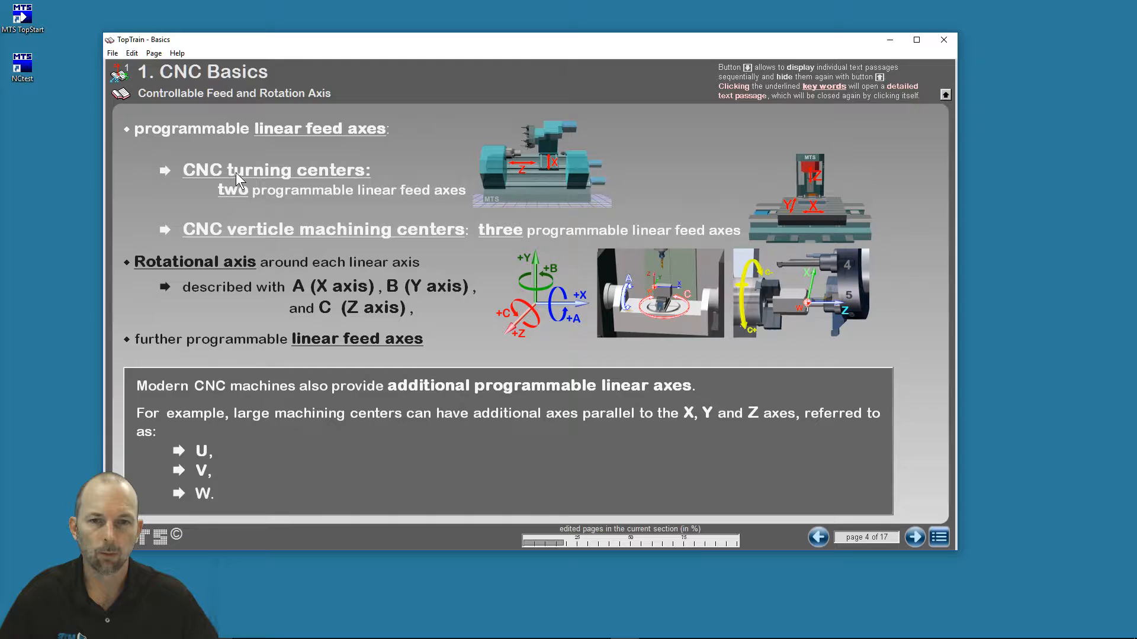
Open and close the detailed passages on CNC turning centers and vertical machining centers.
left_click(275, 169)
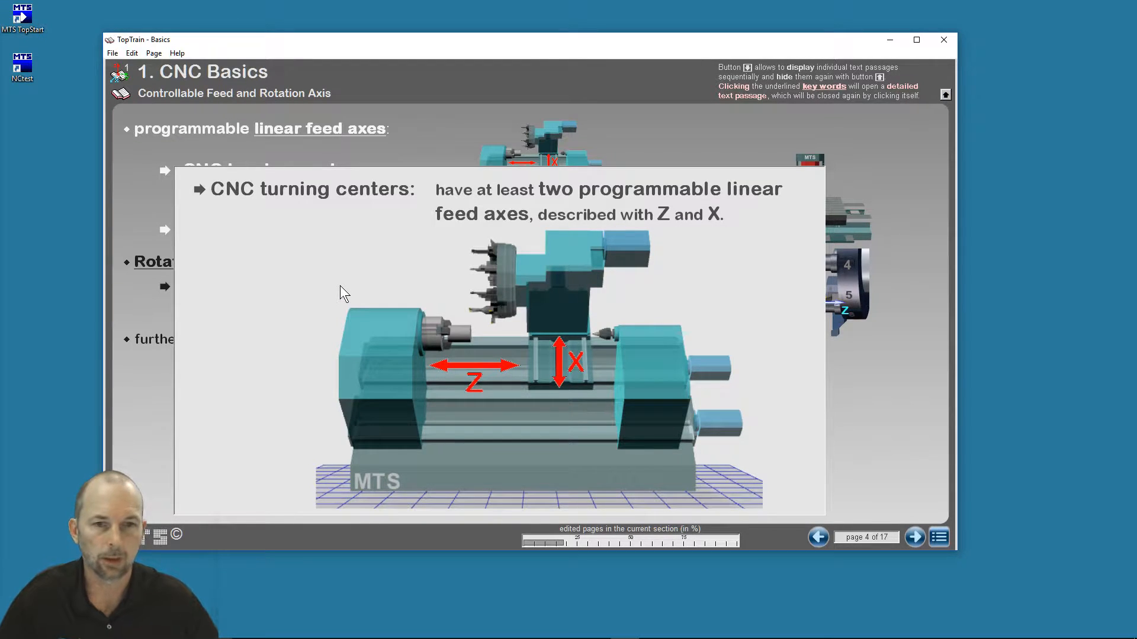
mouse_move(442, 145)
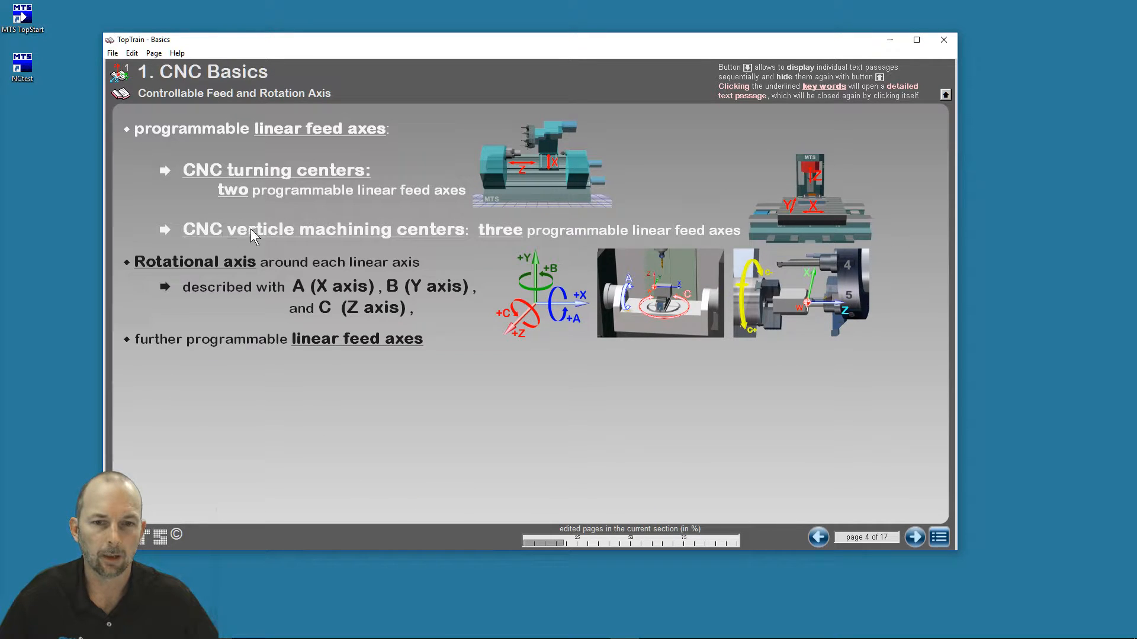
mouse_move(279, 236)
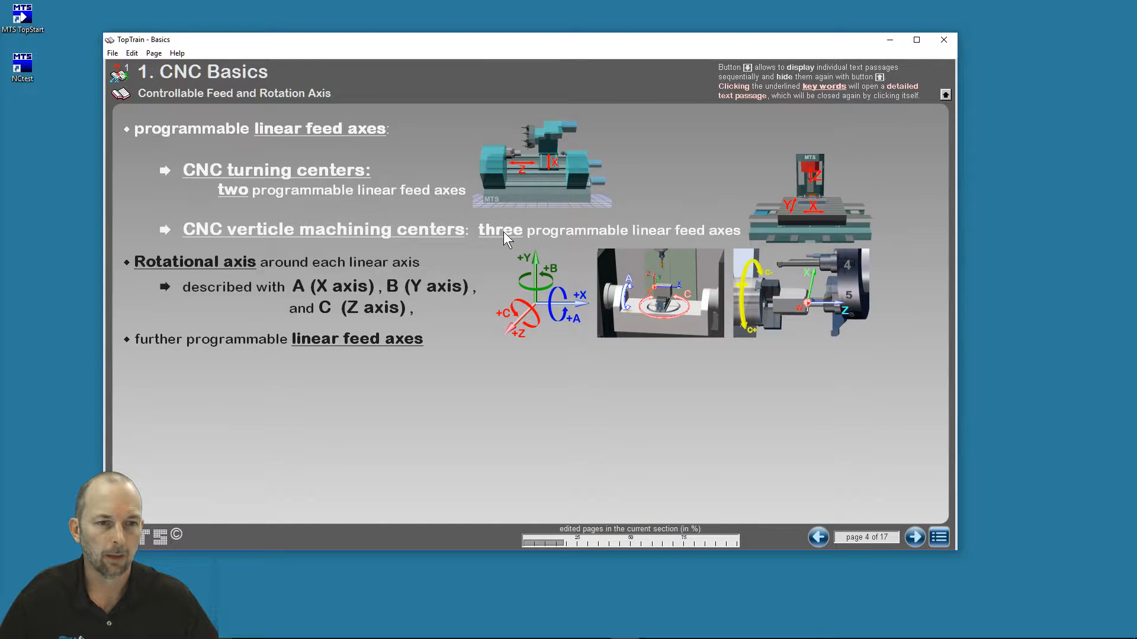
left_click(500, 230)
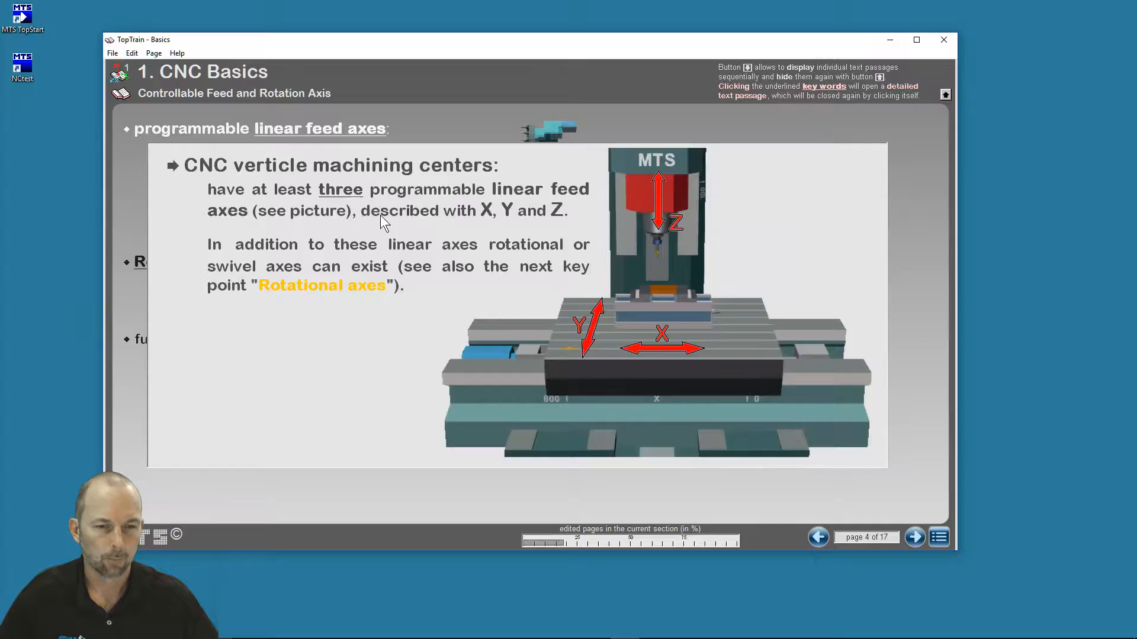
left_click(322, 285)
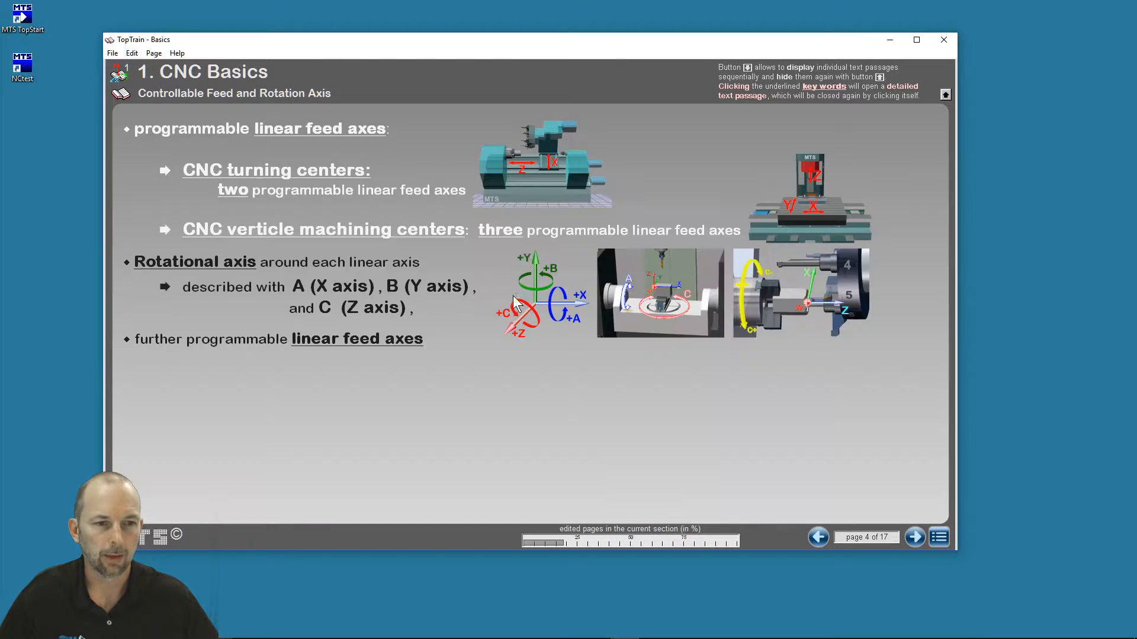
mouse_move(508, 303)
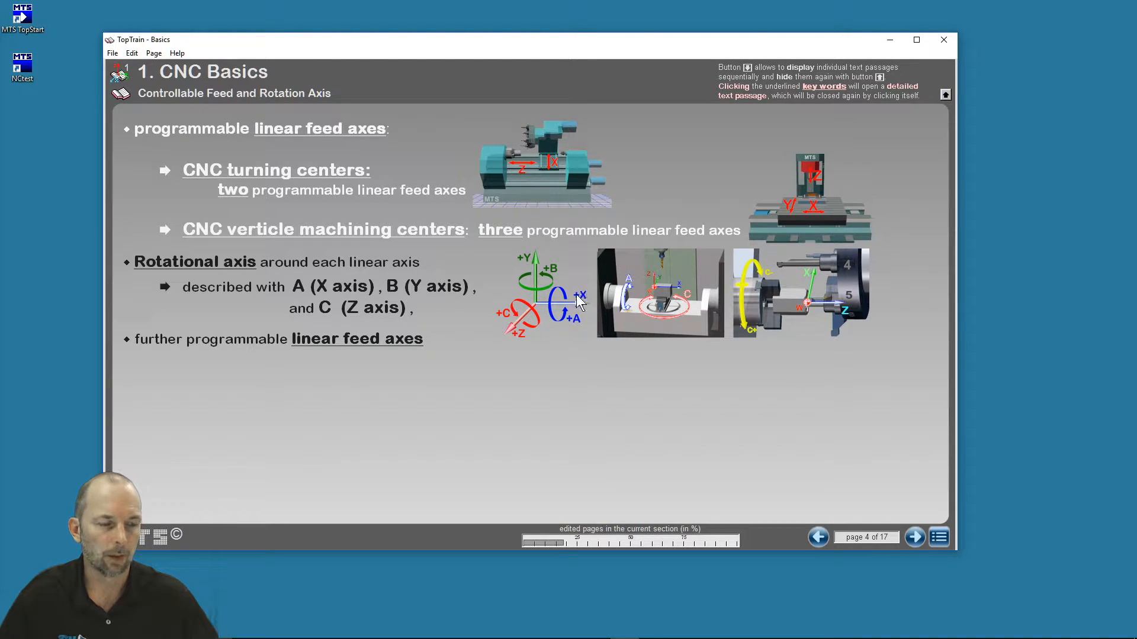
mouse_move(915, 536)
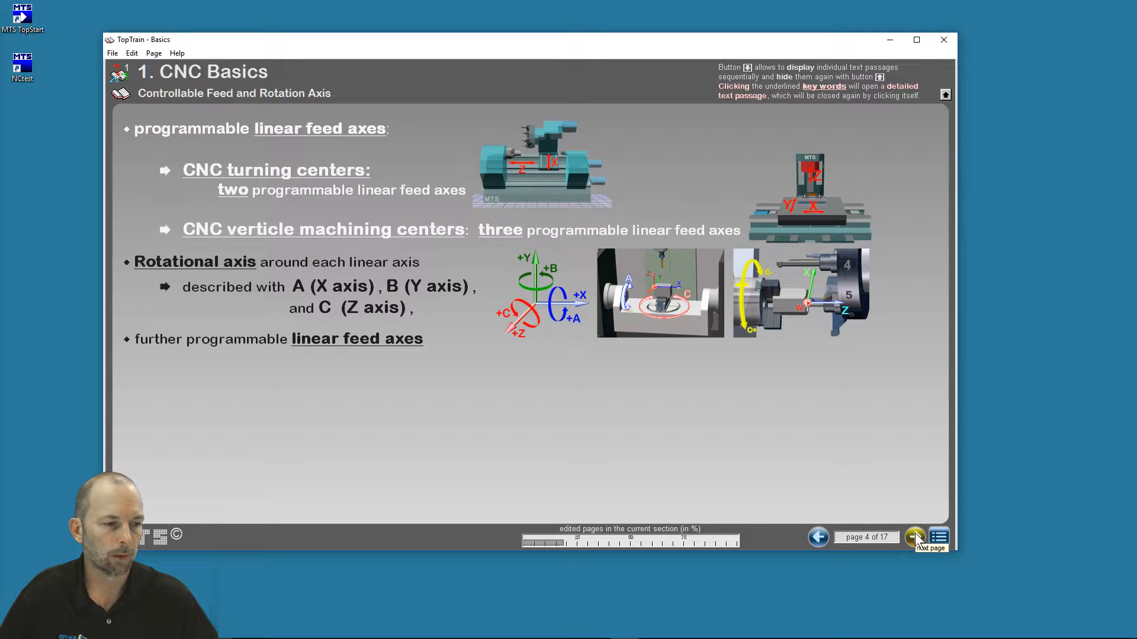
Move to the Feed Drives page 5 of 17, briefly stepping back and forward.
left_click(915, 537)
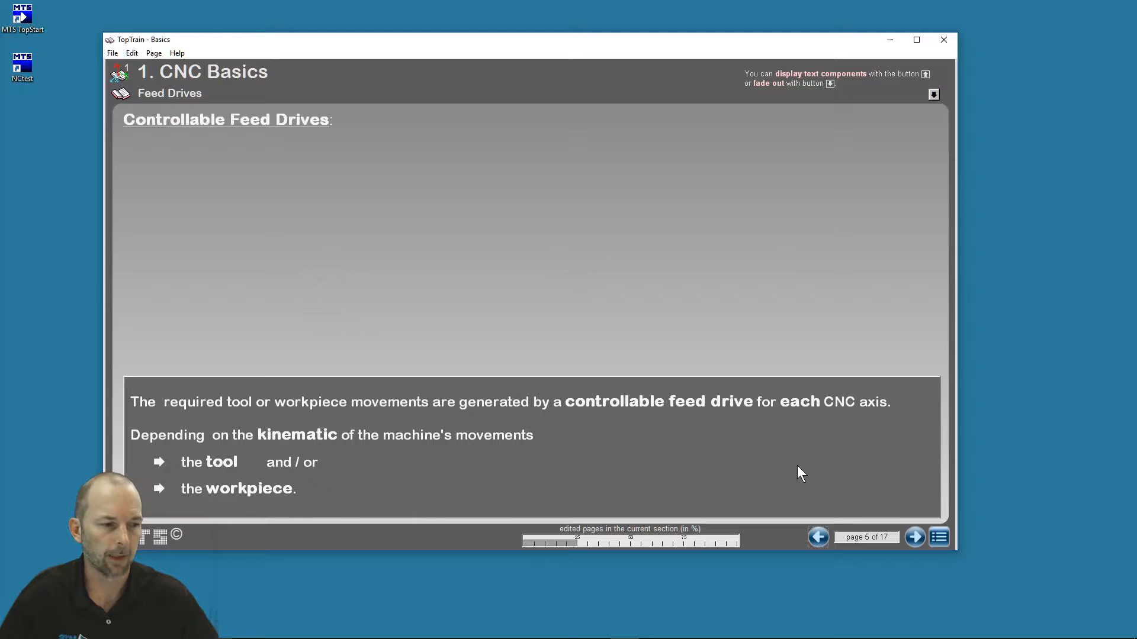
mouse_move(818, 536)
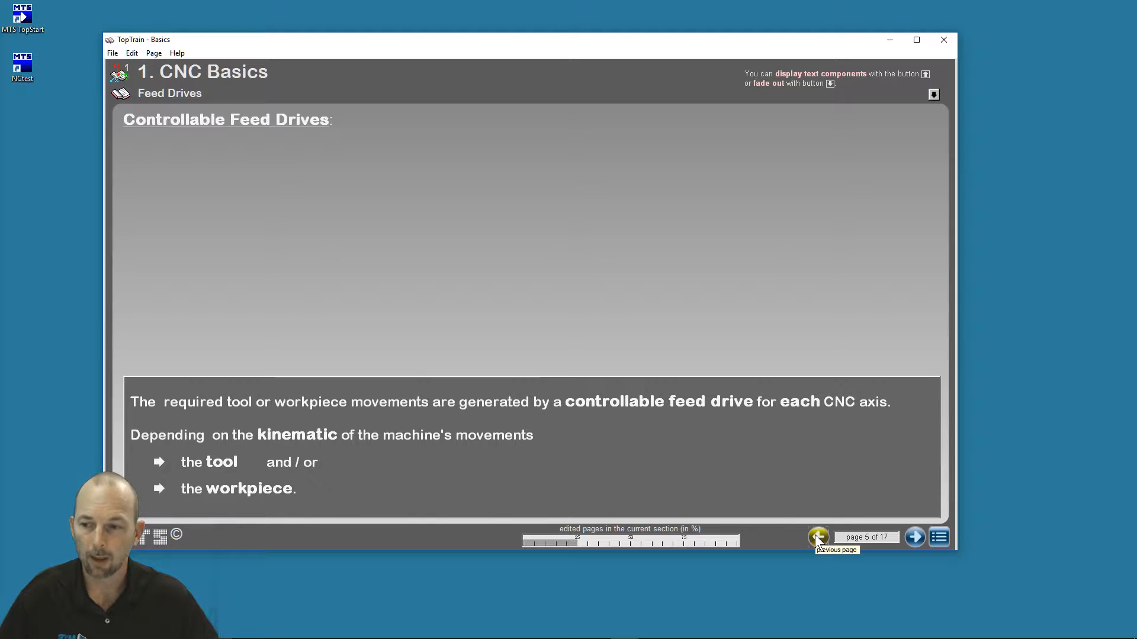
left_click(818, 537)
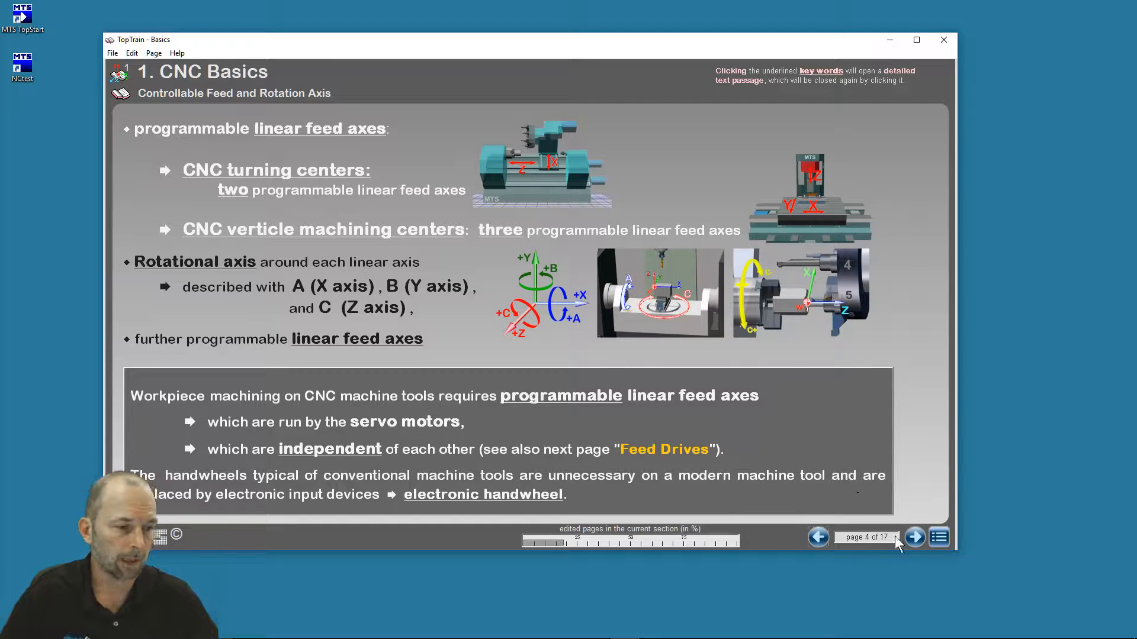
left_click(914, 537)
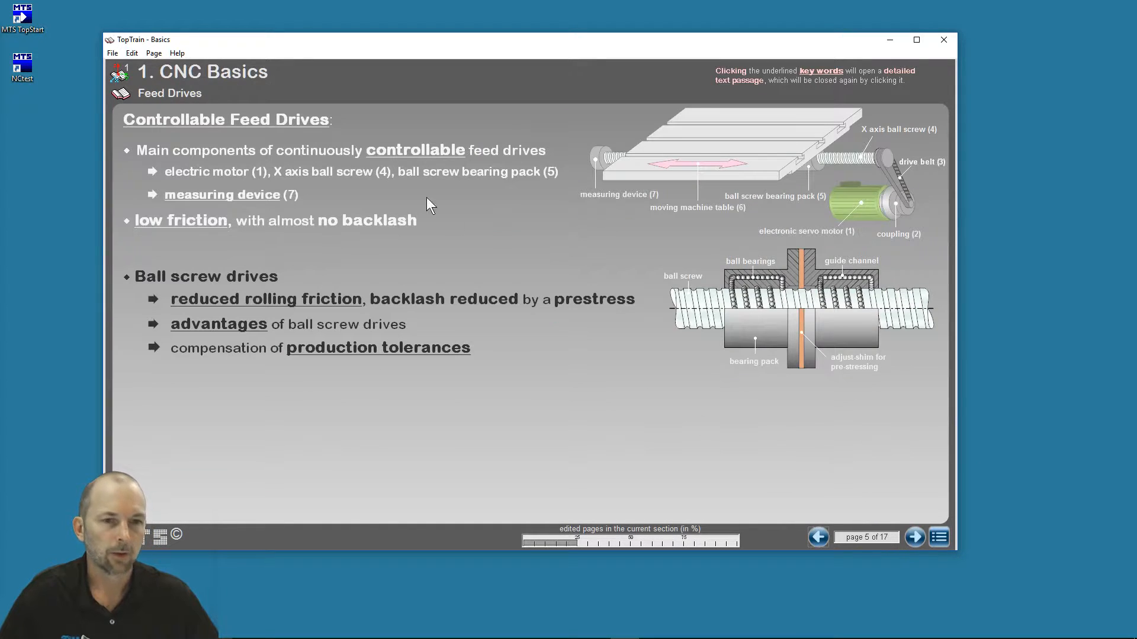
View the feed drive components and reduced rolling friction details, then return to contents.
left_click(222, 195)
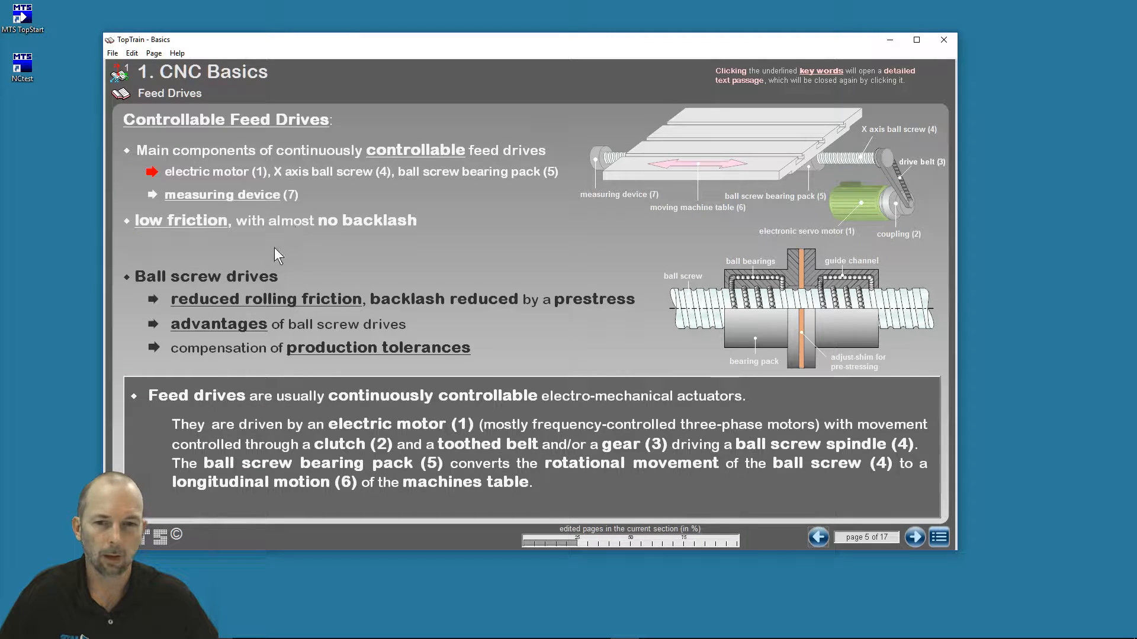
left_click(264, 299)
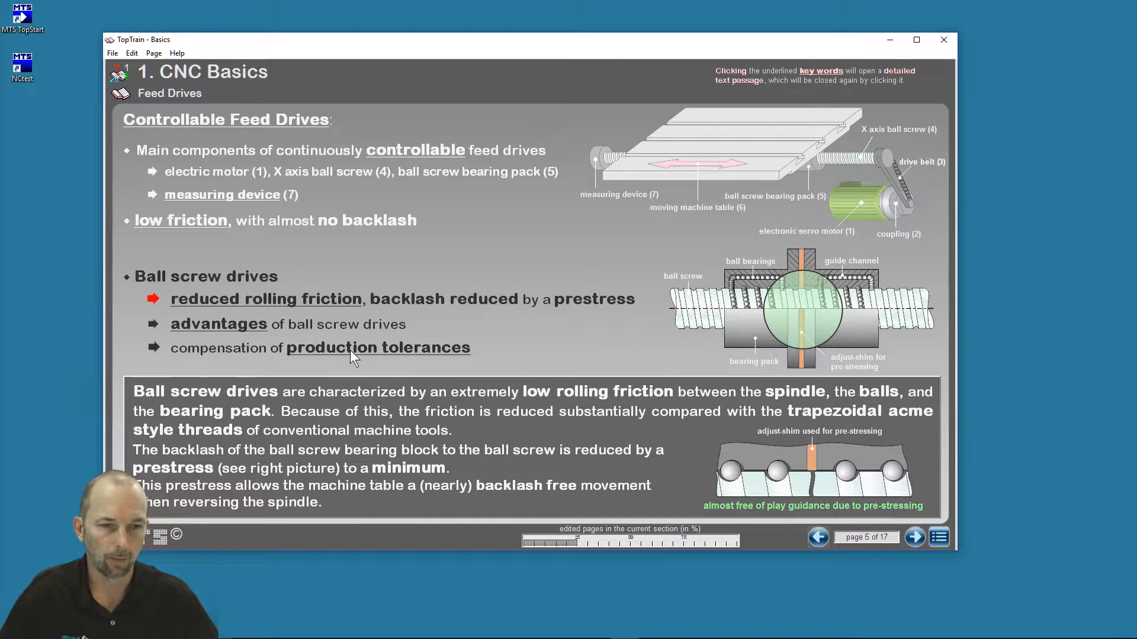
mouse_move(620, 424)
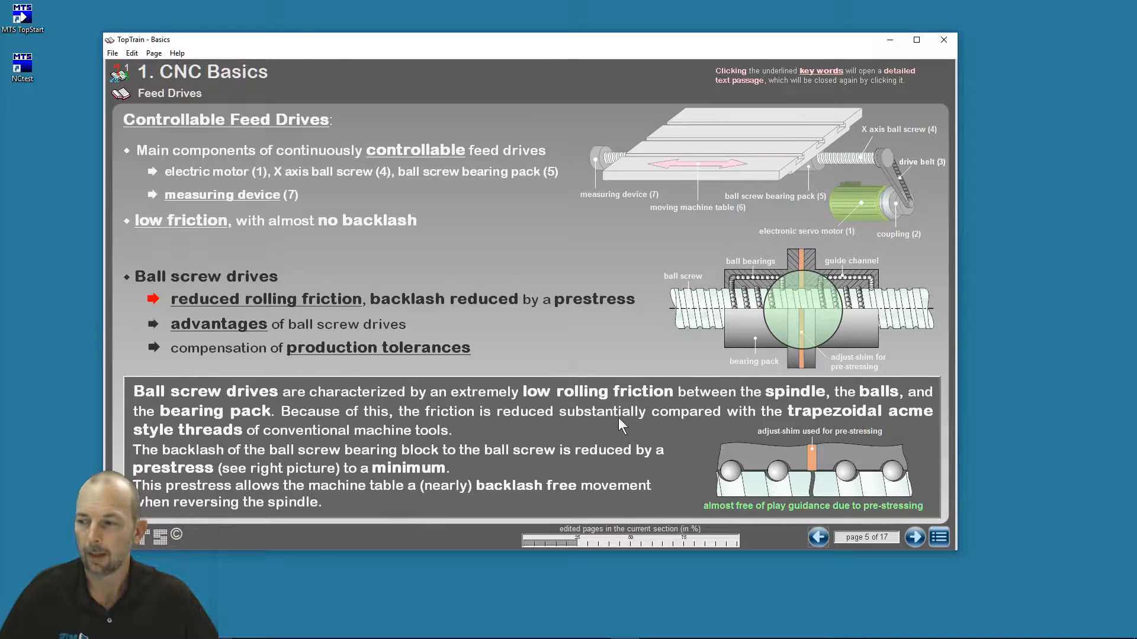
mouse_move(938, 537)
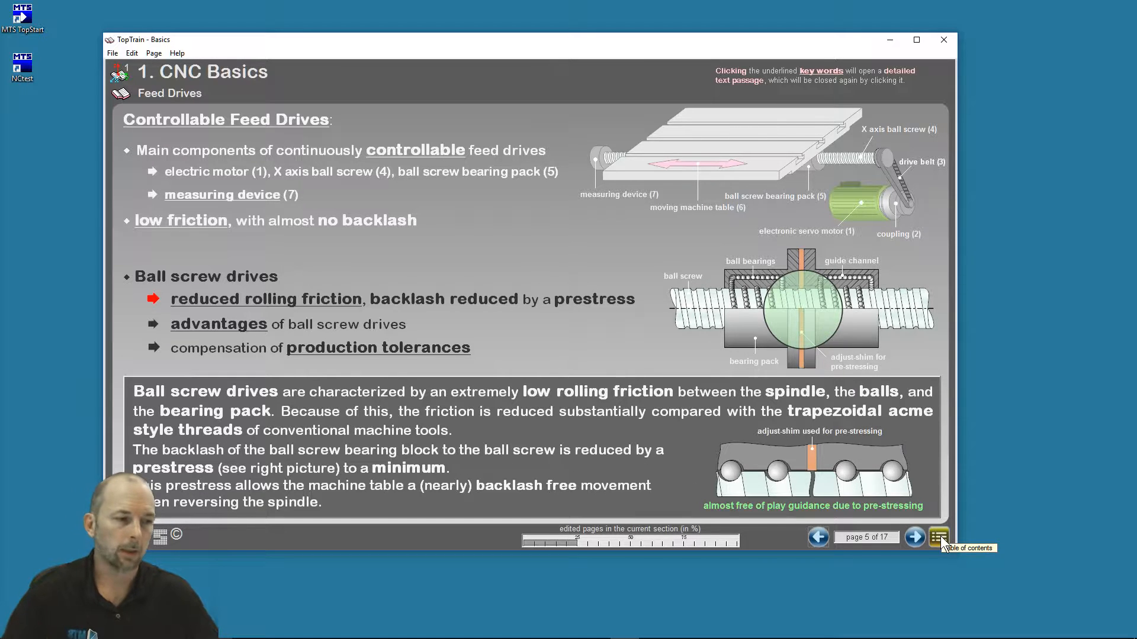
left_click(938, 537)
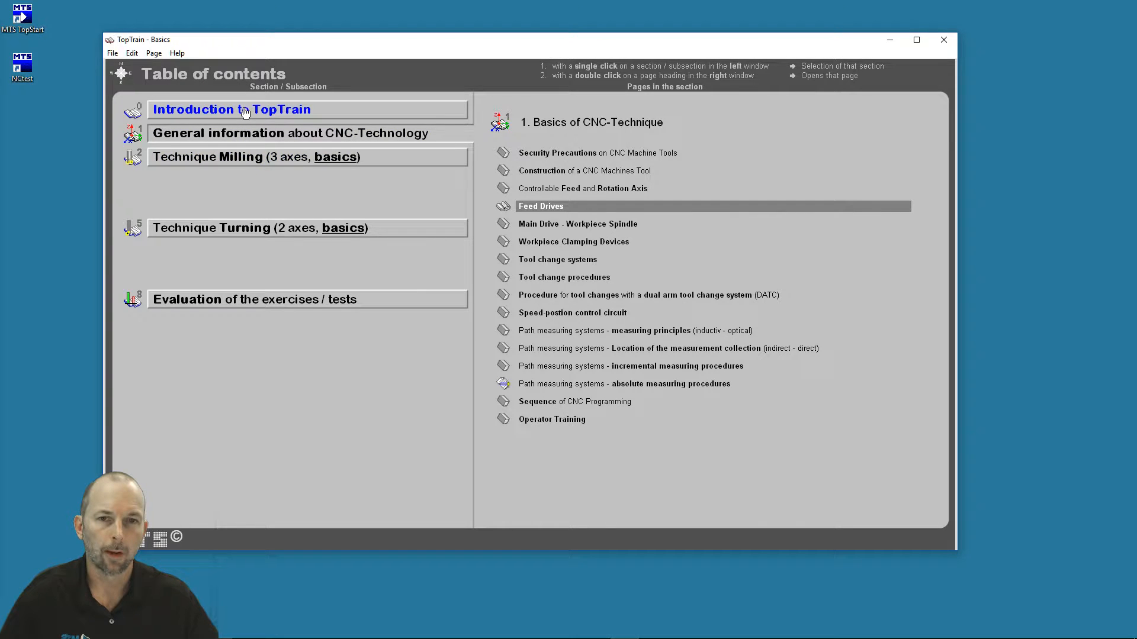
Switch the Introduction's text display to 'incrementally (every call)' and return to contents.
left_click(230, 109)
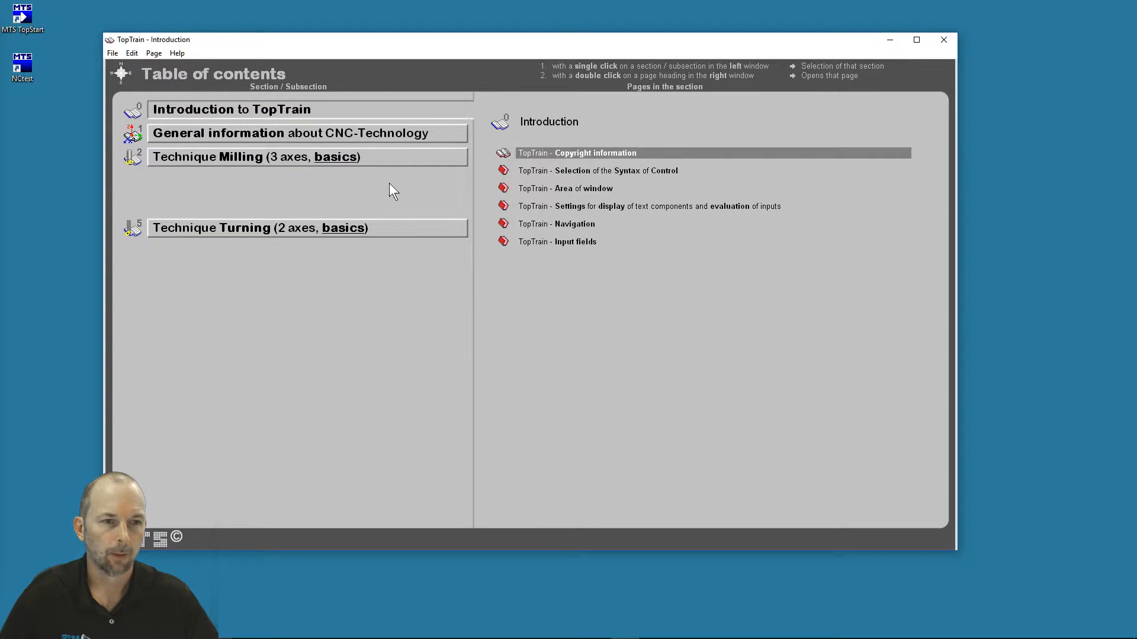
mouse_move(576, 210)
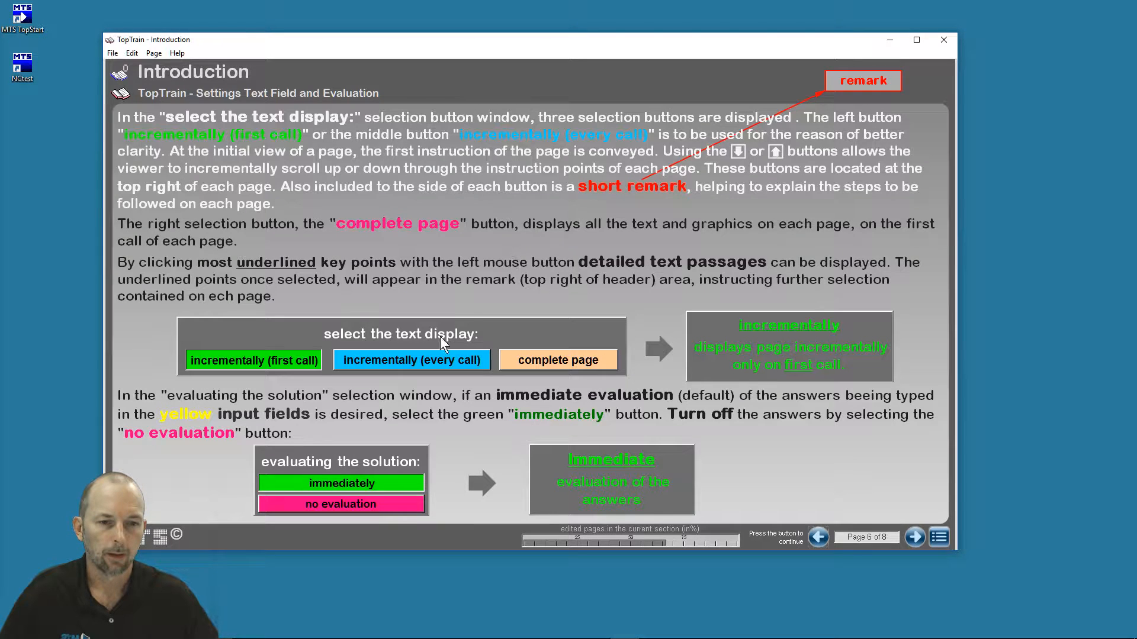
left_click(411, 361)
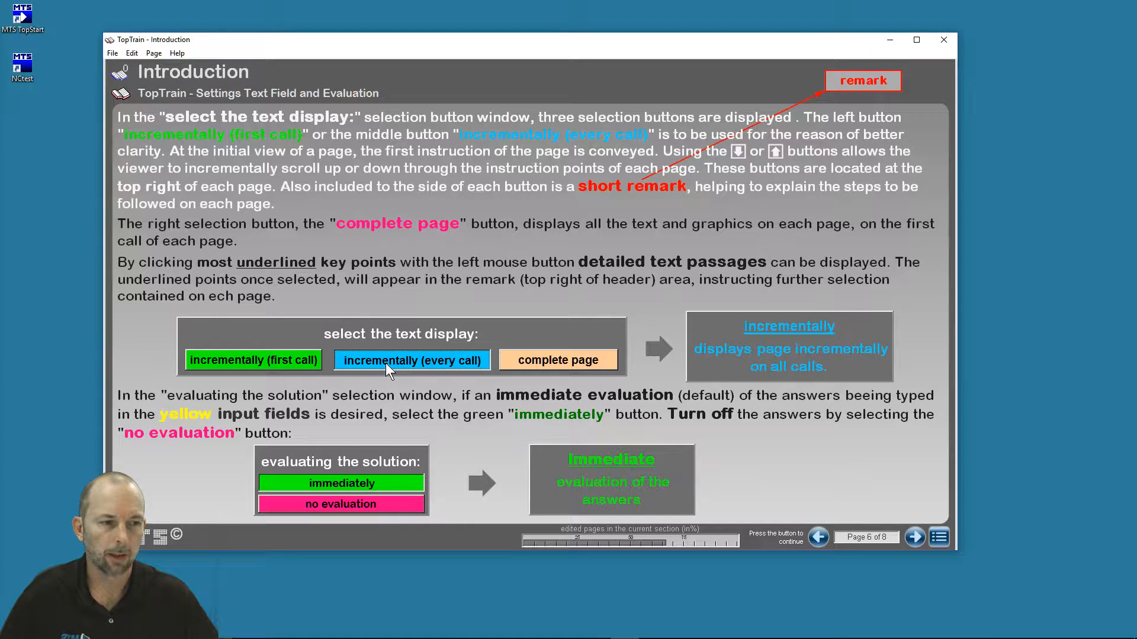
mouse_move(411, 360)
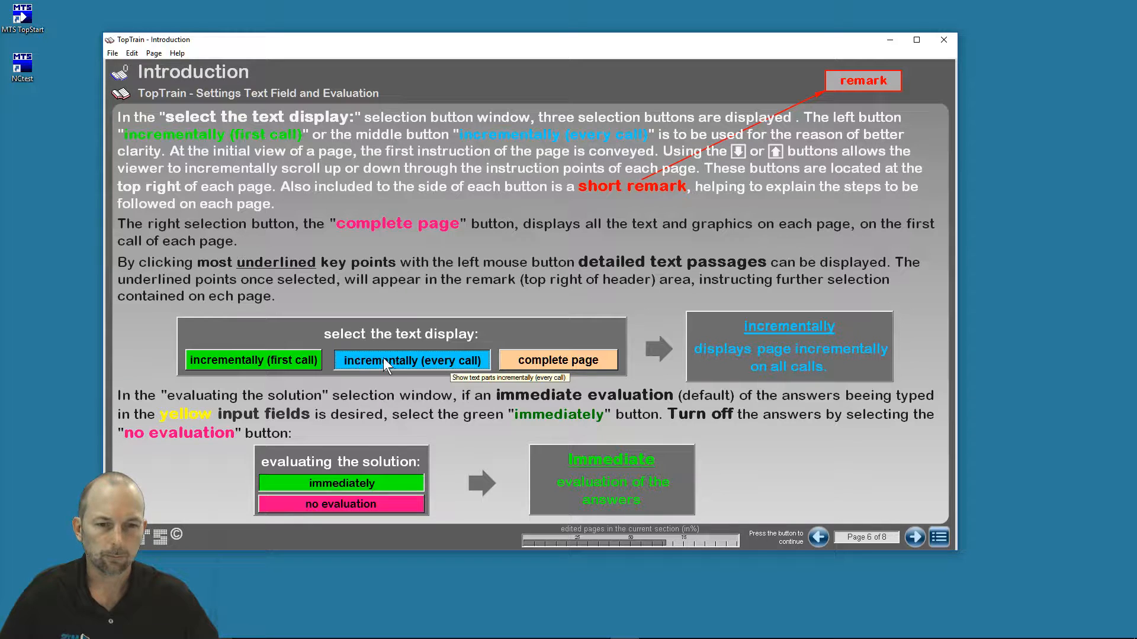
mouse_move(949, 514)
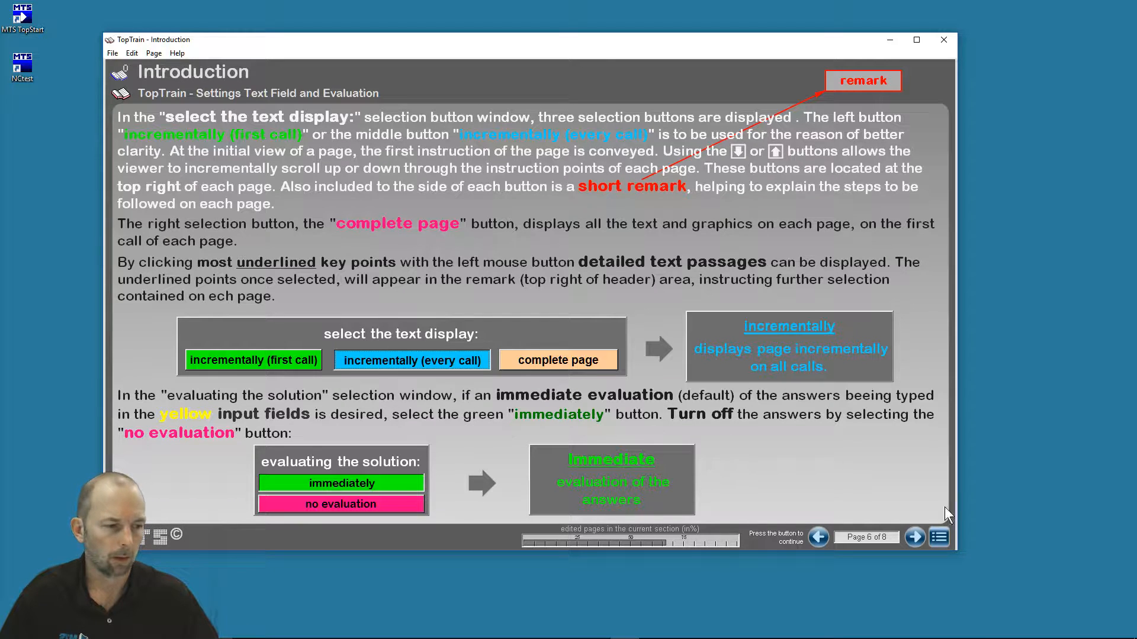
left_click(937, 537)
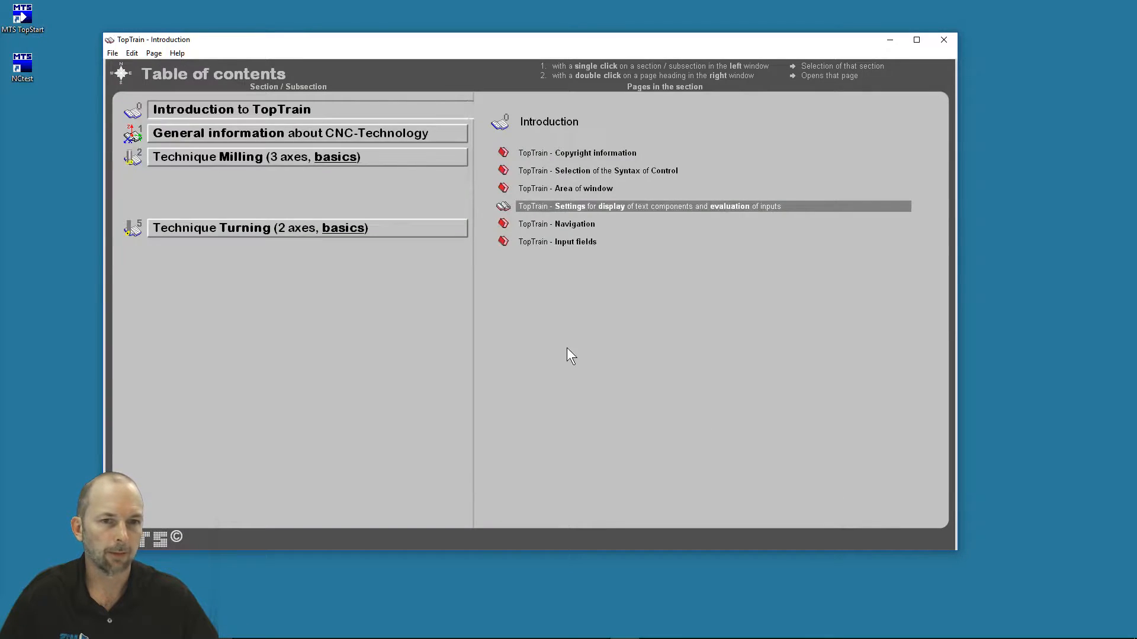
Open Controllable Feed and Rotation Axis and reveal the CNC turning centers and rotational axes passages.
left_click(289, 133)
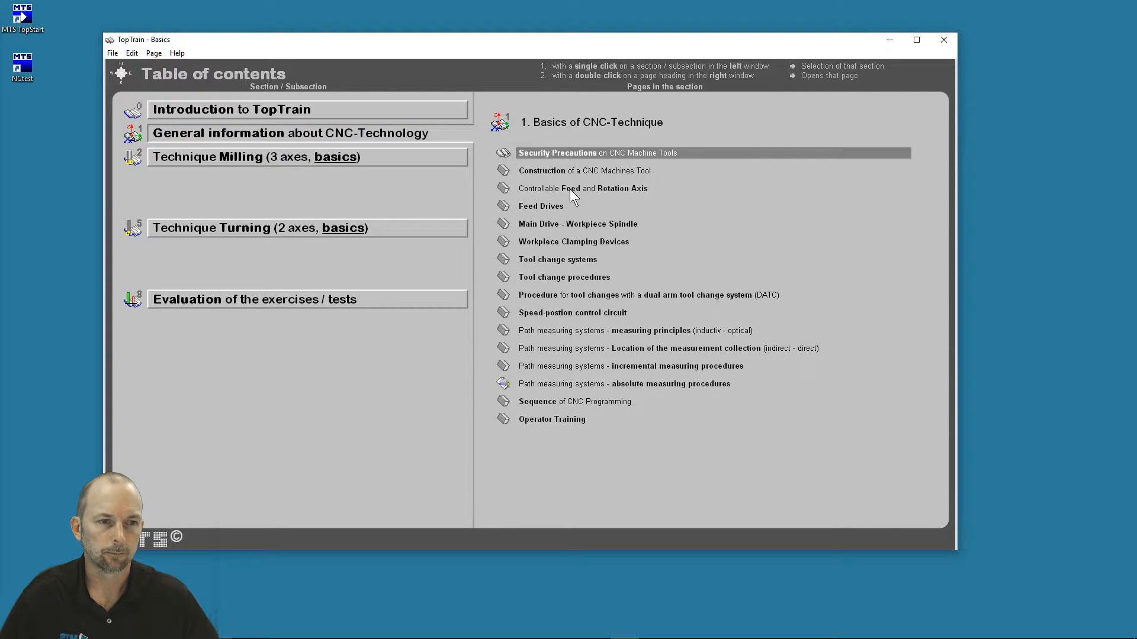
double_click(582, 188)
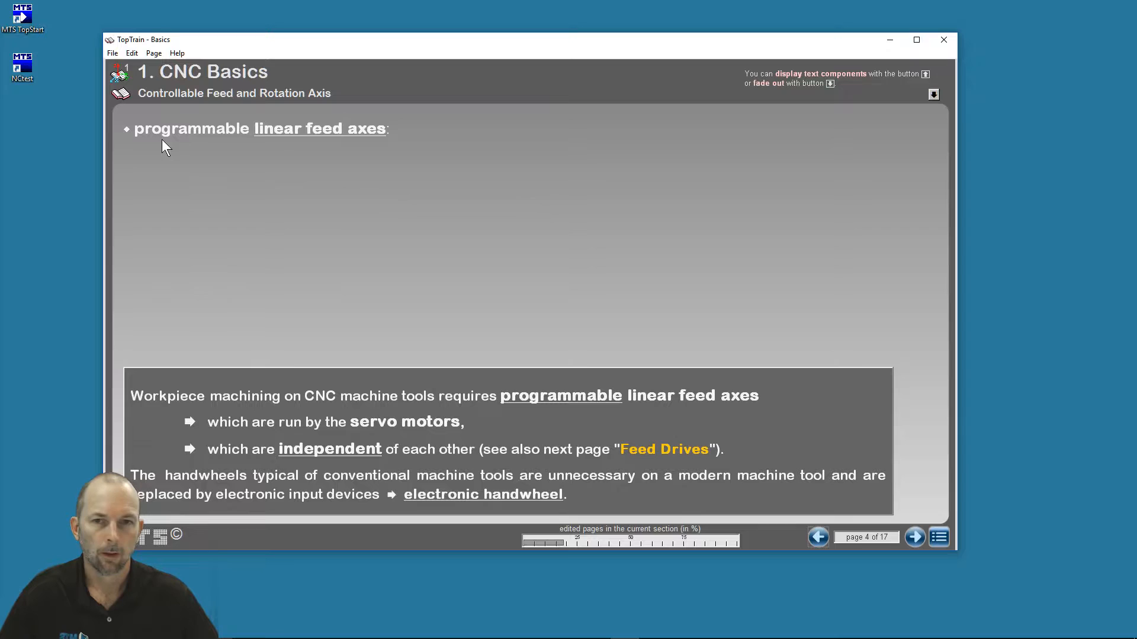
left_click(934, 94)
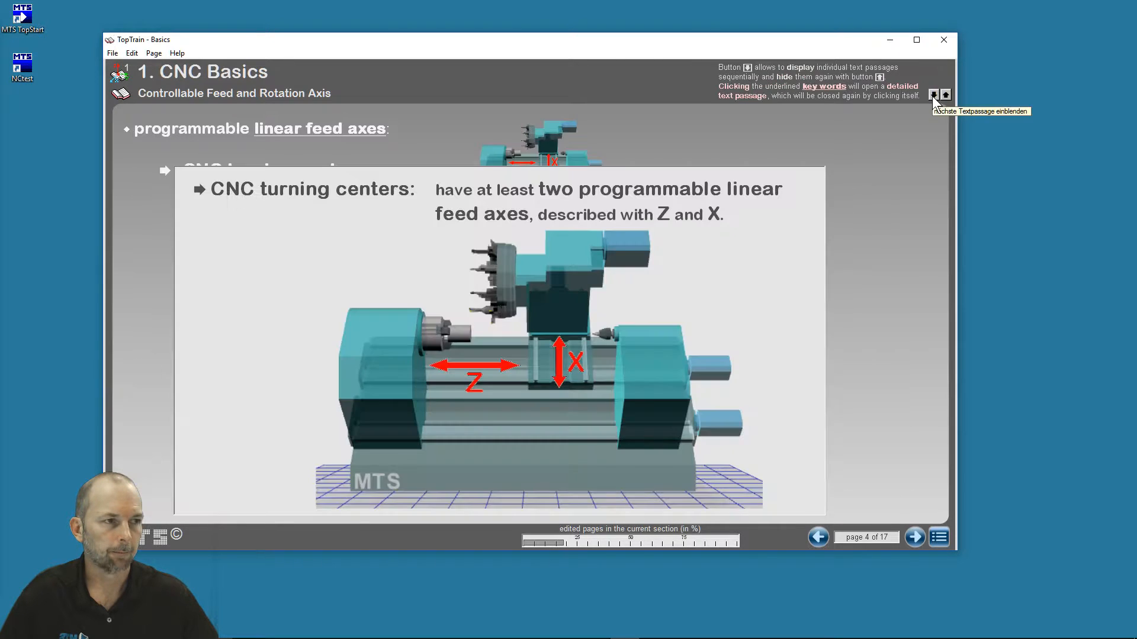
left_click(934, 95)
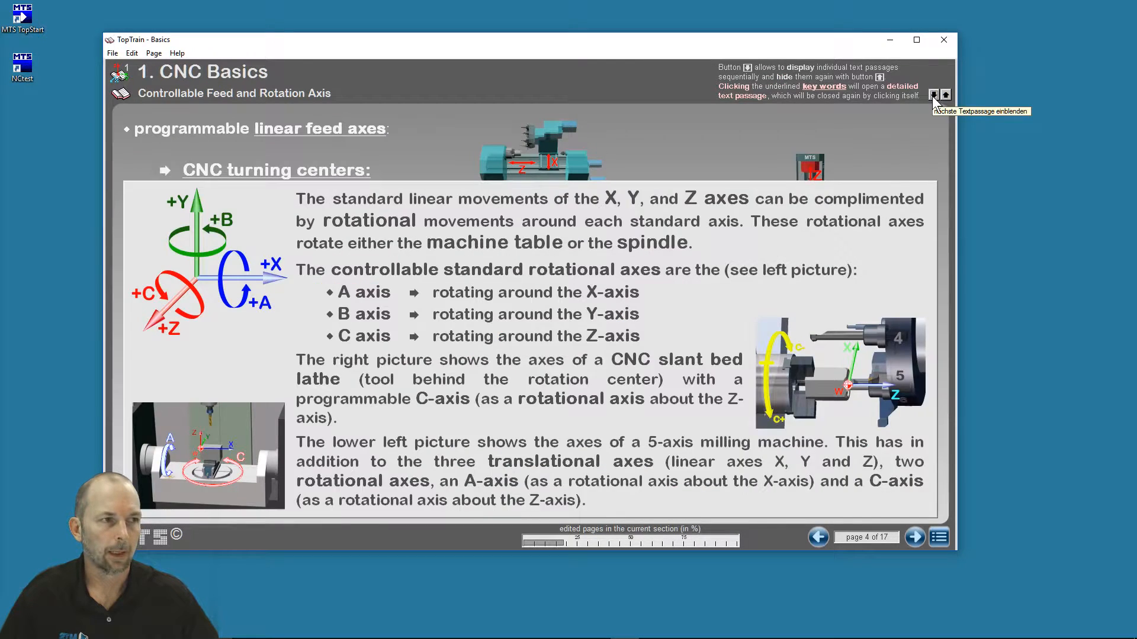
Reveal the feed drive components and low friction passages, then revisit the previous page.
left_click(914, 537)
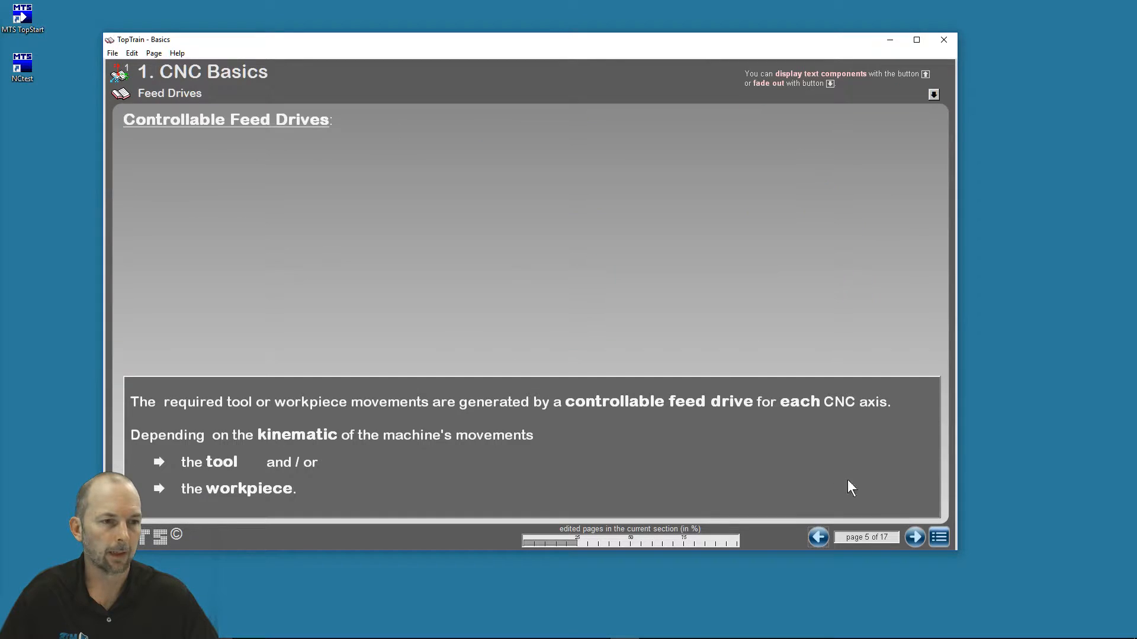
left_click(933, 94)
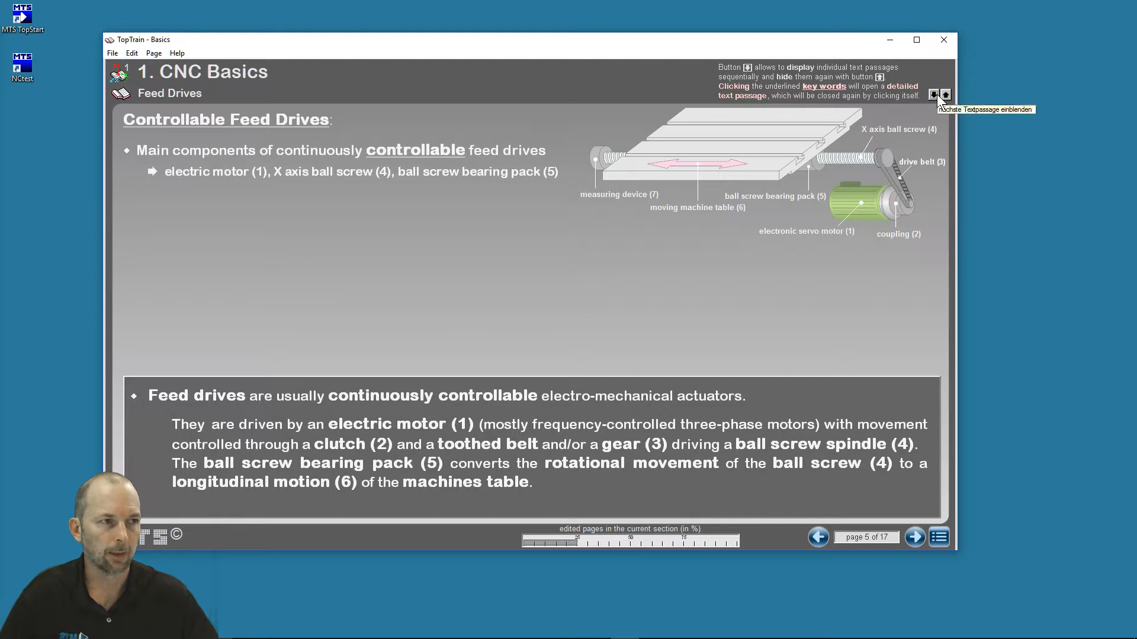
left_click(934, 94)
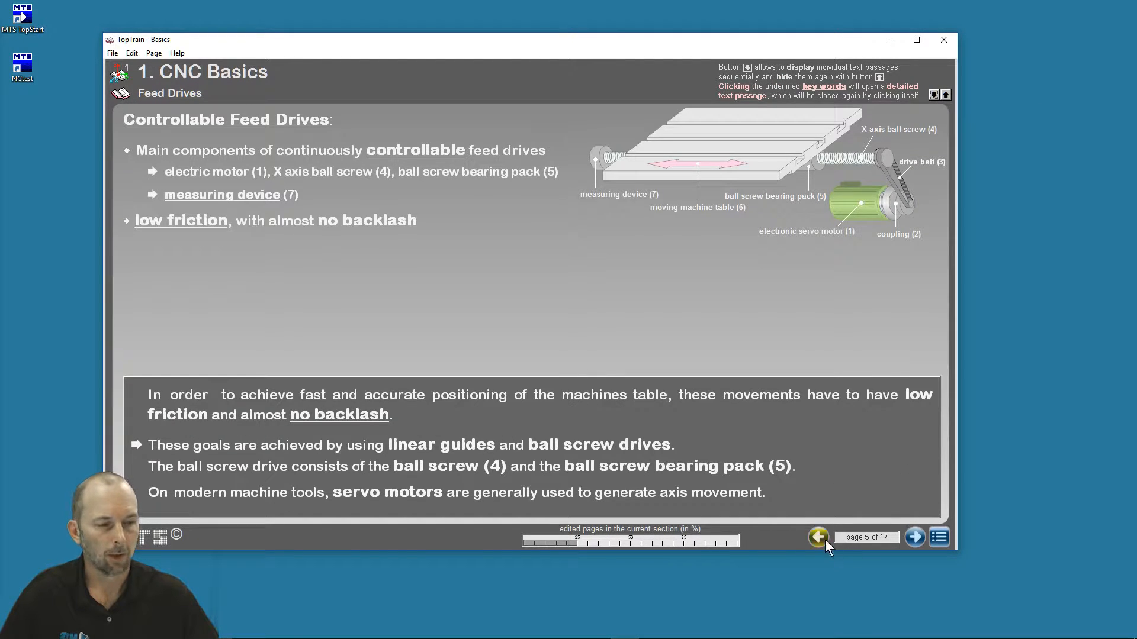
left_click(818, 537)
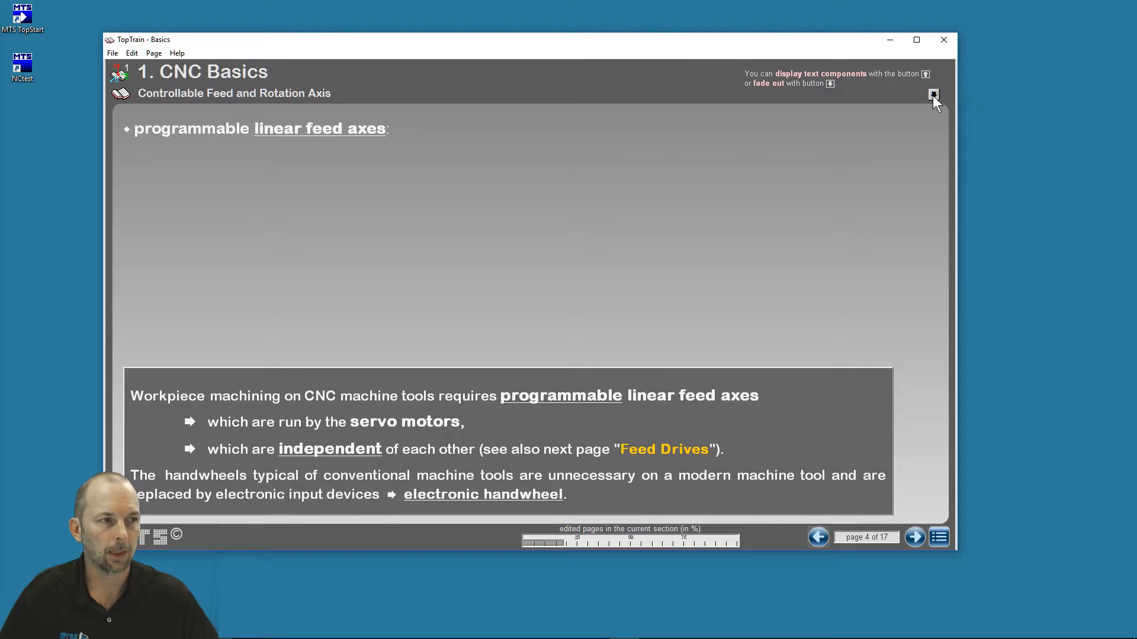
left_click(934, 95)
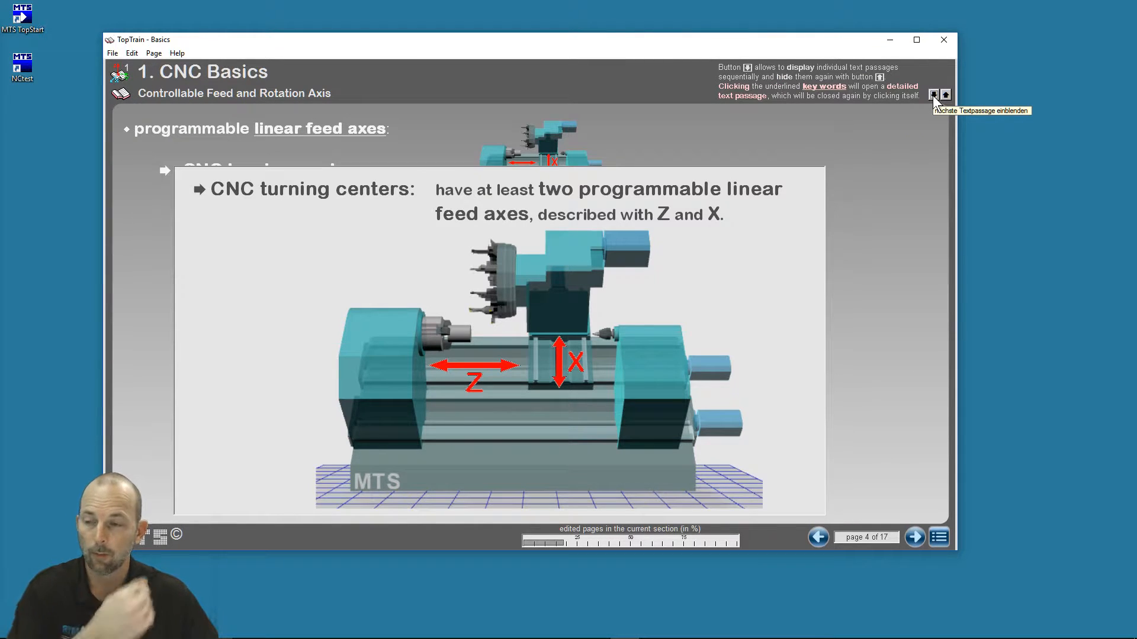
mouse_move(553, 203)
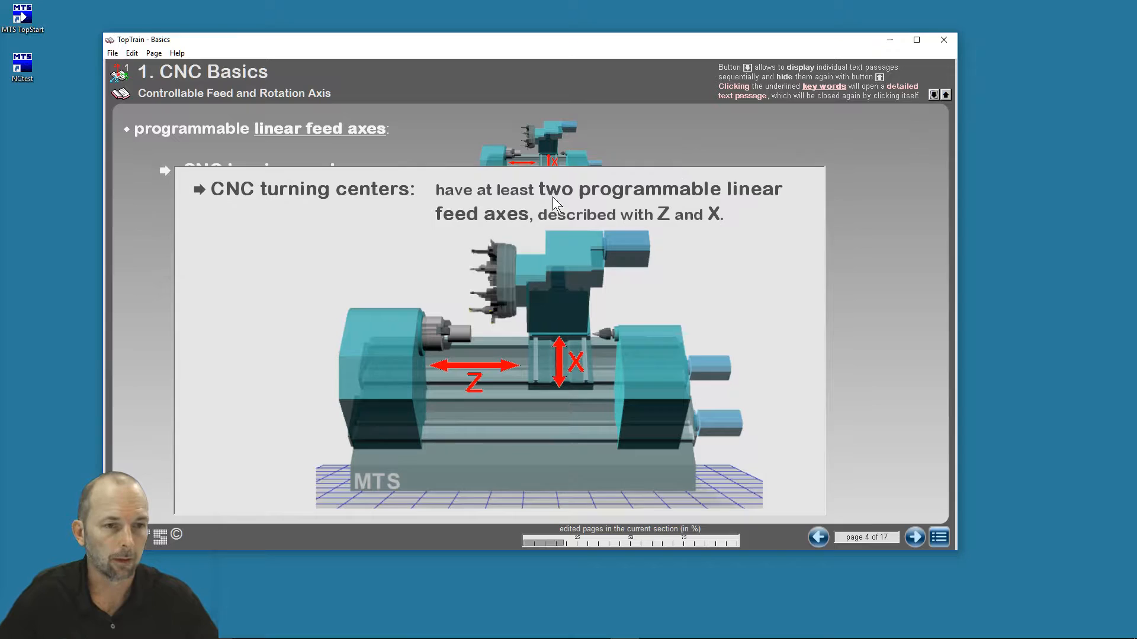
mouse_move(323, 182)
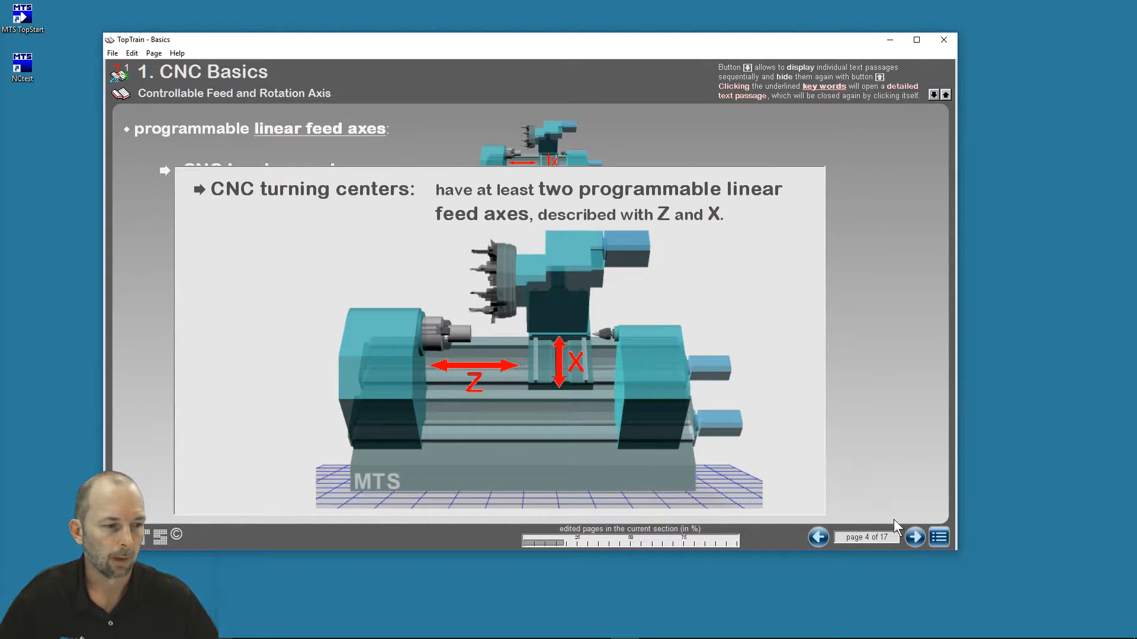
left_click(938, 537)
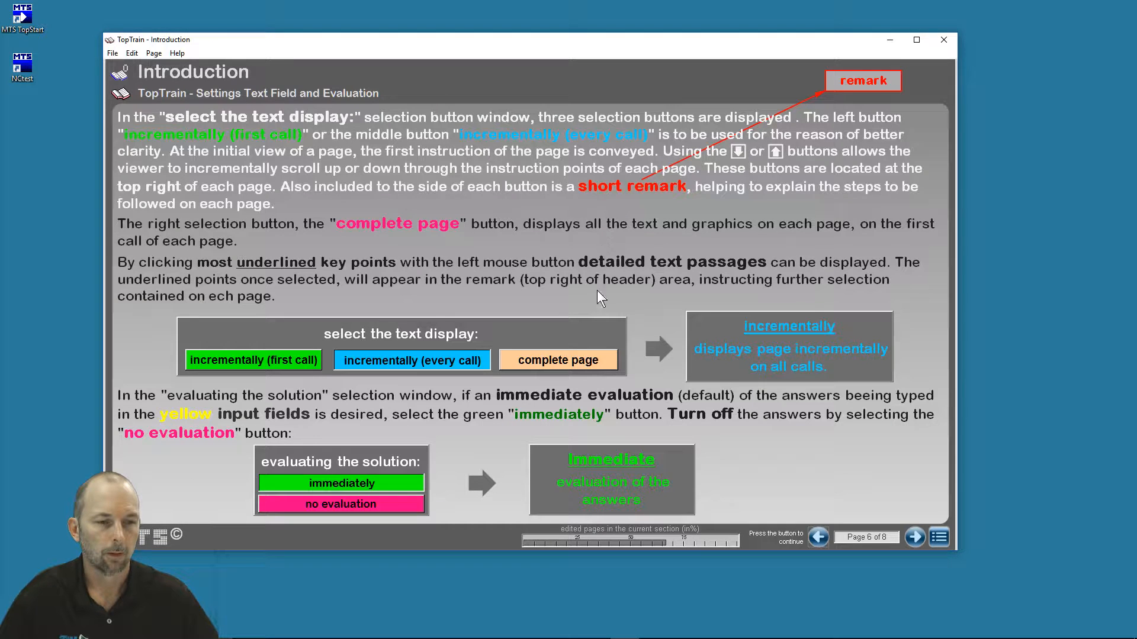
Show the complete settings page, then reopen the Controllable Feed and Rotation Axis lesson.
left_click(559, 359)
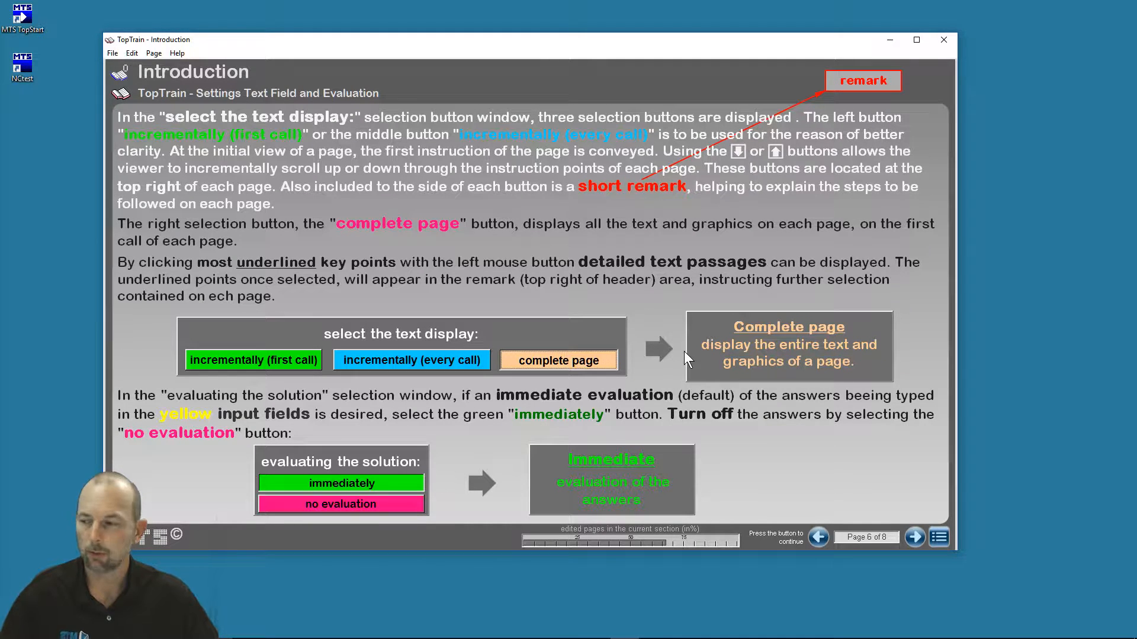
mouse_move(943, 565)
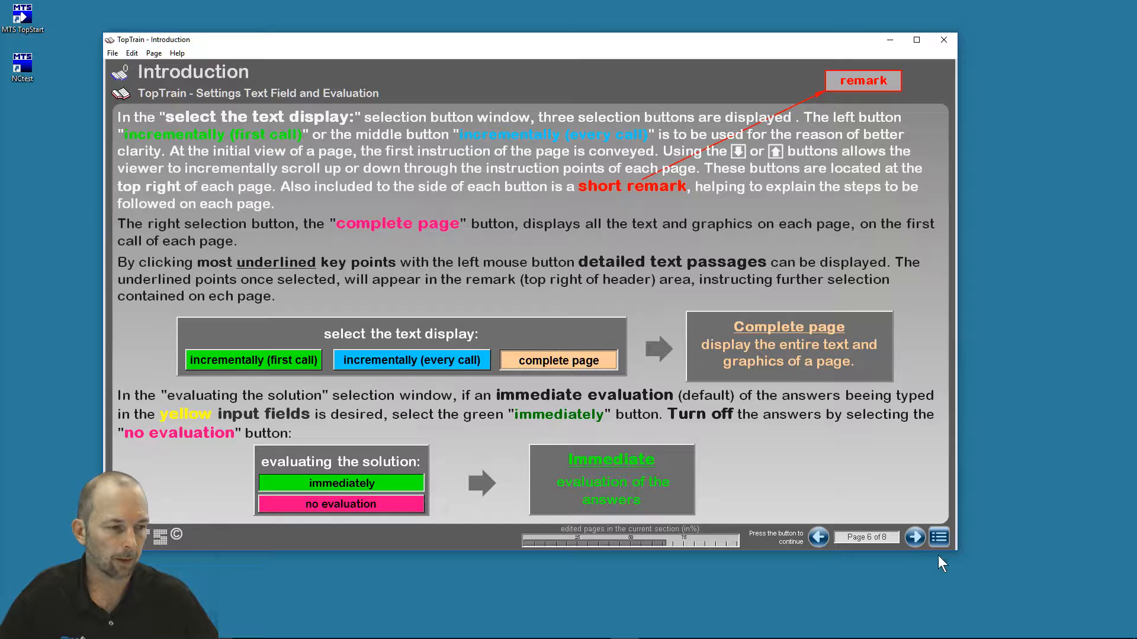
left_click(937, 537)
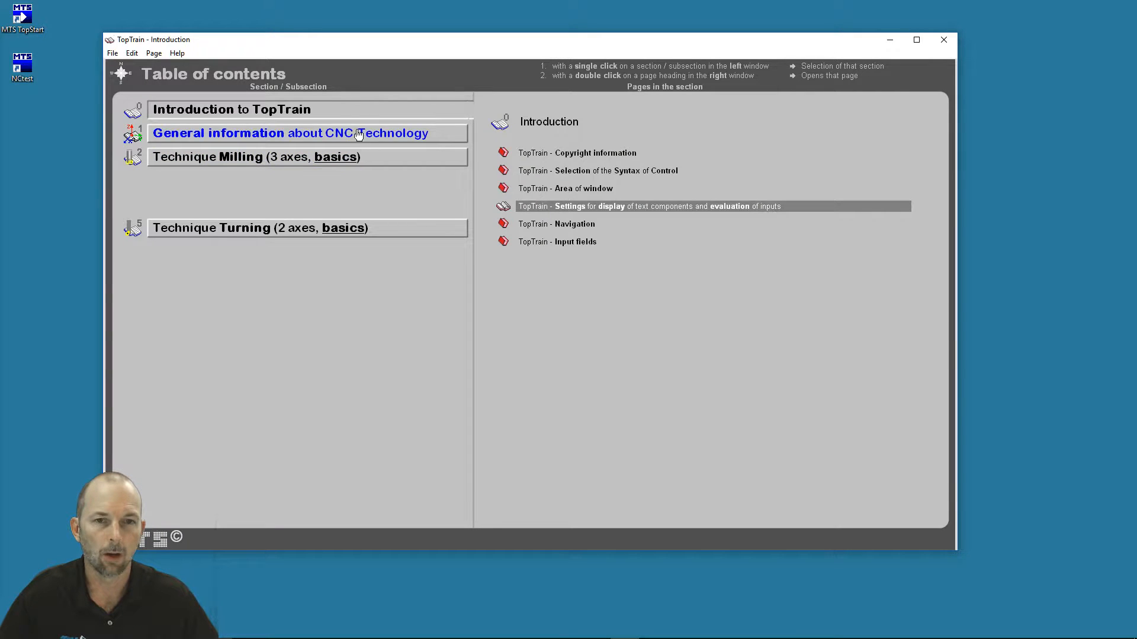
left_click(257, 157)
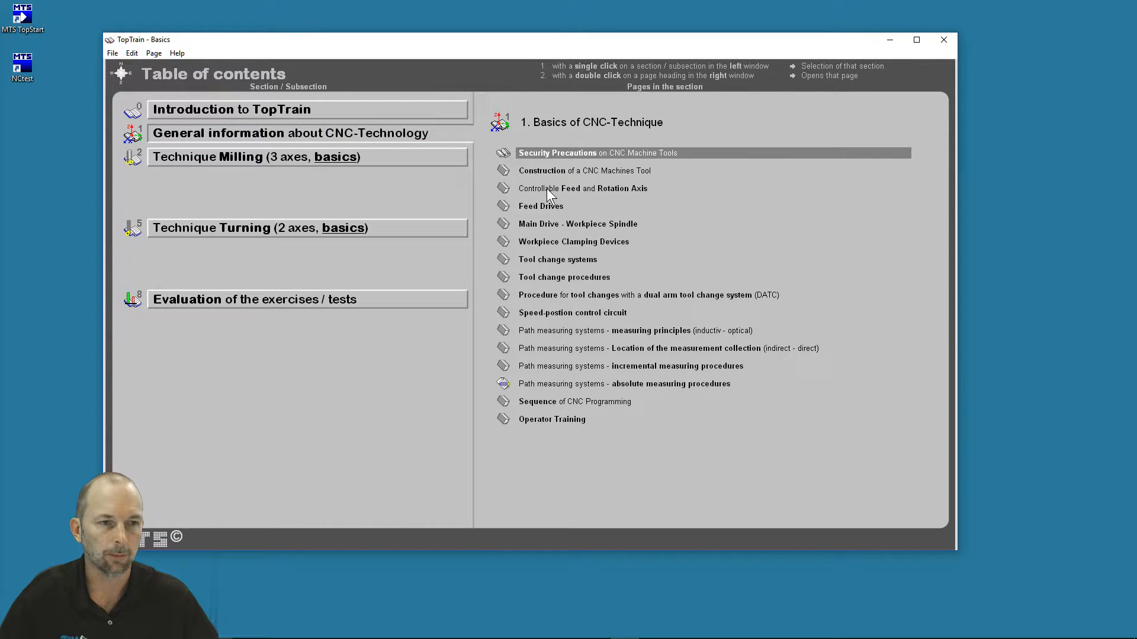
double_click(582, 188)
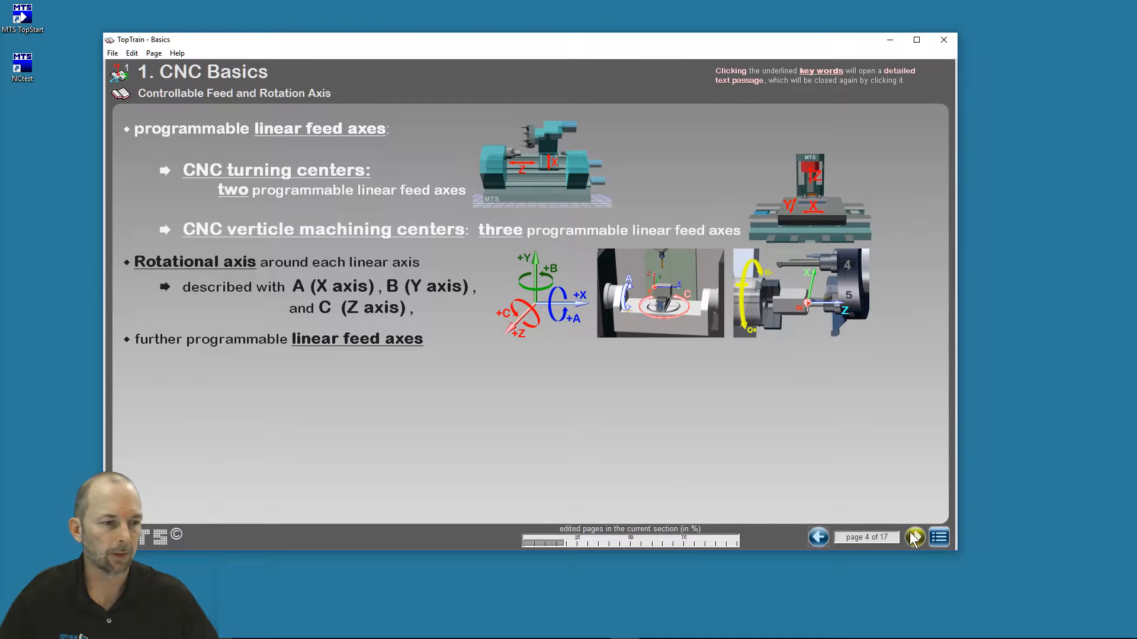
Reveal Feed Drives and Main Drive details on friction, power output and spindle heads, then return to contents.
left_click(914, 537)
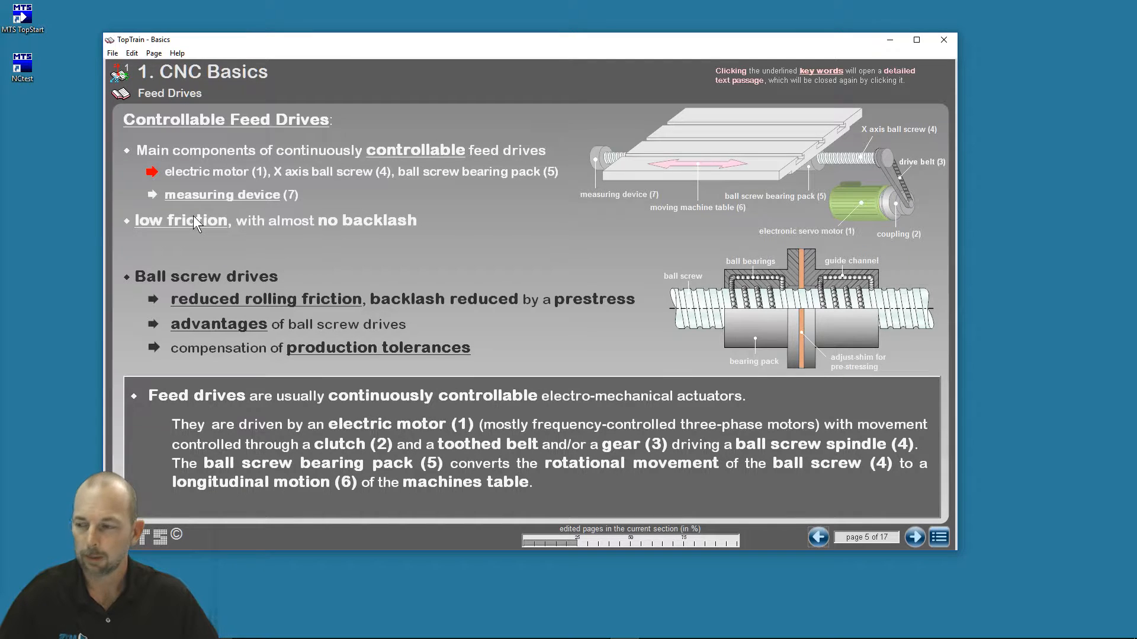
mouse_move(133, 228)
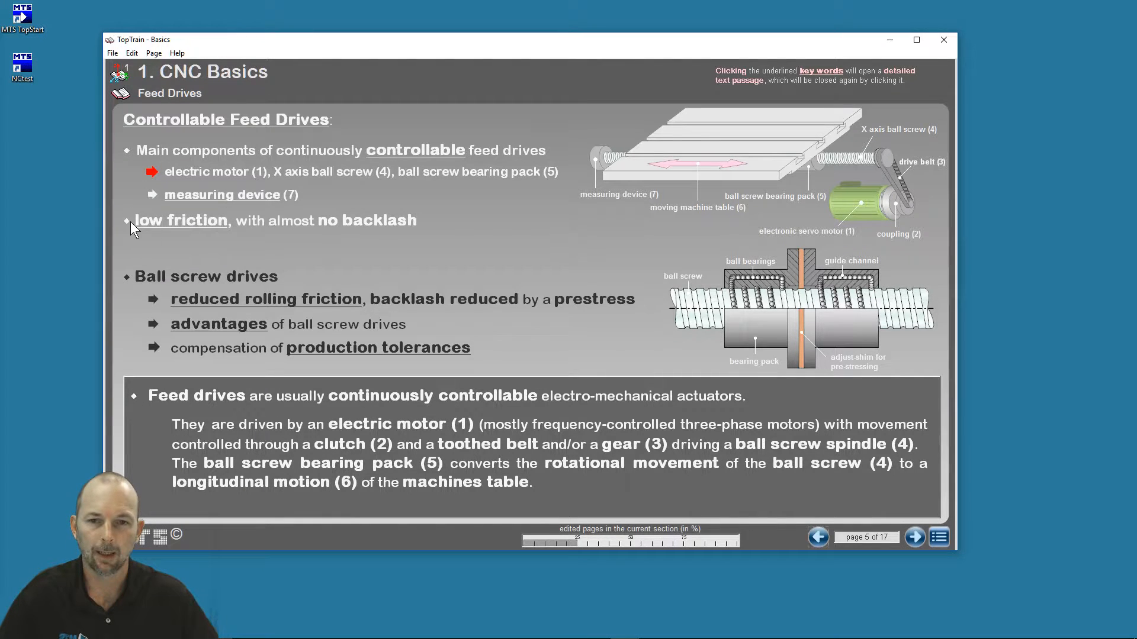
left_click(265, 298)
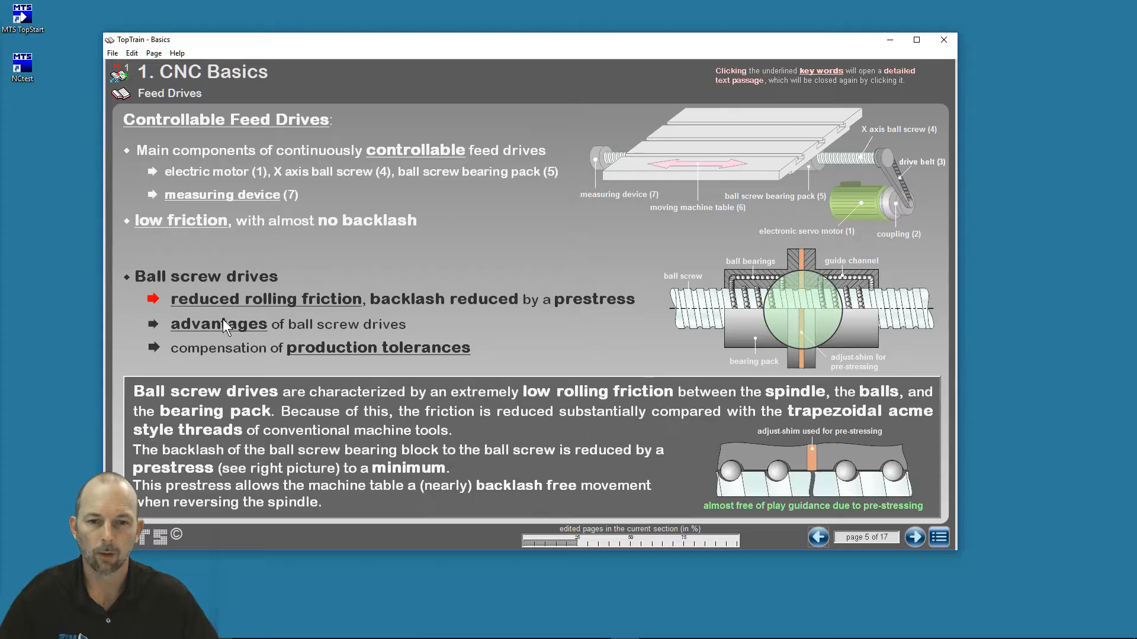
left_click(378, 347)
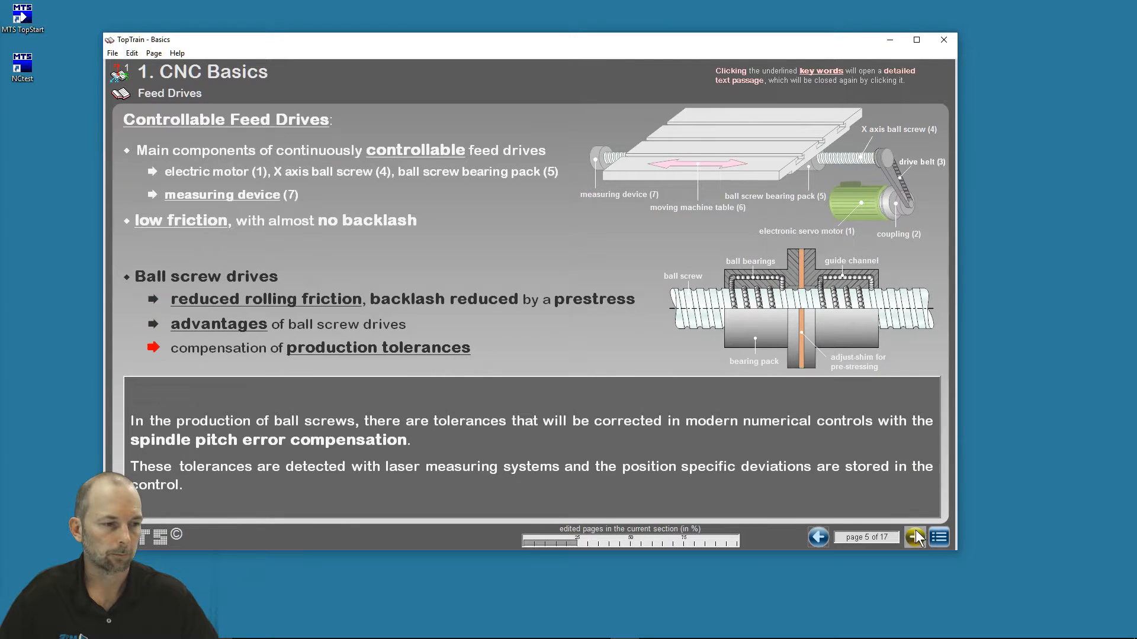
left_click(914, 537)
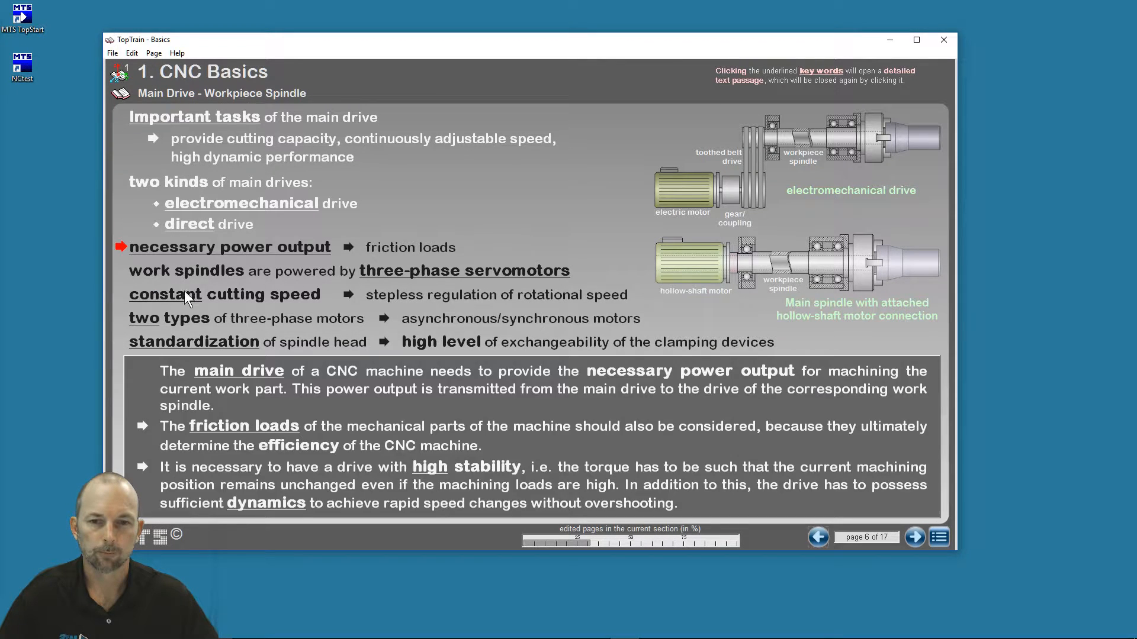
left_click(194, 341)
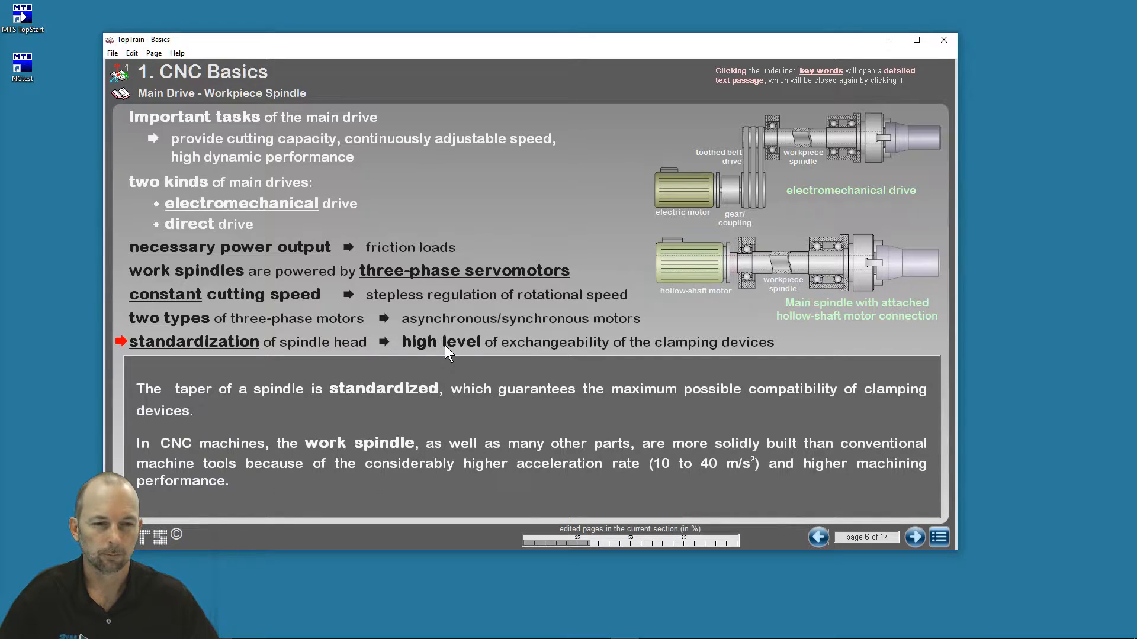
left_click(938, 537)
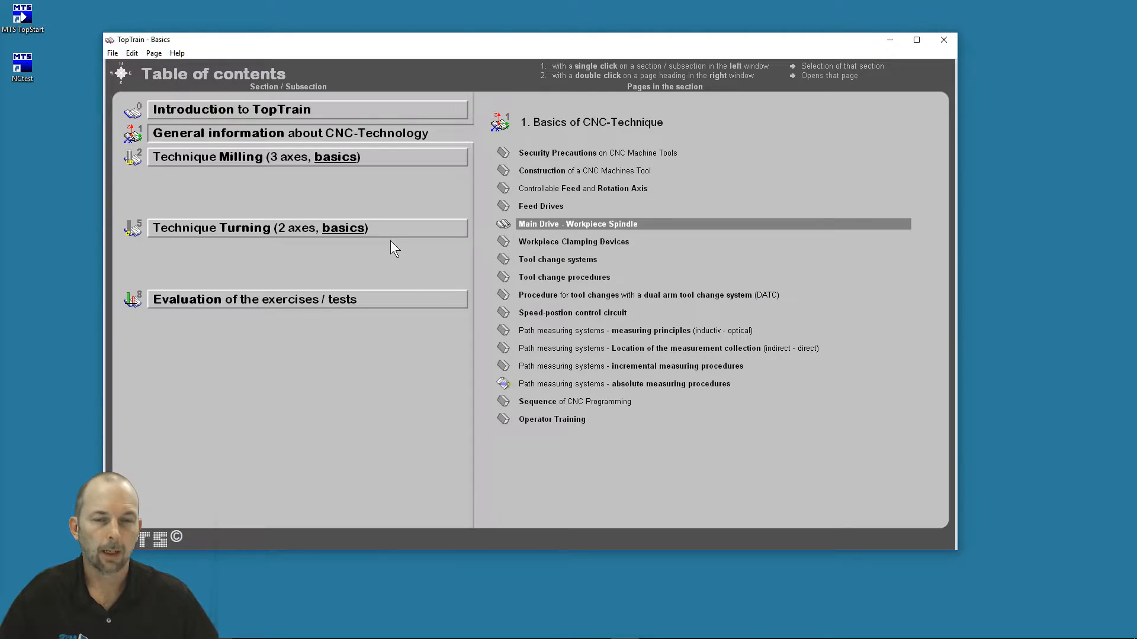
Set the Settings page's text display to 'incrementally (first call)' and return to contents.
left_click(231, 109)
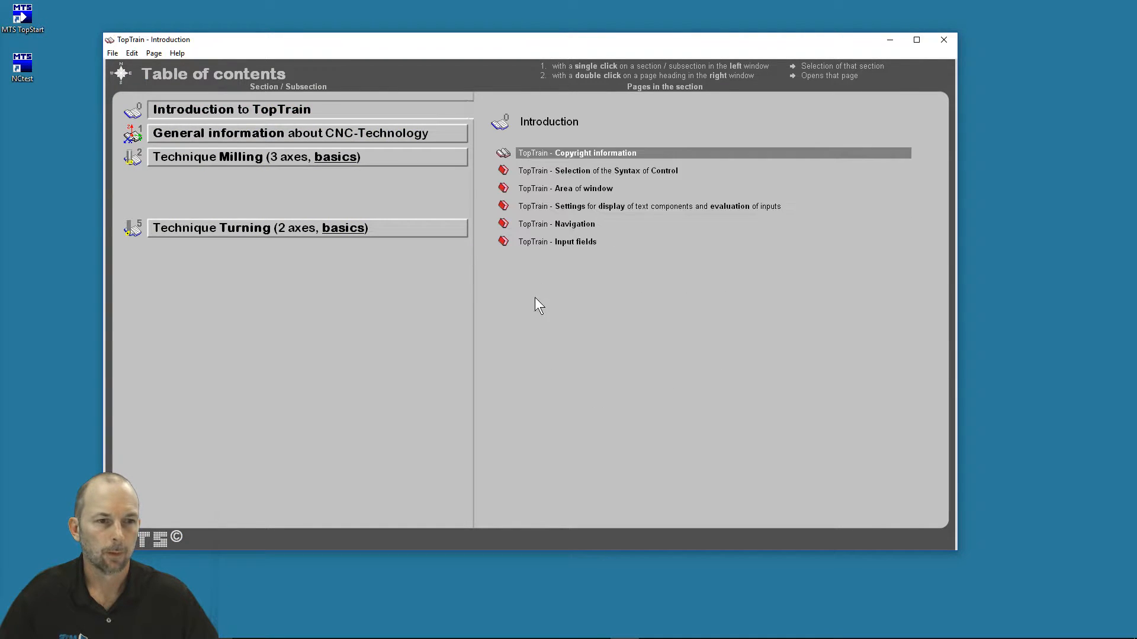
double_click(648, 206)
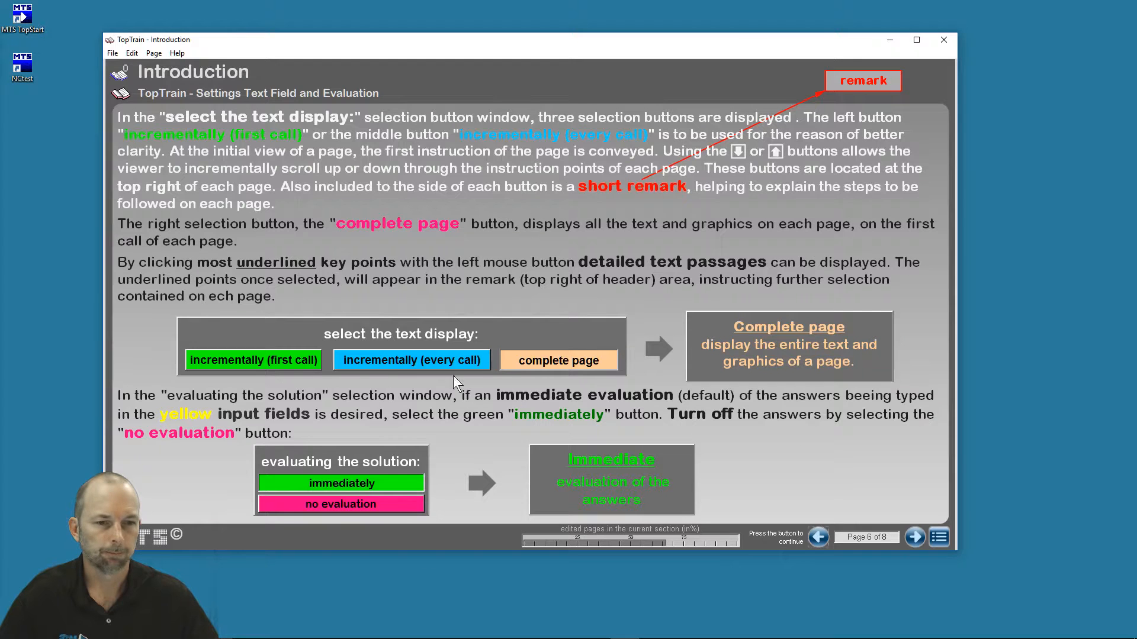
left_click(253, 359)
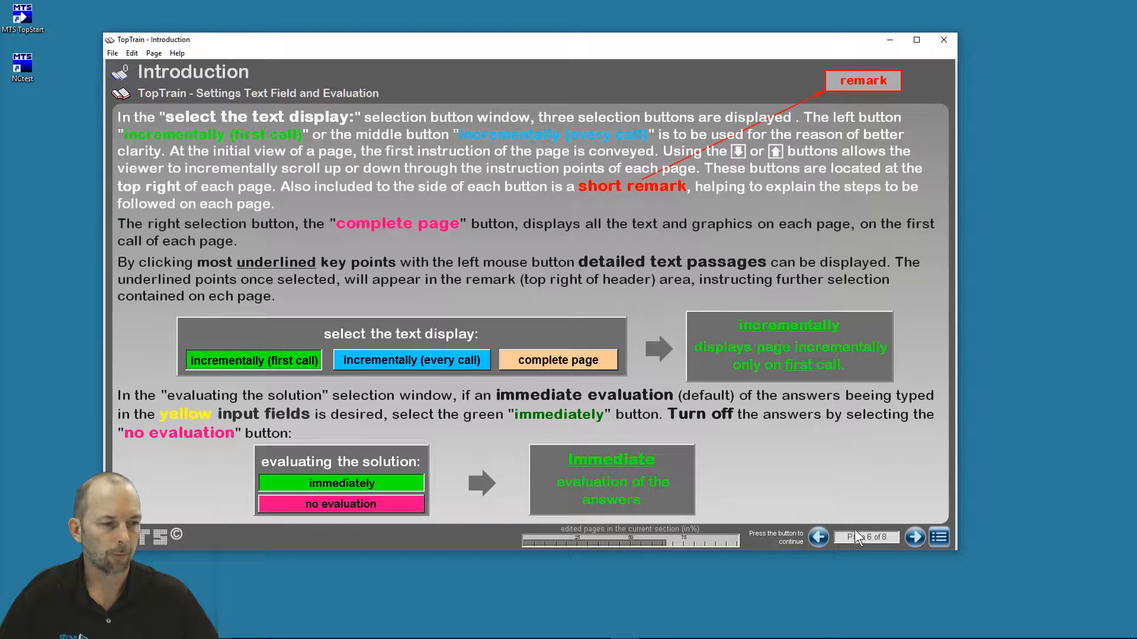
left_click(937, 537)
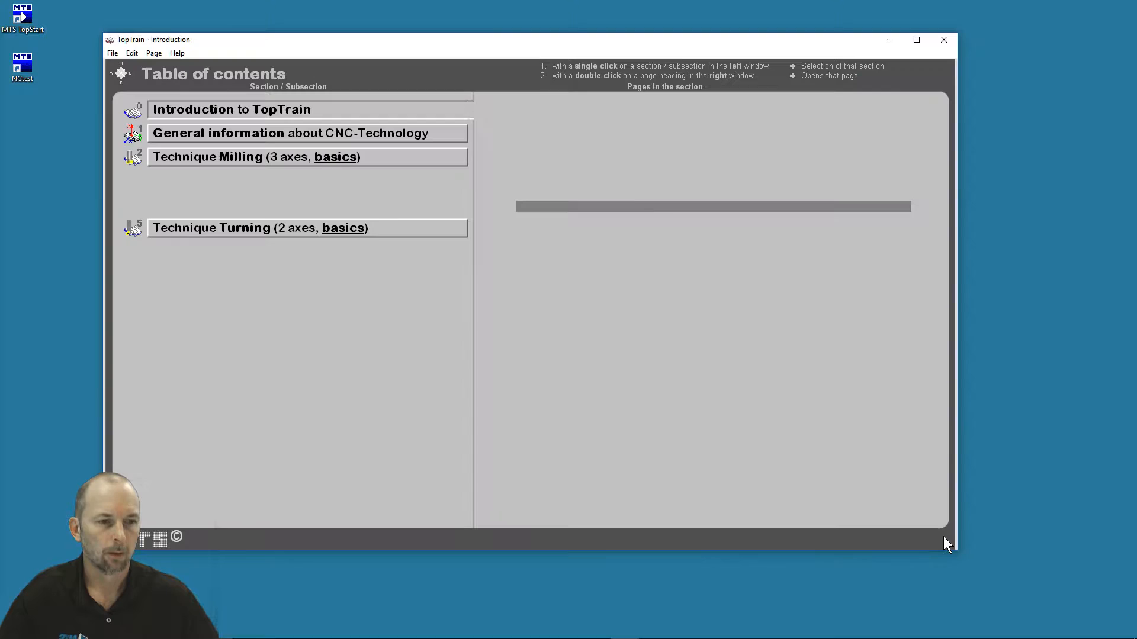
Browse the Introduction and General information sections, then expand Technique Milling.
left_click(231, 110)
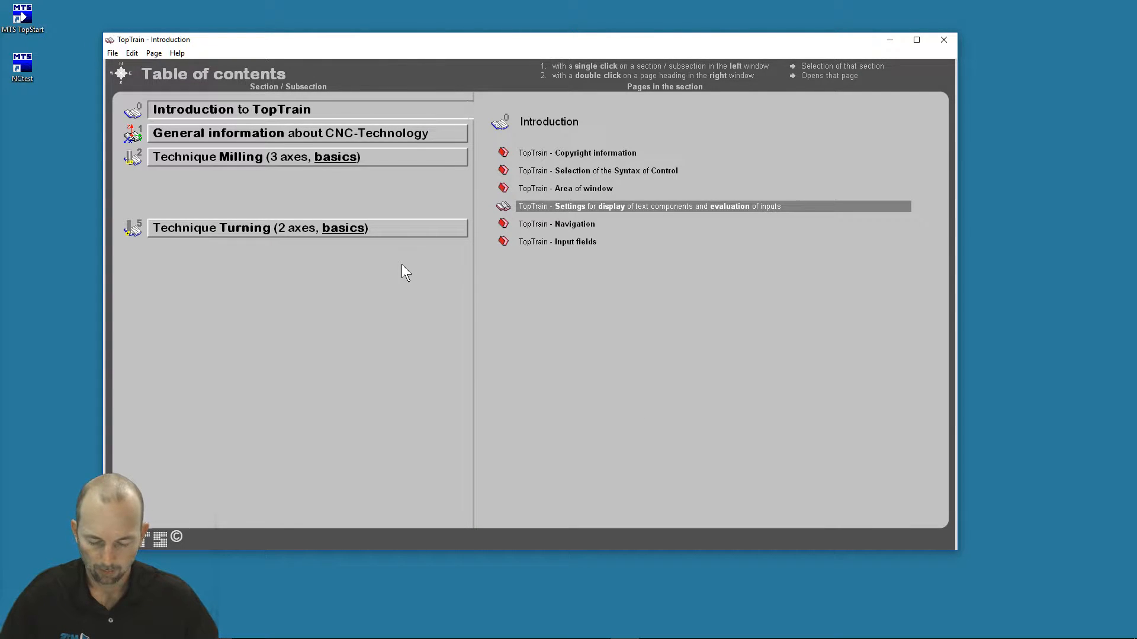
mouse_move(369, 228)
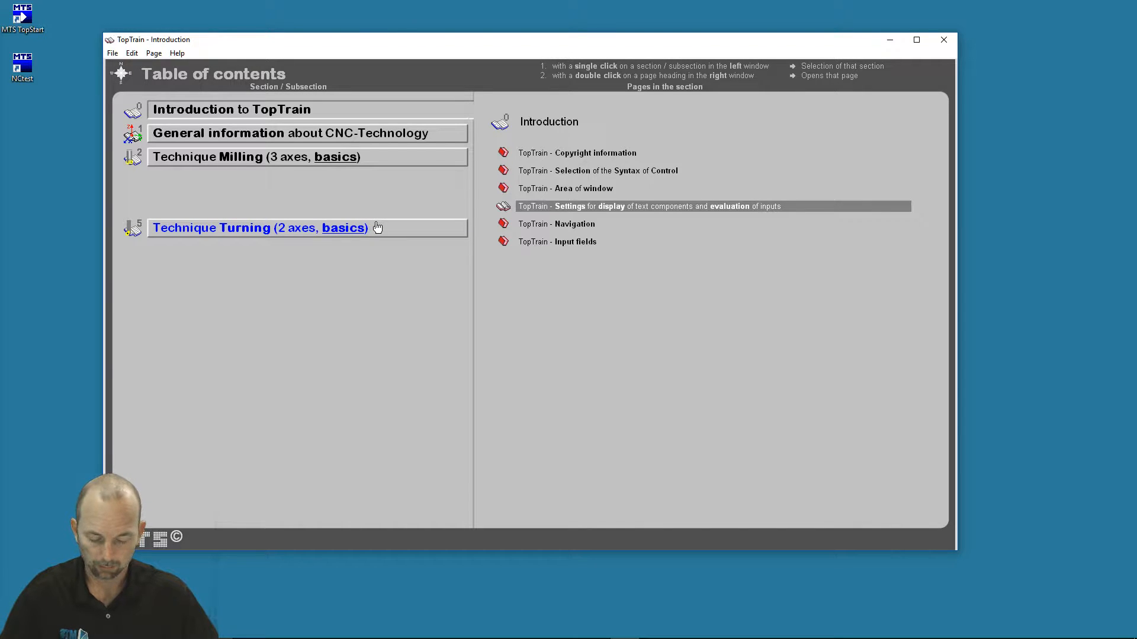
mouse_move(366, 185)
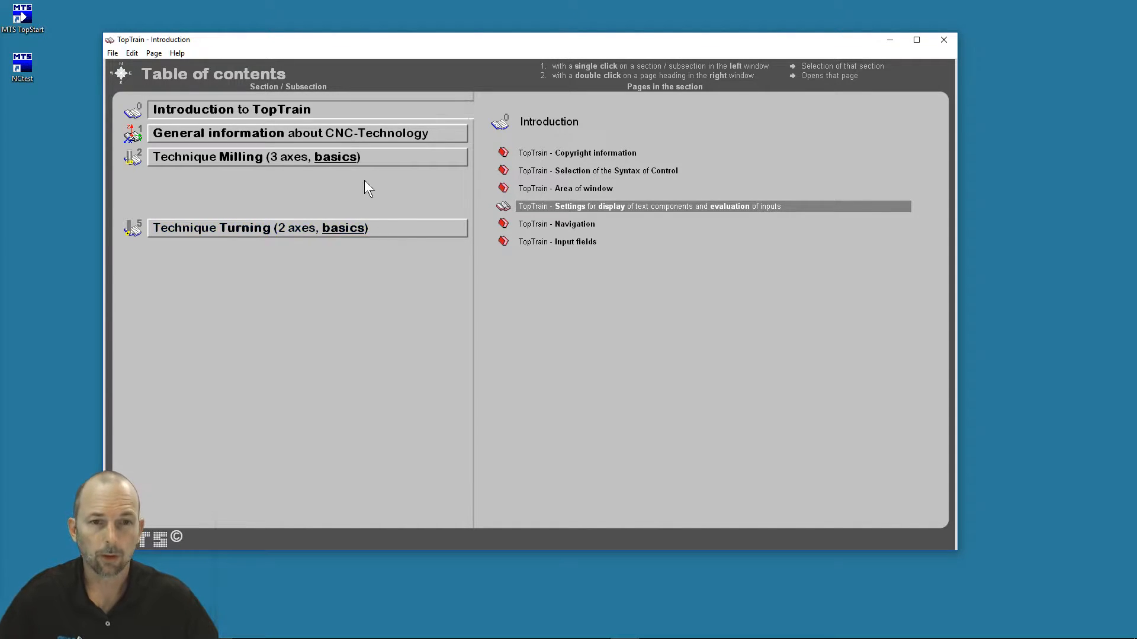
left_click(290, 133)
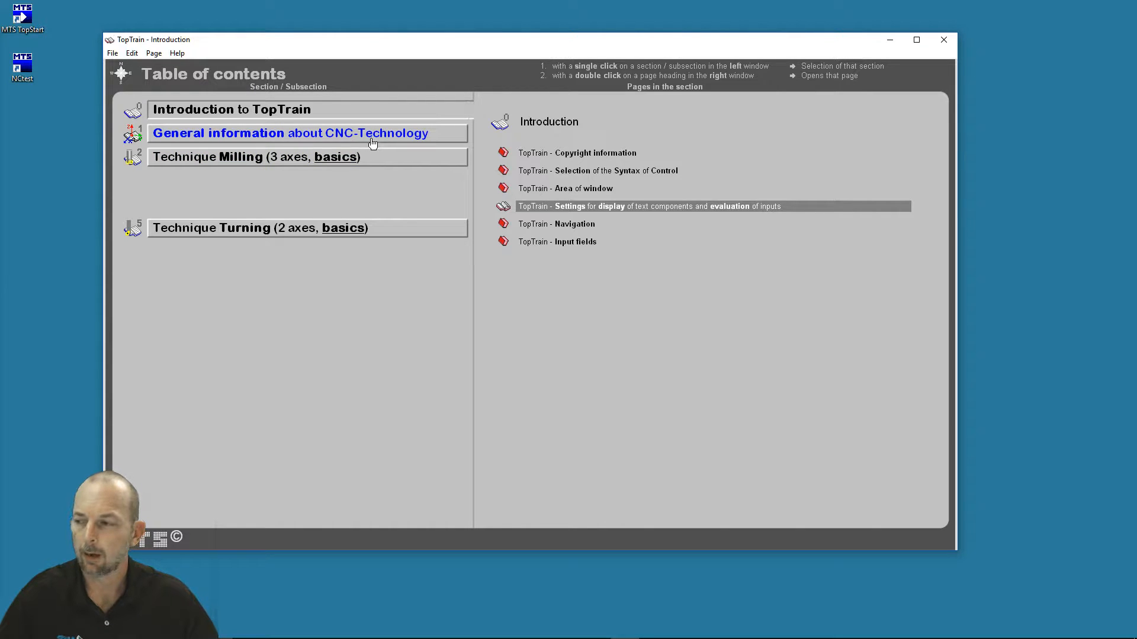
mouse_move(377, 138)
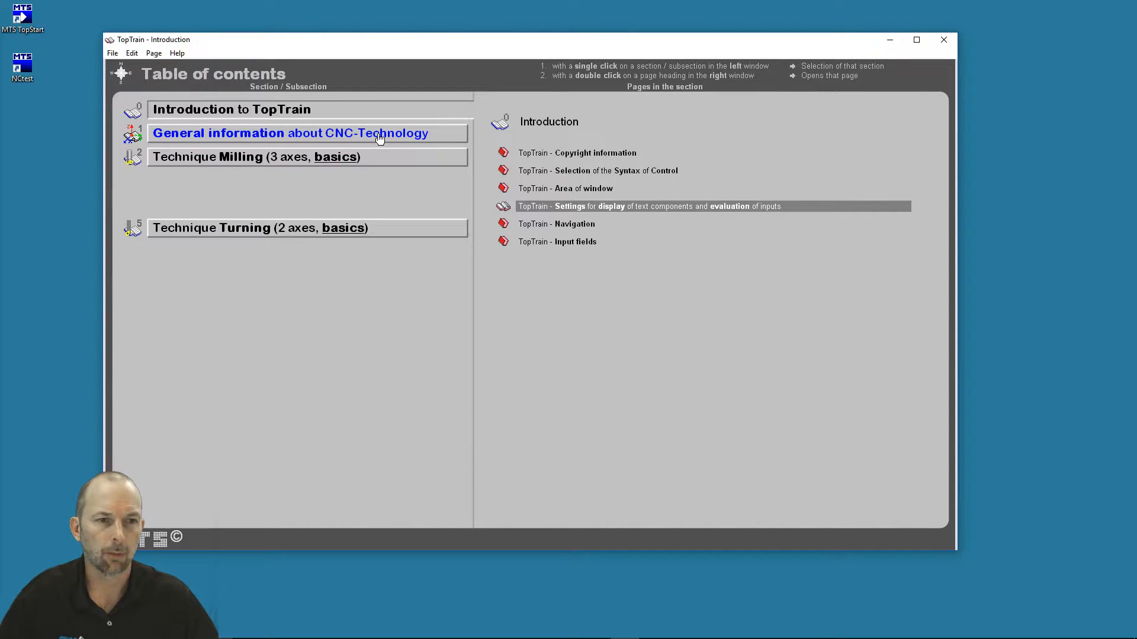
mouse_move(299, 149)
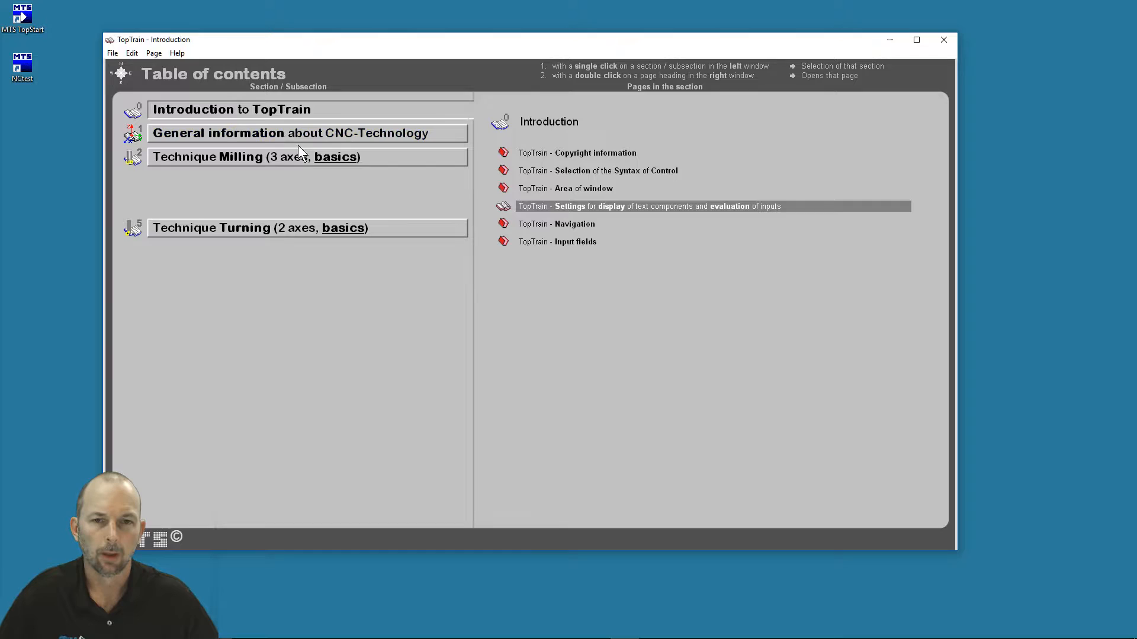
left_click(254, 156)
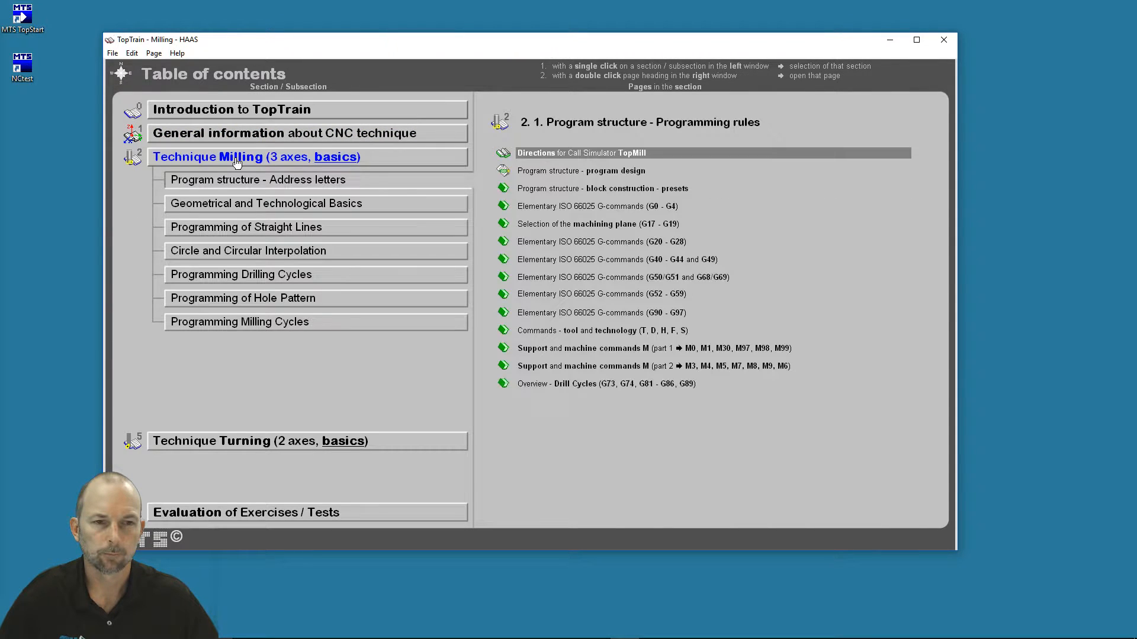
Select Program structure, then list the Geometrical and Technological Basics pages.
left_click(258, 180)
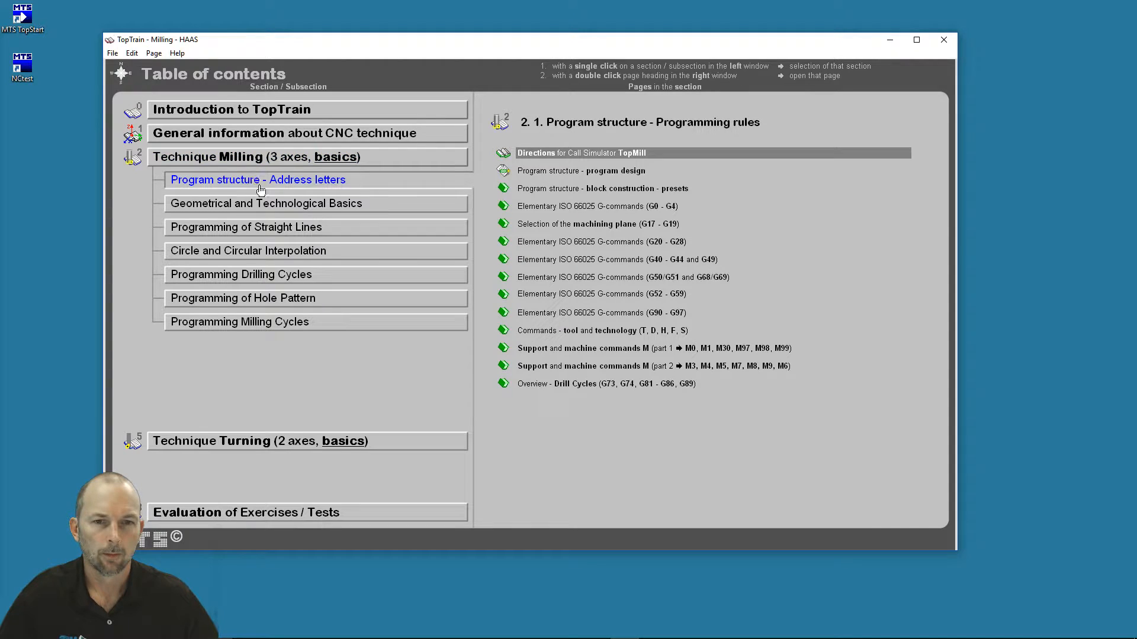
left_click(265, 203)
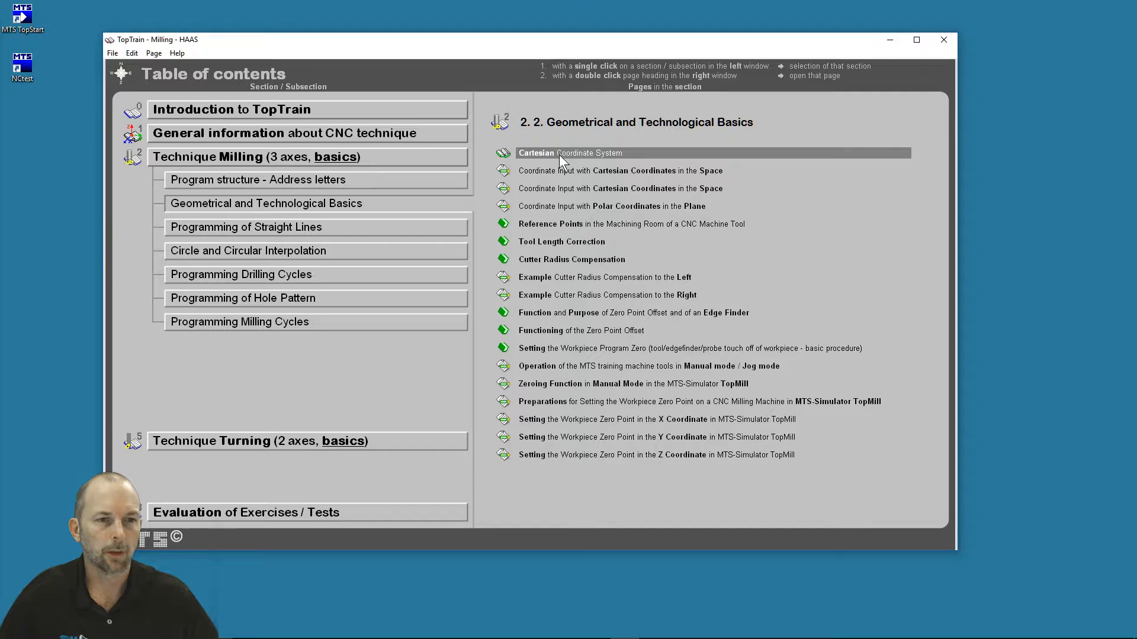
On Cartesian Coordinate System, fill the blanks with 'perpendicular' and 'constant', then advance to page 18.
double_click(570, 153)
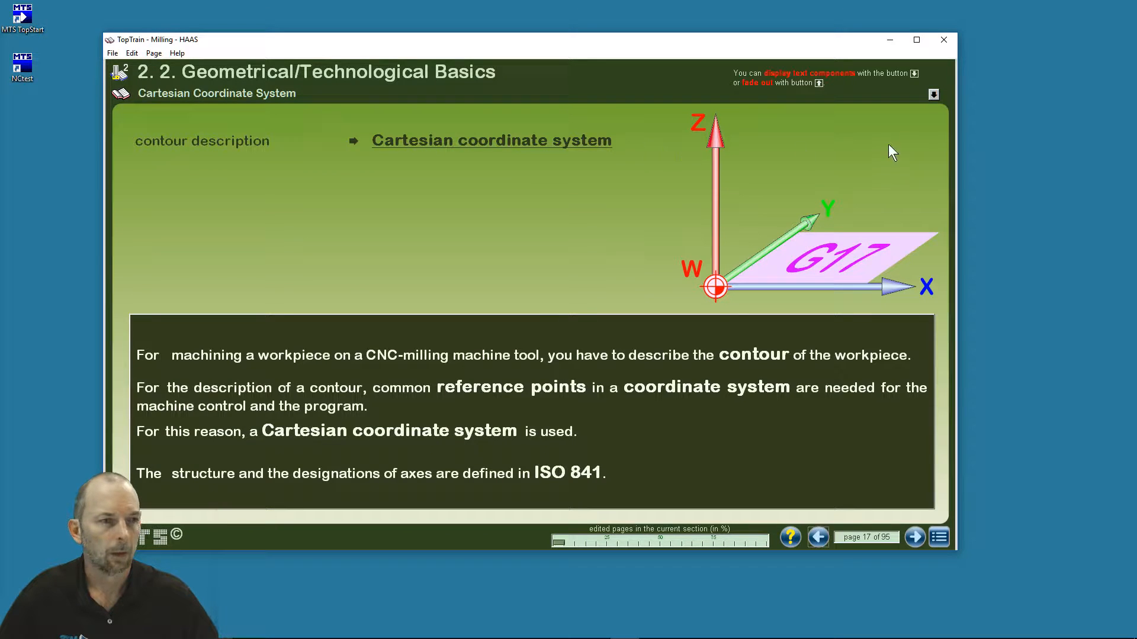
left_click(933, 94)
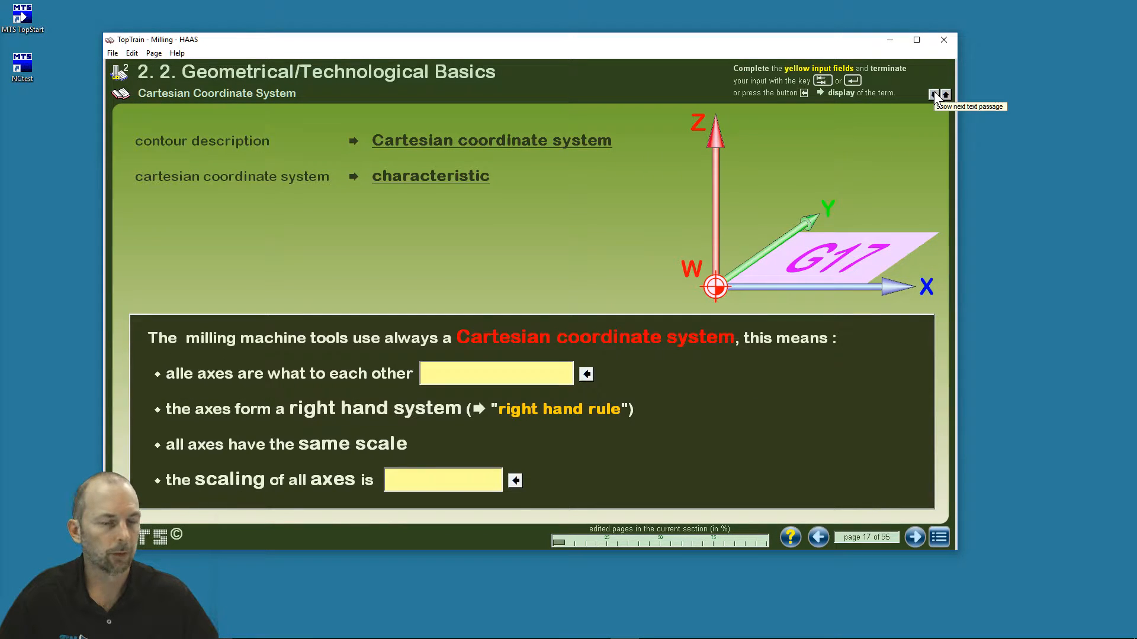
mouse_move(323, 384)
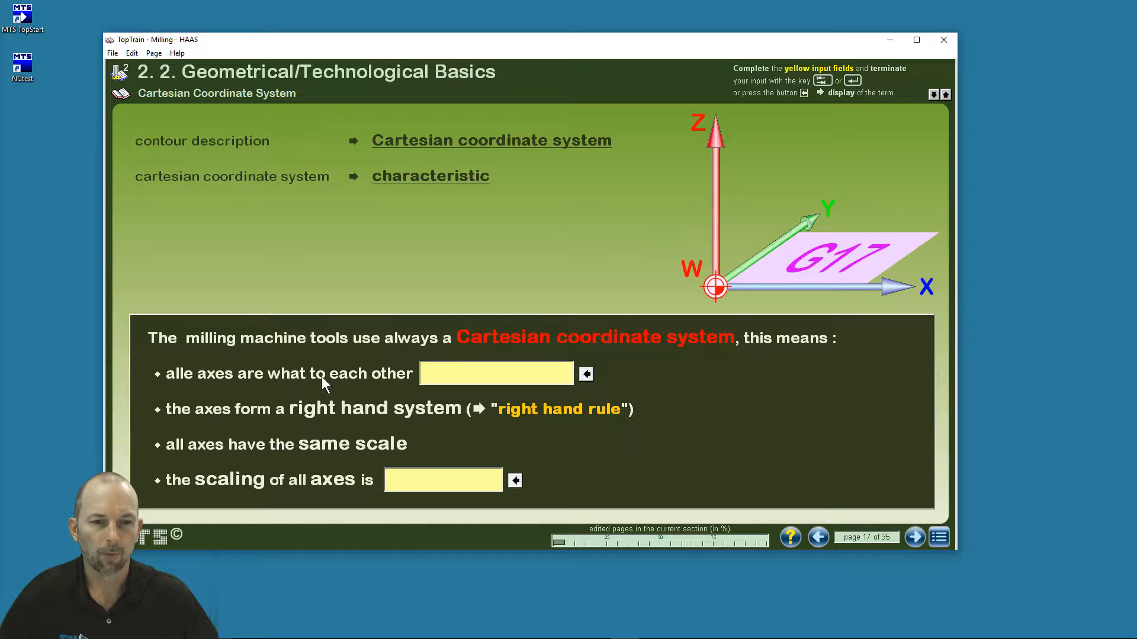
mouse_move(288, 364)
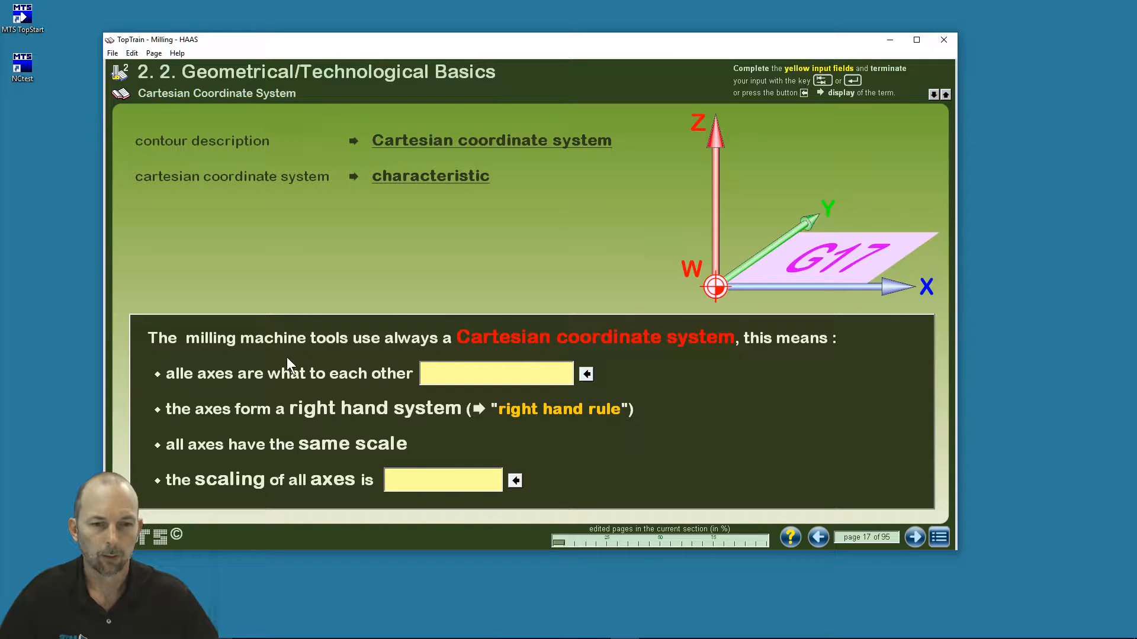
mouse_move(754, 346)
type("perpendicular")
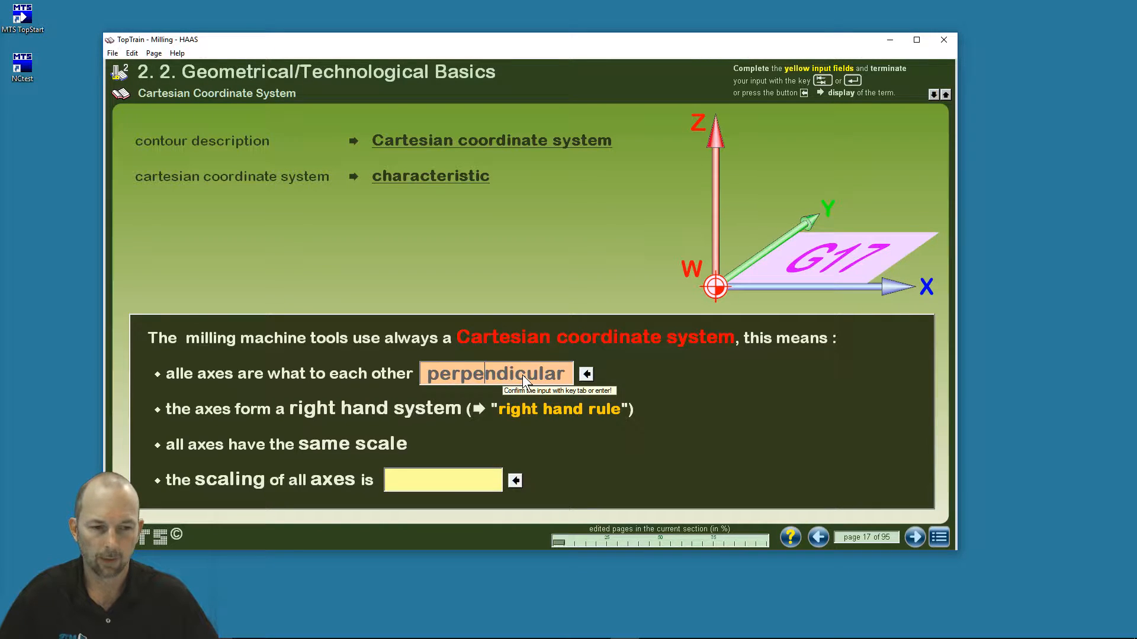
mouse_move(374, 479)
type("constant")
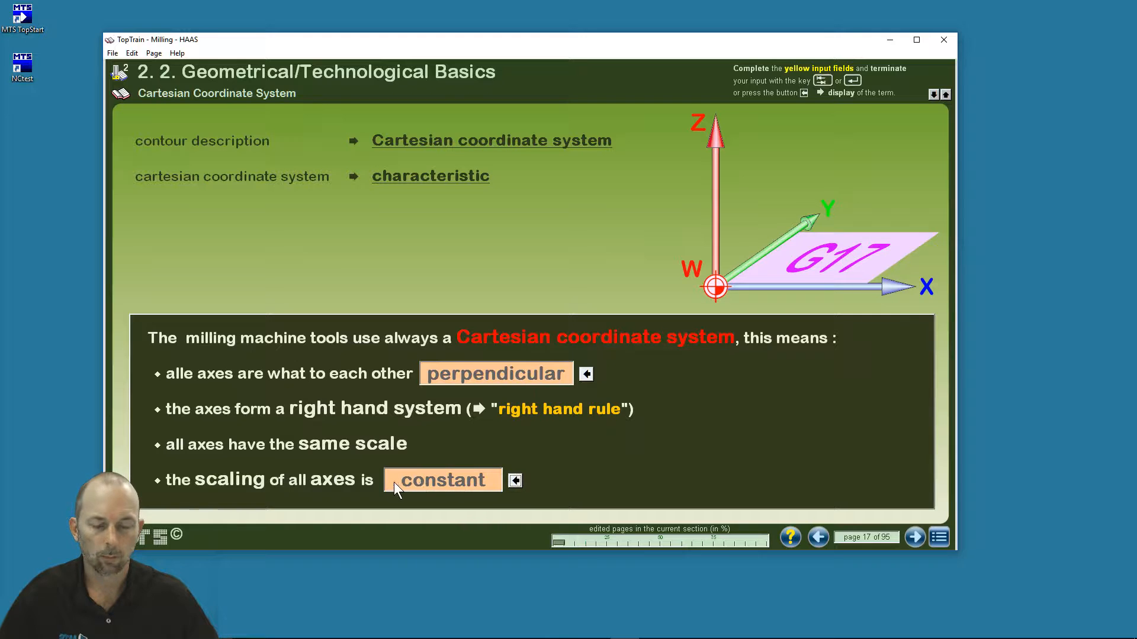
mouse_move(442, 481)
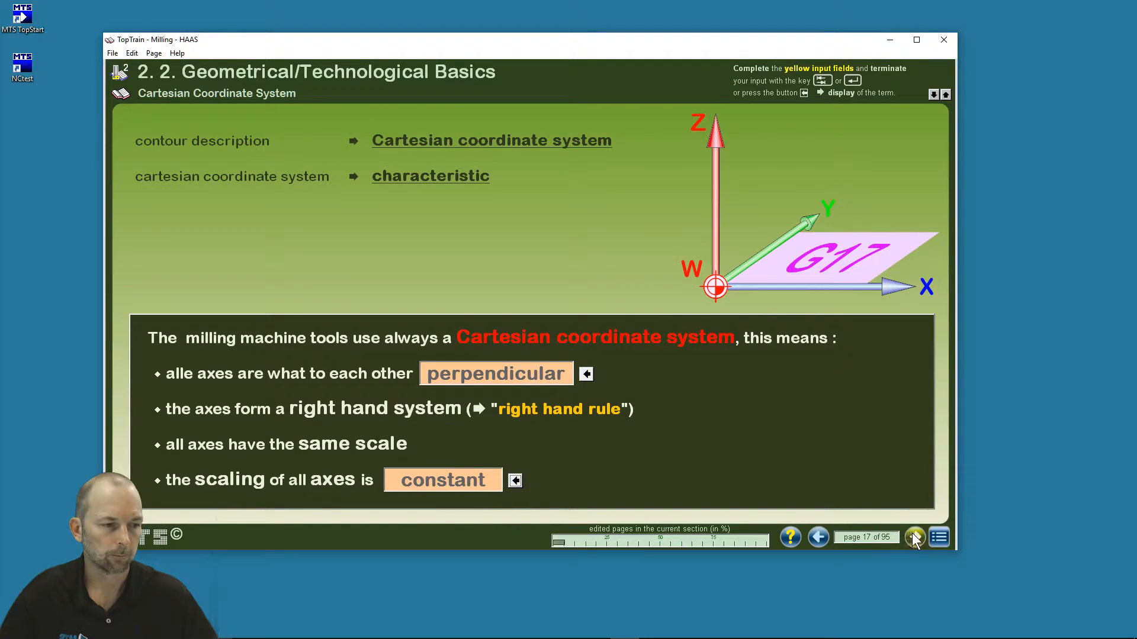
left_click(914, 537)
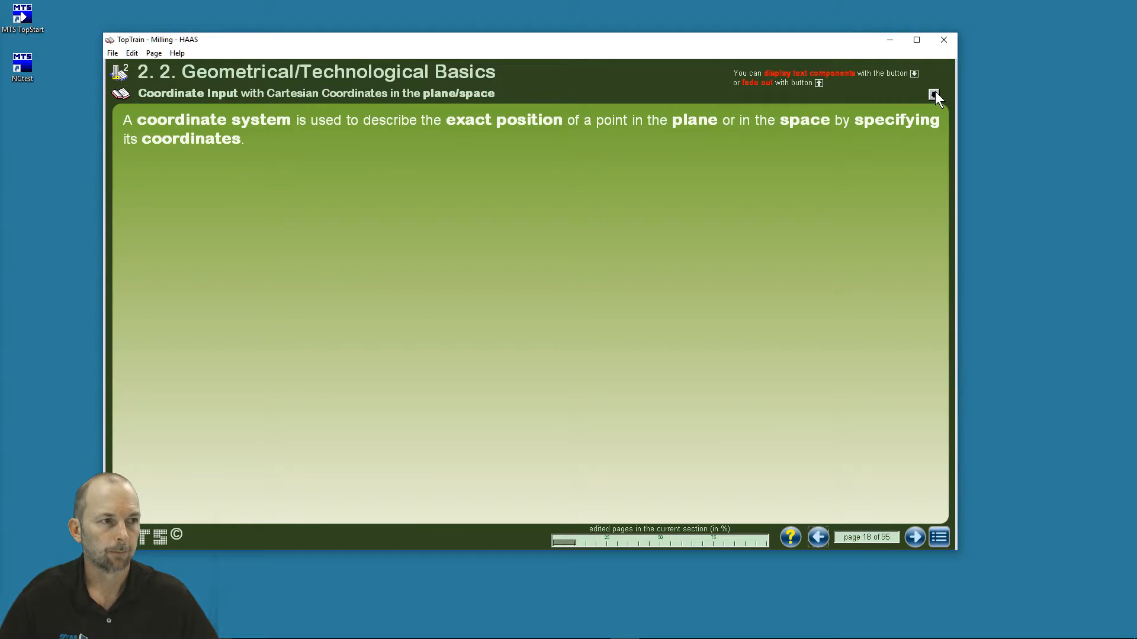
Reveal both remaining passages with the point-definition table and select P2's X field.
left_click(935, 95)
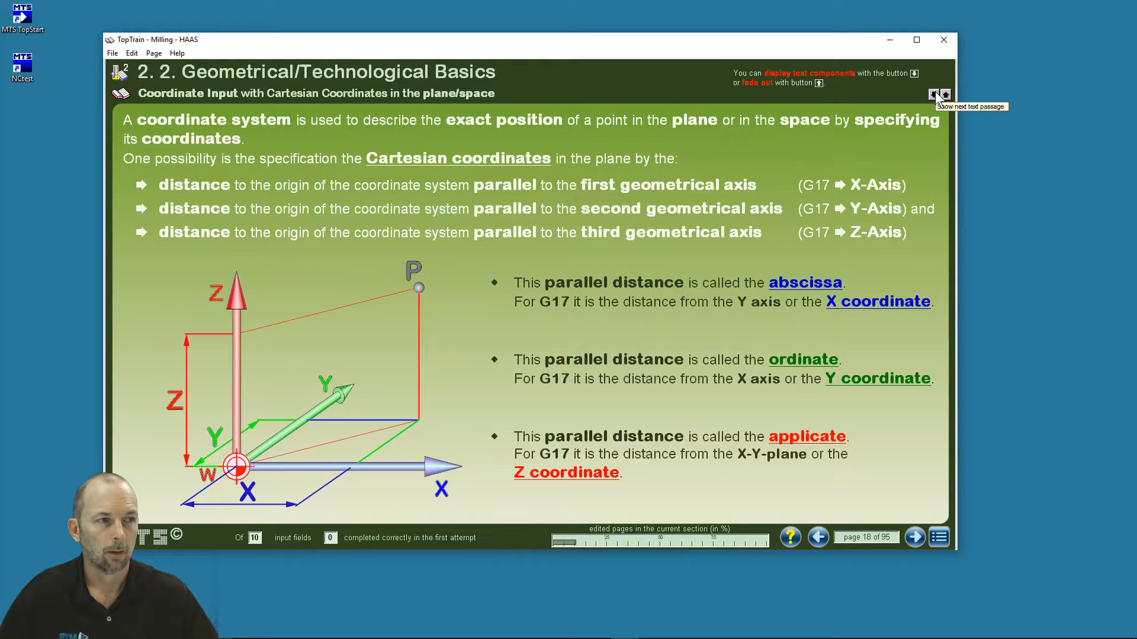
left_click(937, 95)
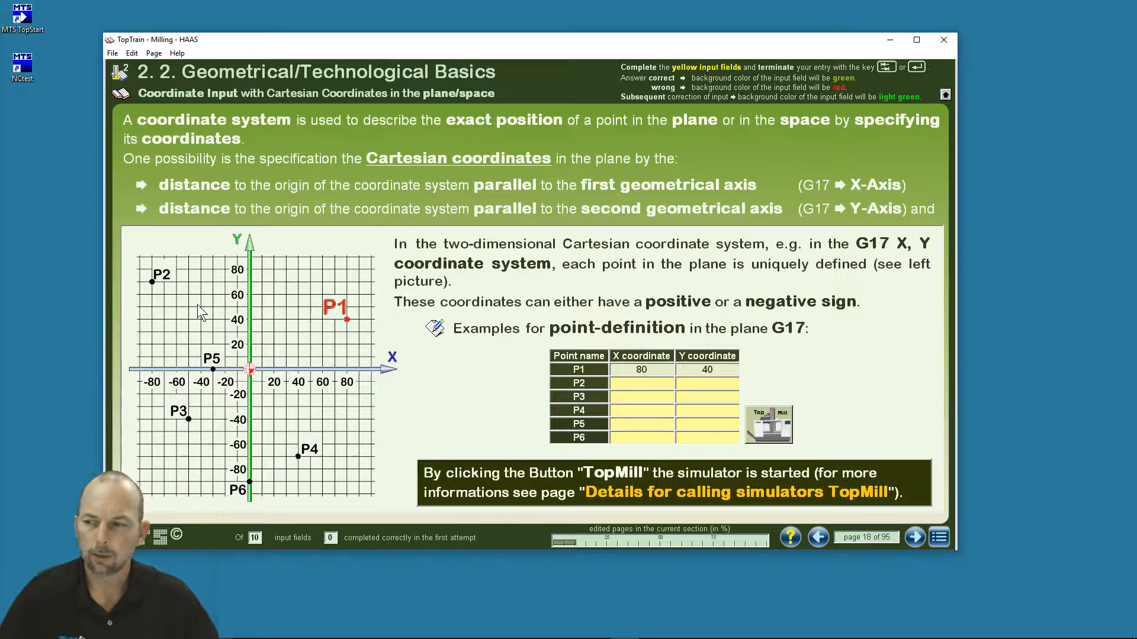
mouse_move(641, 383)
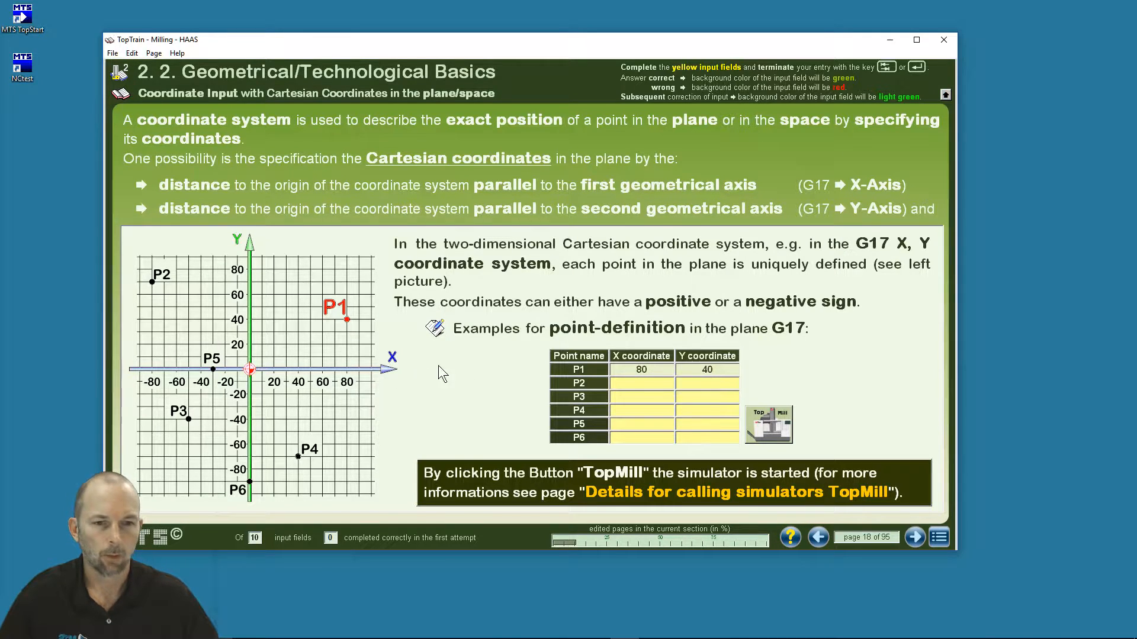
mouse_move(634, 395)
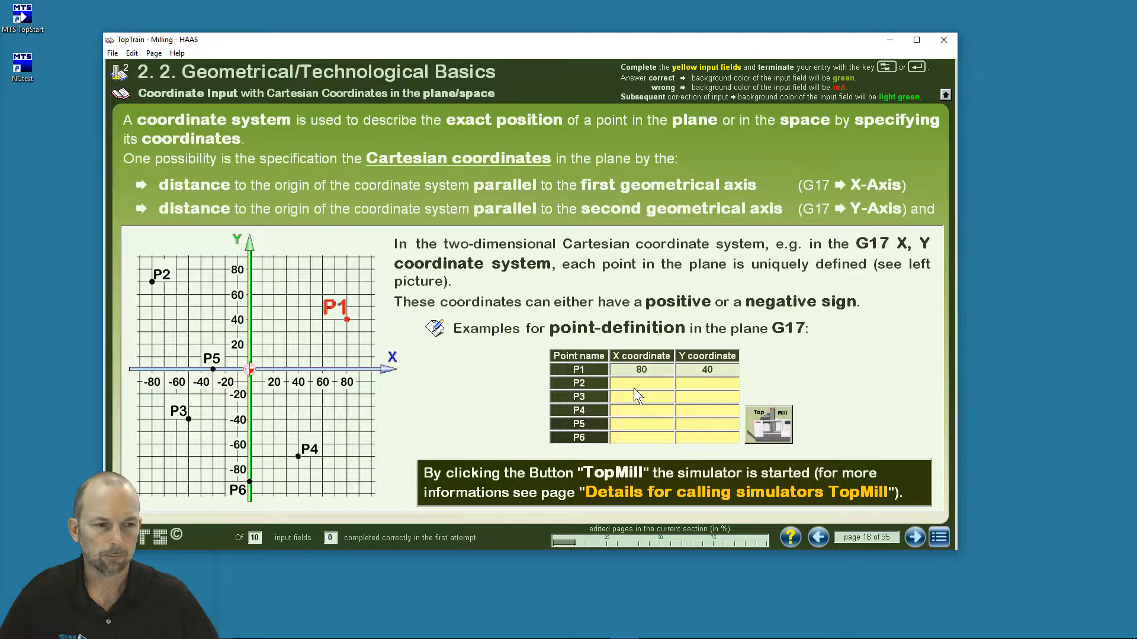
left_click(641, 383)
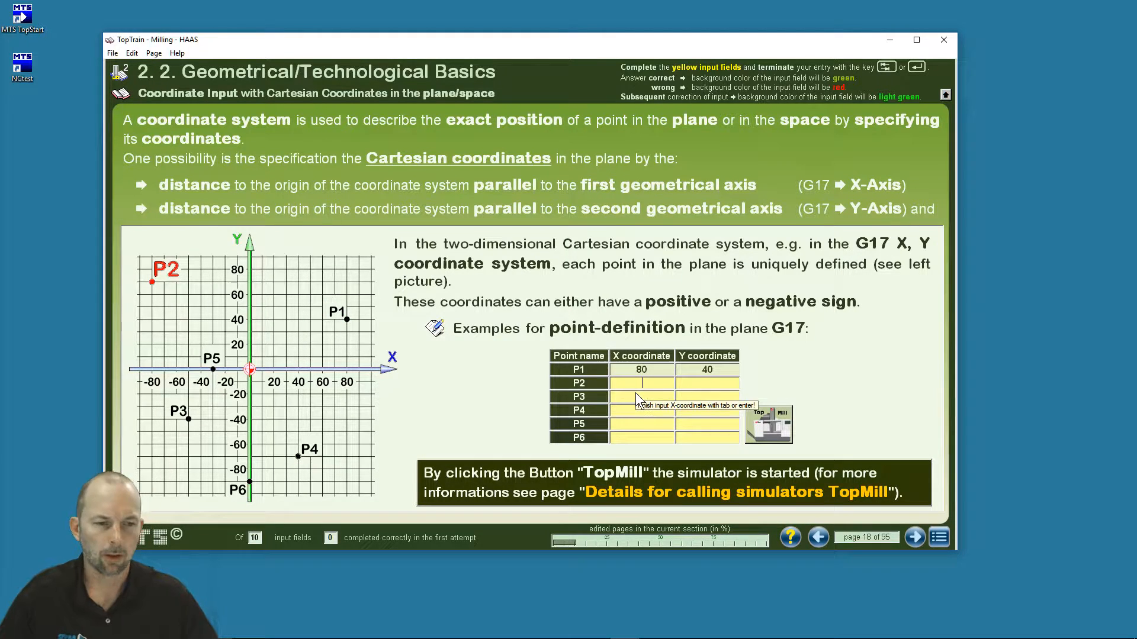
mouse_move(621, 383)
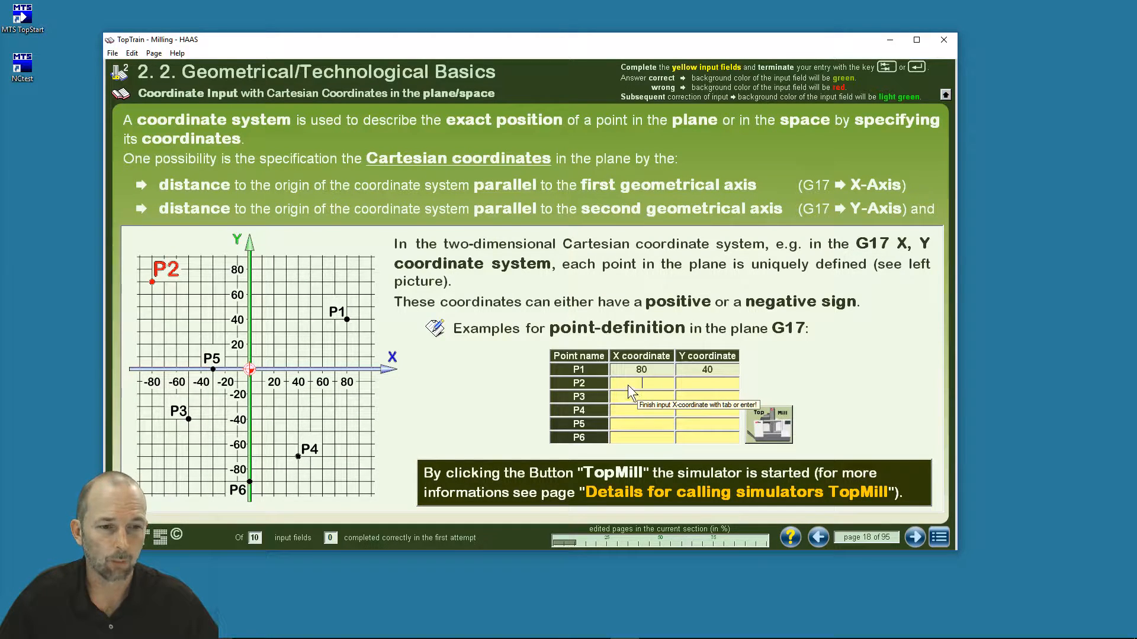
mouse_move(610, 375)
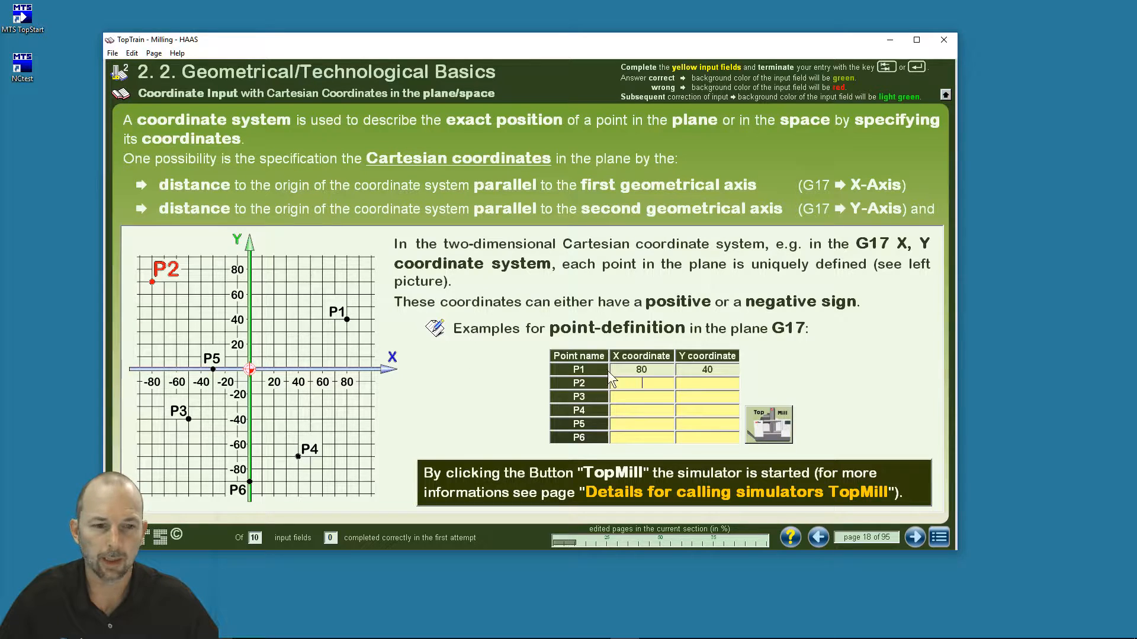
Enter P2 as (-80, 70) and P3 as (-50, -40) in the point table.
type("-9")
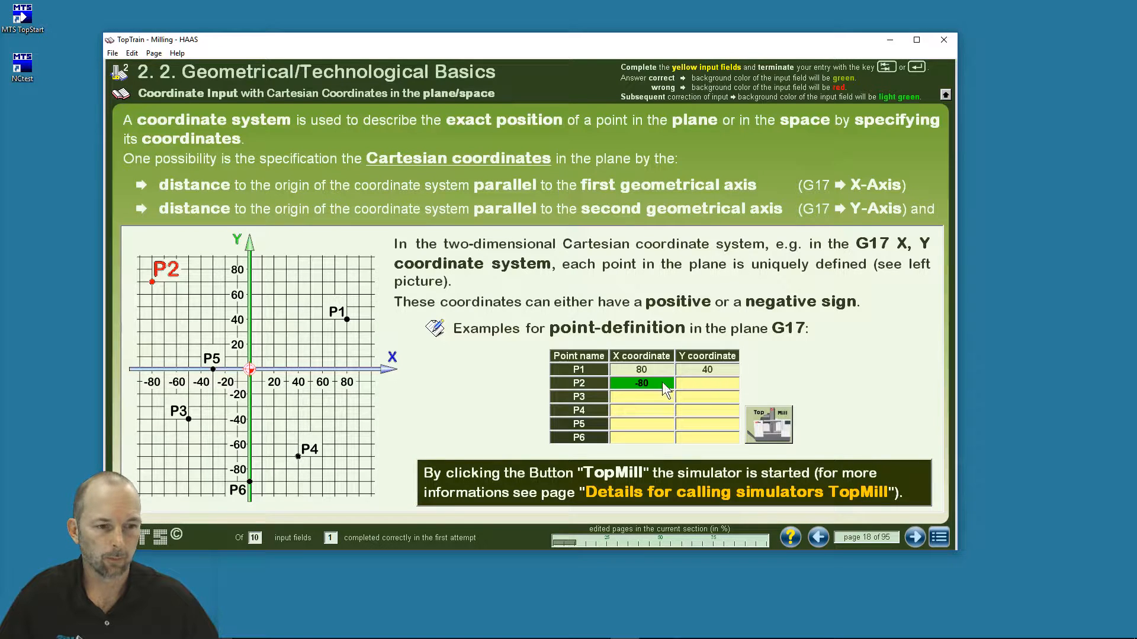
mouse_move(700, 383)
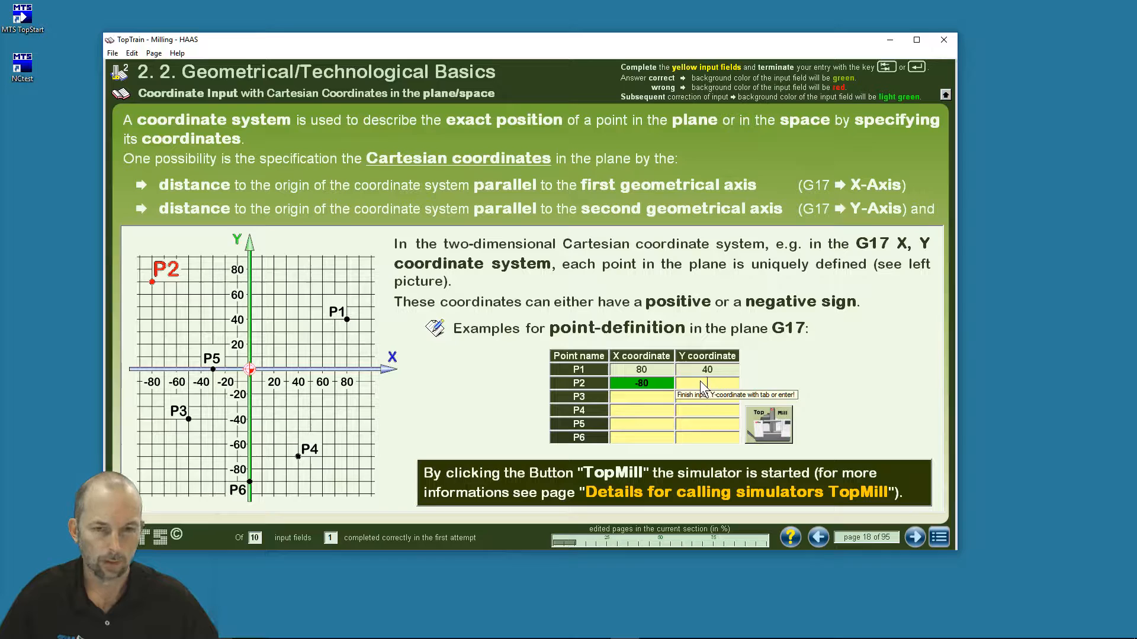
mouse_move(628, 457)
type("70")
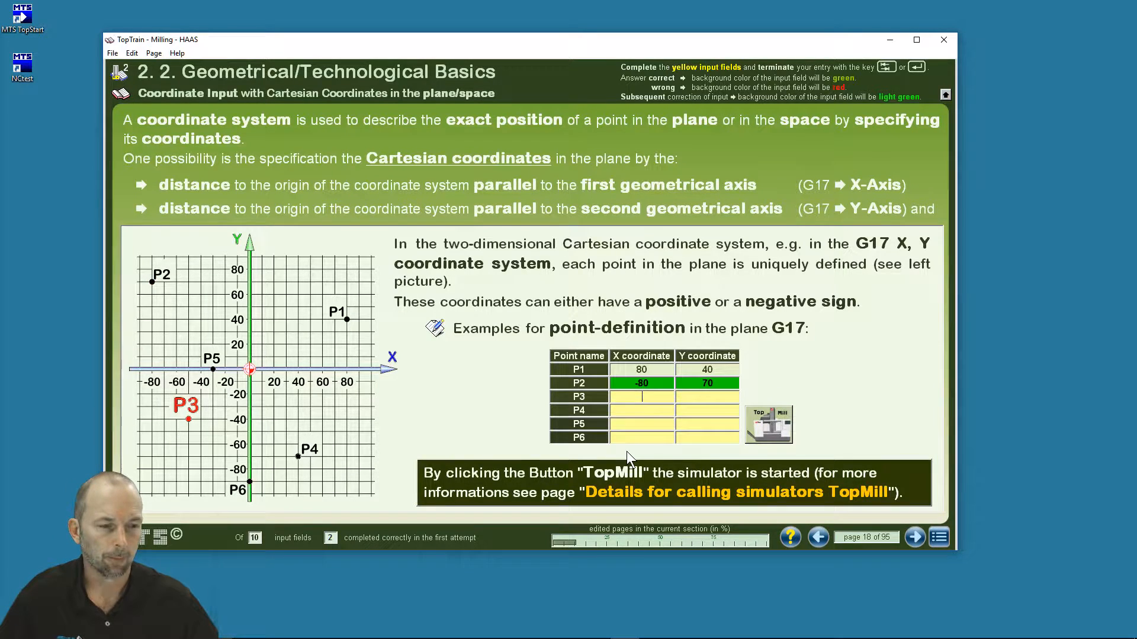
mouse_move(689, 383)
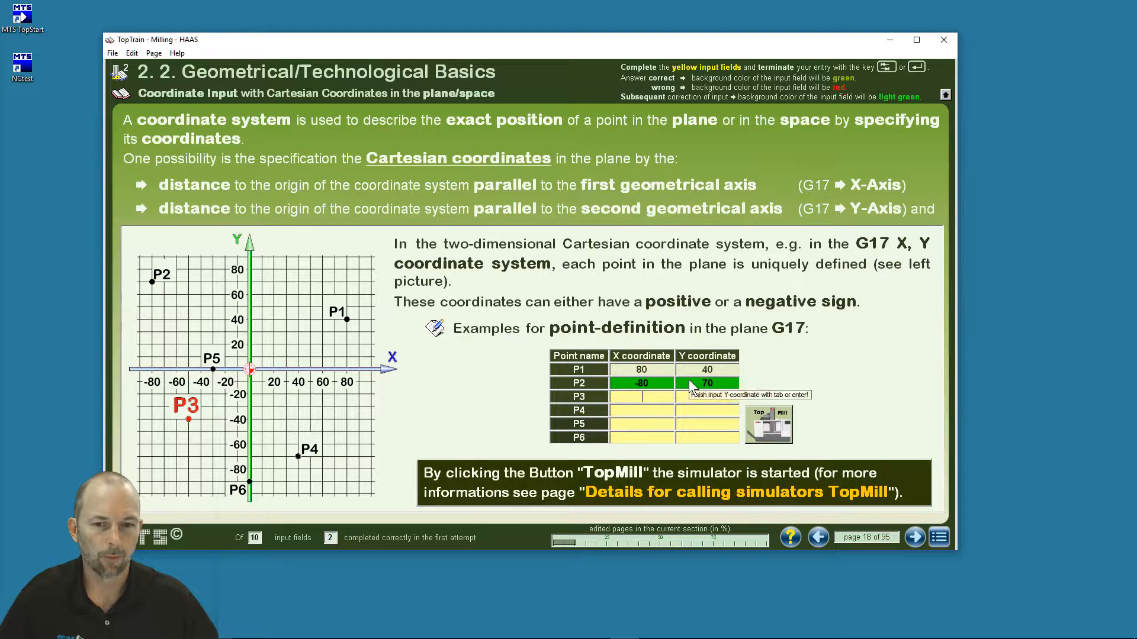
key("Return")
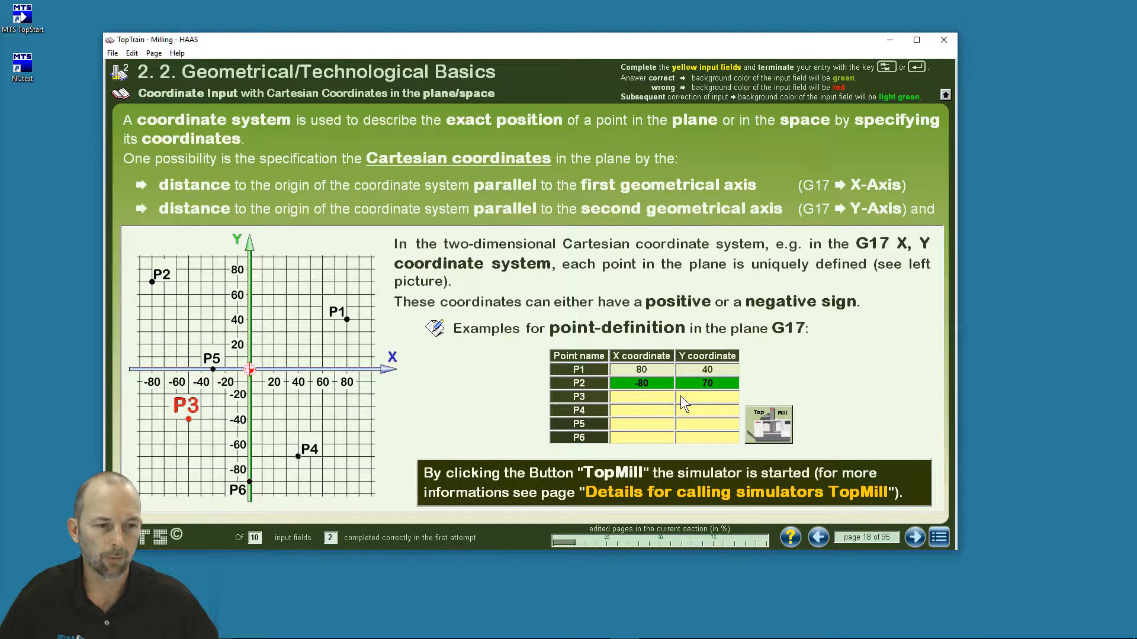
type("50")
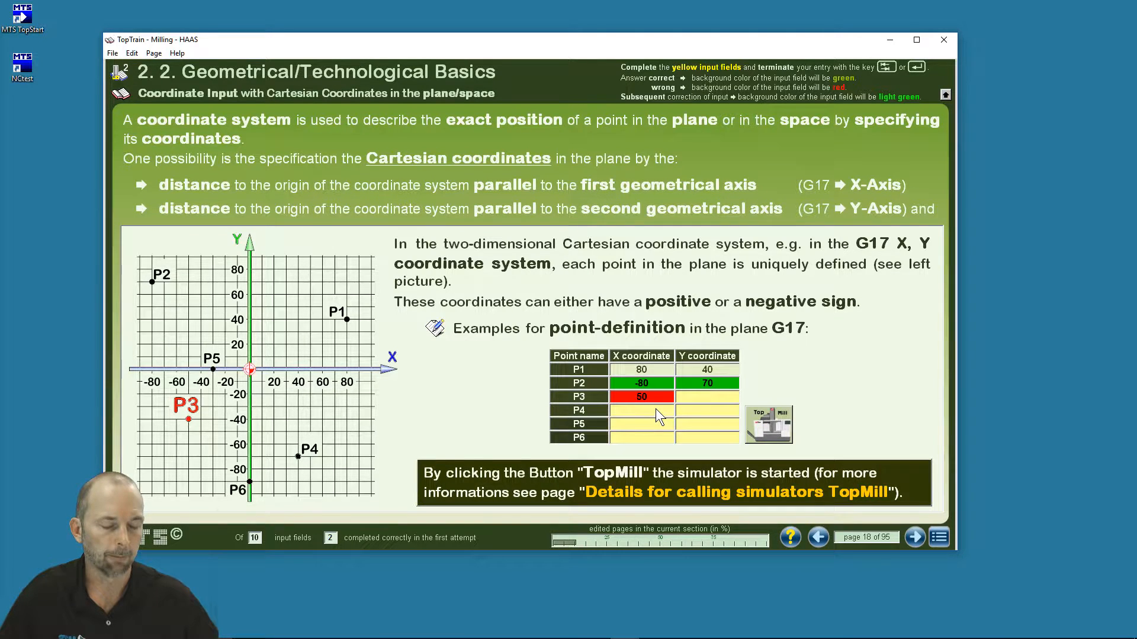
mouse_move(641, 410)
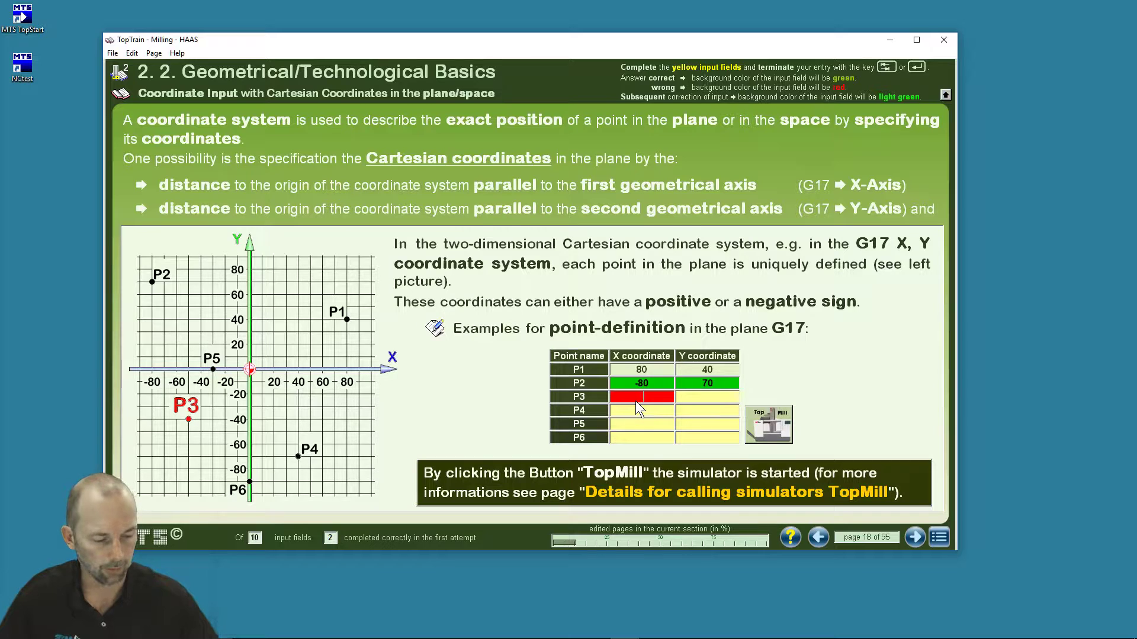
type("-50")
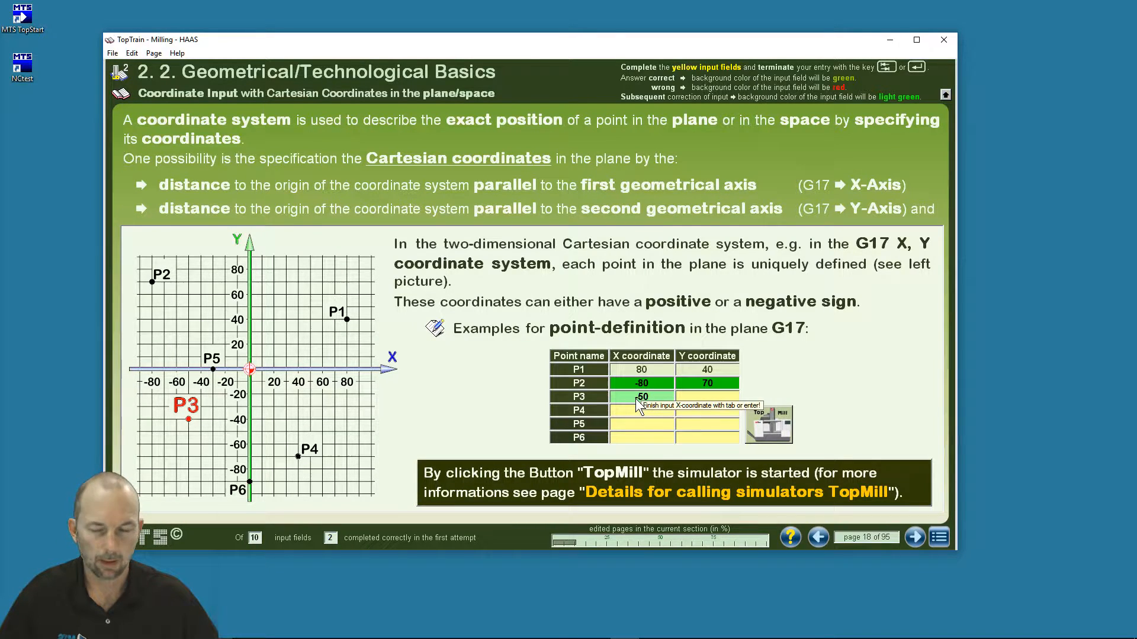
mouse_move(656, 403)
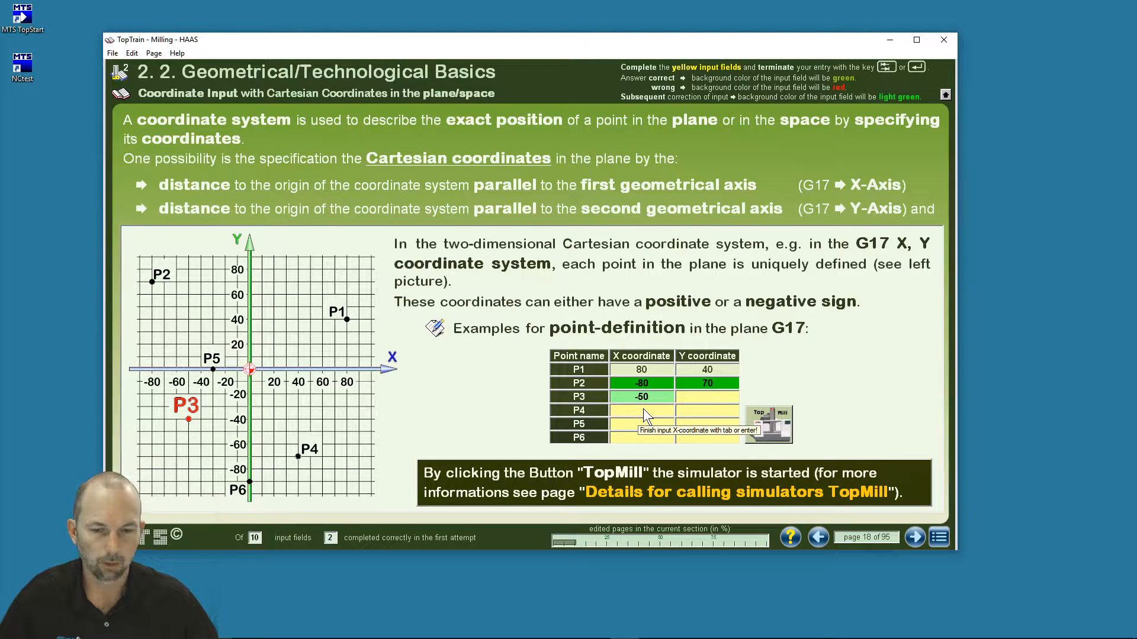
mouse_move(664, 401)
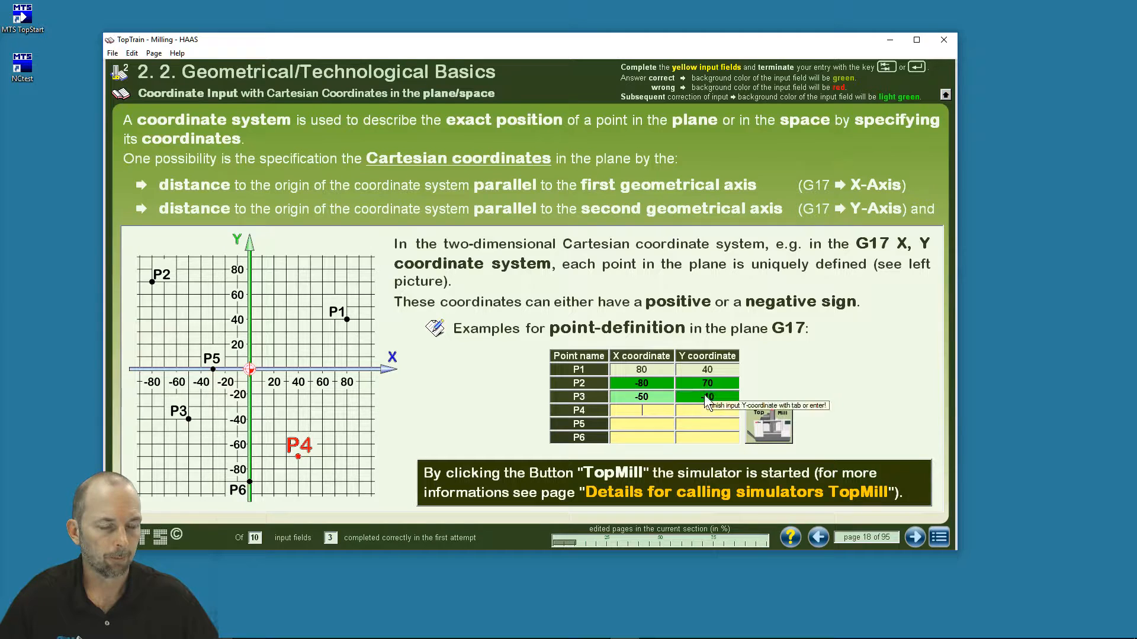
type("-40")
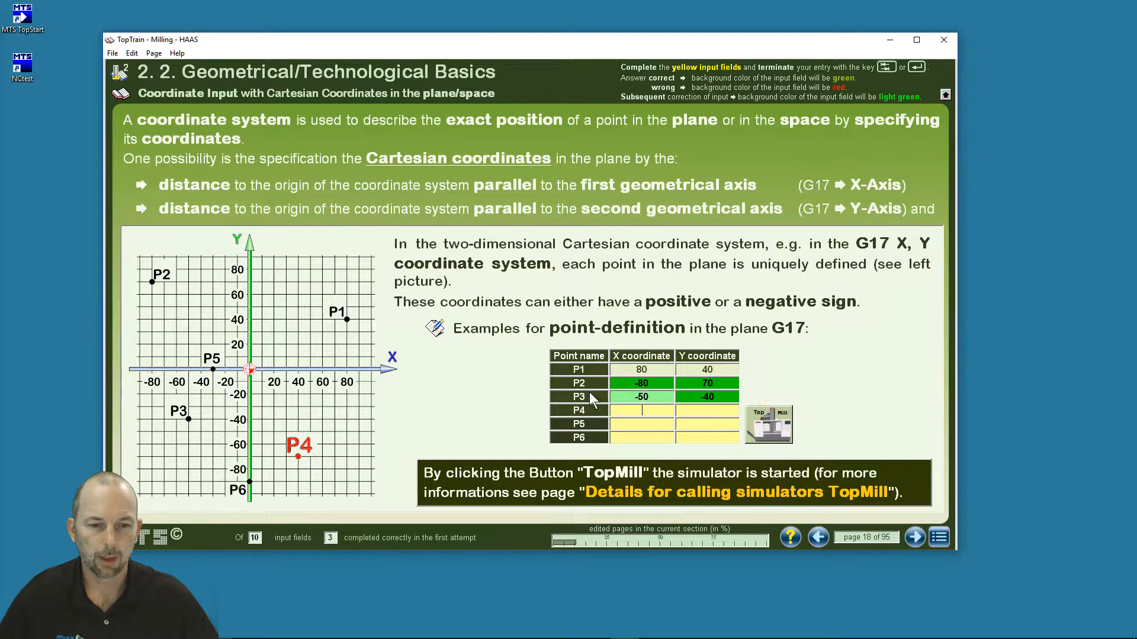
mouse_move(789, 441)
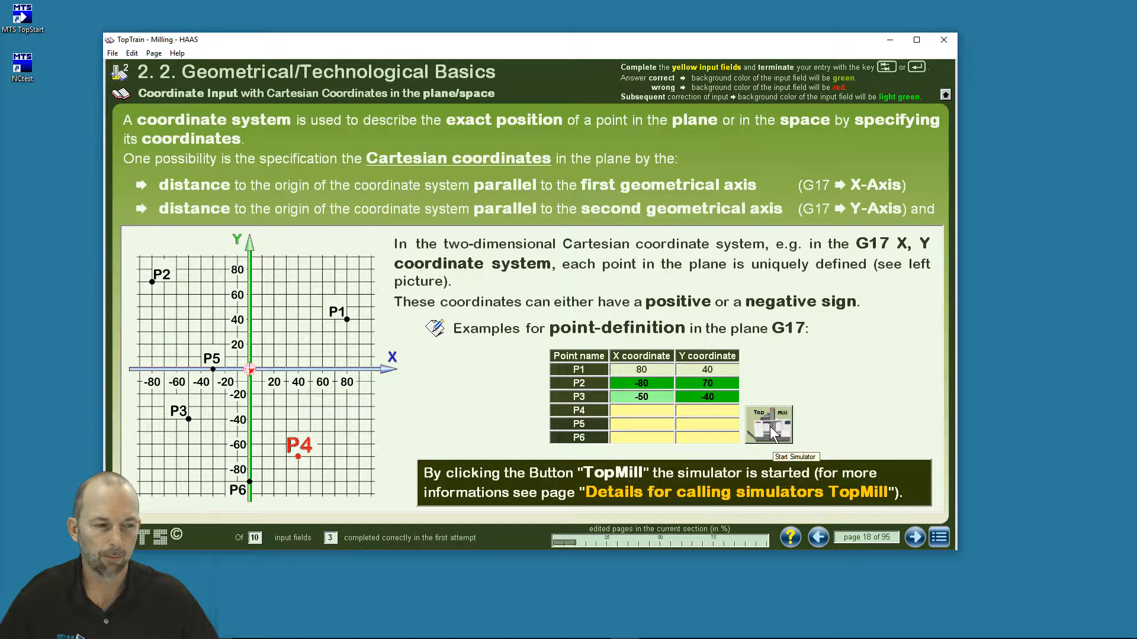
Launch MillTurnSim via TopMill, run the P1–P3 program with Cycle Start, then quit.
left_click(768, 424)
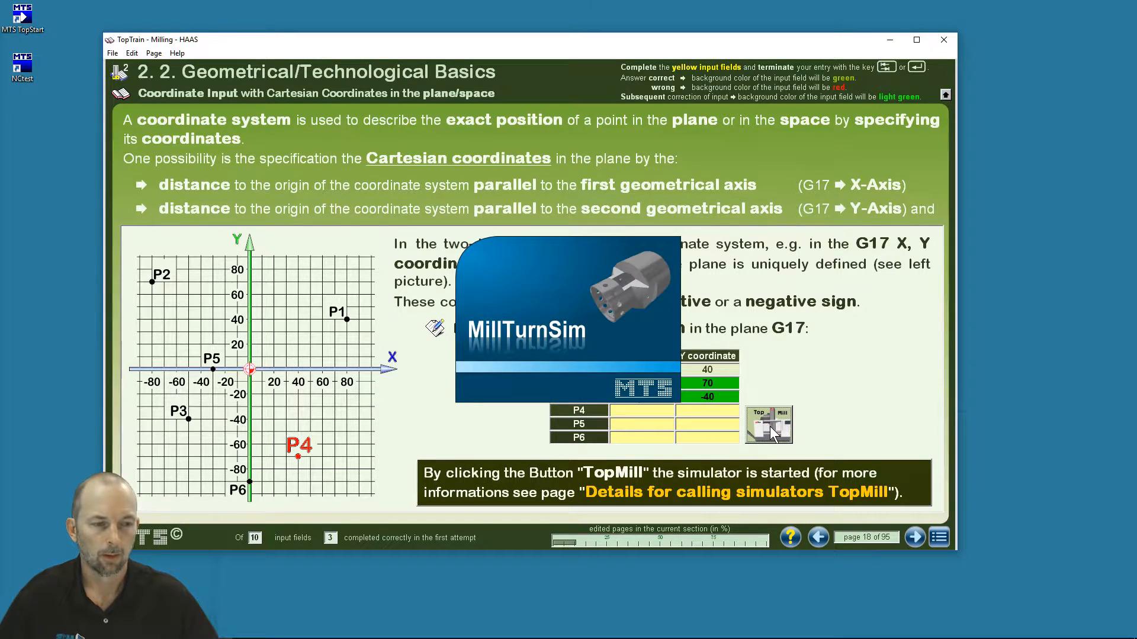
mouse_move(642, 413)
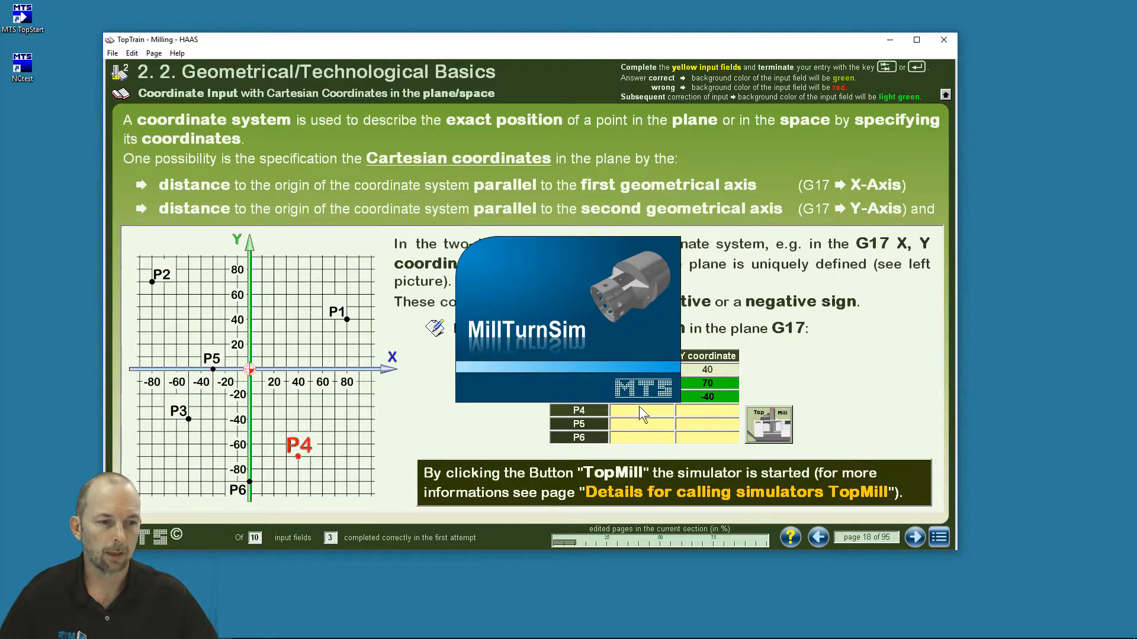
left_click(768, 424)
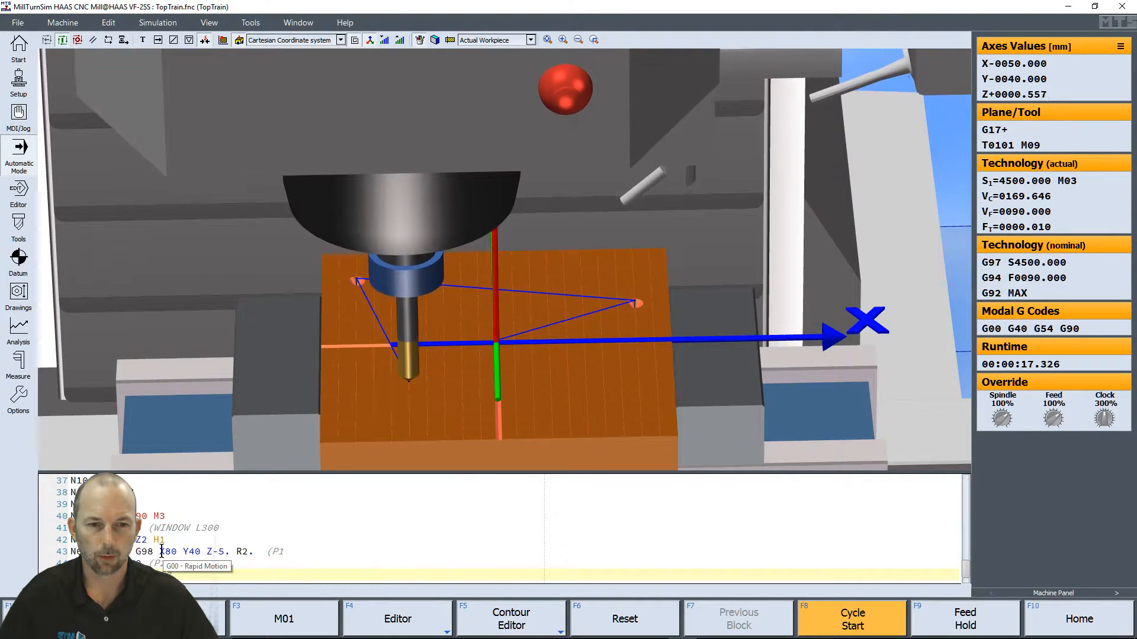
left_click(852, 618)
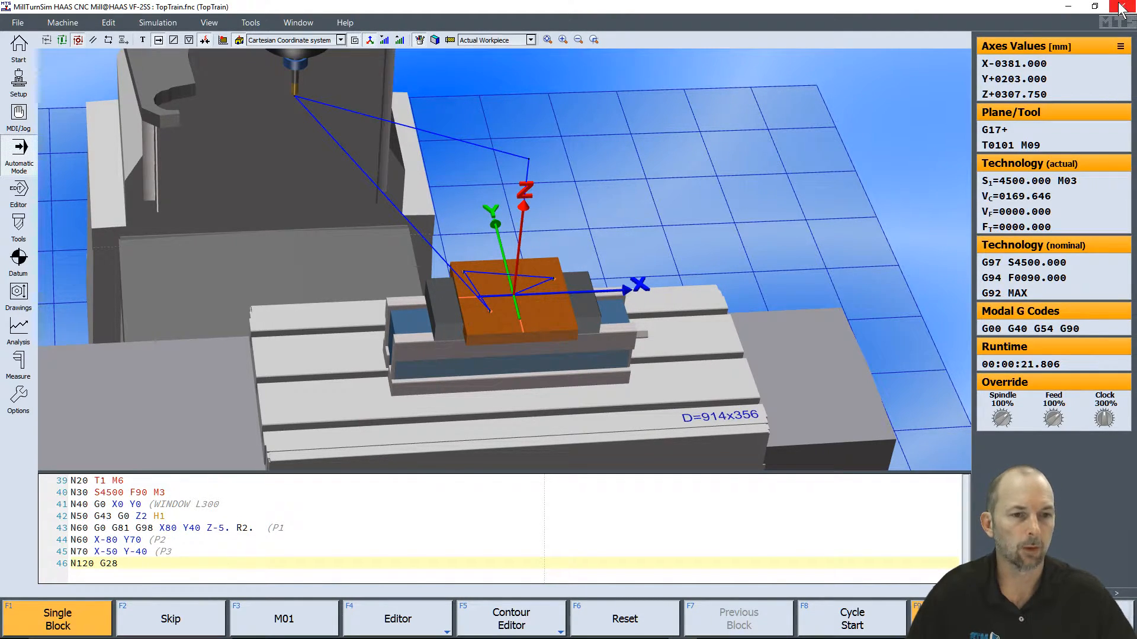
mouse_move(1123, 11)
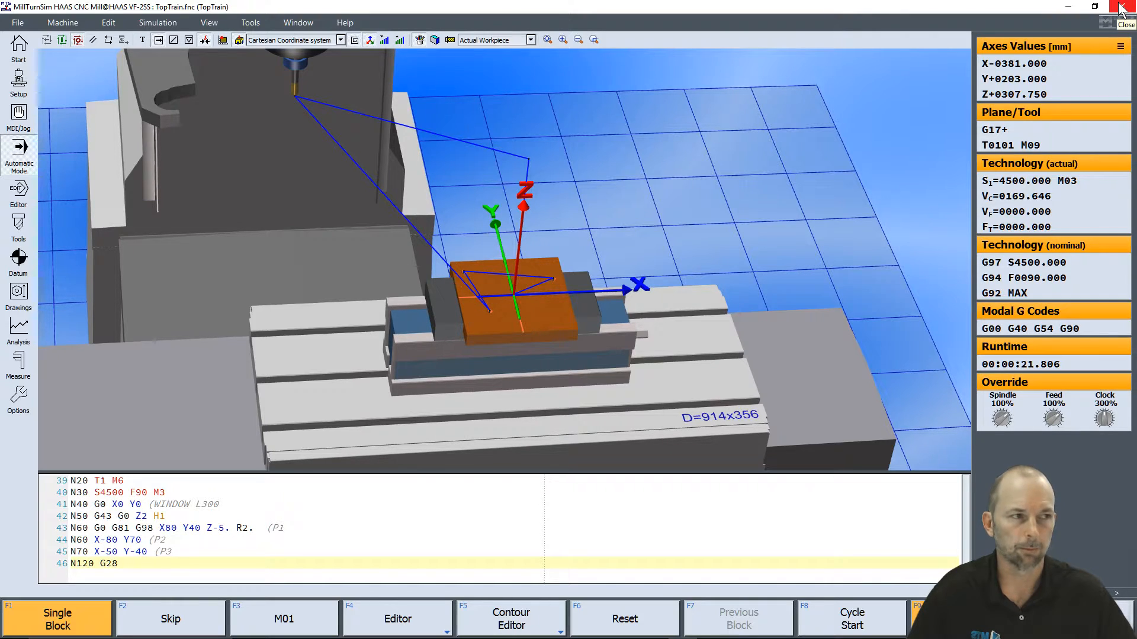
left_click(1123, 6)
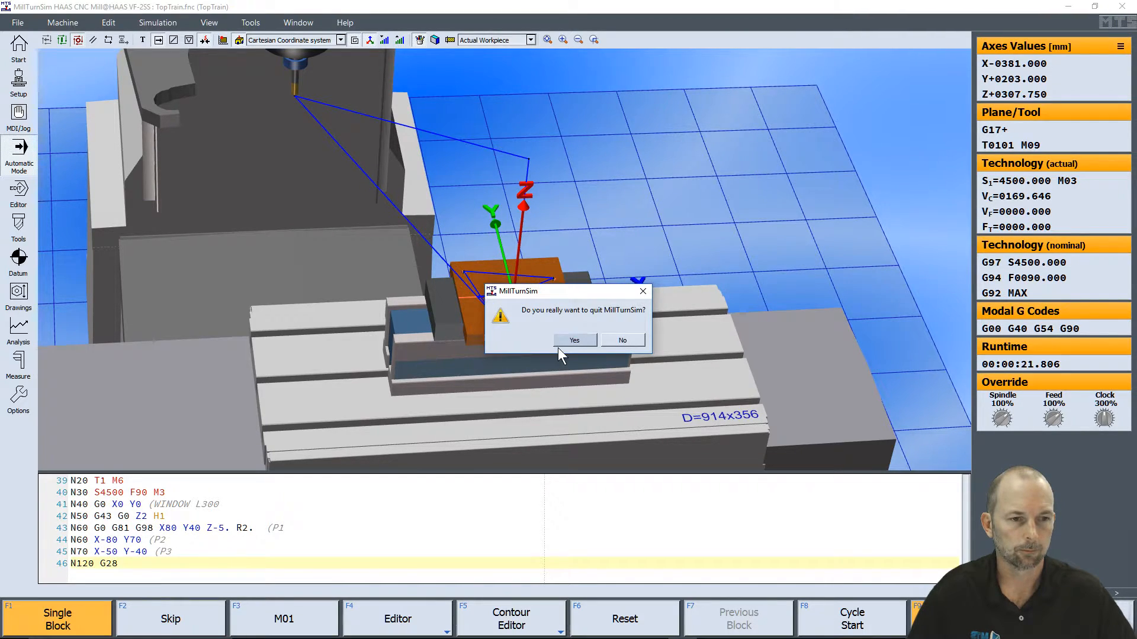
left_click(574, 340)
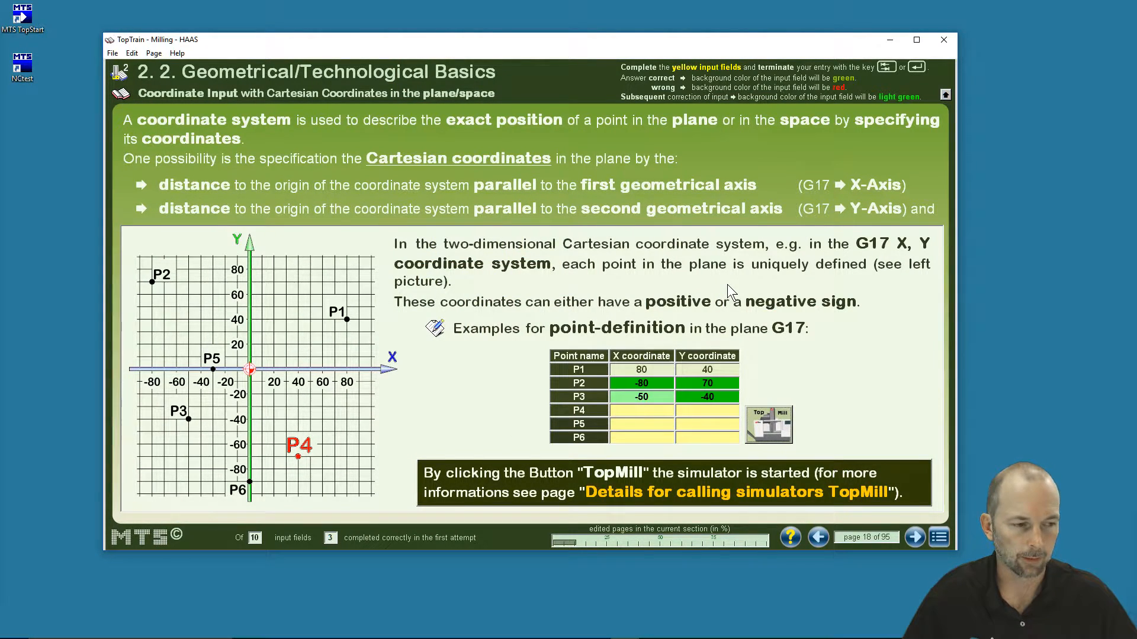
mouse_move(736, 314)
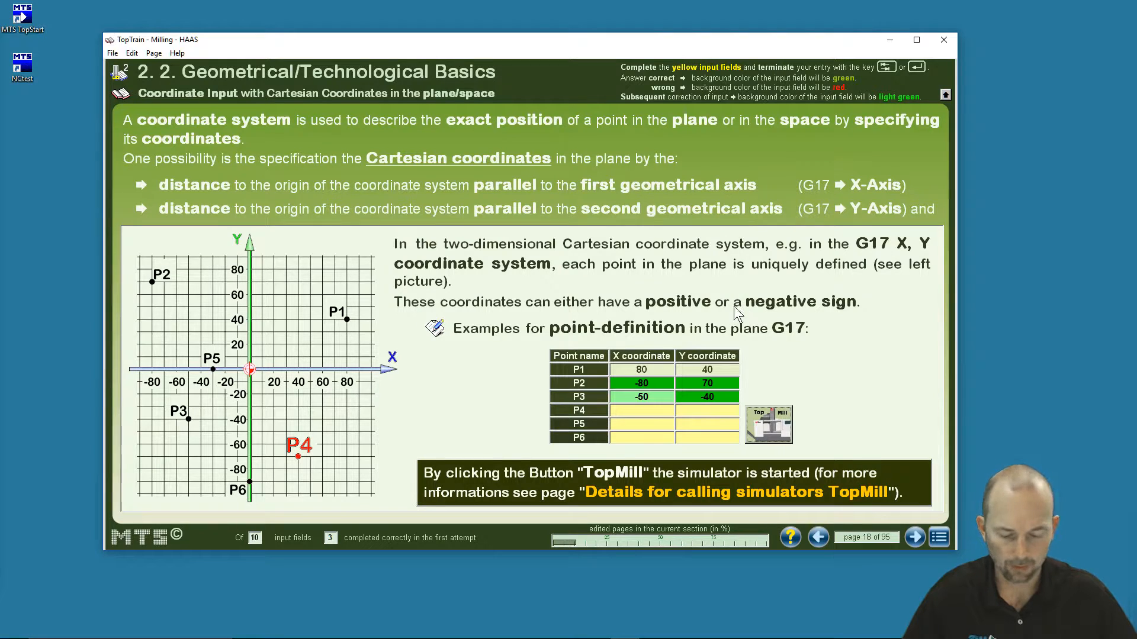
mouse_move(891, 517)
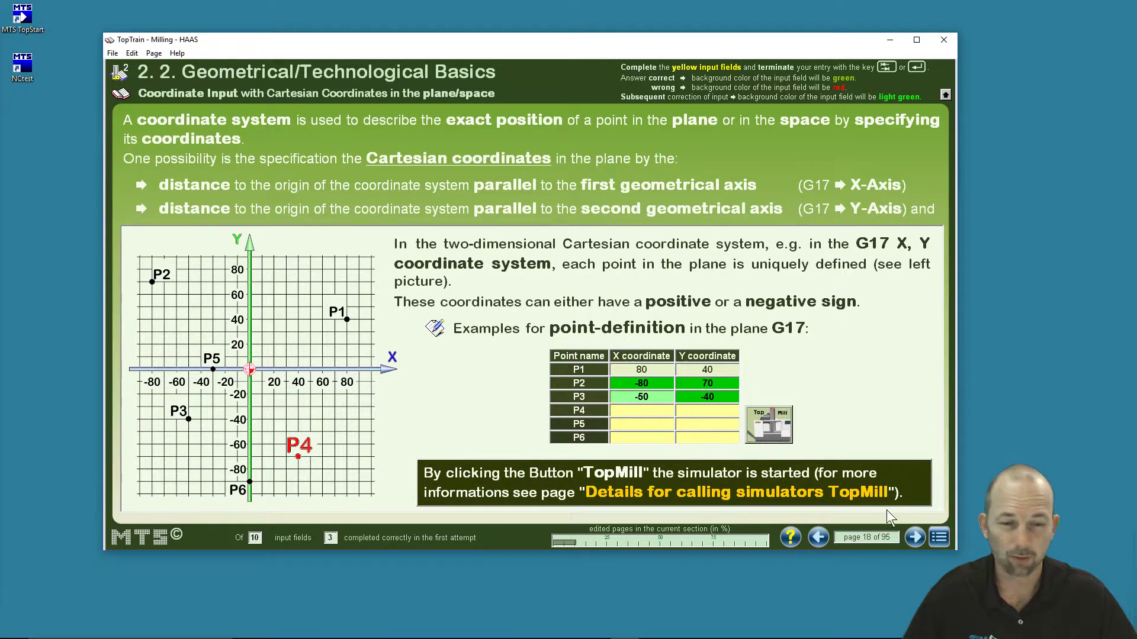
Return to the table of contents for the Geometrical and Technological Basics pages.
left_click(937, 537)
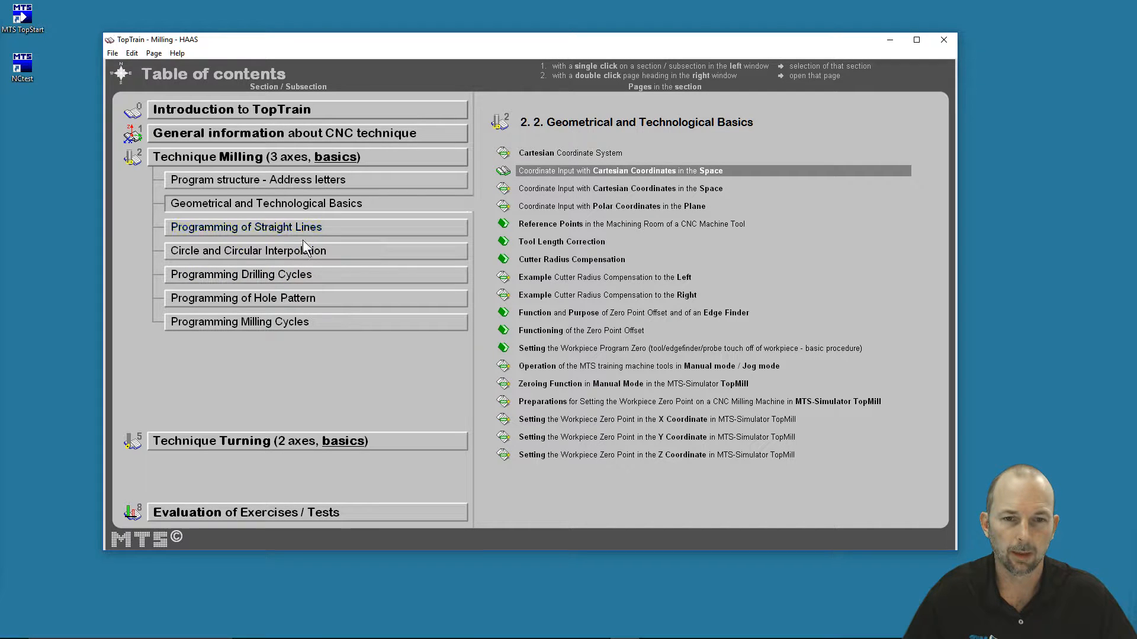
Open circular interpolation Exercise 5 and reveal its drawing and program blocks.
left_click(247, 249)
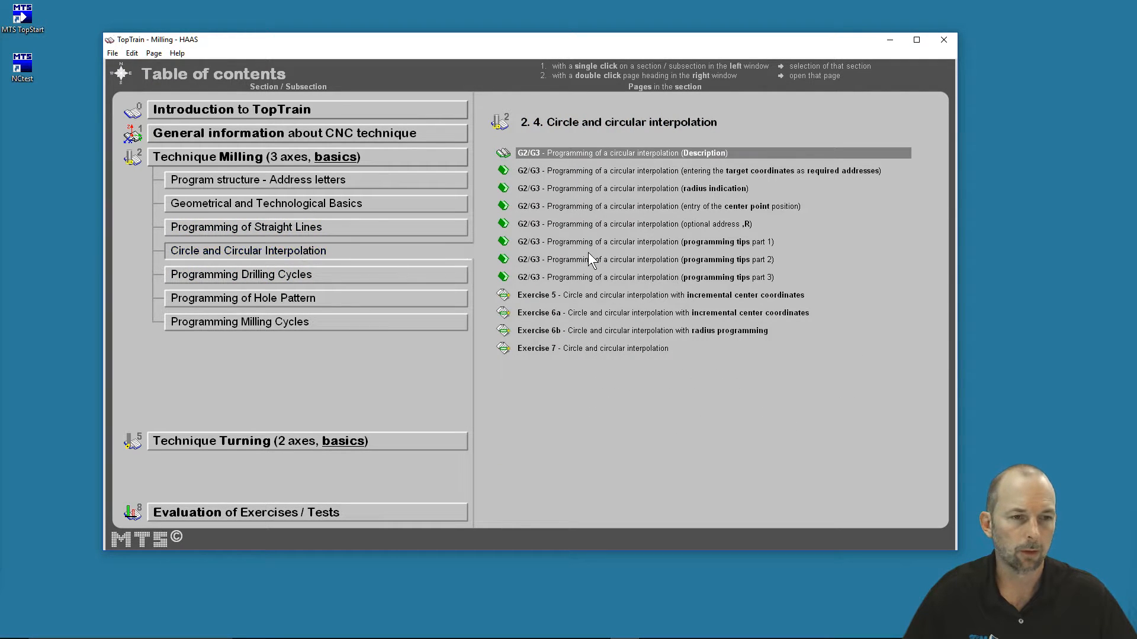
double_click(660, 294)
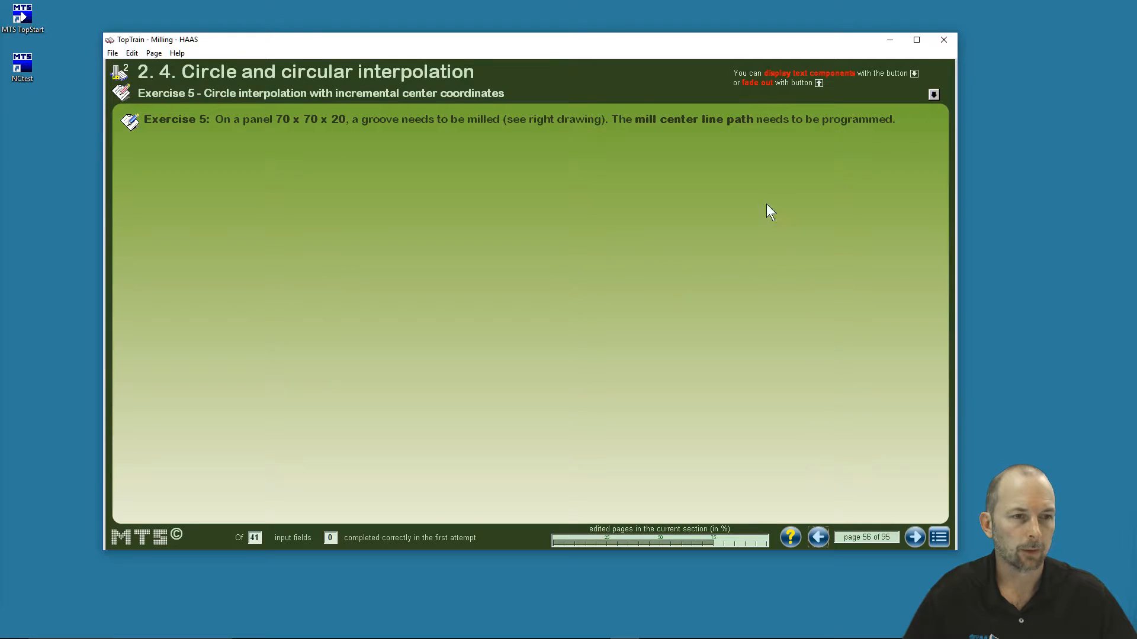
left_click(934, 95)
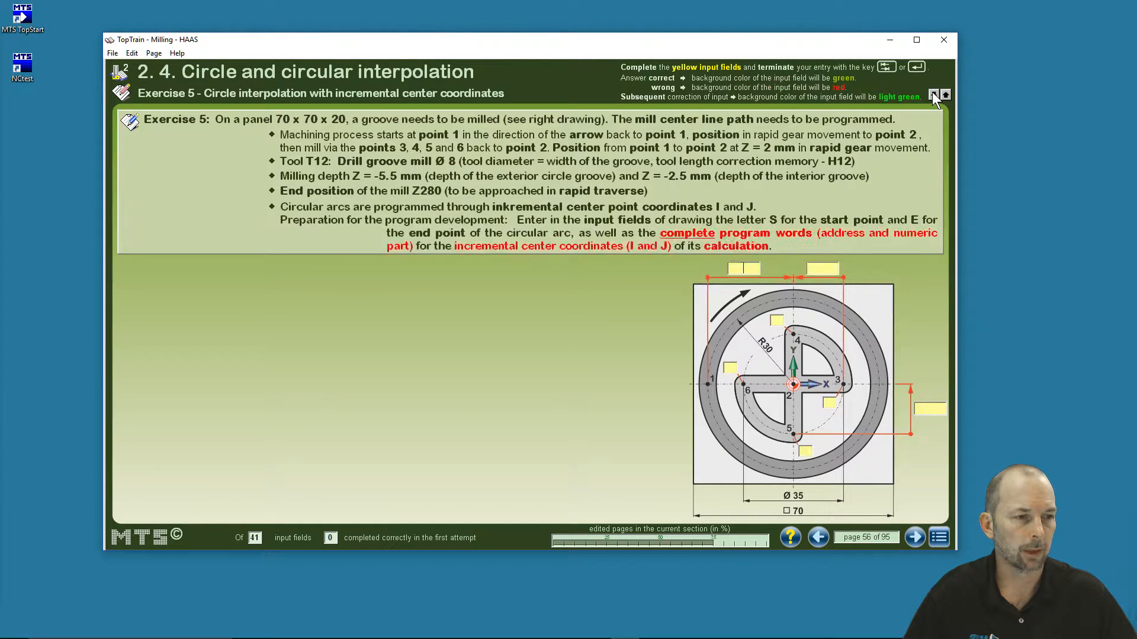
left_click(936, 95)
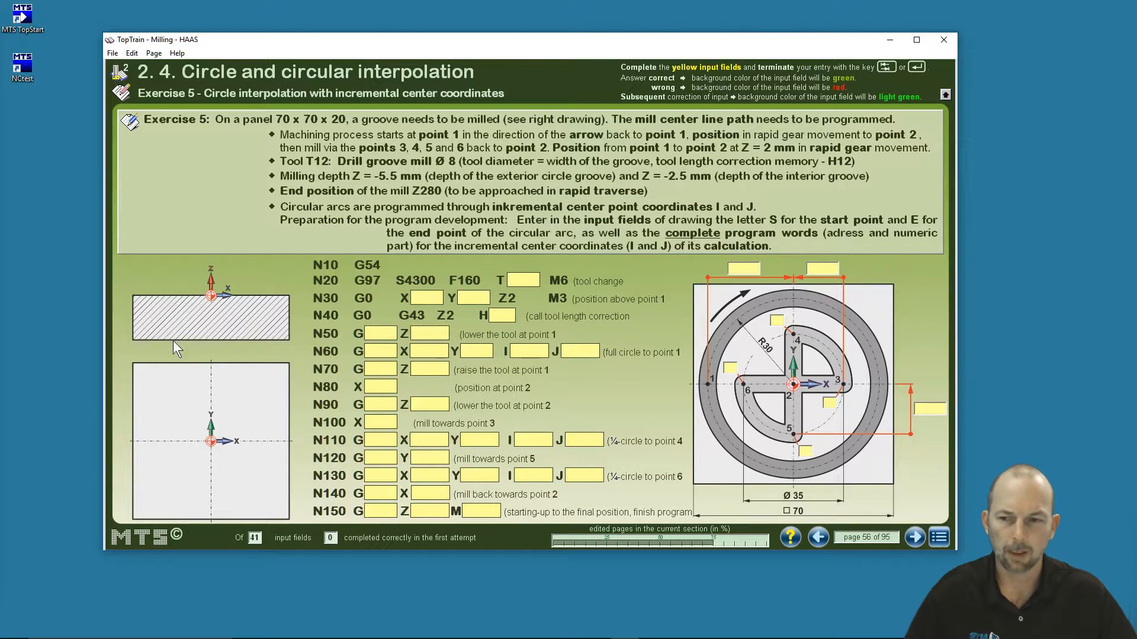
mouse_move(499, 307)
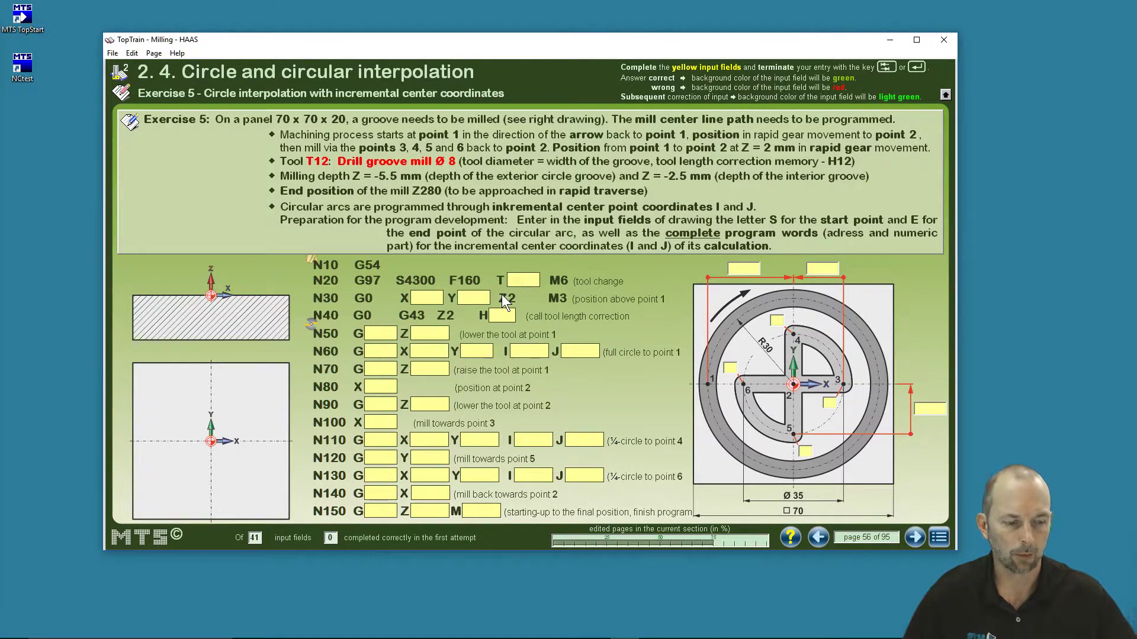
Fill in the program blocks with tool 12, 43, X -30 and Y 0.
type("12")
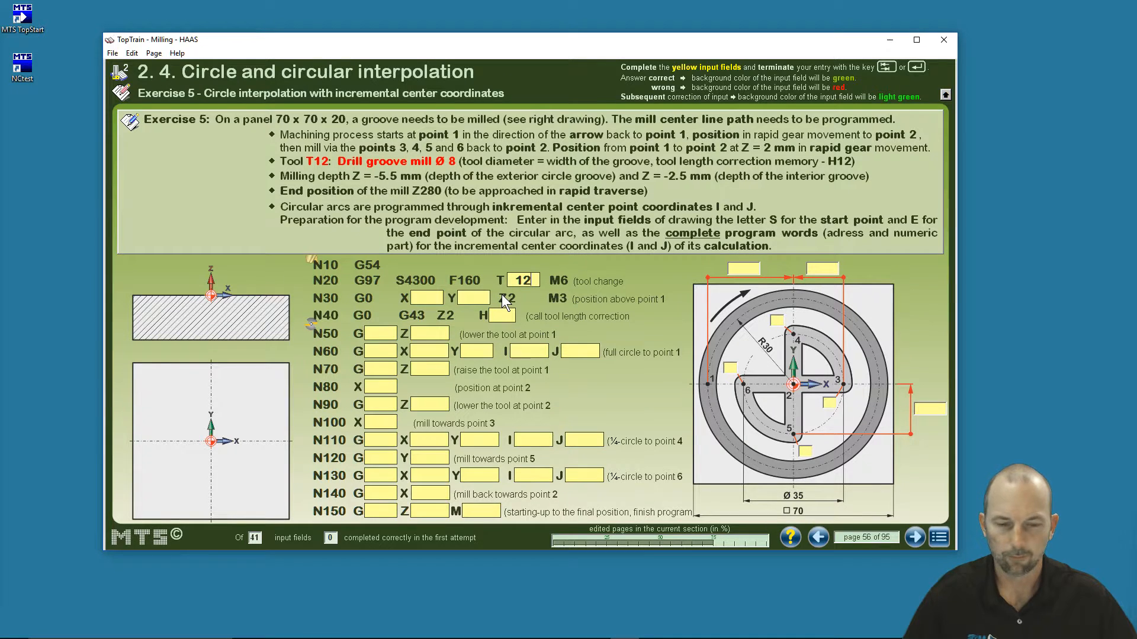
key("Return")
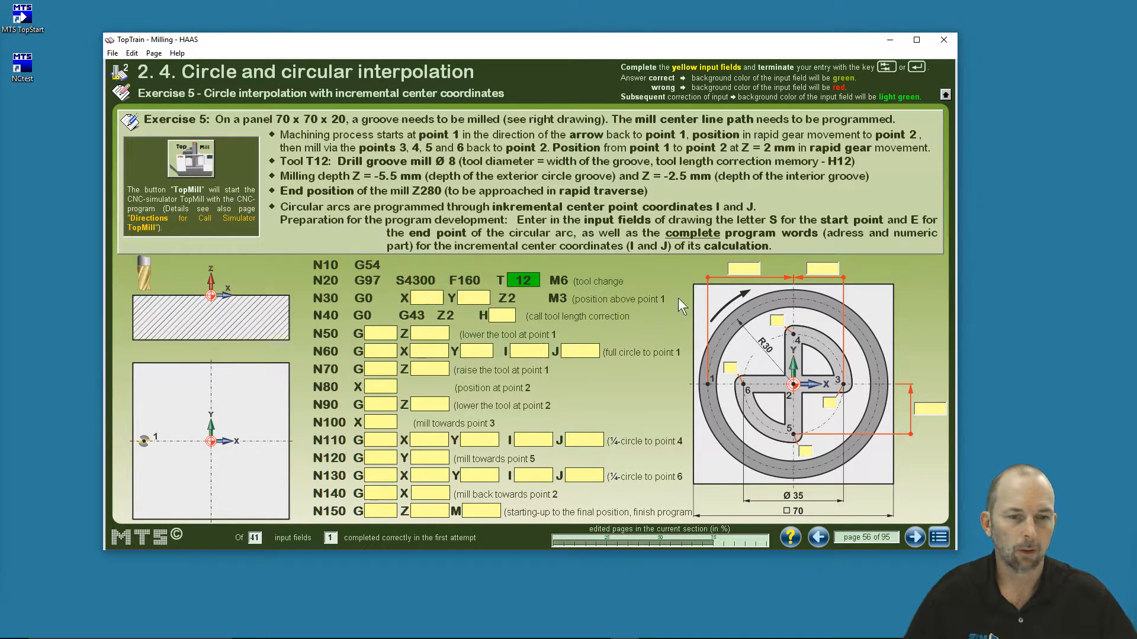
mouse_move(750, 283)
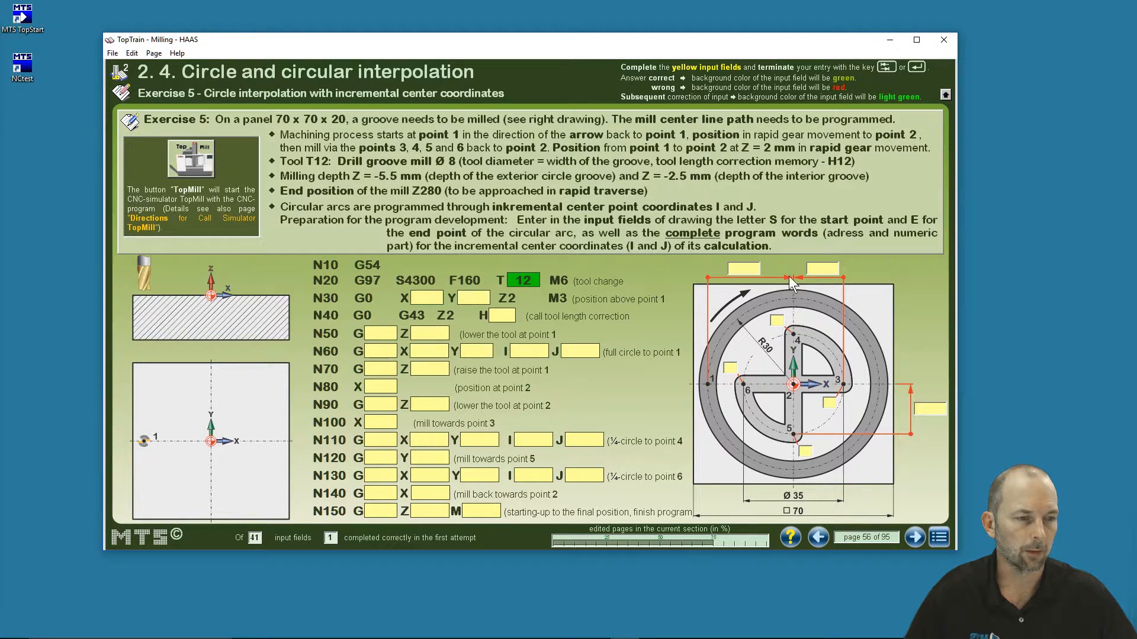
mouse_move(798, 449)
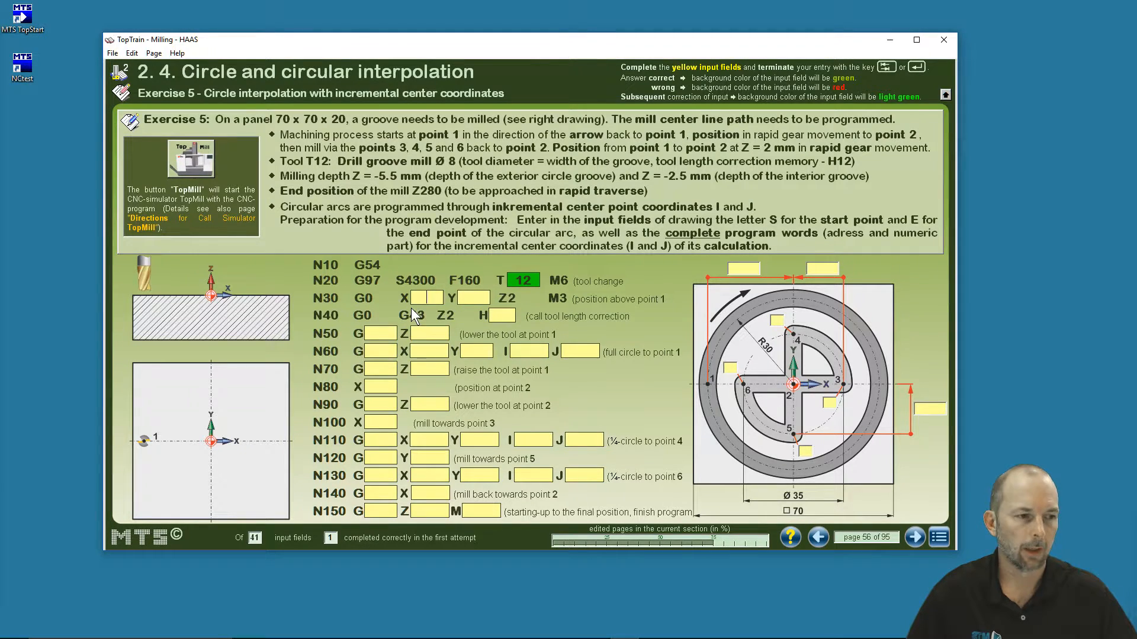
type("43")
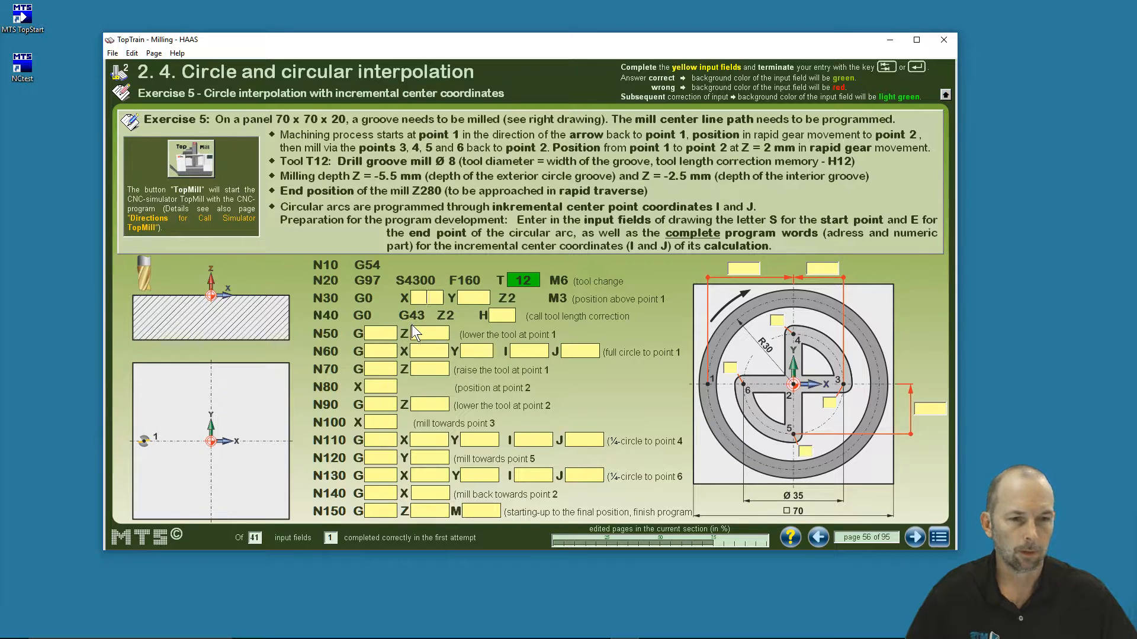
type("-30")
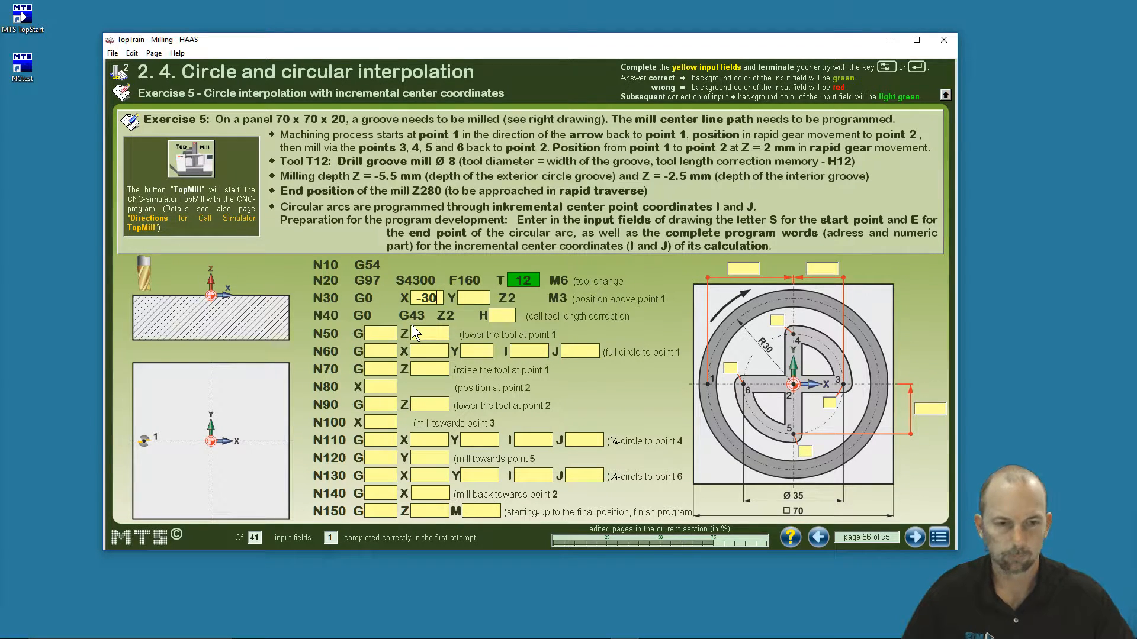
type("0")
left_click(502, 316)
type("12")
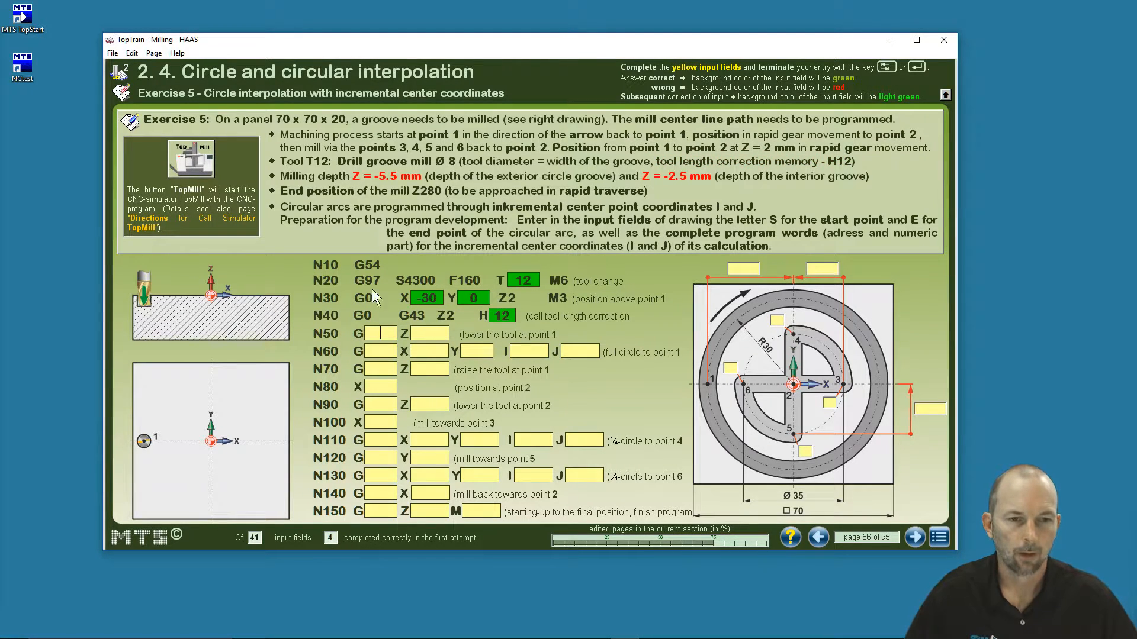
mouse_move(326, 323)
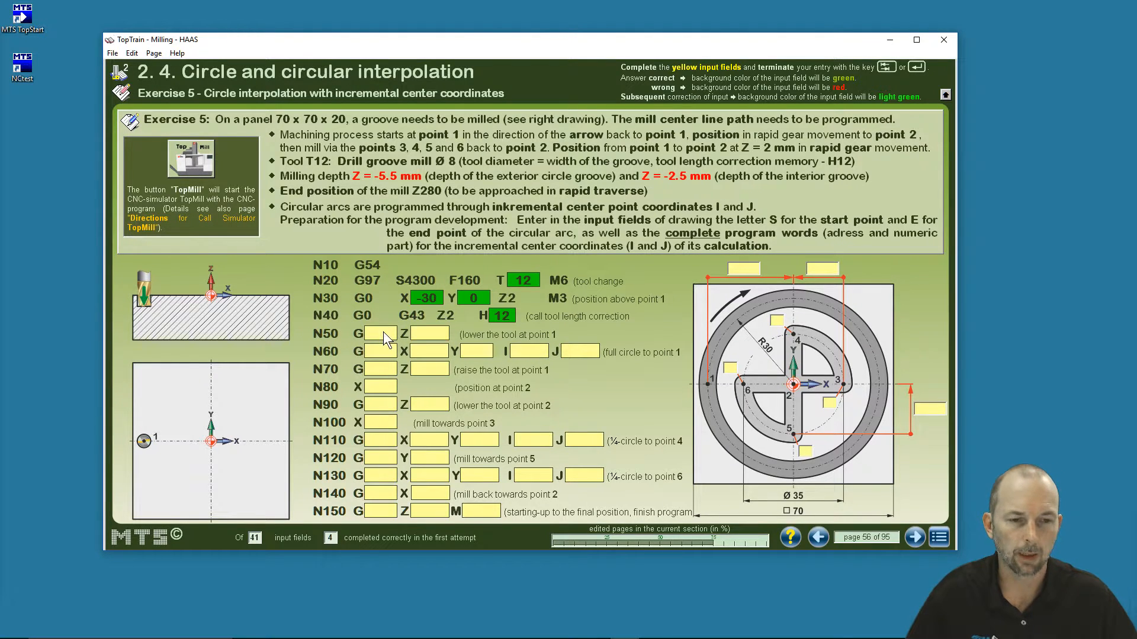
mouse_move(297, 228)
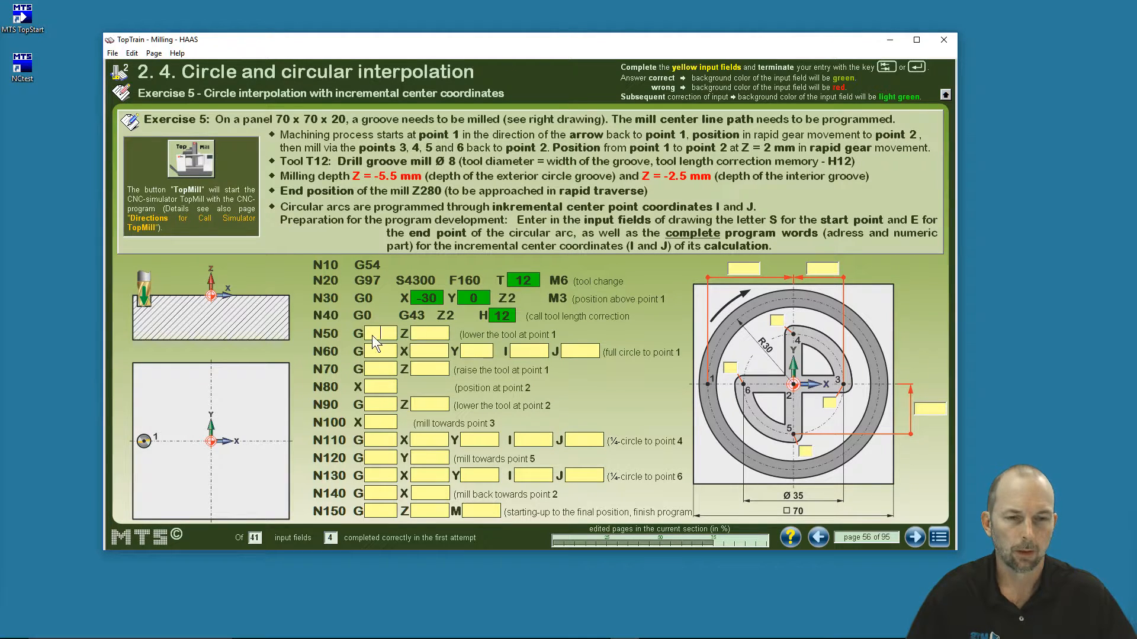
mouse_move(381, 373)
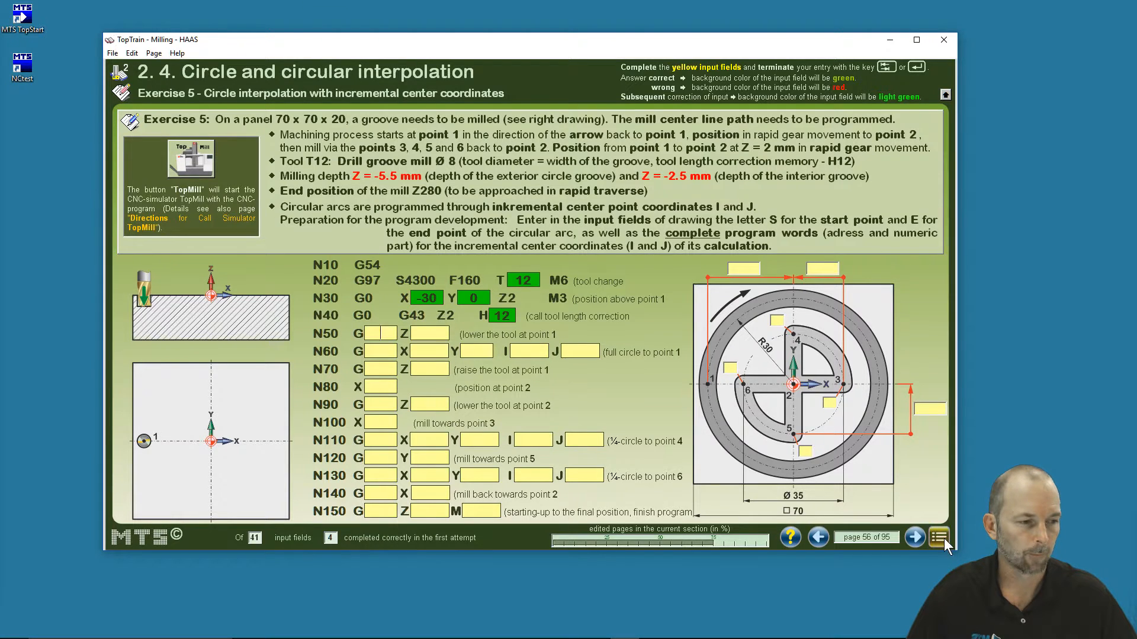
Reopen the table of contents and expand Program structure, then Geometrical and Technological Basics.
left_click(940, 537)
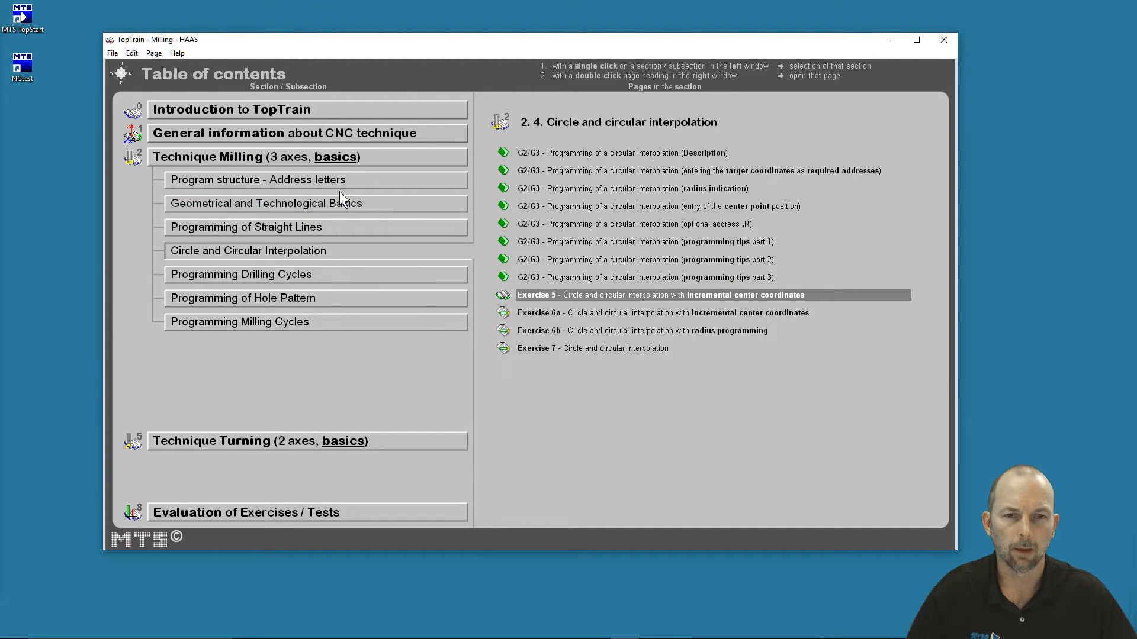
left_click(258, 180)
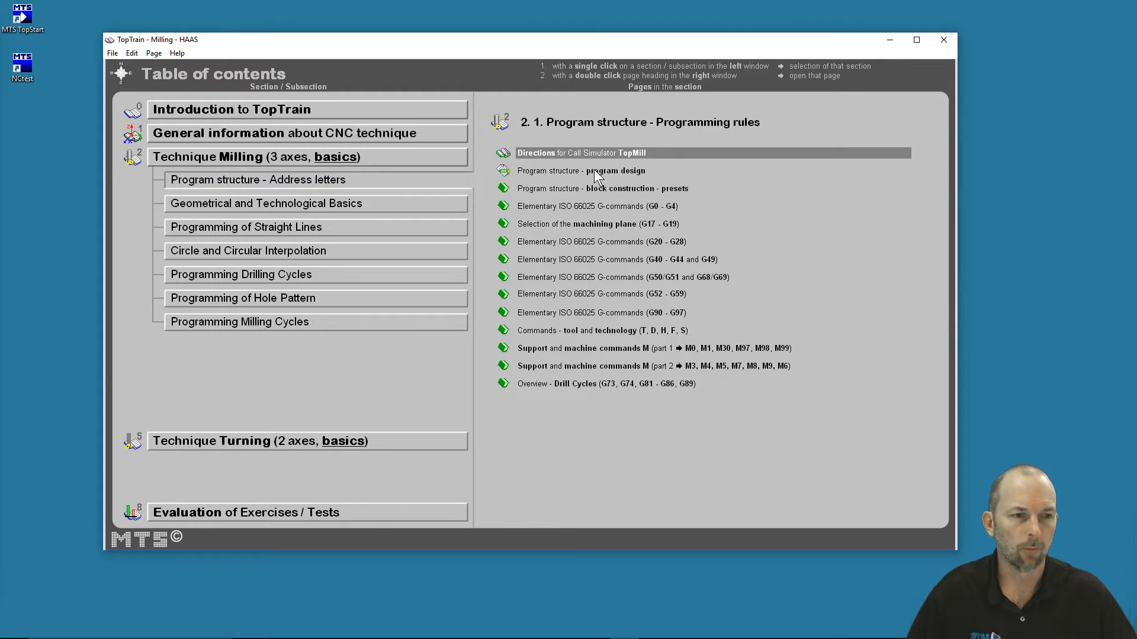
mouse_move(613, 339)
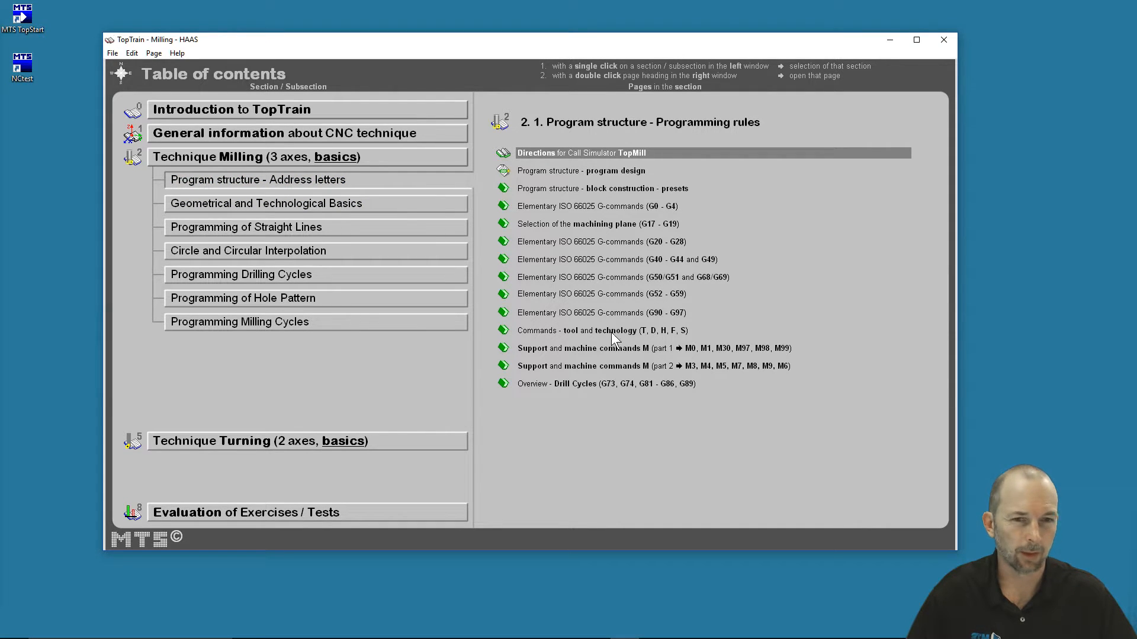
left_click(265, 203)
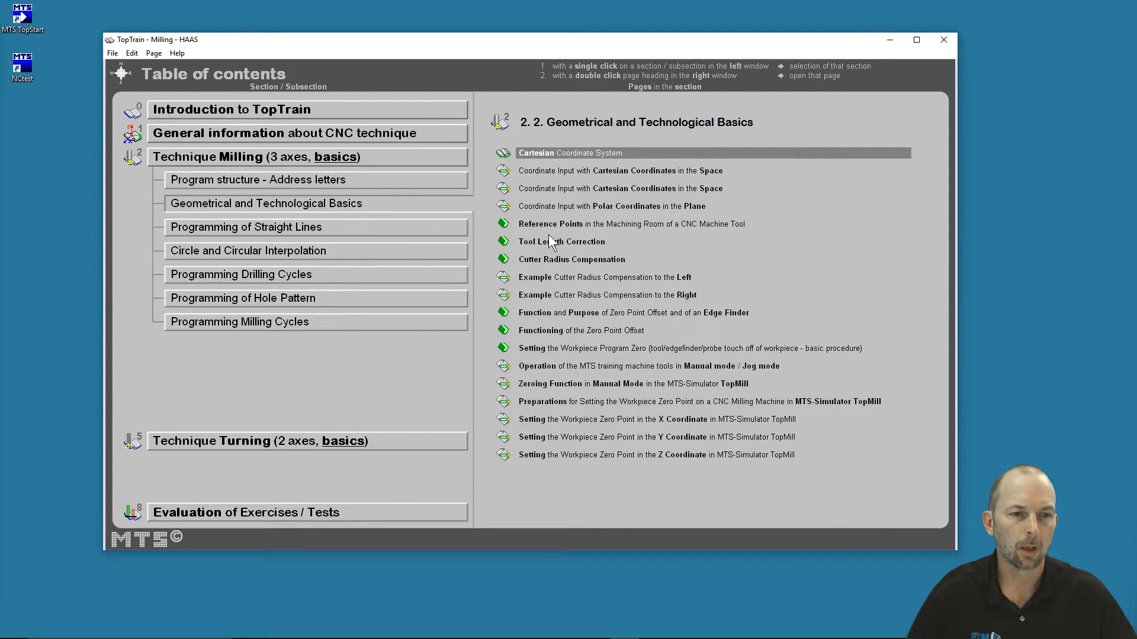
mouse_move(552, 310)
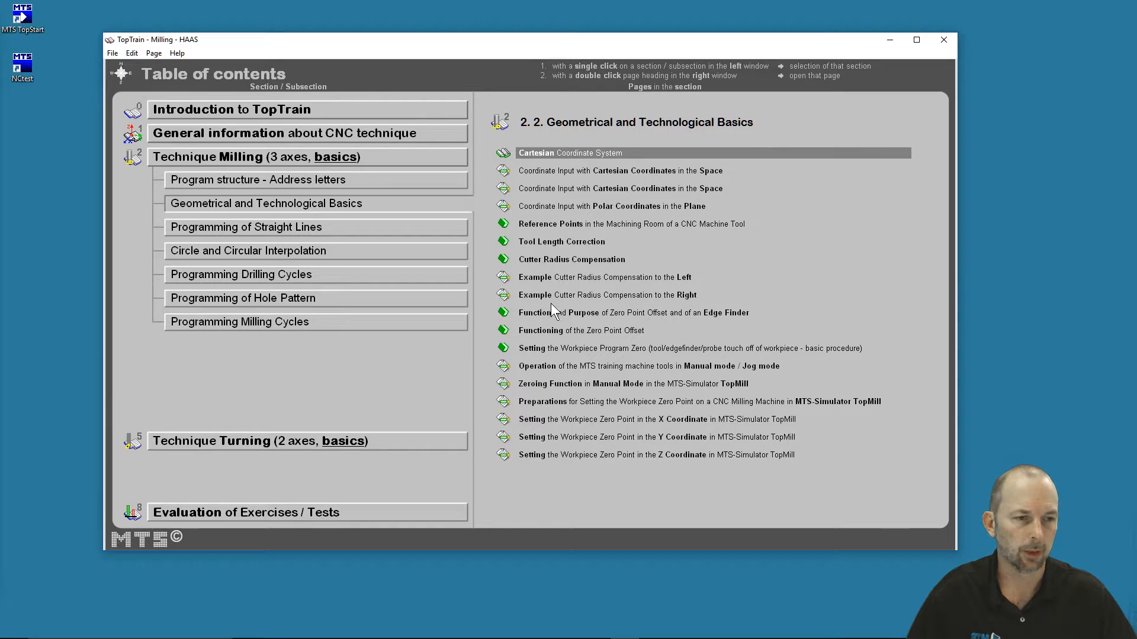
mouse_move(546, 369)
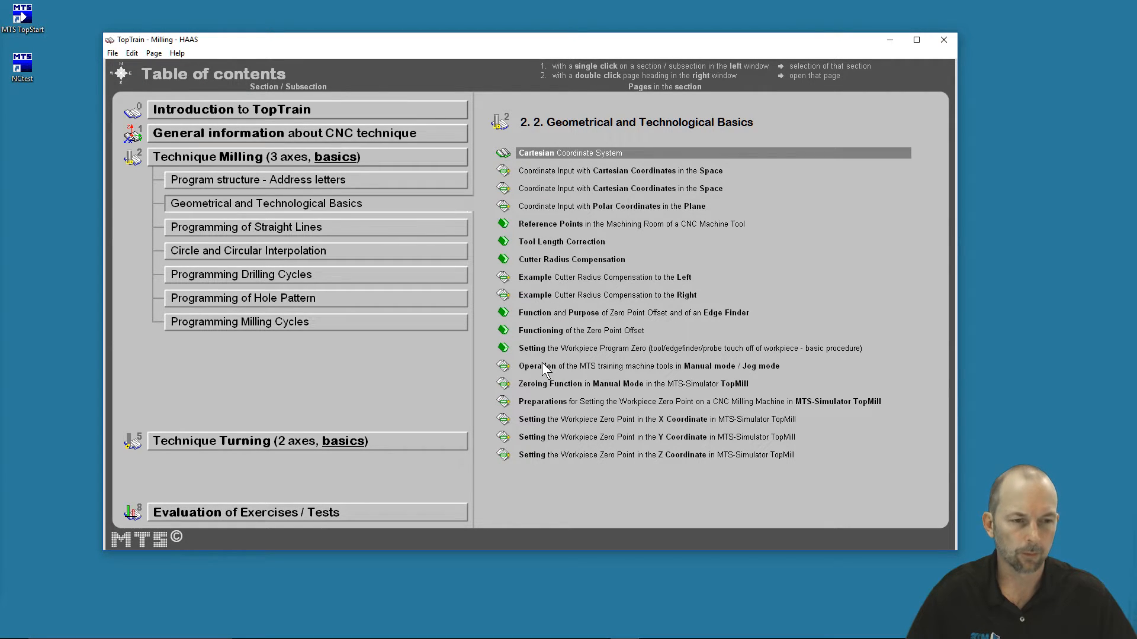
mouse_move(546, 360)
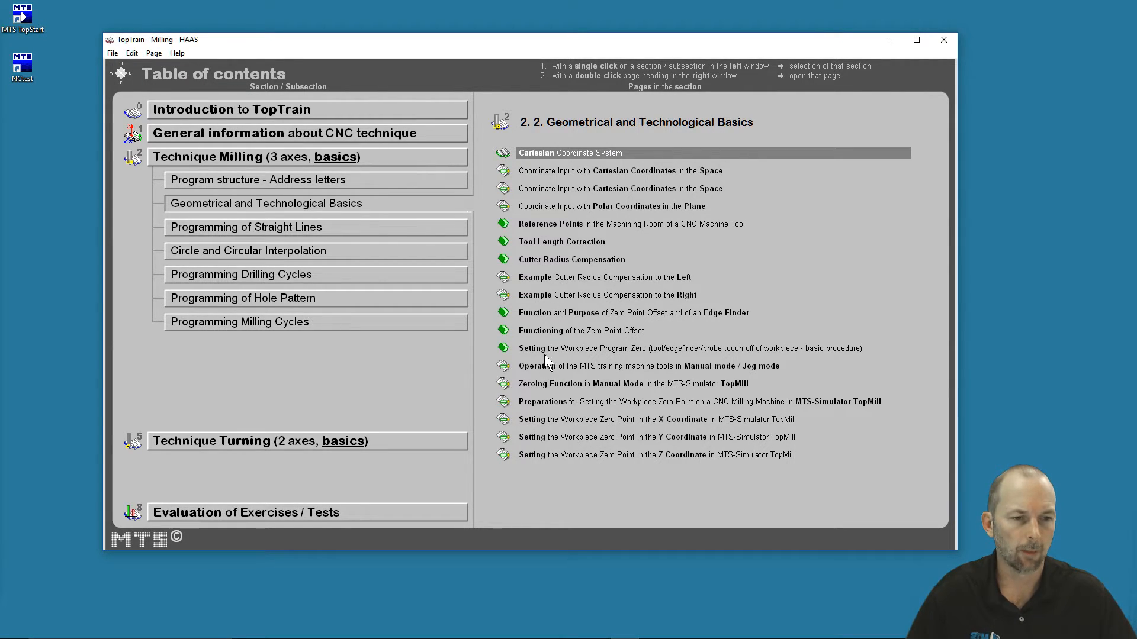
mouse_move(546, 391)
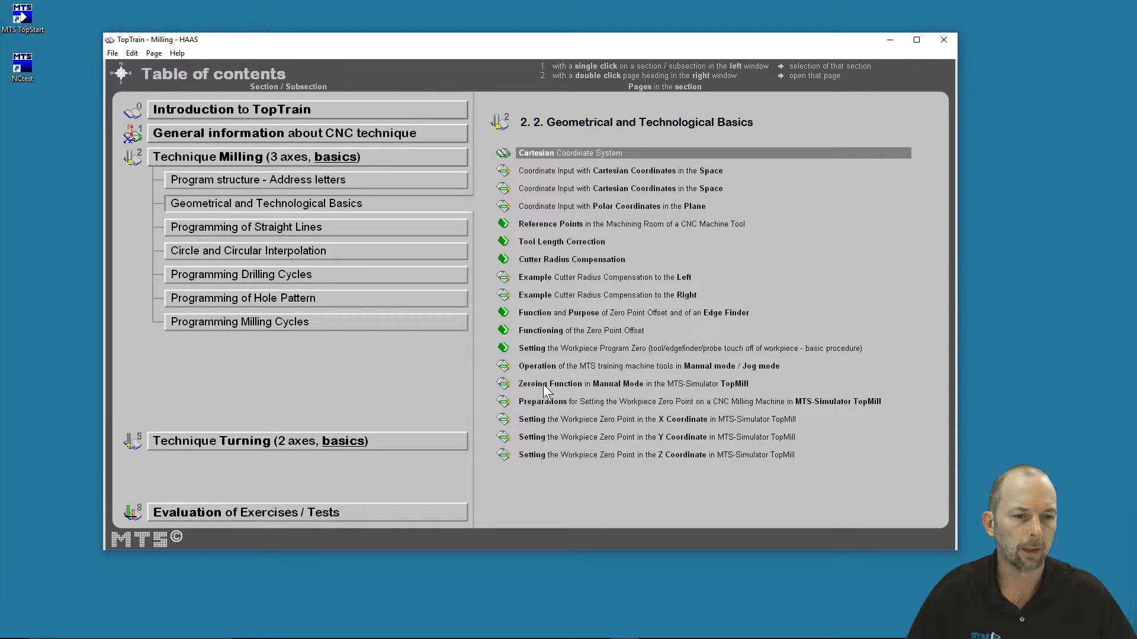
mouse_move(552, 430)
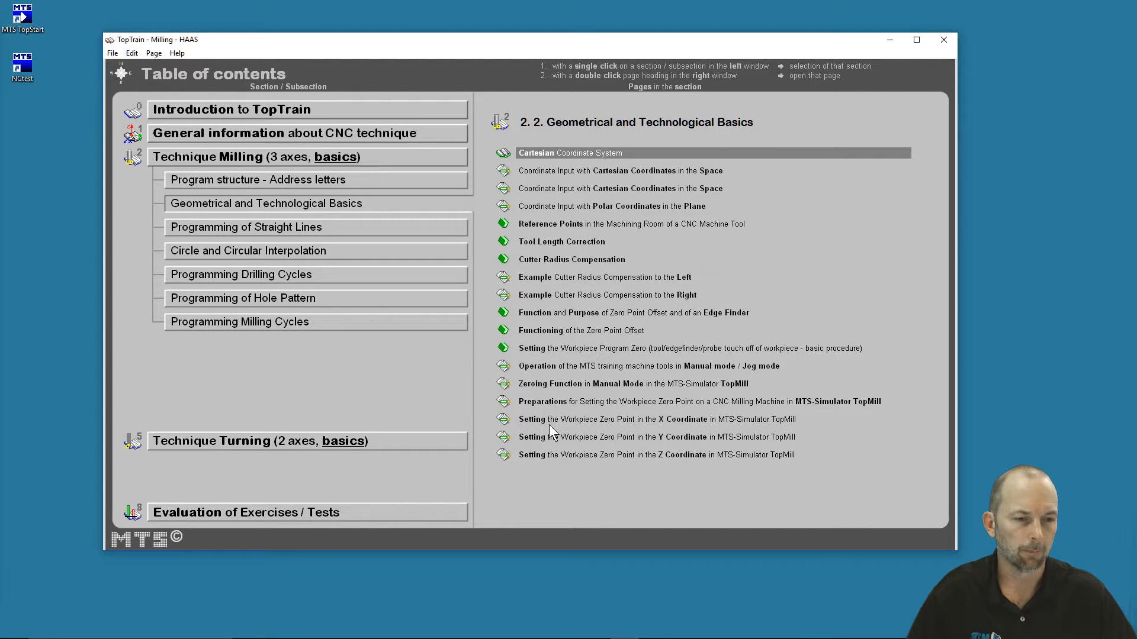
mouse_move(573, 424)
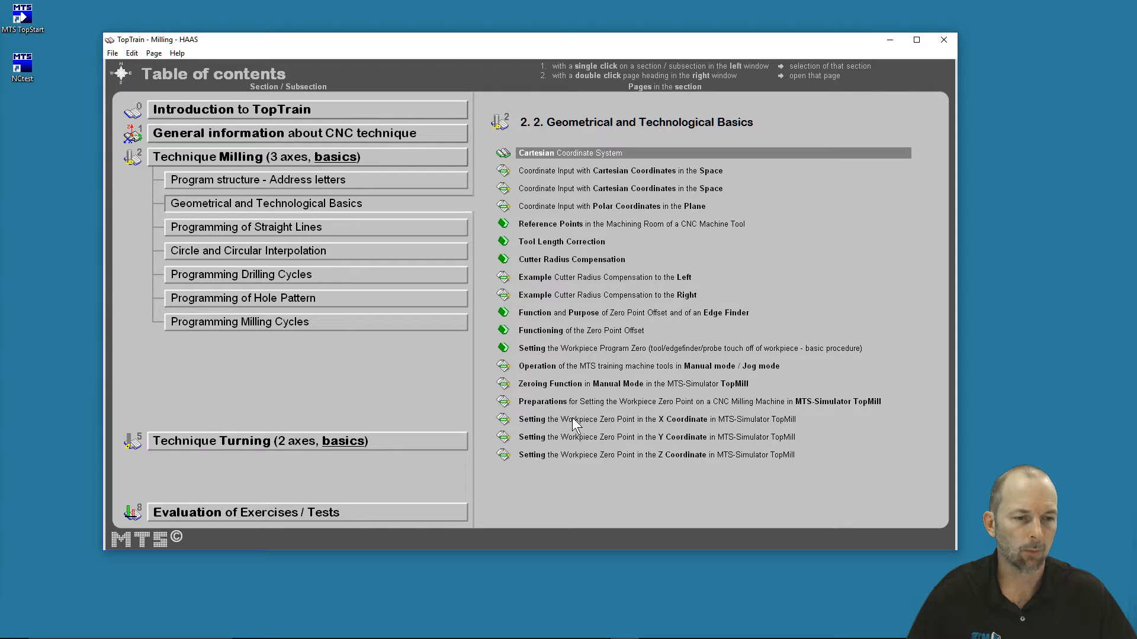
Open 'Setting the Workpiece Zero Point in the X Coordinate' and reveal three instruction passages.
double_click(655, 419)
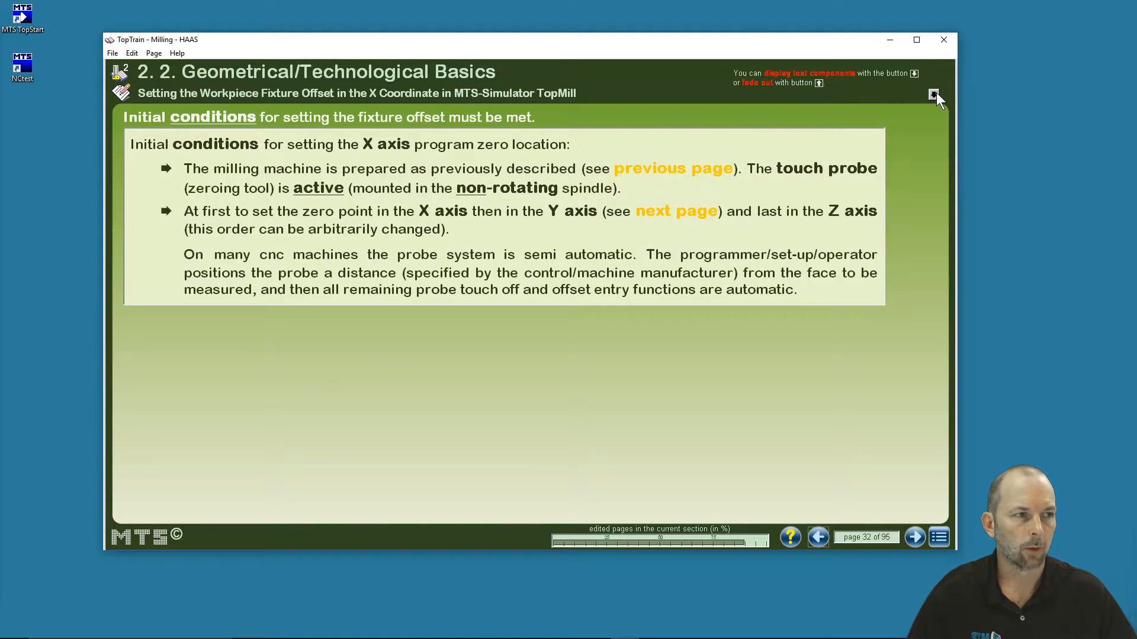
left_click(935, 95)
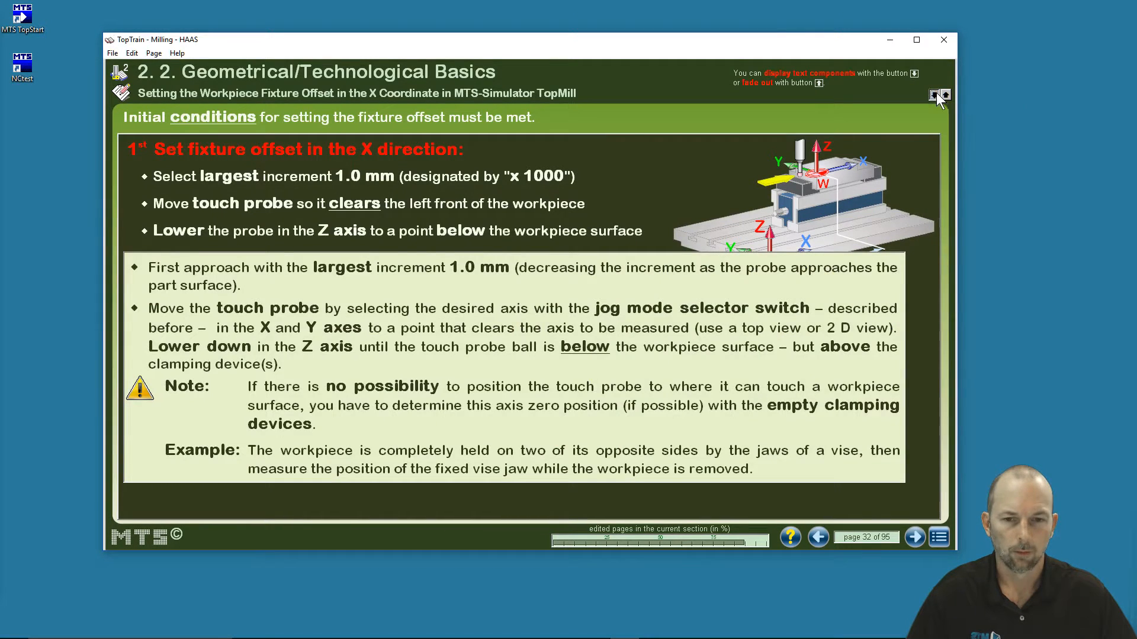
left_click(934, 95)
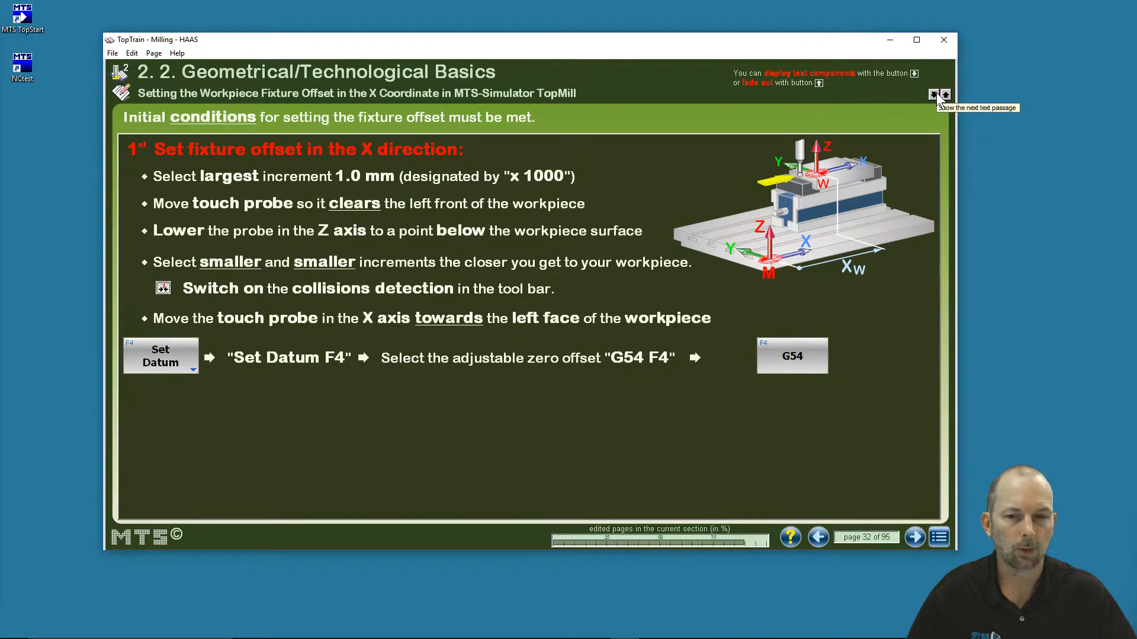
mouse_move(580, 369)
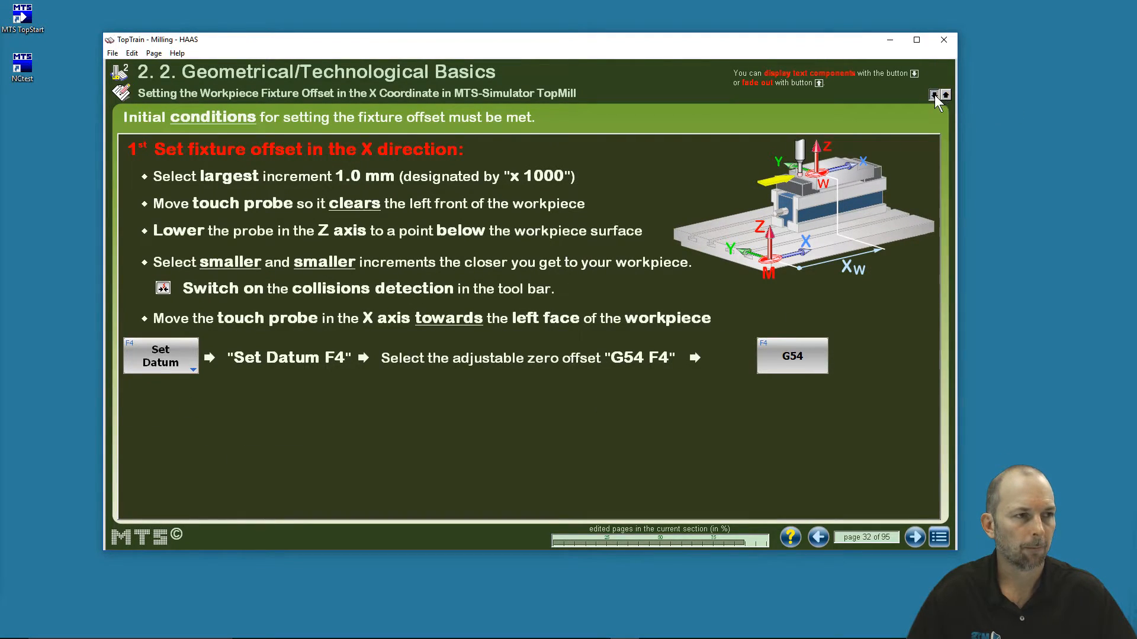
left_click(935, 95)
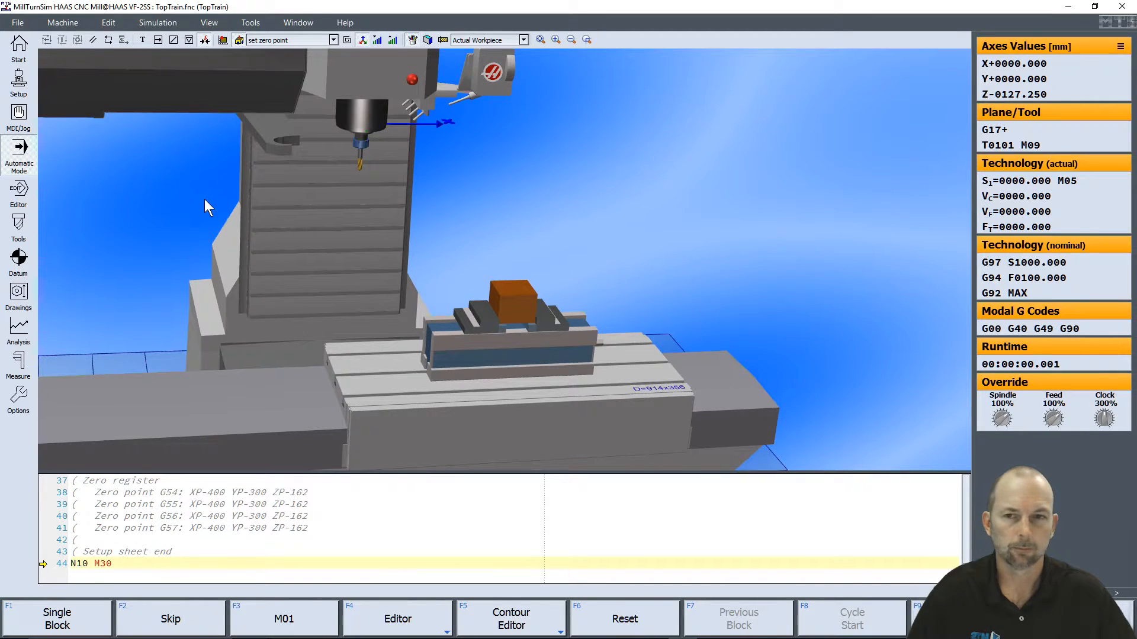
In MDI/Jog mode, jog the X axis to about 306, then close MillTurnSim.
left_click(19, 117)
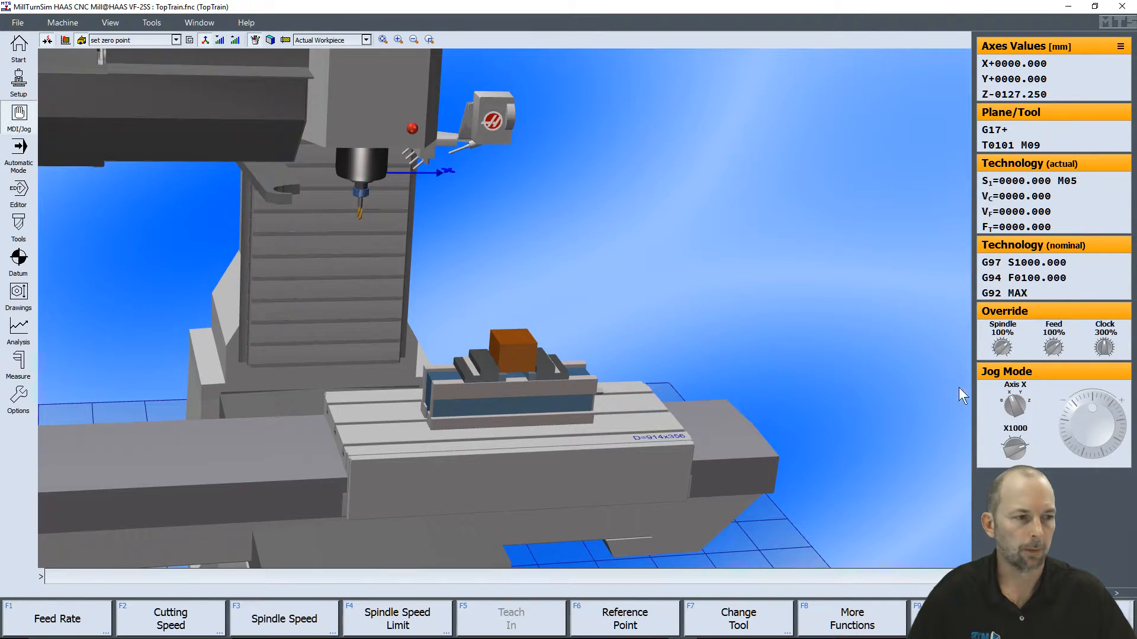
left_click(1092, 417)
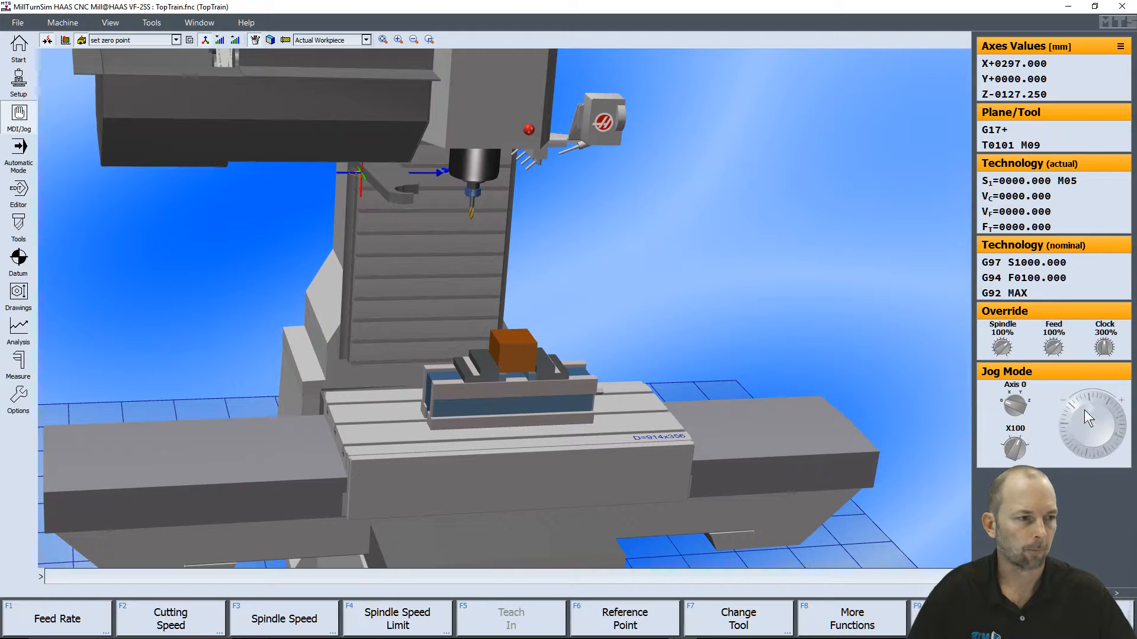
left_click(1015, 404)
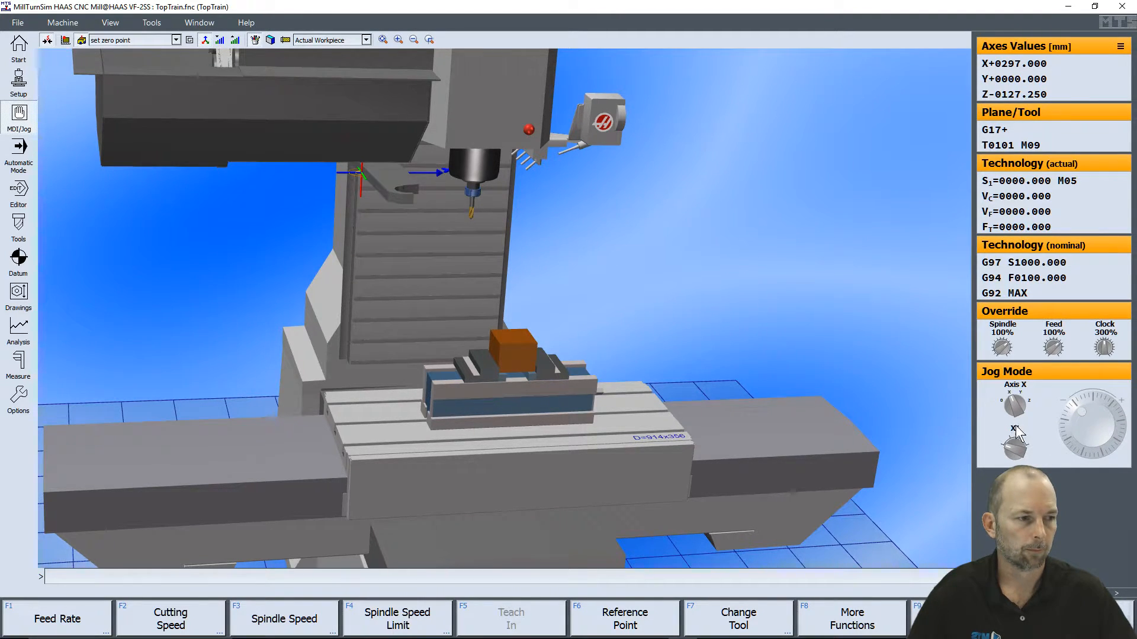
left_click(1091, 424)
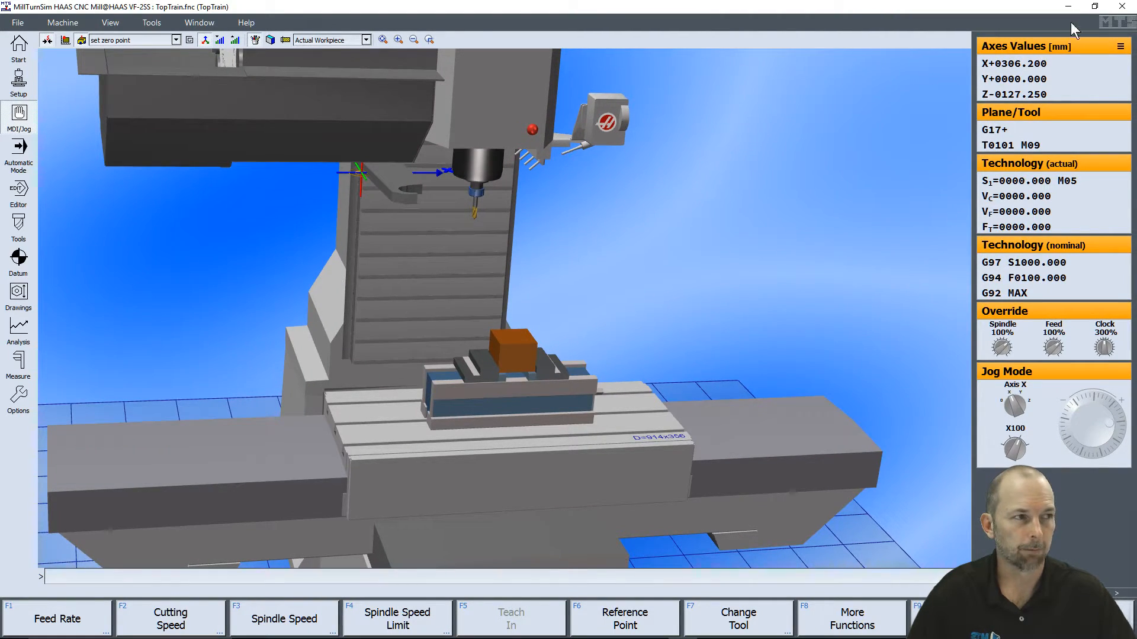
left_click(1124, 6)
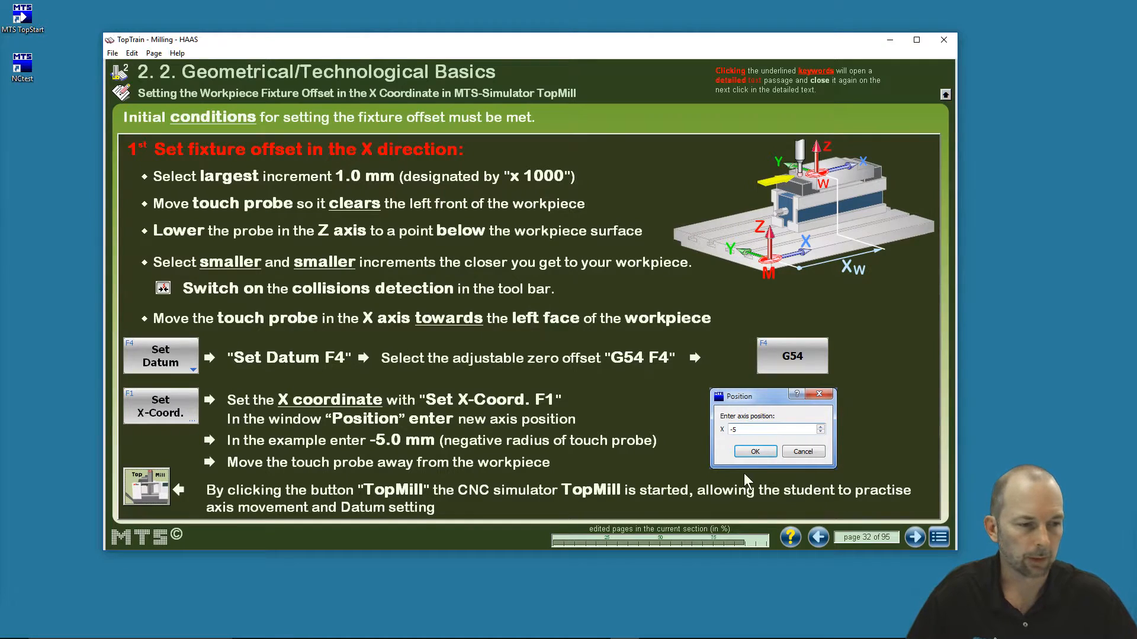
mouse_move(370, 208)
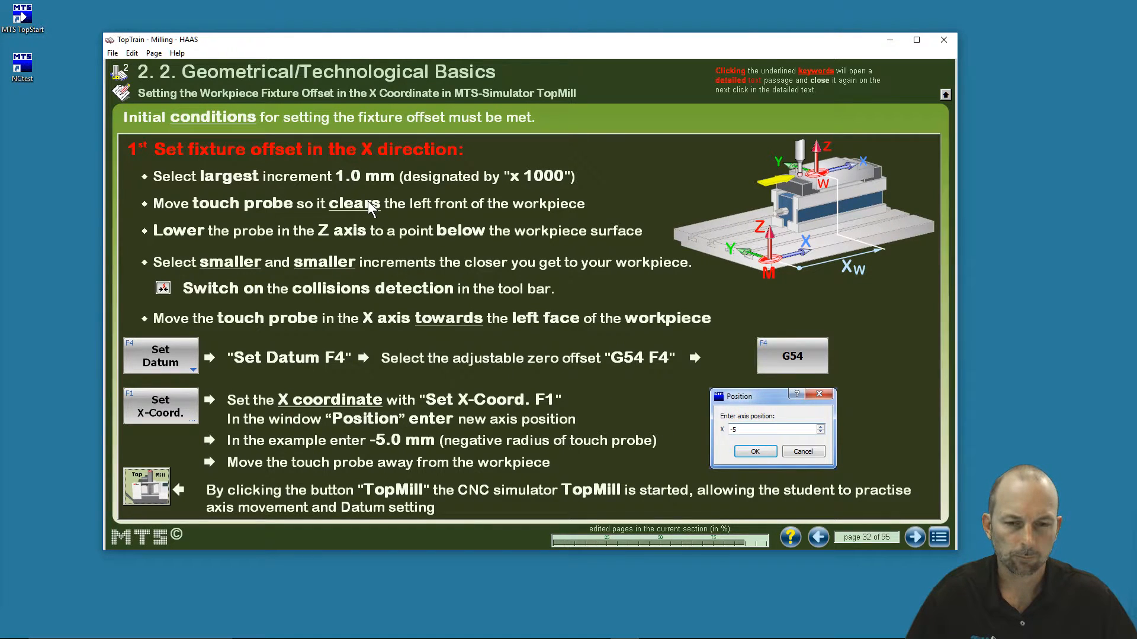
mouse_move(281, 239)
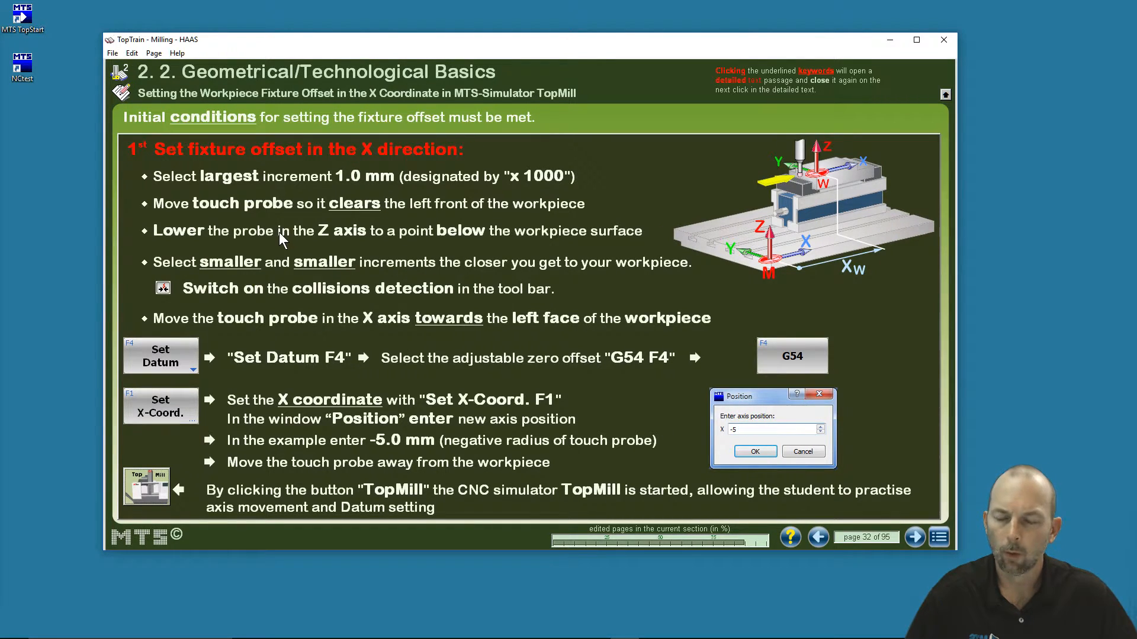
mouse_move(261, 278)
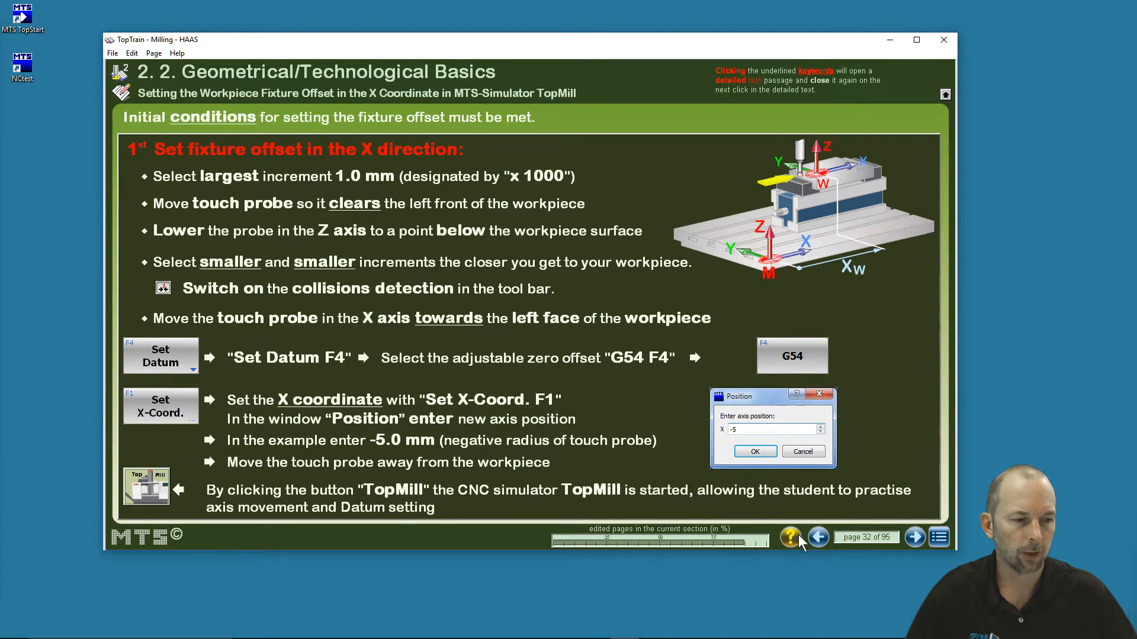
mouse_move(790, 536)
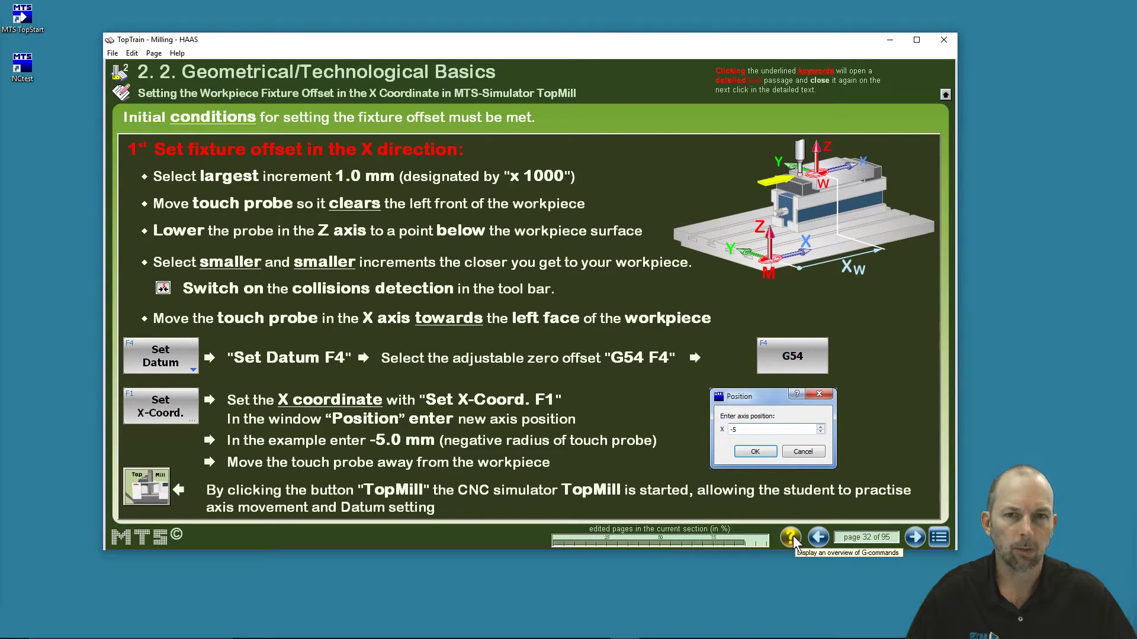
mouse_move(721, 446)
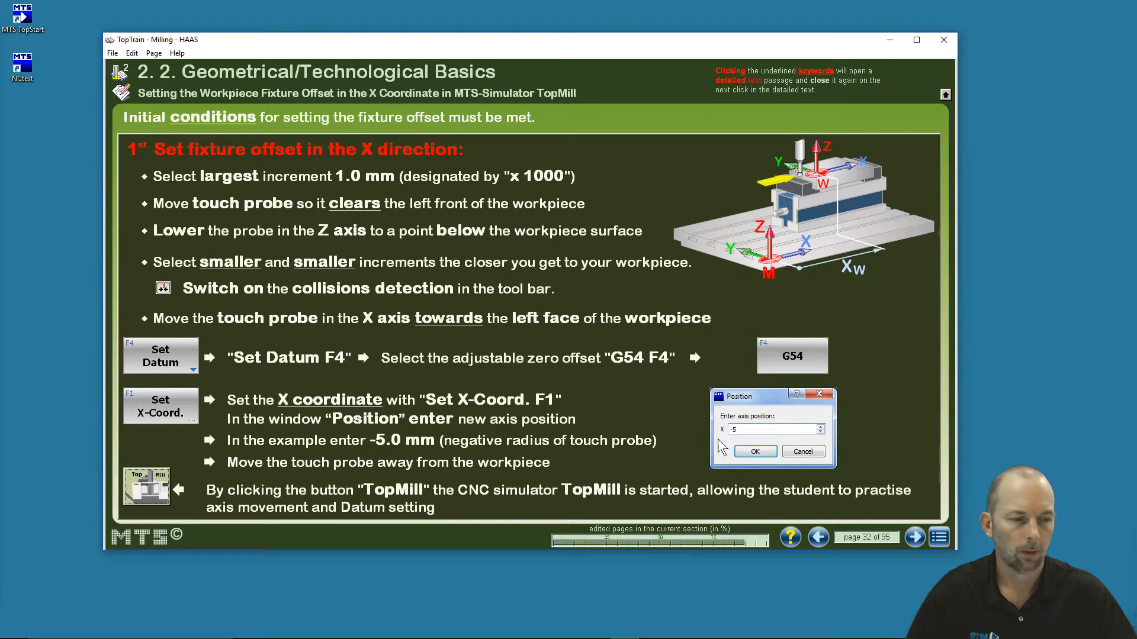
mouse_move(790, 537)
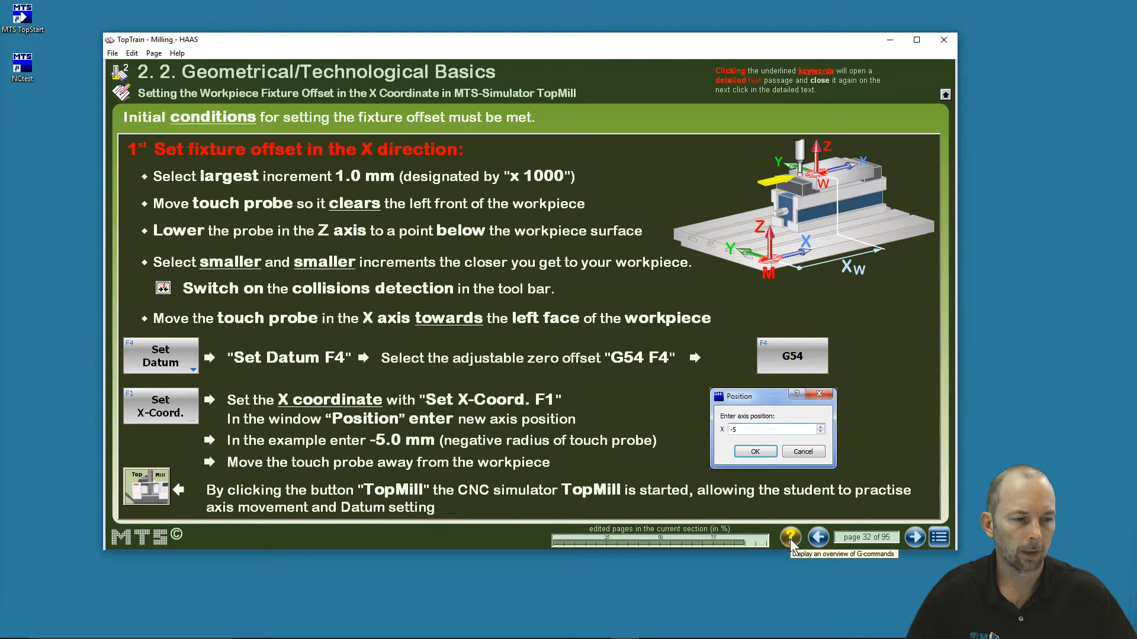
mouse_move(790, 540)
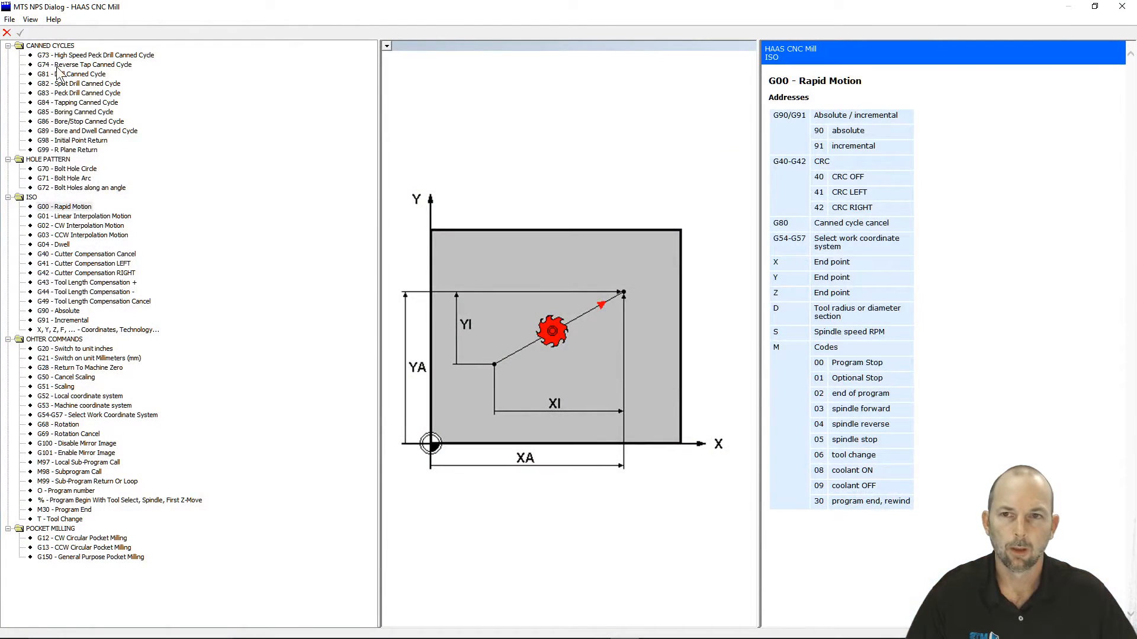
View the G74, G82, G85 canned cycle and G150, G13, G12 pocket milling references.
left_click(84, 65)
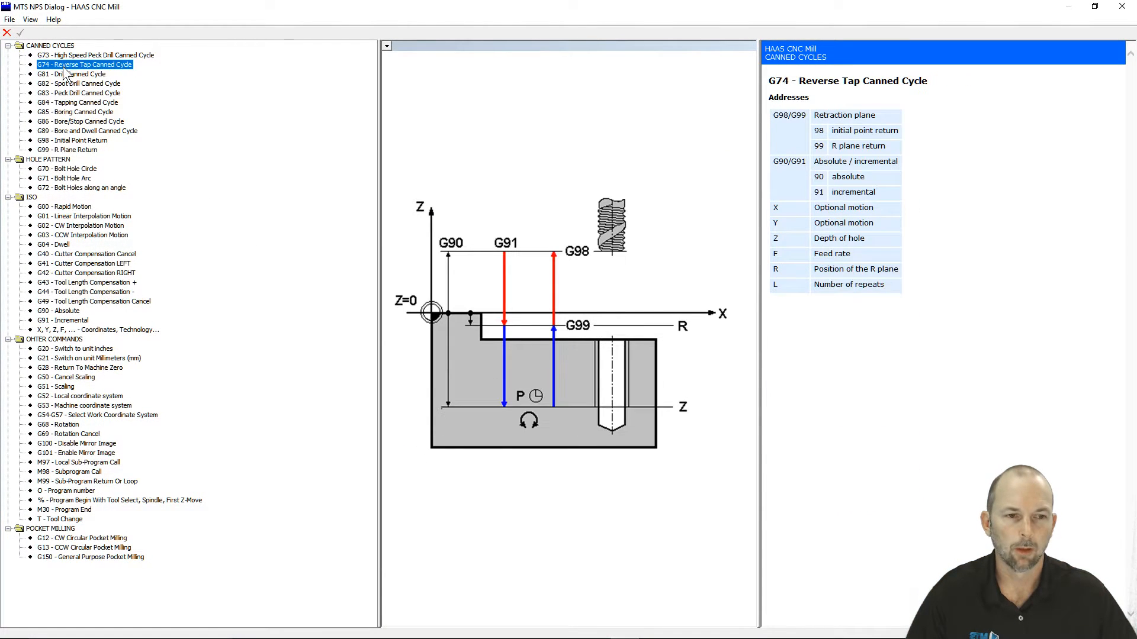
left_click(79, 83)
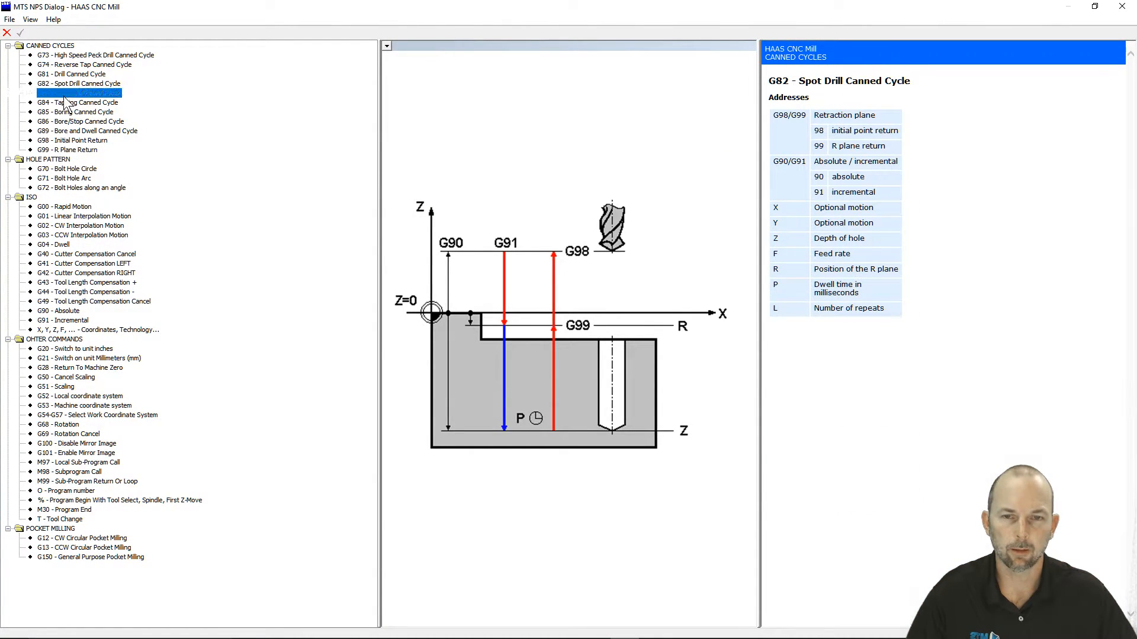
left_click(75, 112)
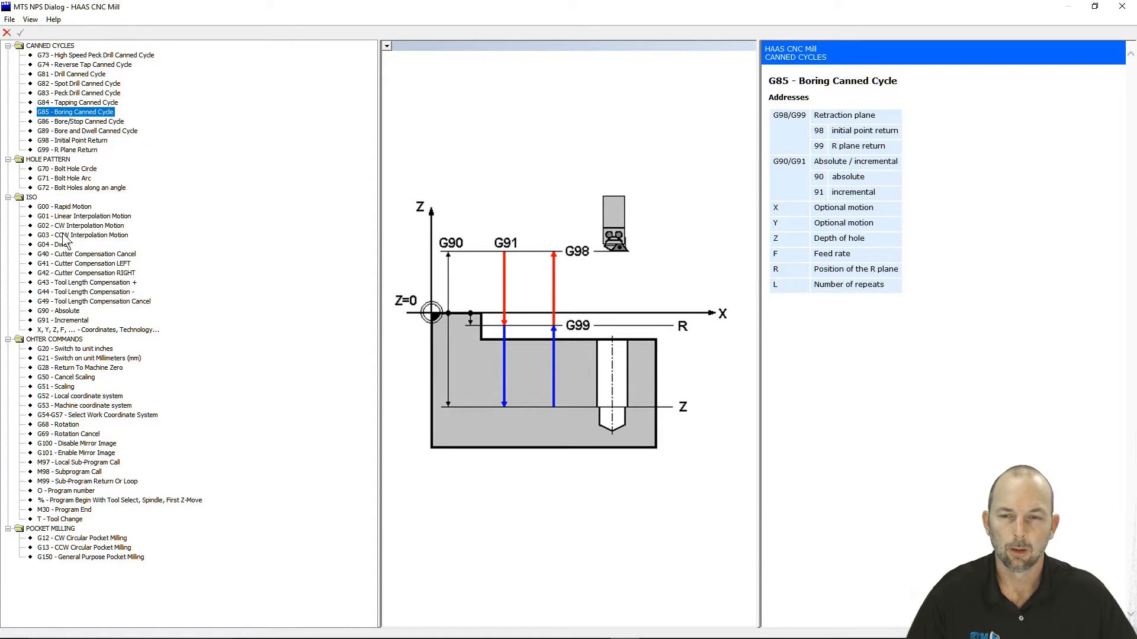
mouse_move(65, 522)
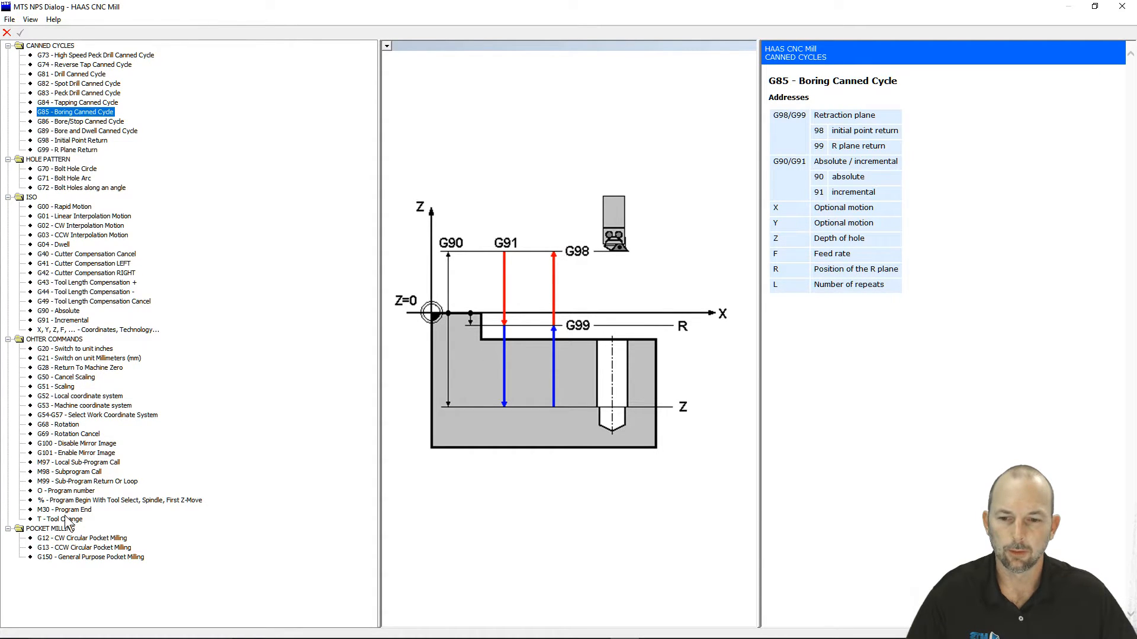
left_click(84, 547)
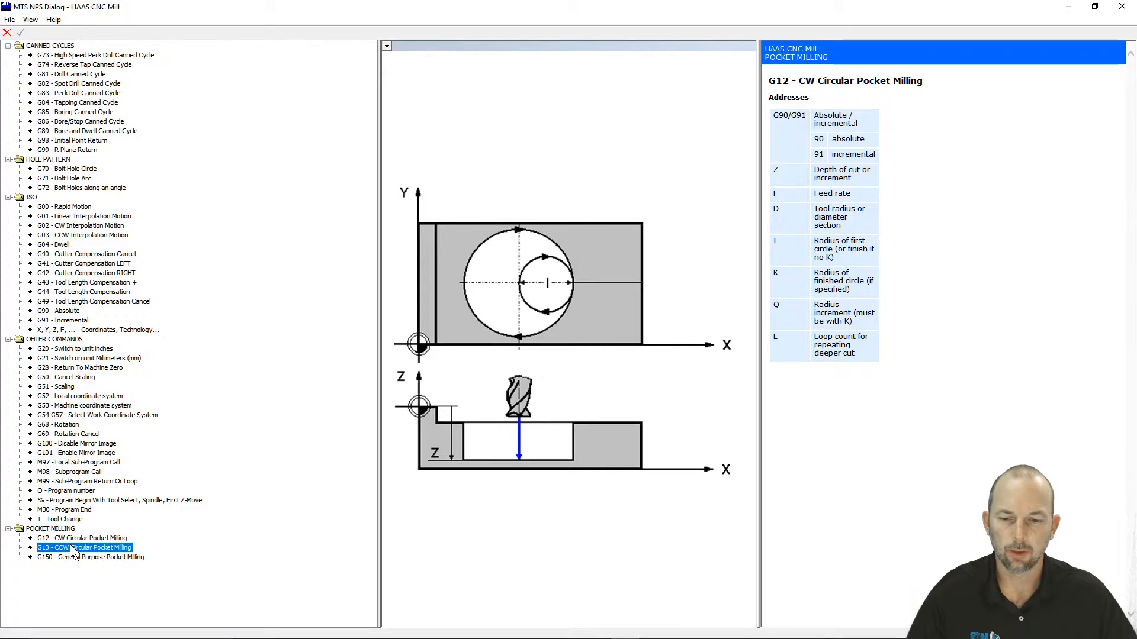
left_click(90, 557)
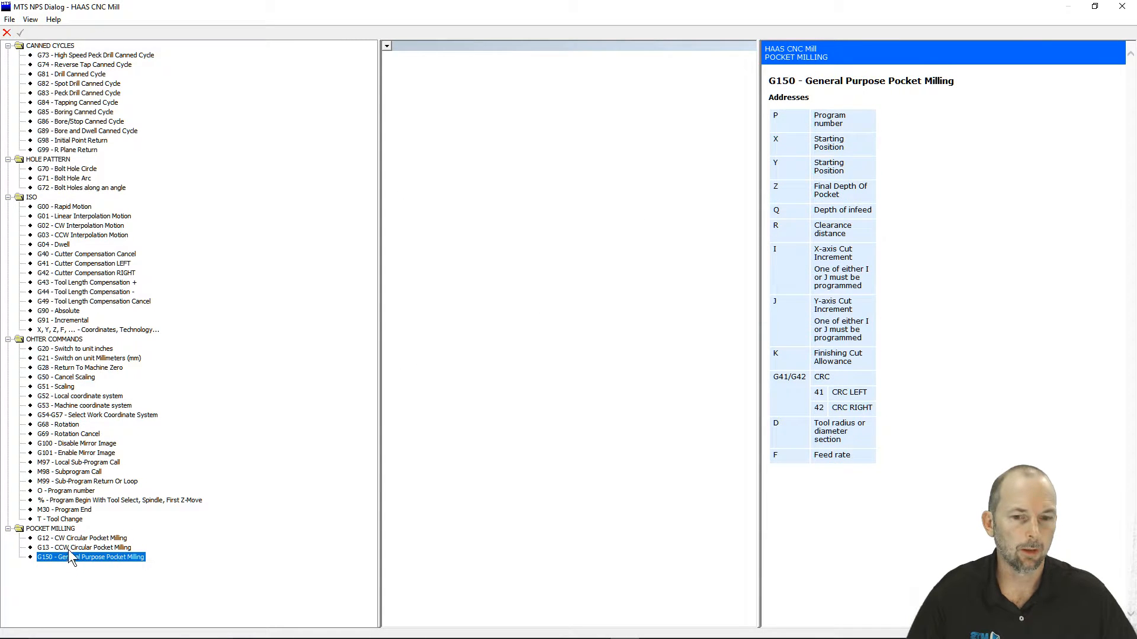
left_click(84, 547)
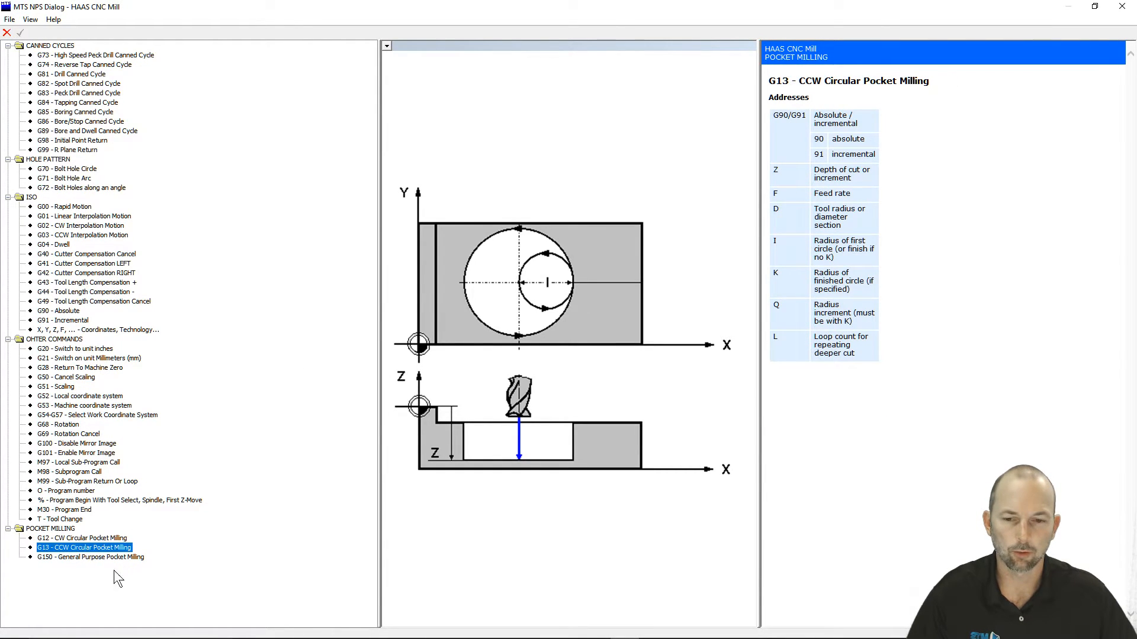
left_click(81, 538)
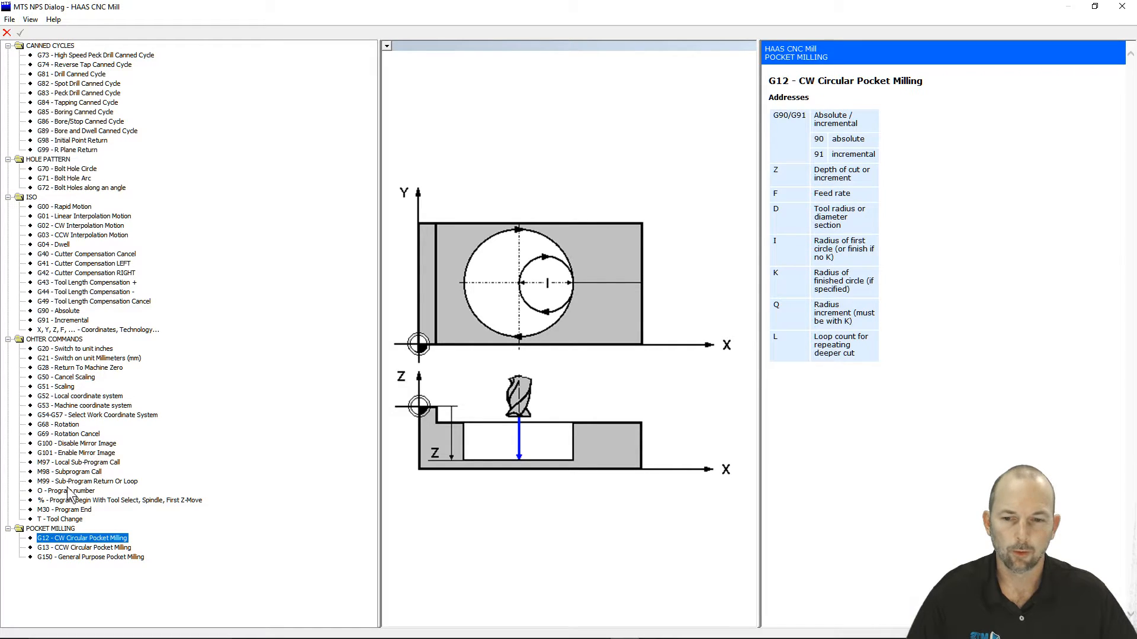
View the G20, G28 and G03 entries, then close the NPS Dialog.
left_click(75, 348)
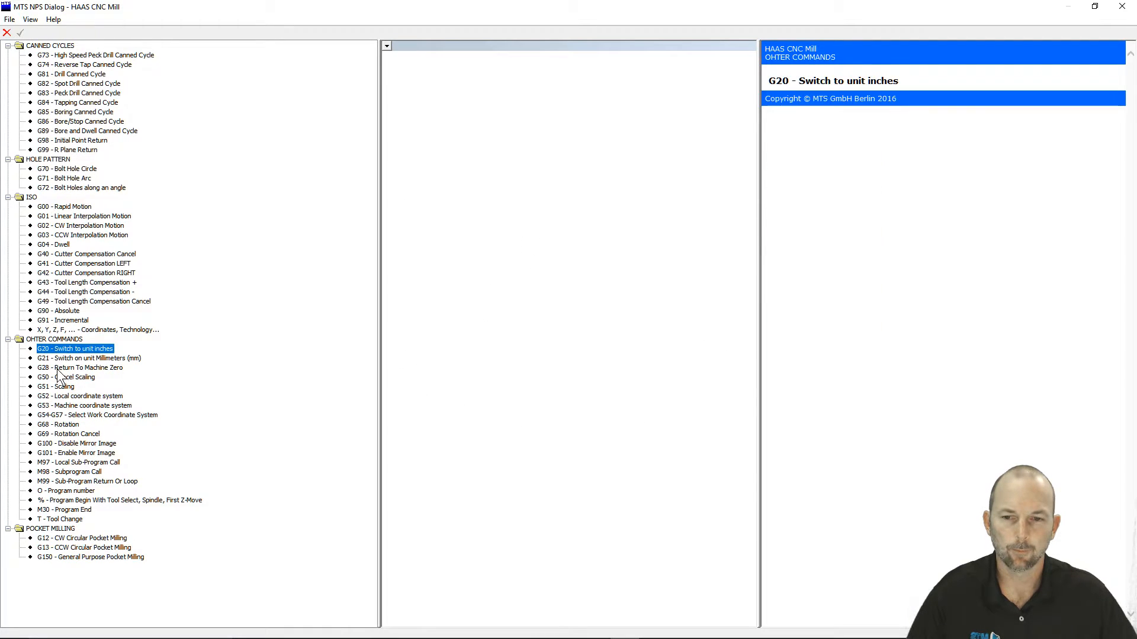
left_click(79, 367)
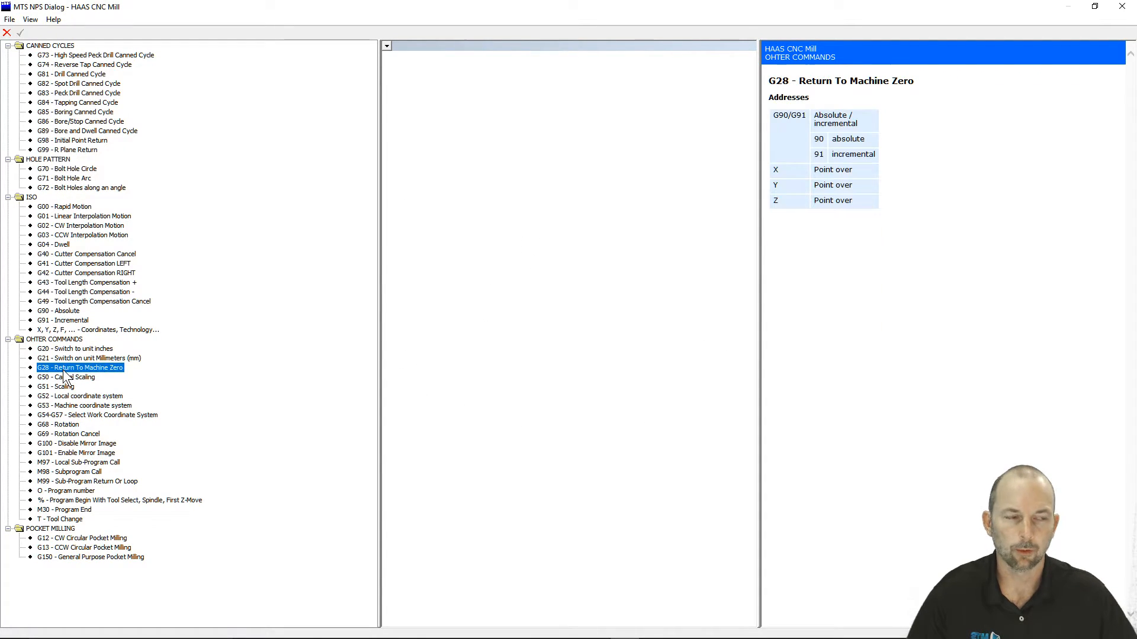
left_click(83, 235)
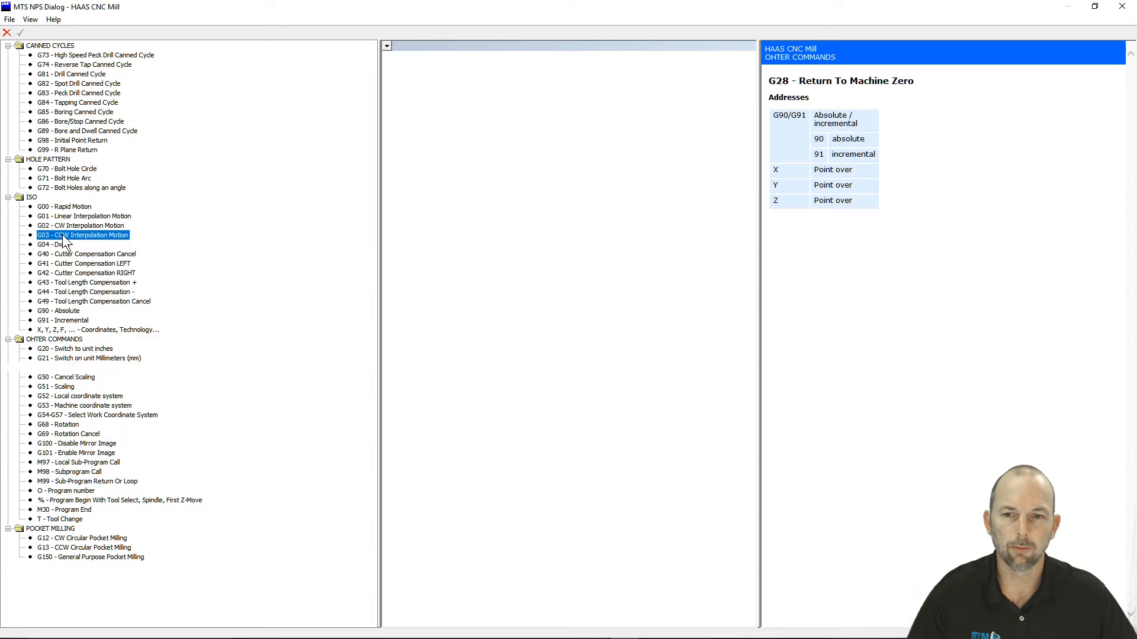
left_click(83, 235)
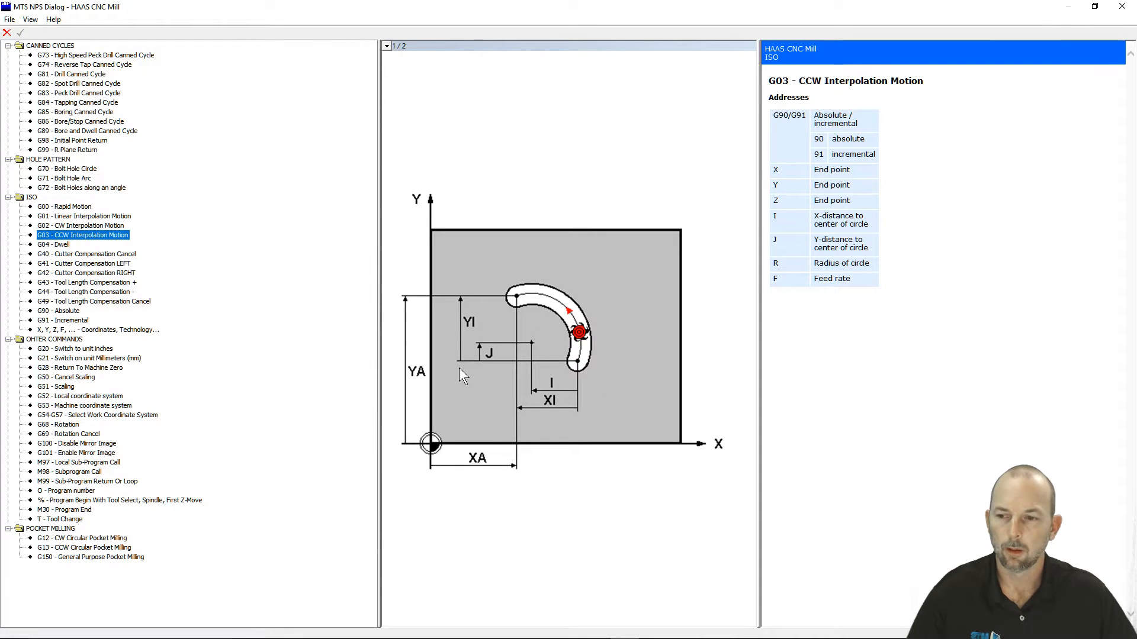
mouse_move(734, 51)
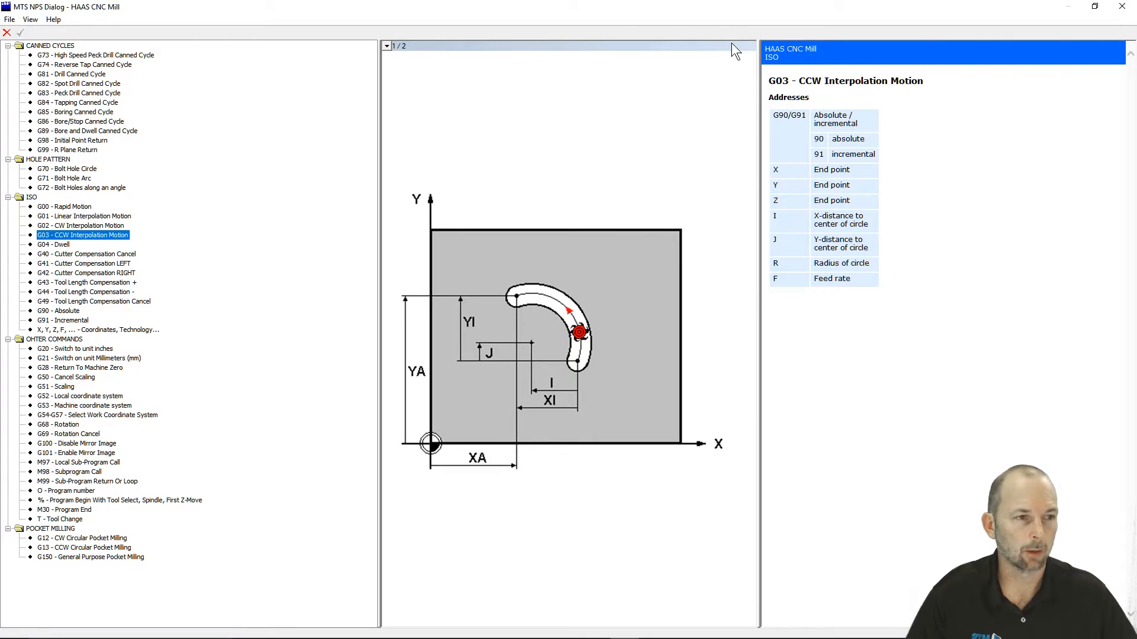
mouse_move(1123, 9)
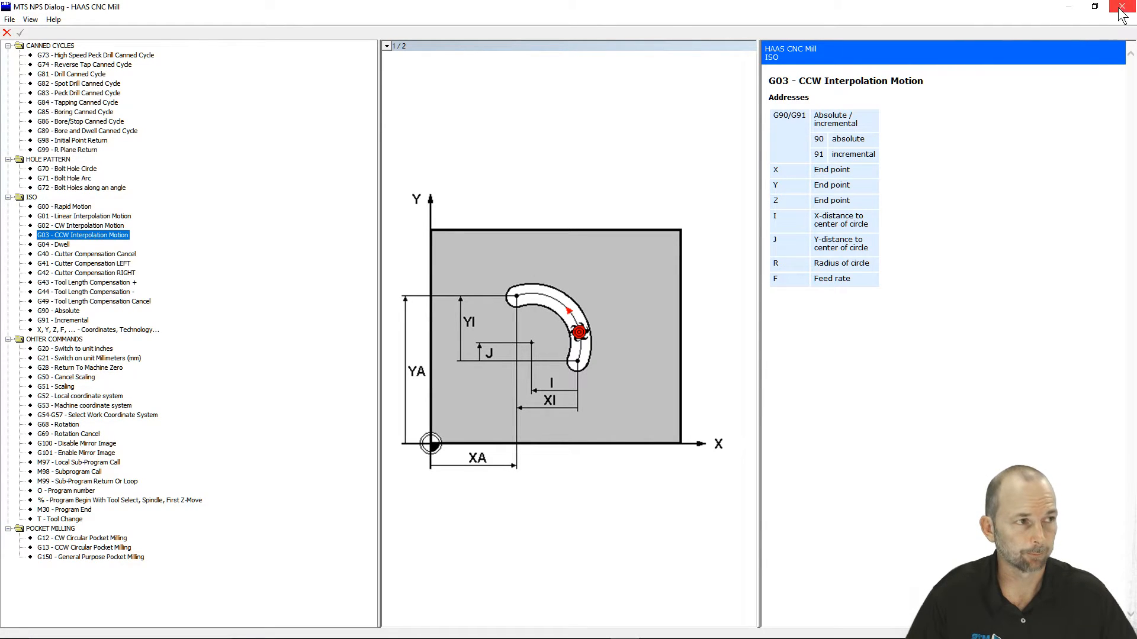
left_click(1122, 7)
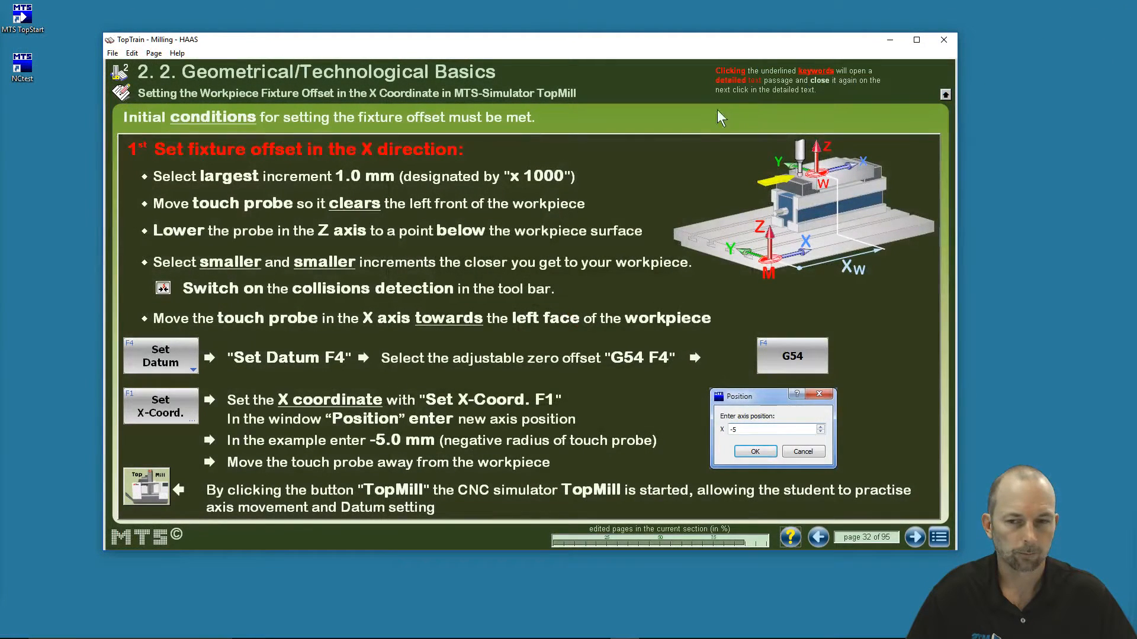
mouse_move(478, 413)
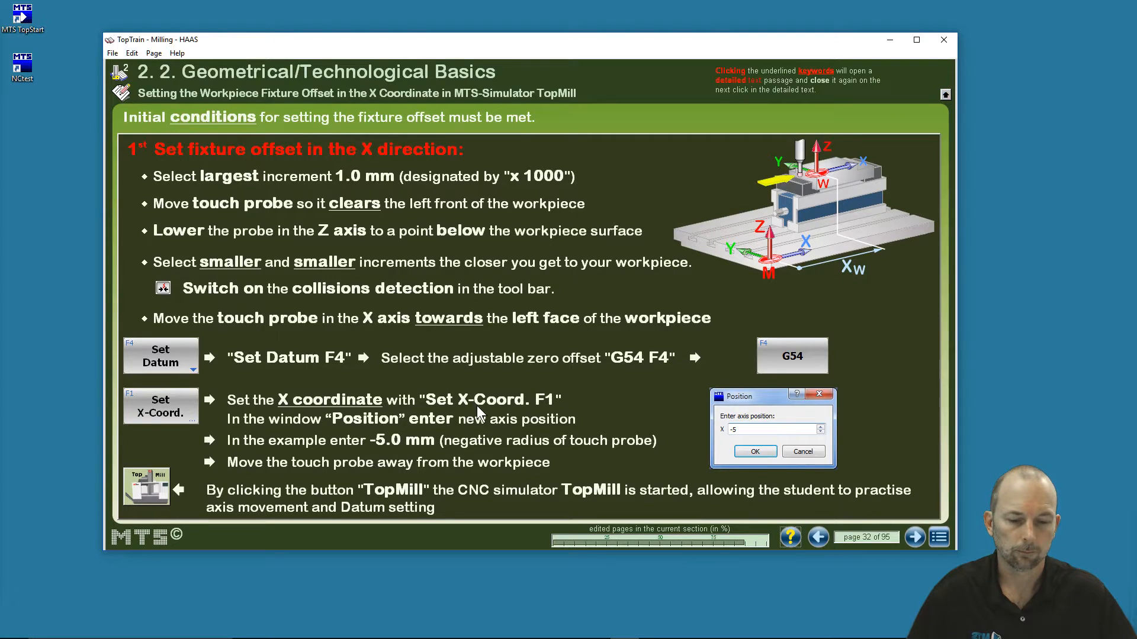
mouse_move(688, 489)
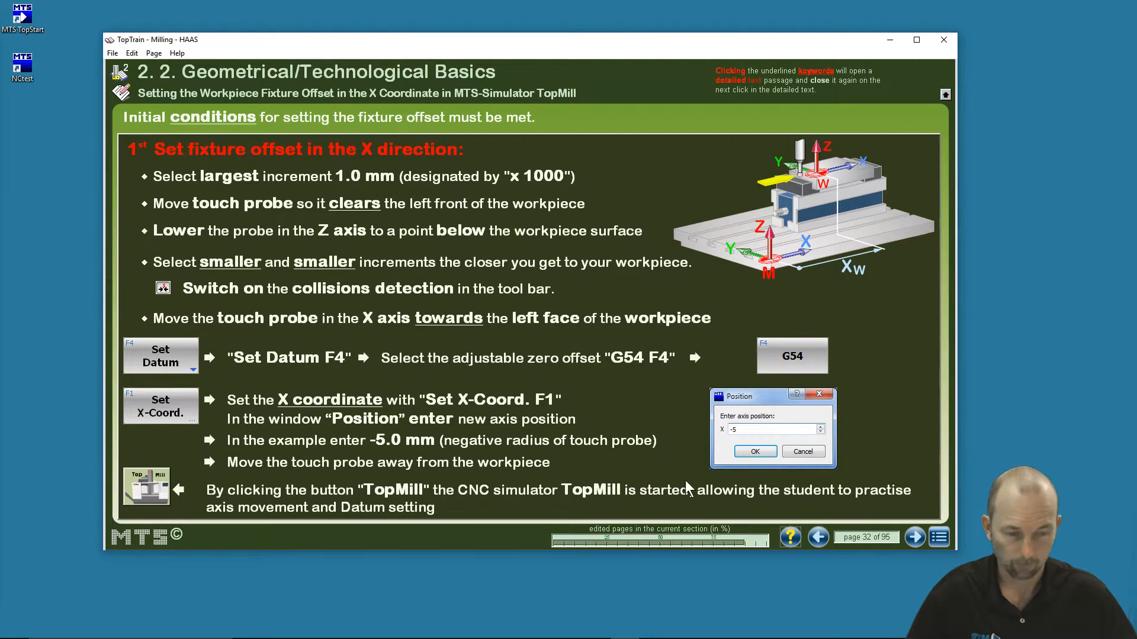
Under Technique Turning, open 'Overview Machining Cycles (part 1 - G70 - G76)'.
left_click(937, 538)
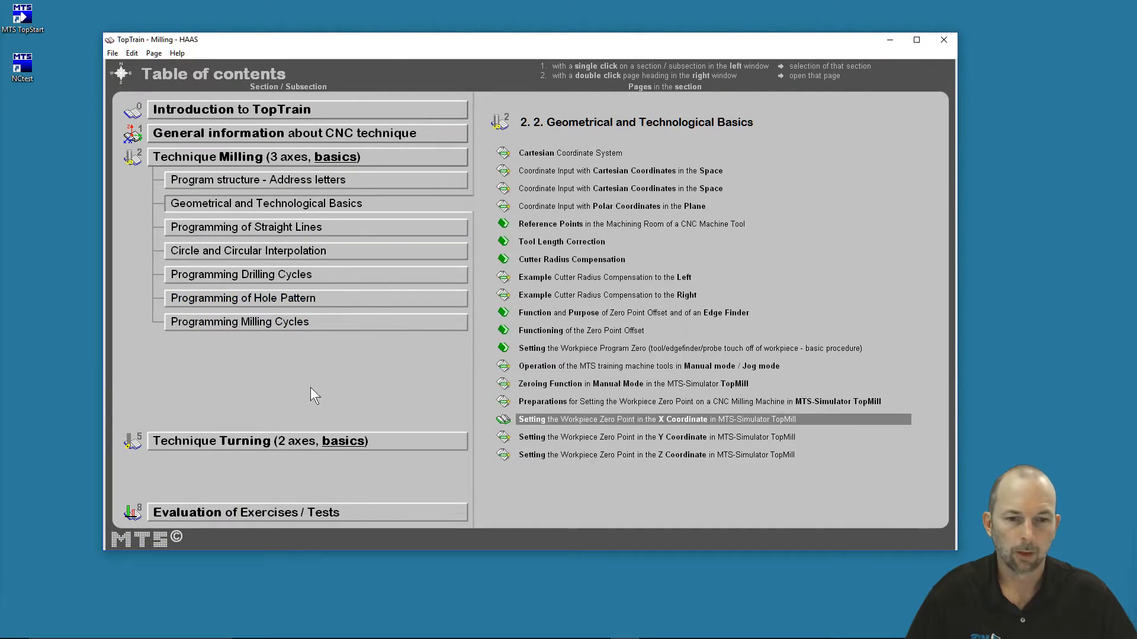
left_click(258, 441)
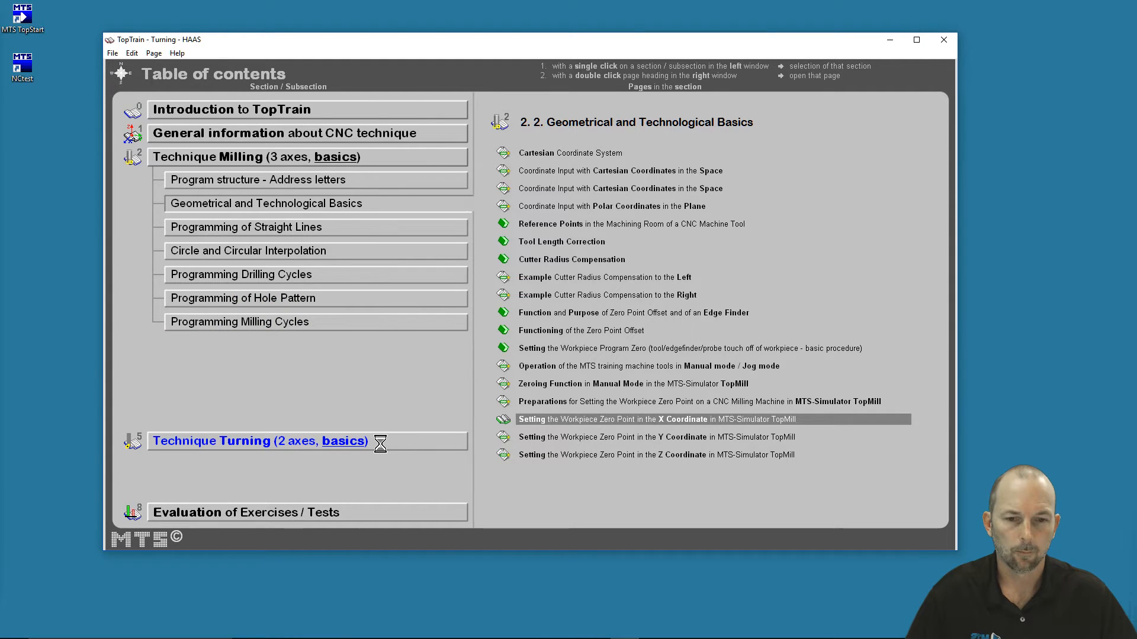
left_click(259, 440)
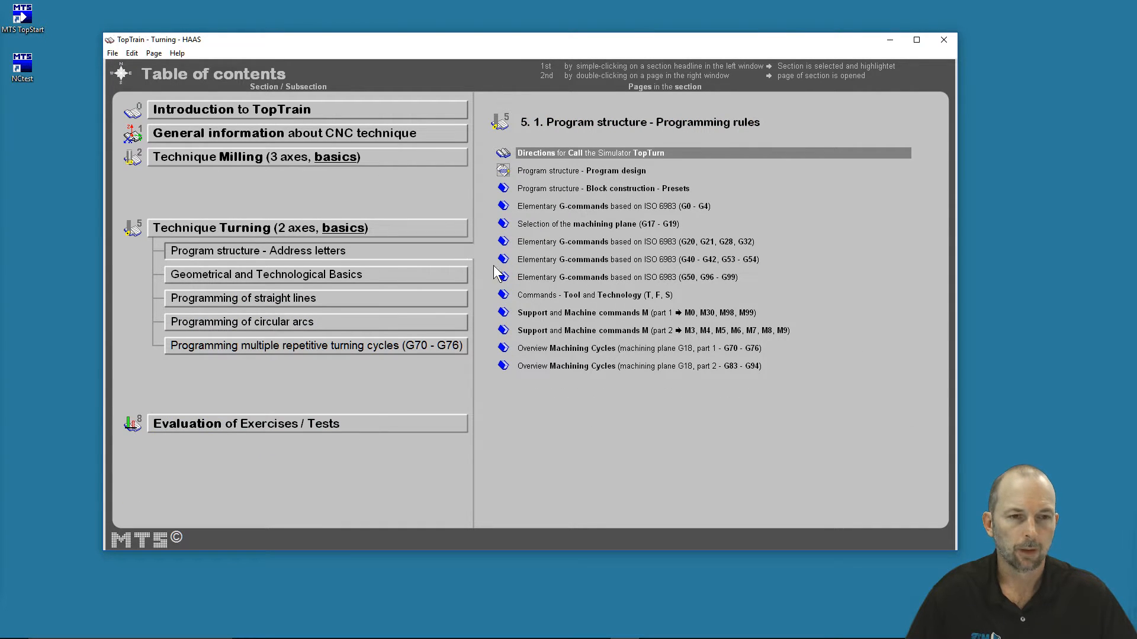
mouse_move(580, 354)
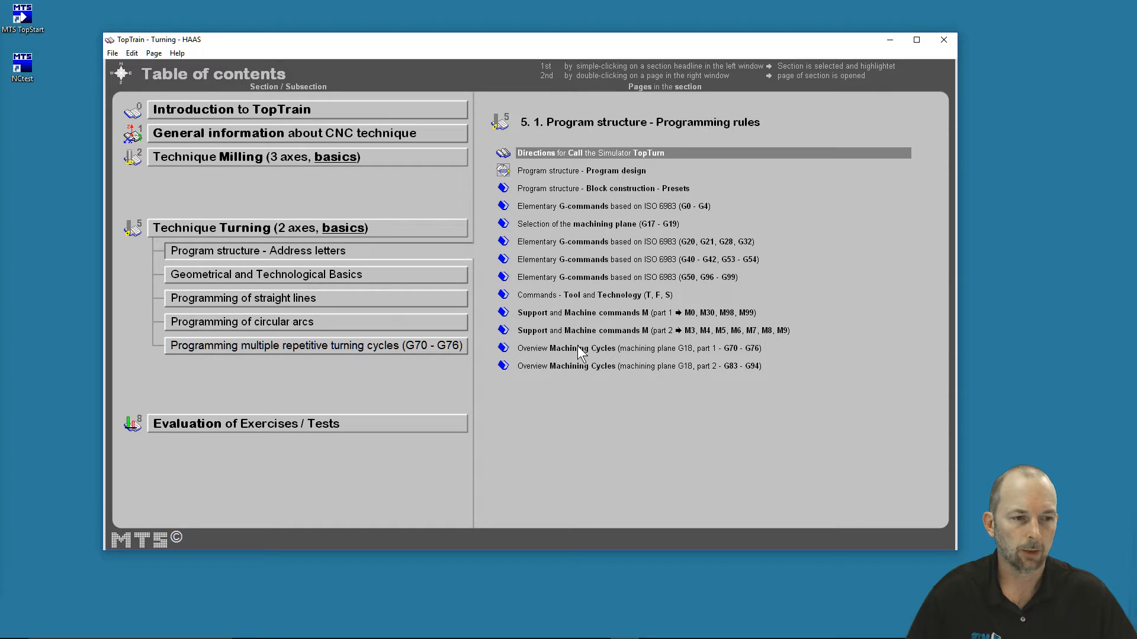
double_click(575, 348)
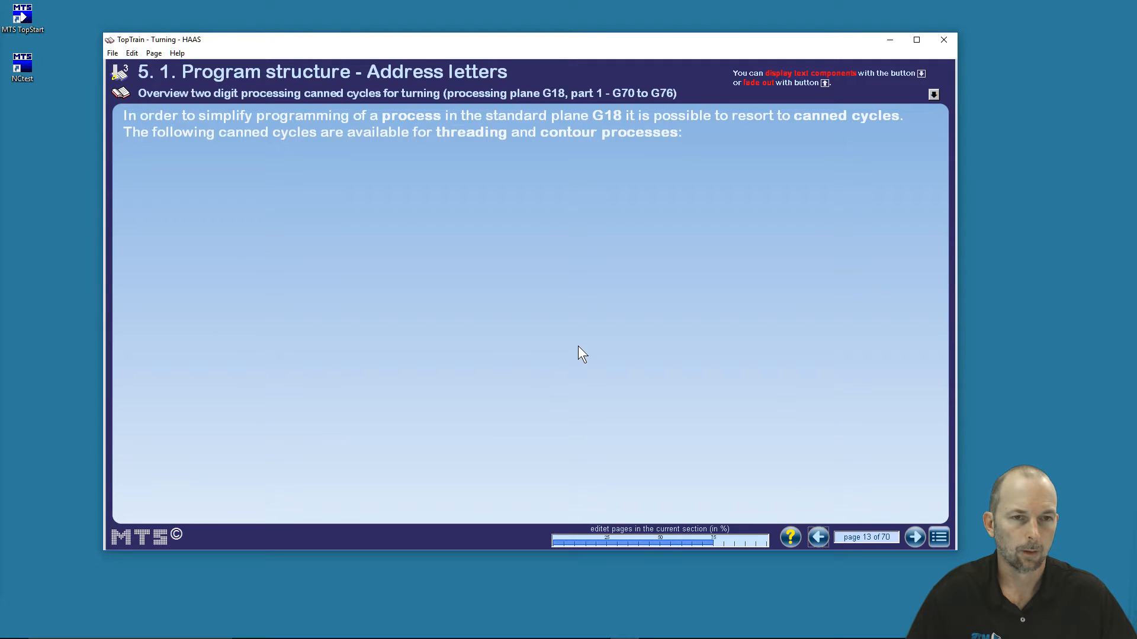
mouse_move(345, 241)
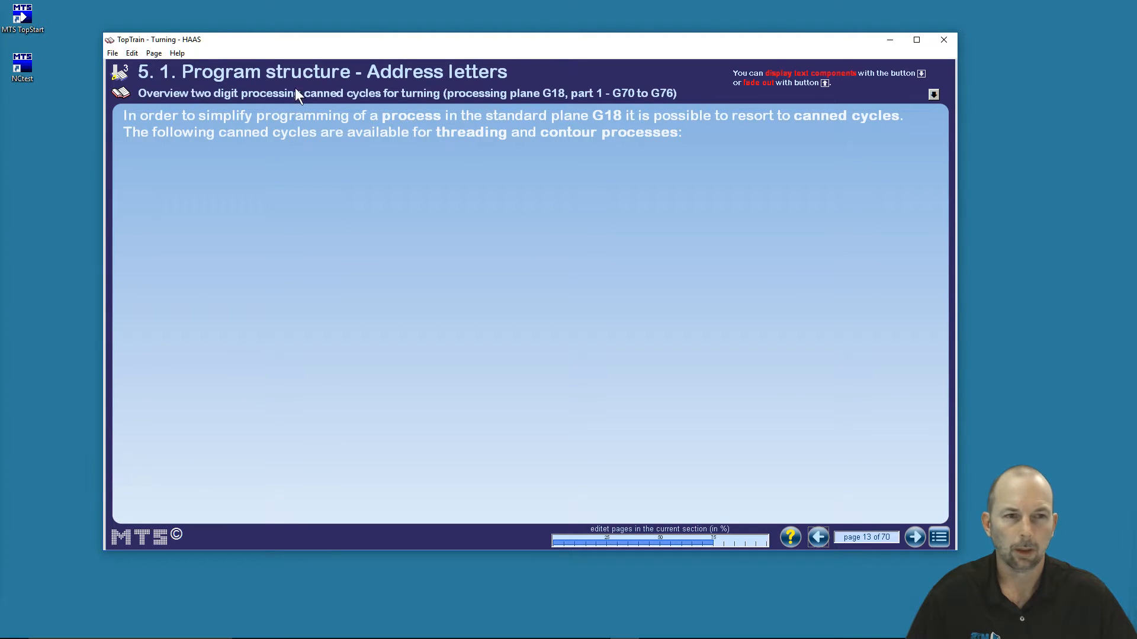
mouse_move(934, 95)
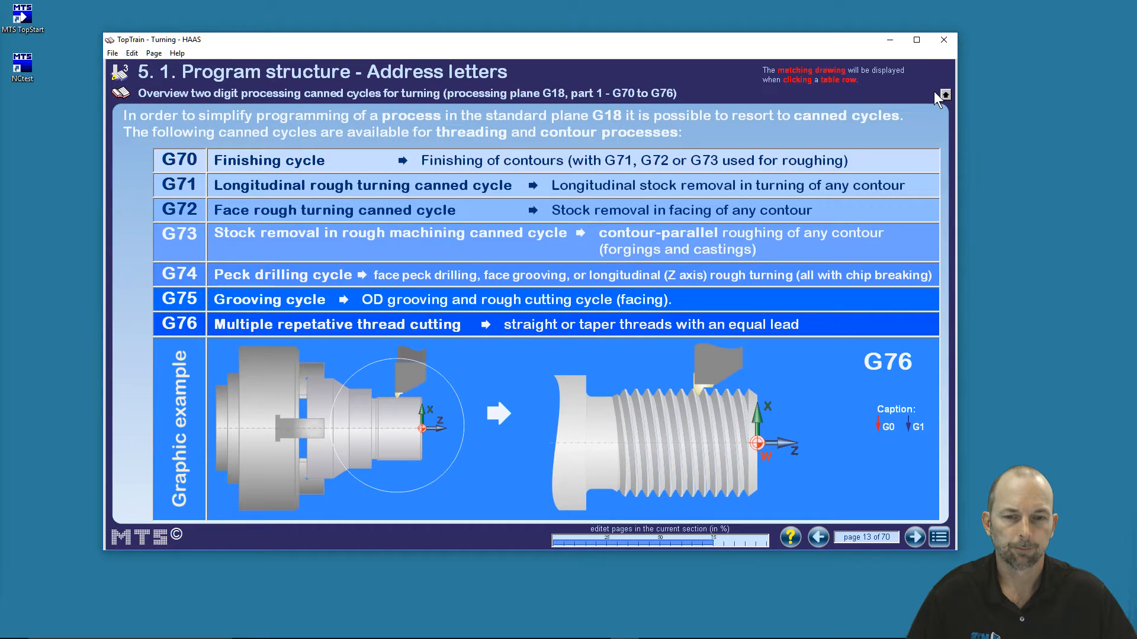
mouse_move(255, 335)
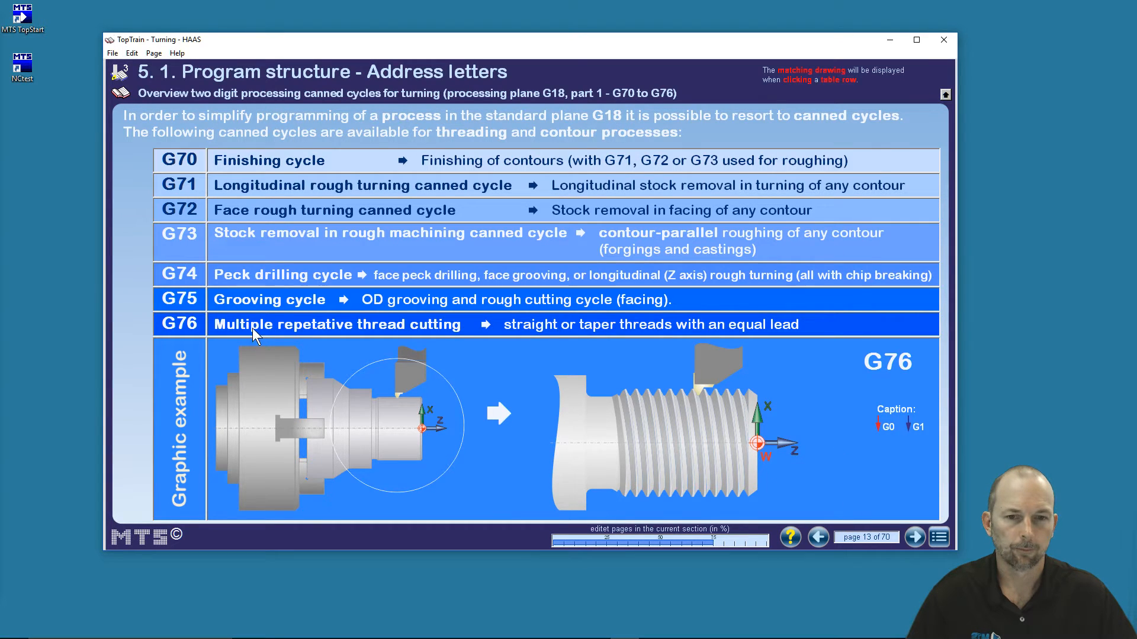
mouse_move(362, 414)
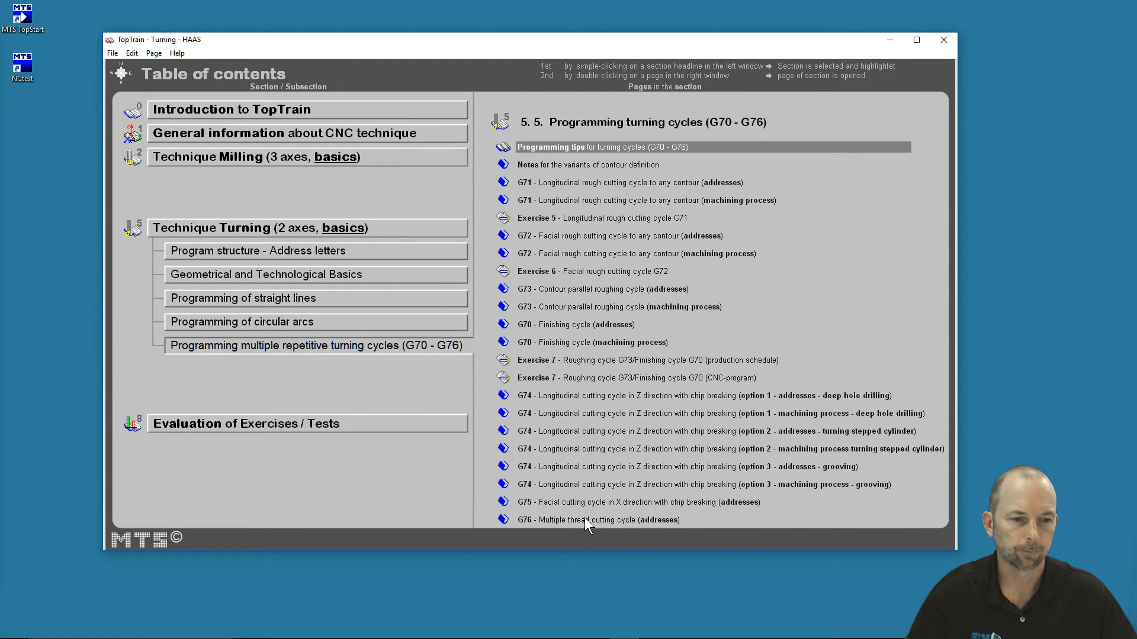
Open the G76 thread cutting addresses page and reveal all addresses from X/U to P.
double_click(604, 520)
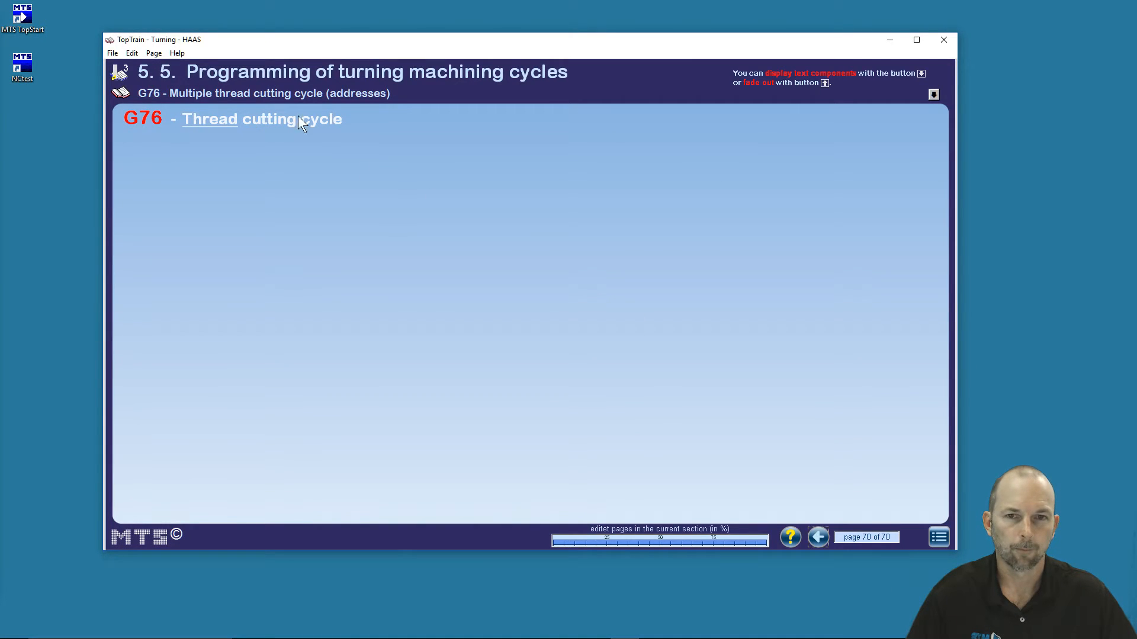
left_click(933, 95)
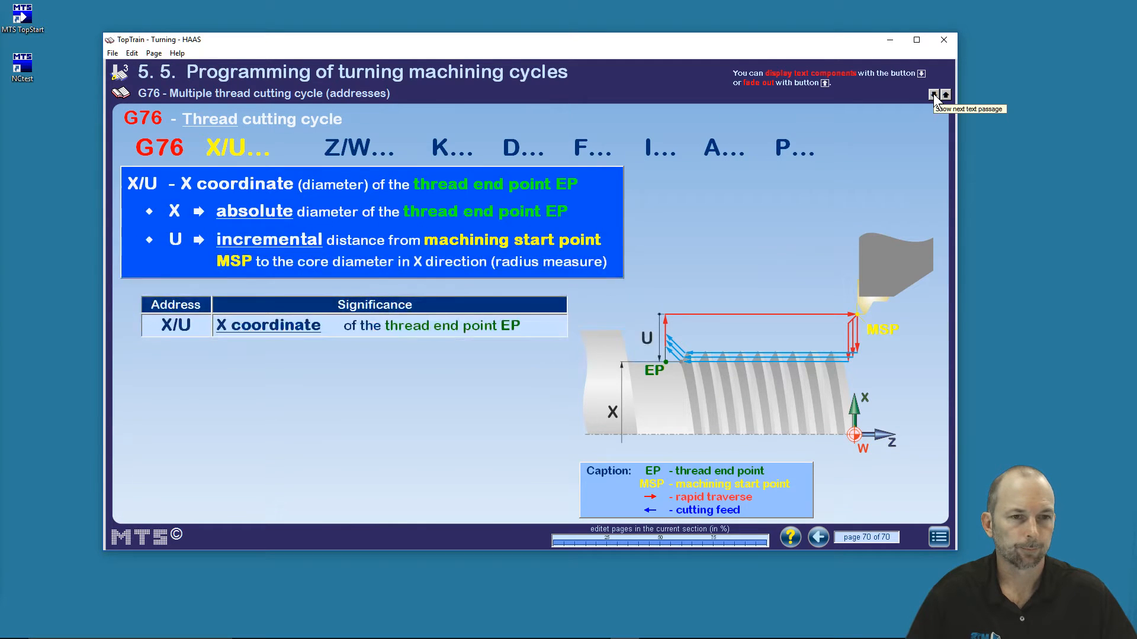
left_click(933, 95)
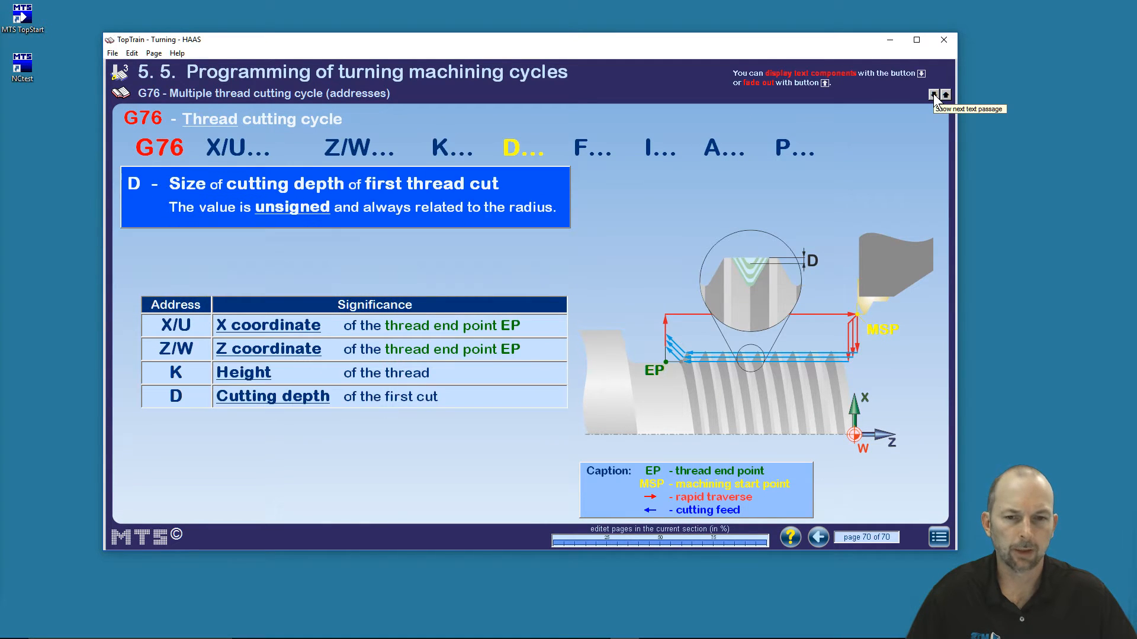
left_click(934, 95)
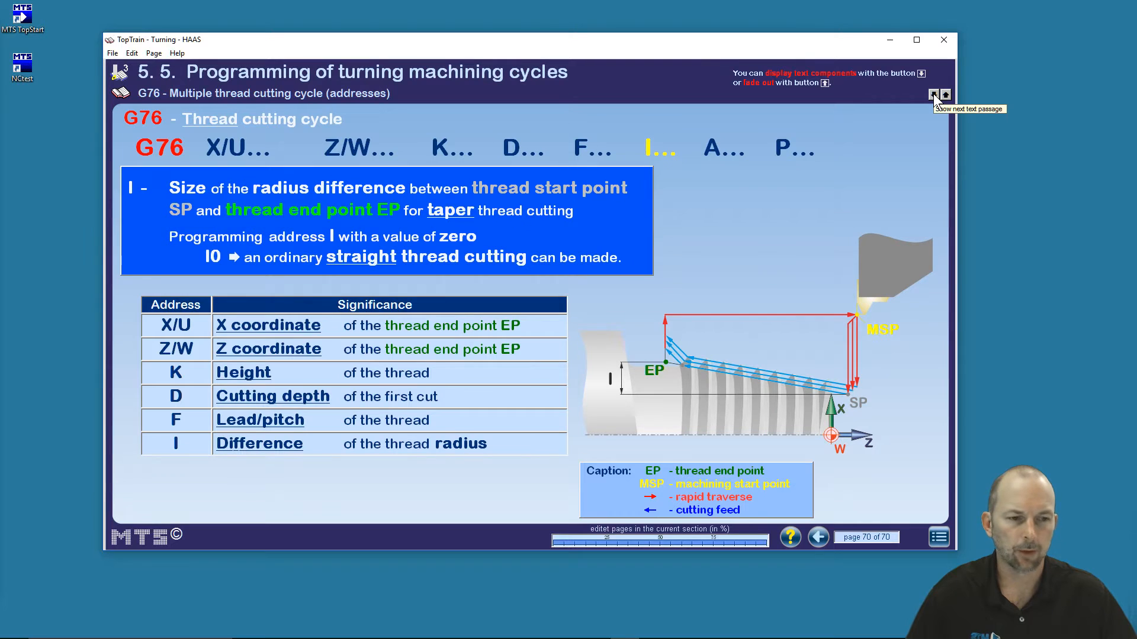
left_click(934, 95)
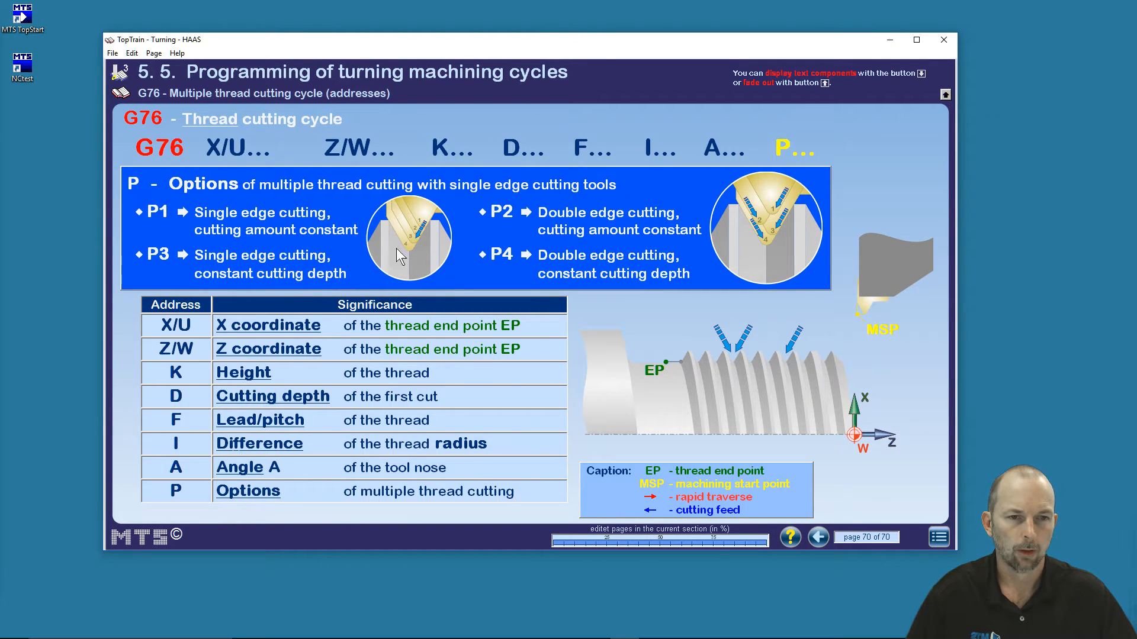
mouse_move(476, 319)
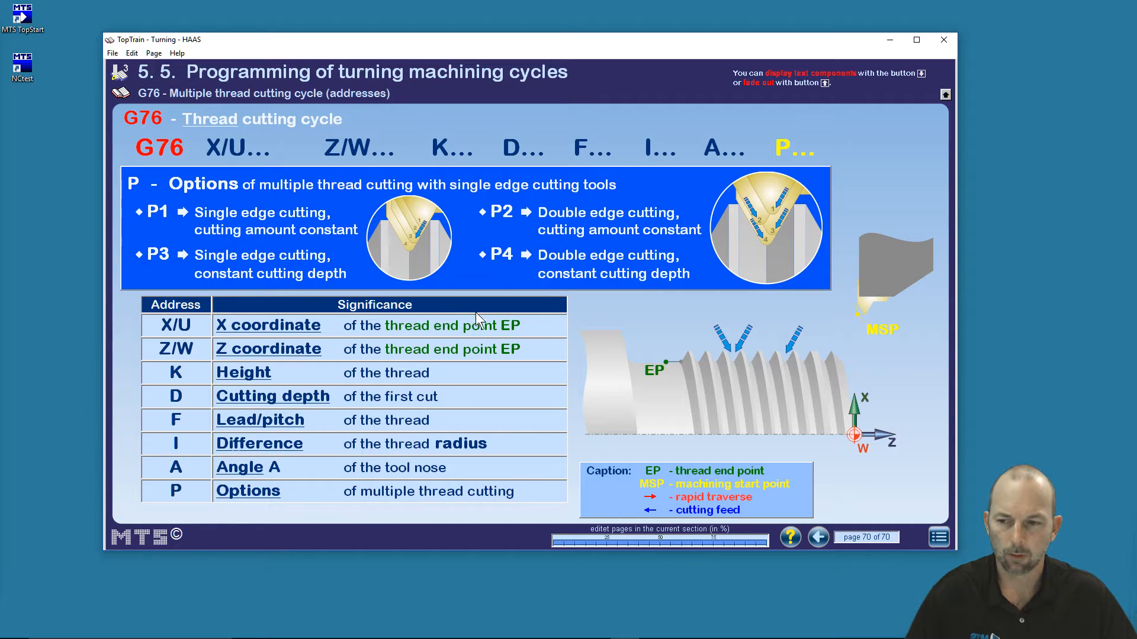
mouse_move(826, 225)
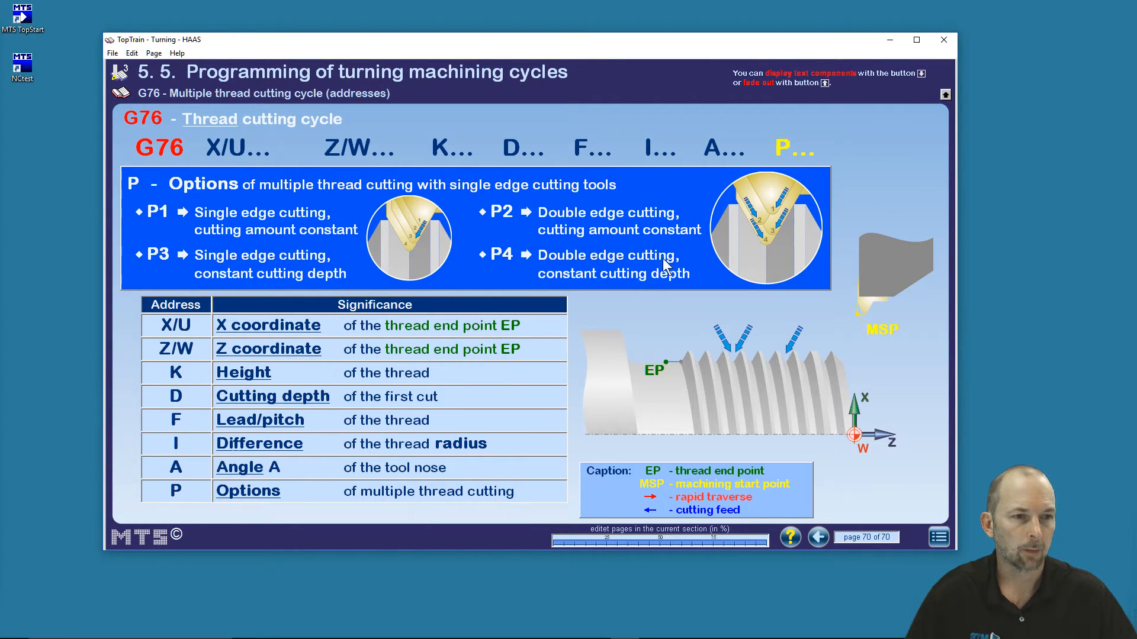
mouse_move(495, 346)
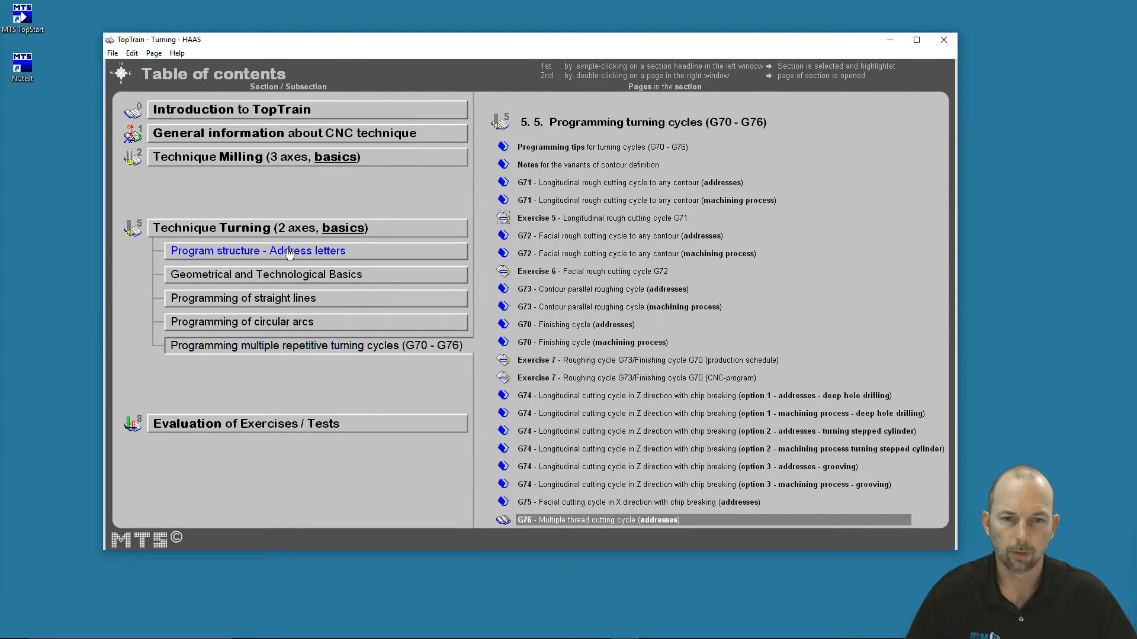
Open 'Evaluation as an Overview' and show the Milling - Basics chapter results.
left_click(265, 274)
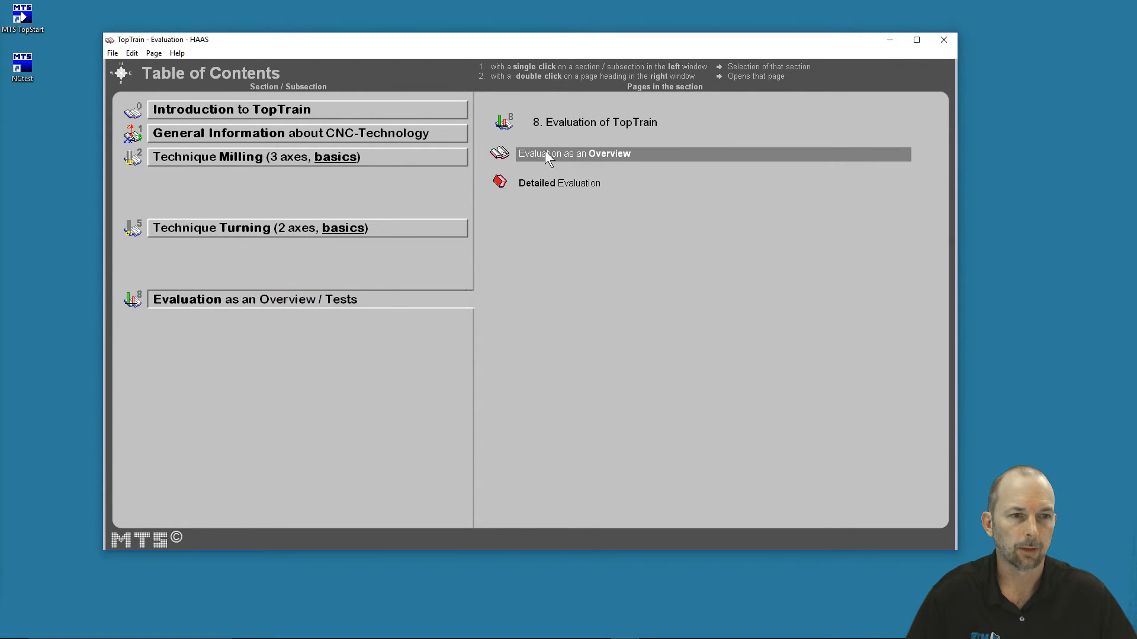
double_click(574, 153)
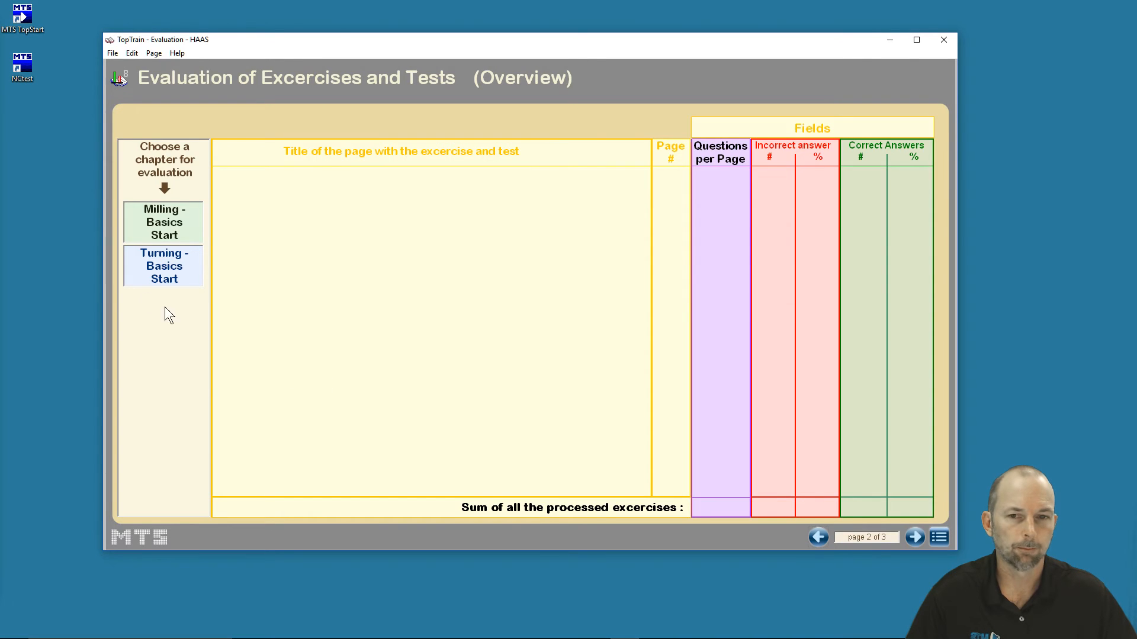
left_click(164, 222)
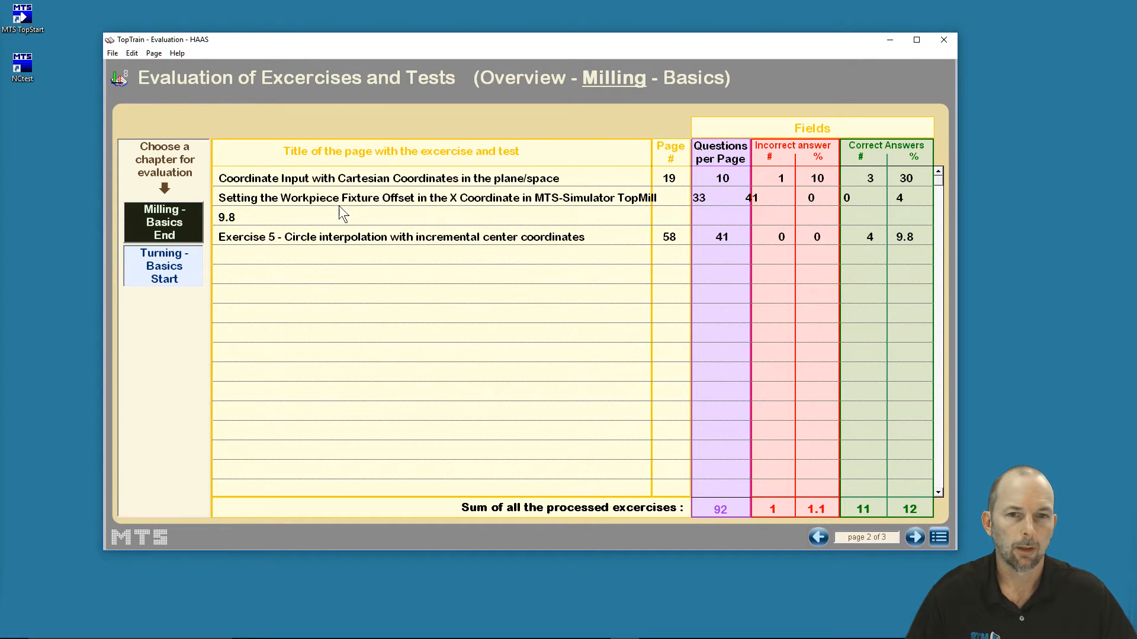
mouse_move(696, 214)
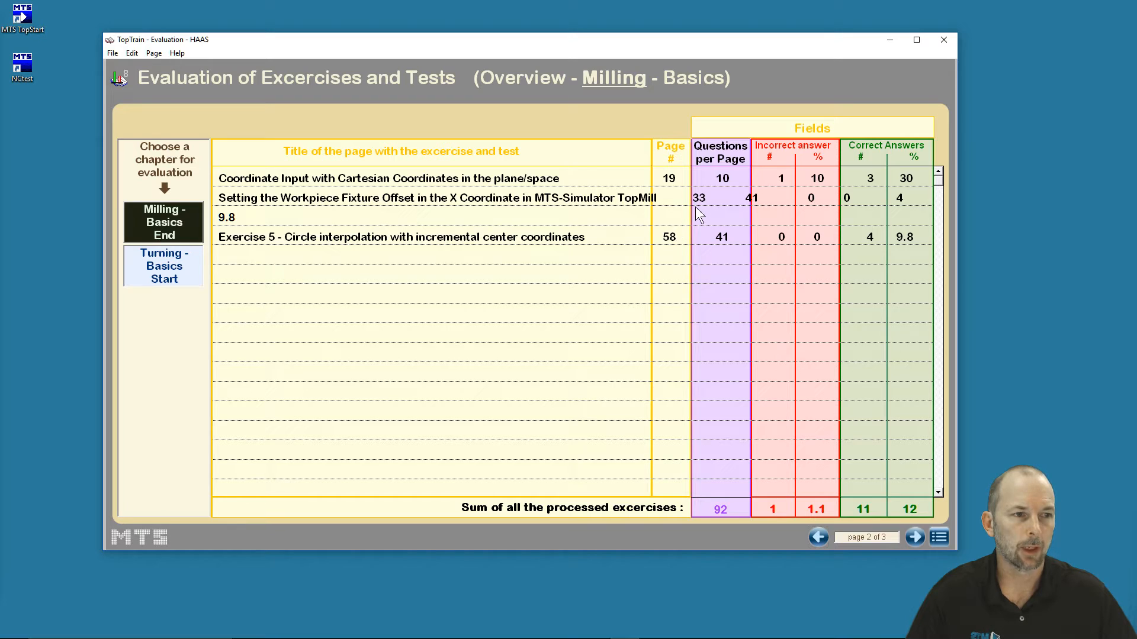
mouse_move(675, 245)
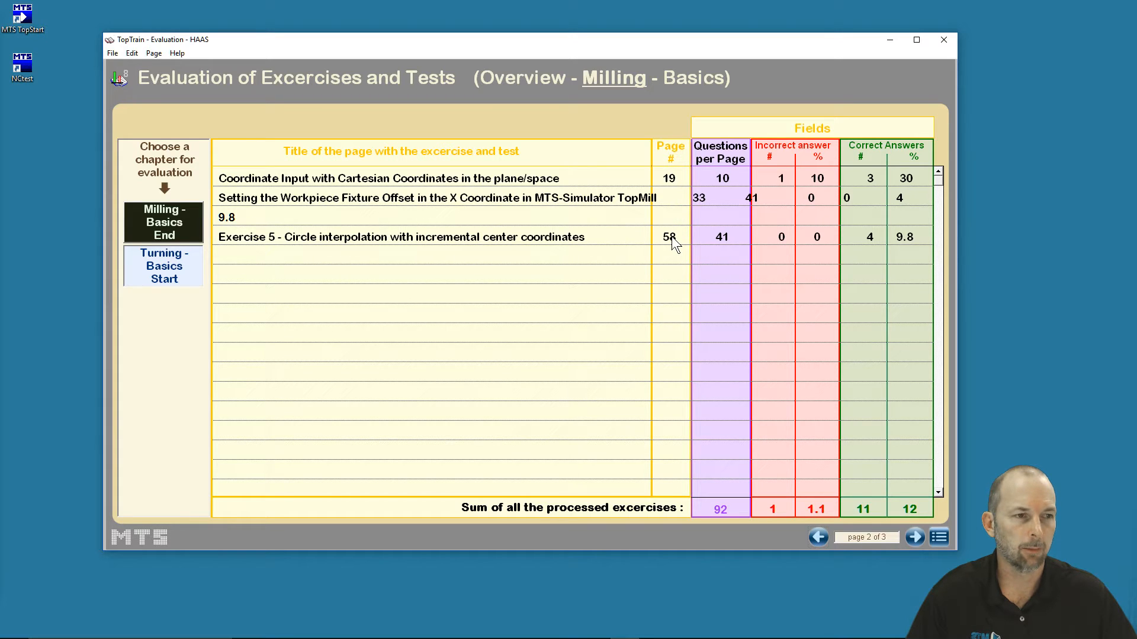
mouse_move(811, 188)
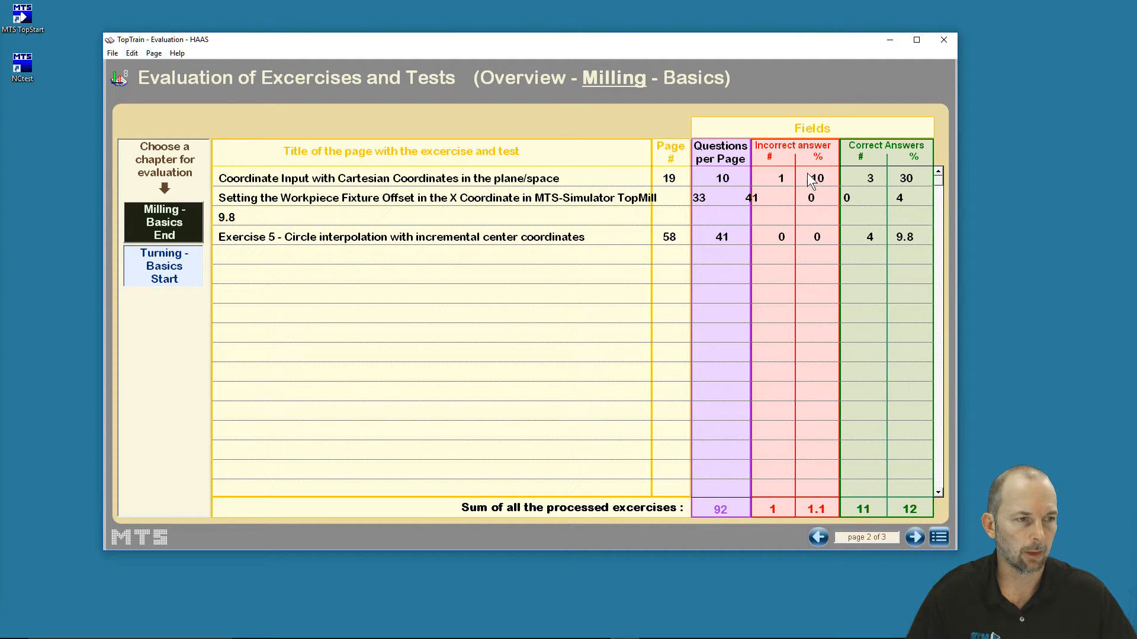
Go to the detailed Milling Basics evaluation listing Koord. X_P3 answers.
left_click(914, 538)
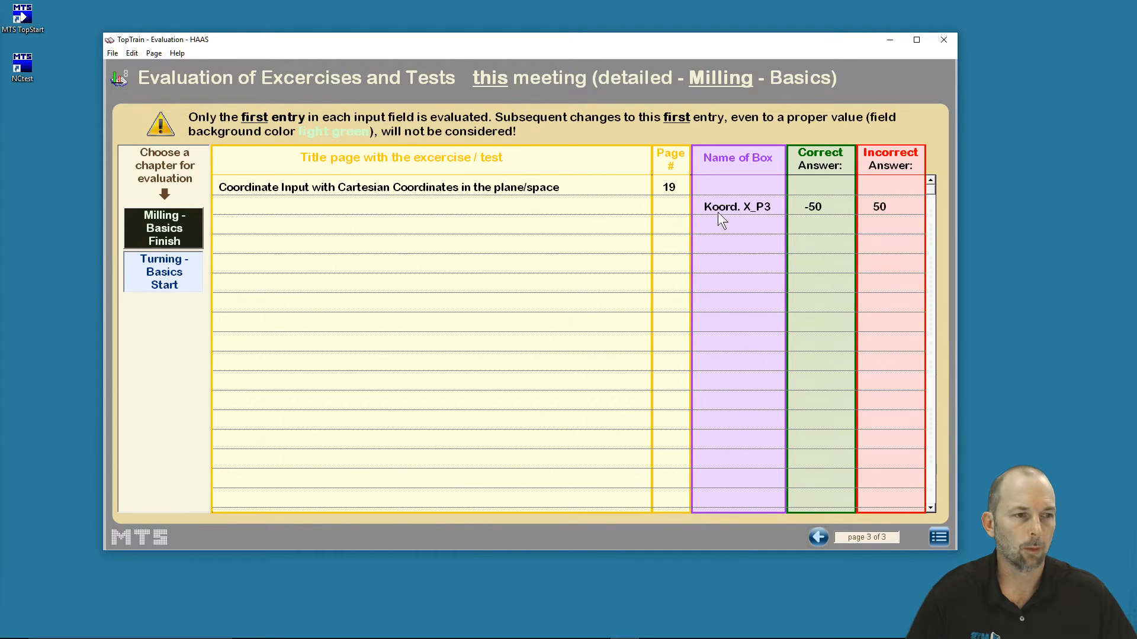
mouse_move(736, 216)
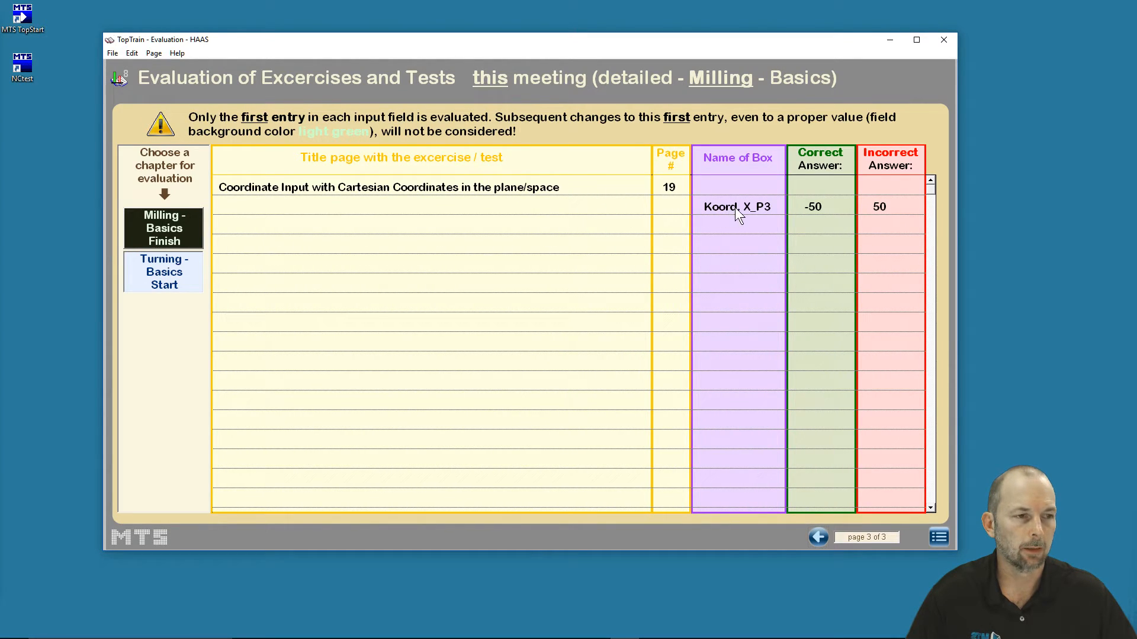
mouse_move(818, 217)
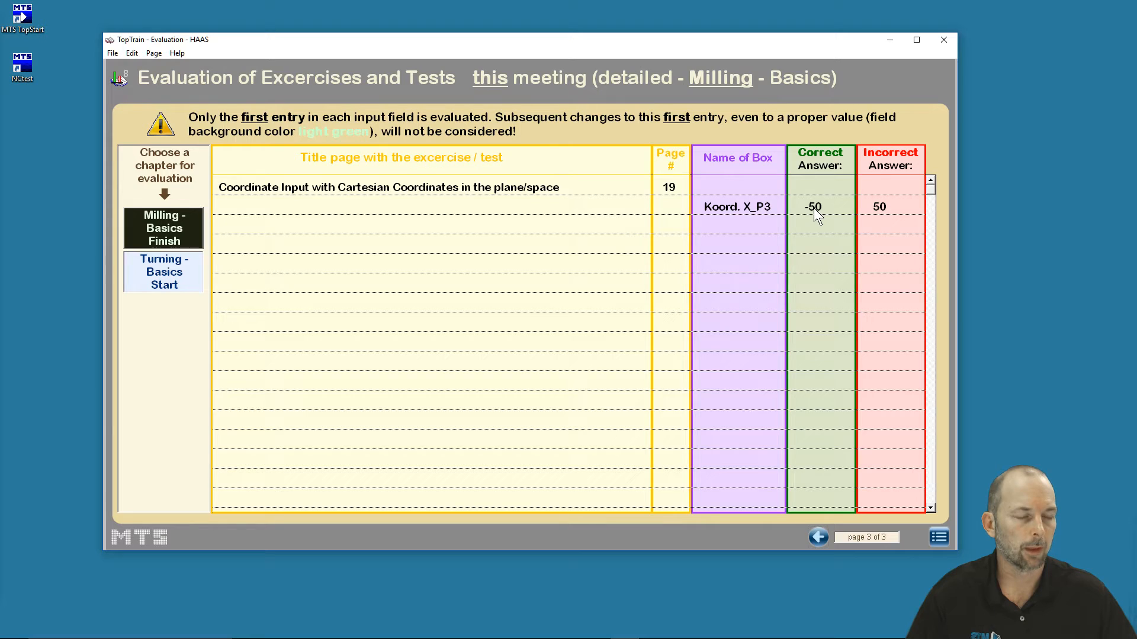
mouse_move(872, 222)
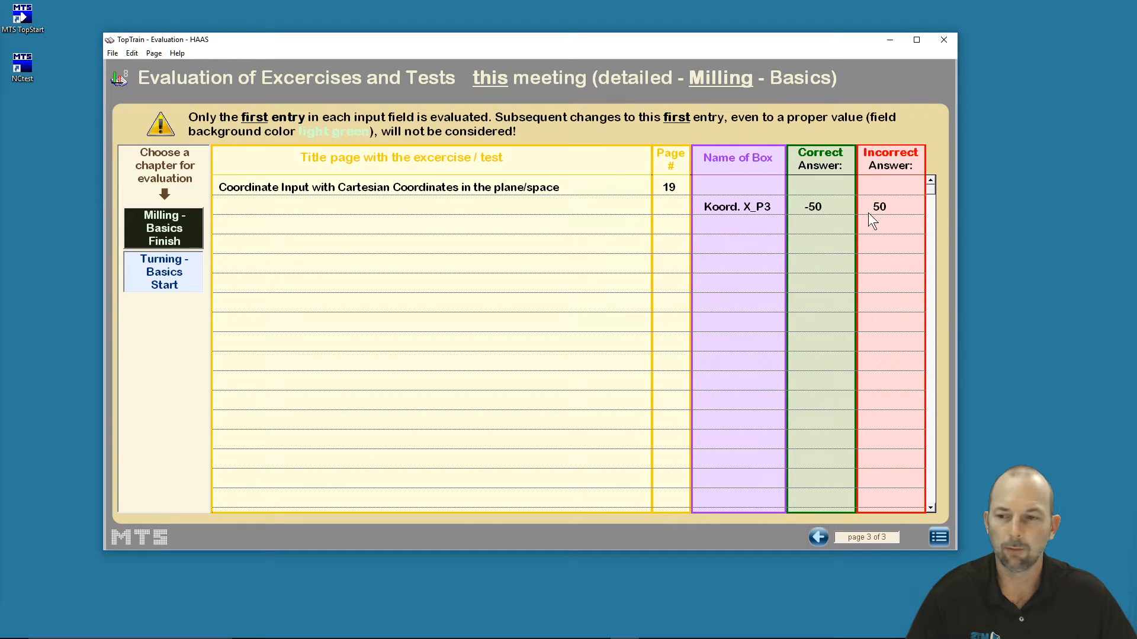
mouse_move(889, 216)
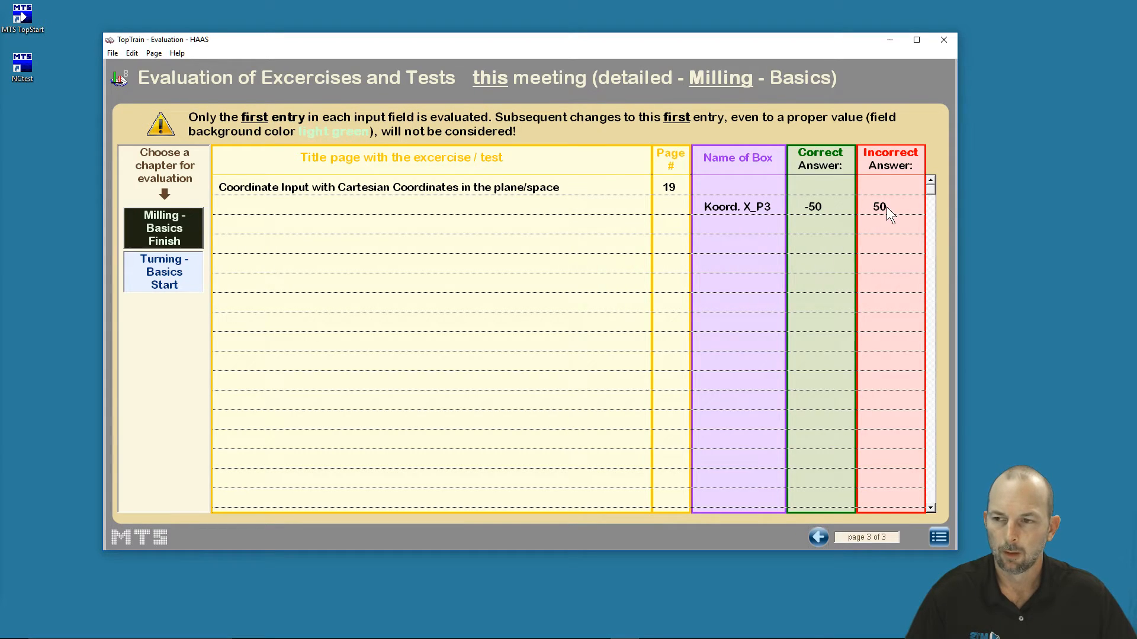
mouse_move(614, 223)
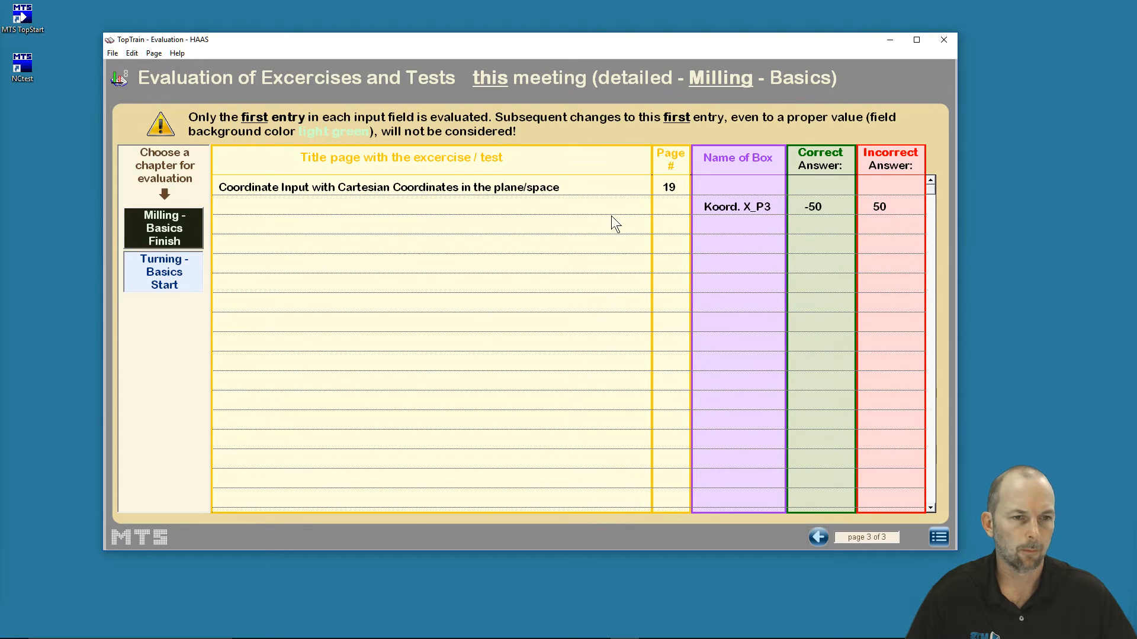
mouse_move(396, 201)
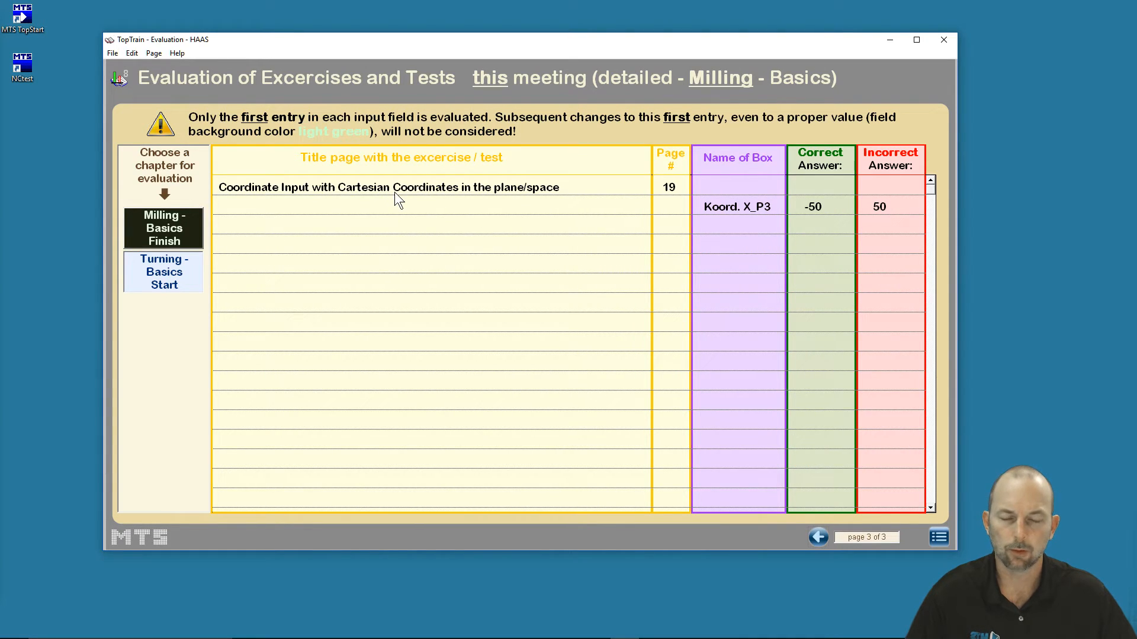
mouse_move(820, 219)
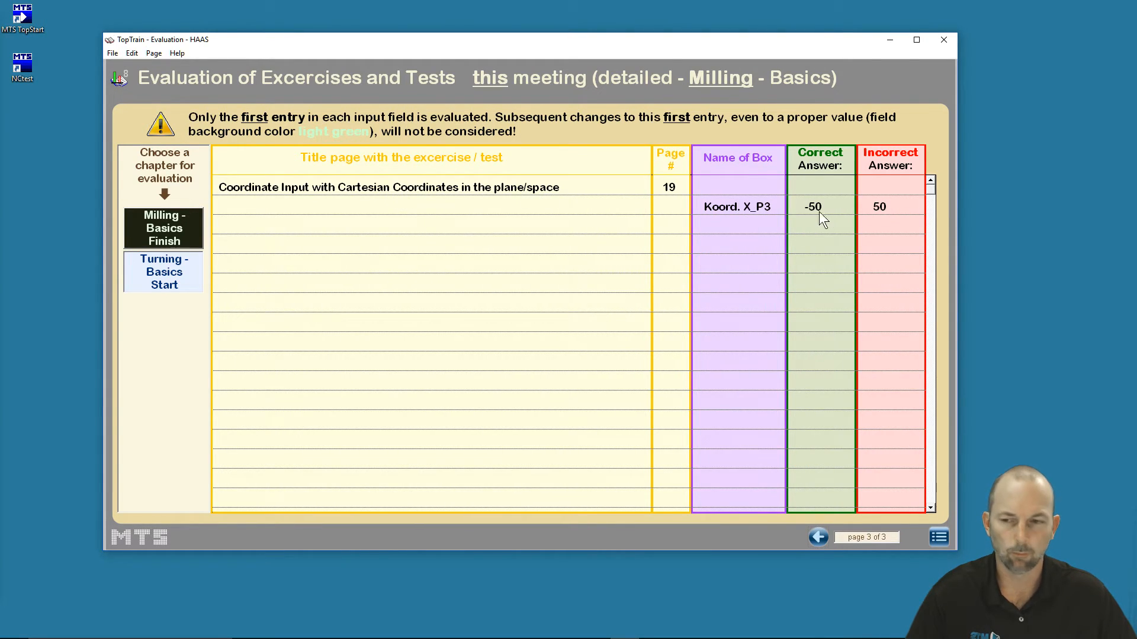
mouse_move(889, 217)
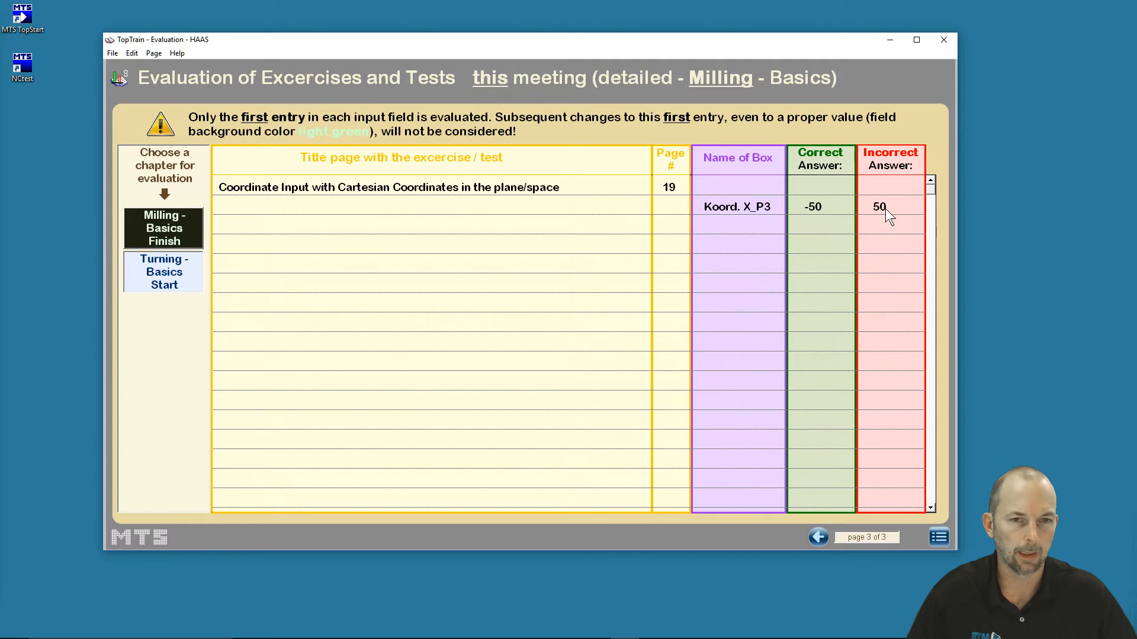
mouse_move(403, 223)
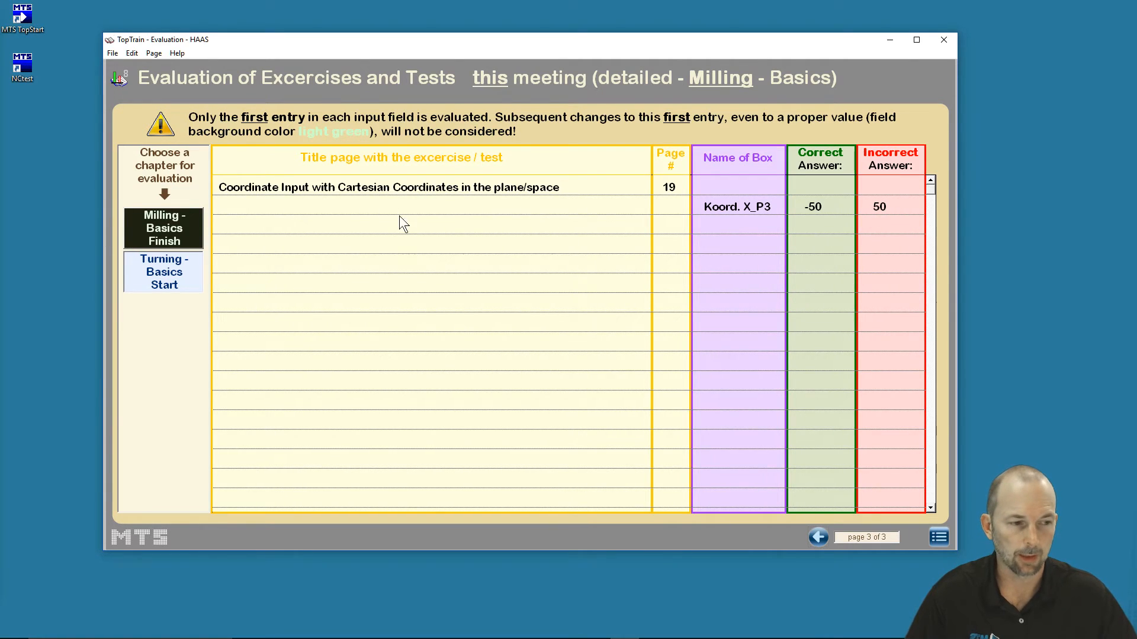
mouse_move(914, 529)
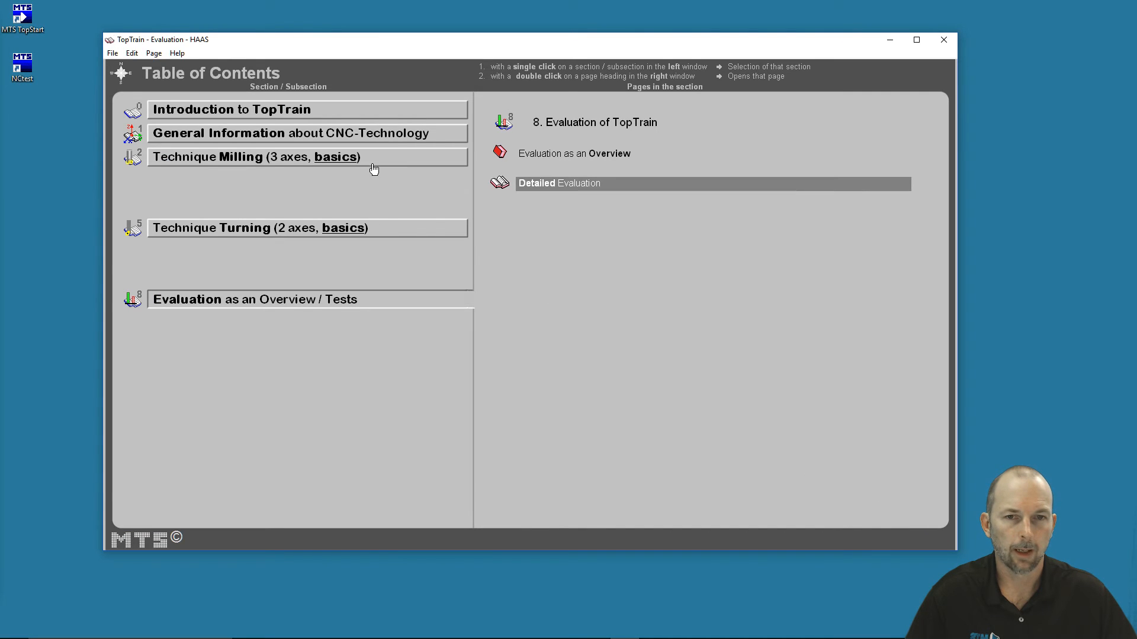
Select the Technique Turning section to list its Program structure pages.
left_click(254, 227)
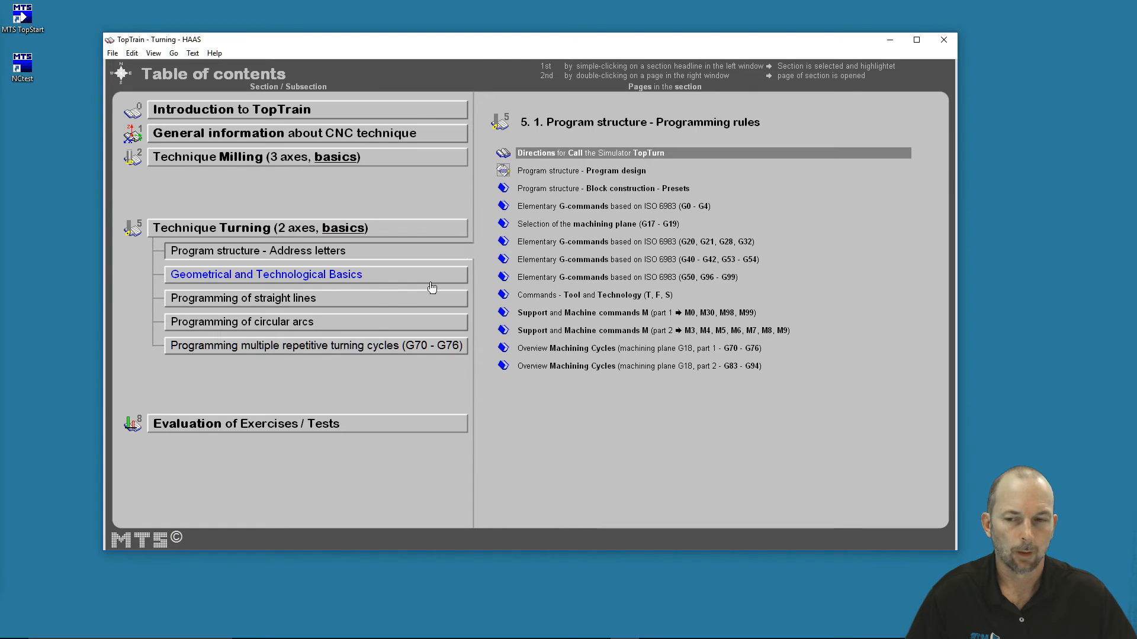
left_click(257, 227)
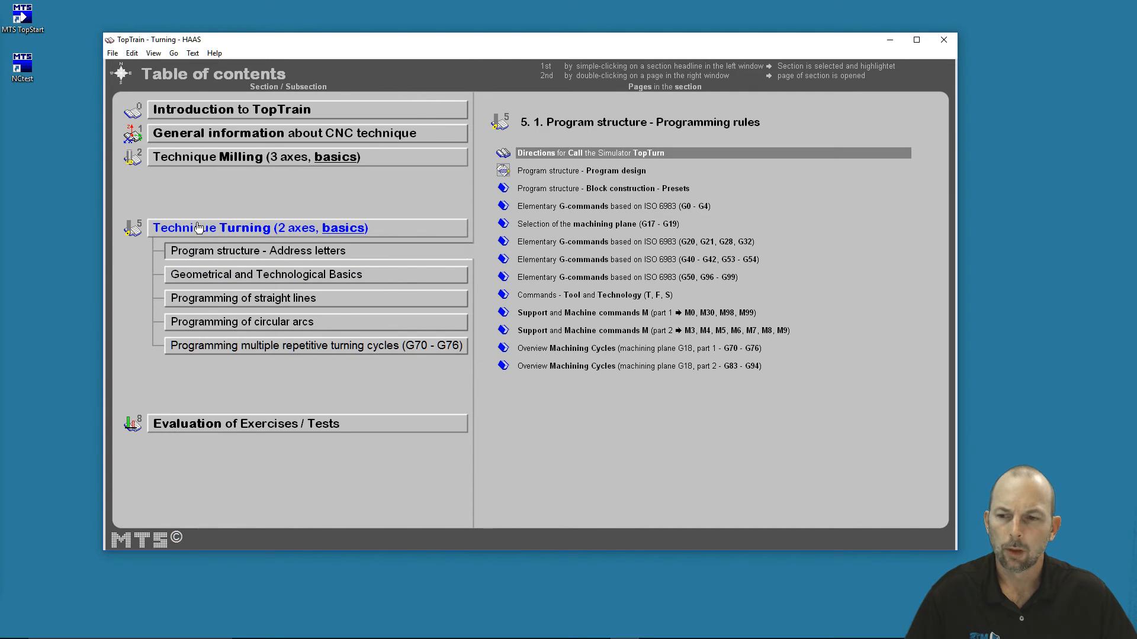
mouse_move(245, 207)
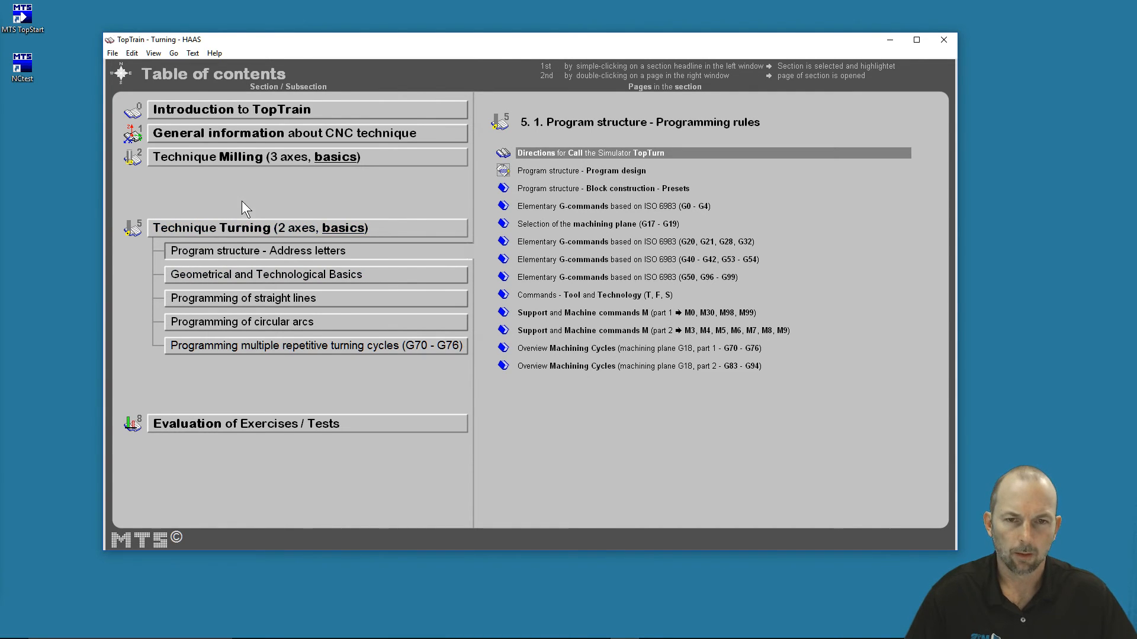
mouse_move(357, 247)
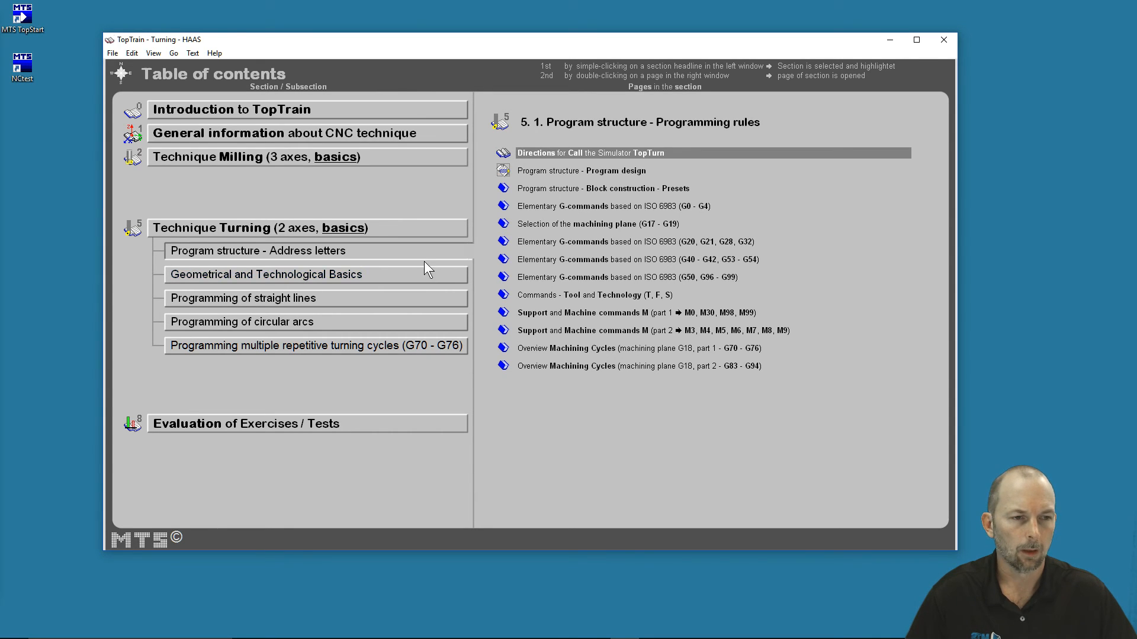
mouse_move(391, 209)
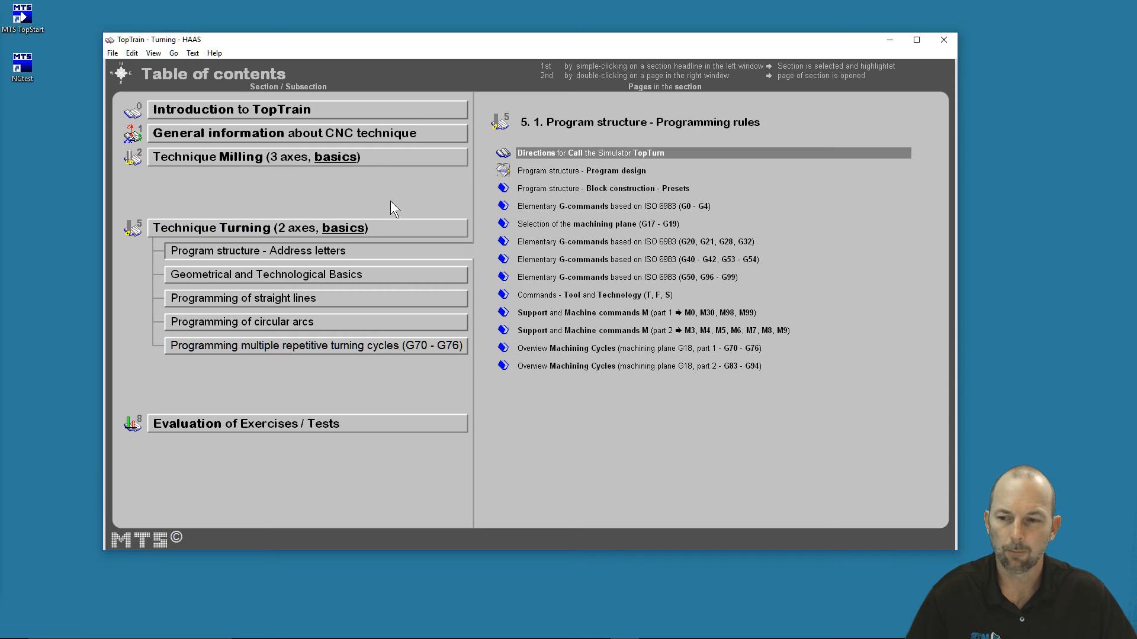
mouse_move(471, 71)
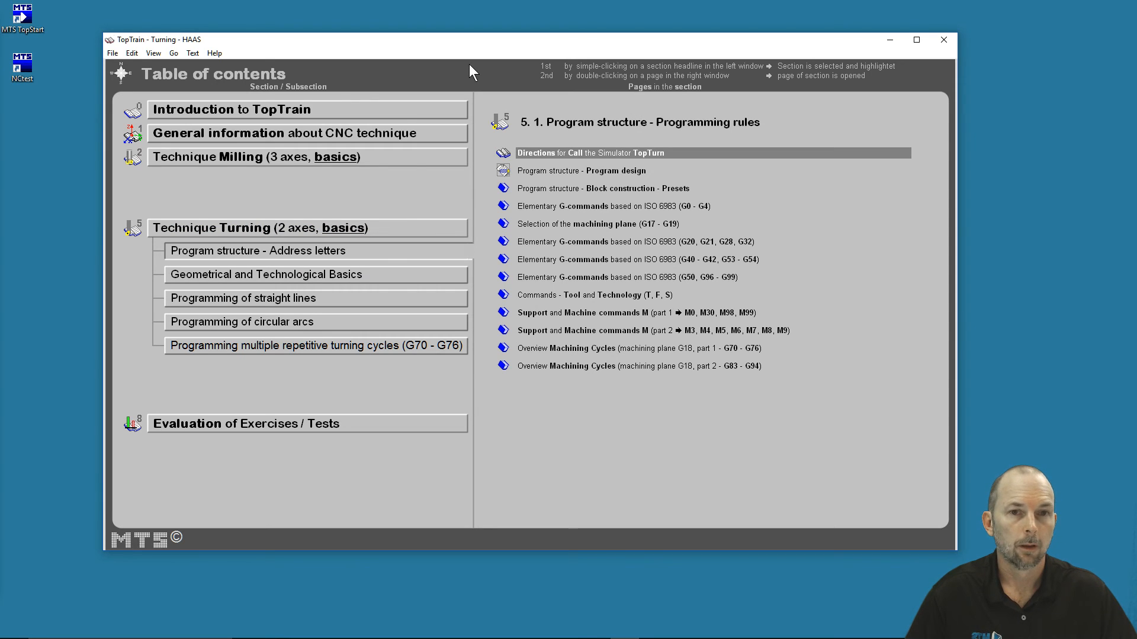
mouse_move(372, 193)
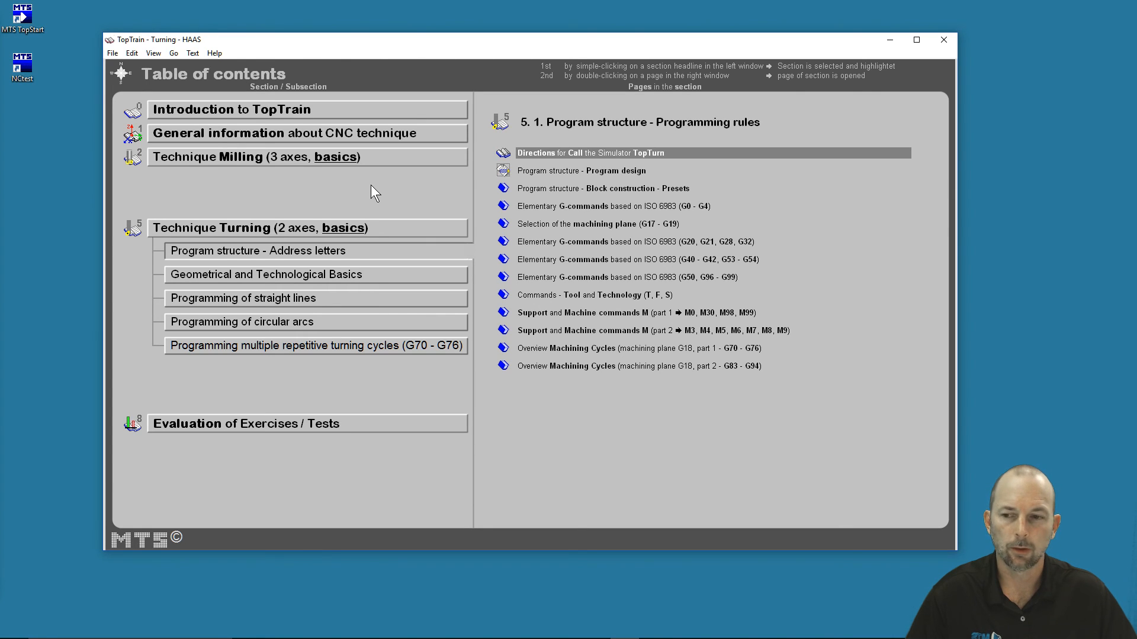
mouse_move(655, 46)
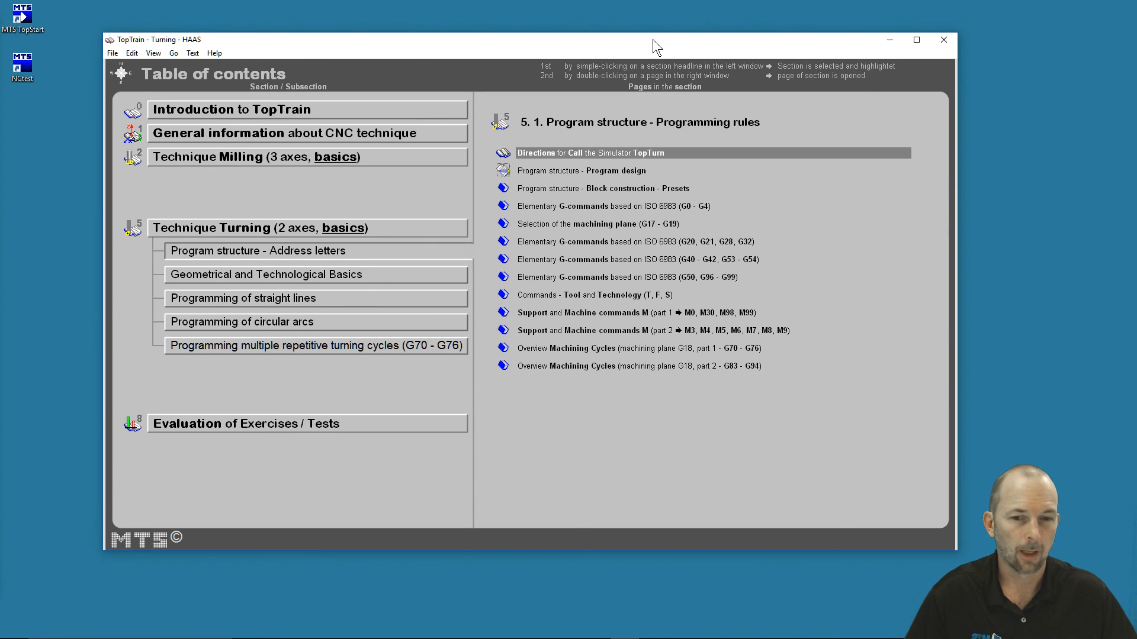
mouse_move(293, 321)
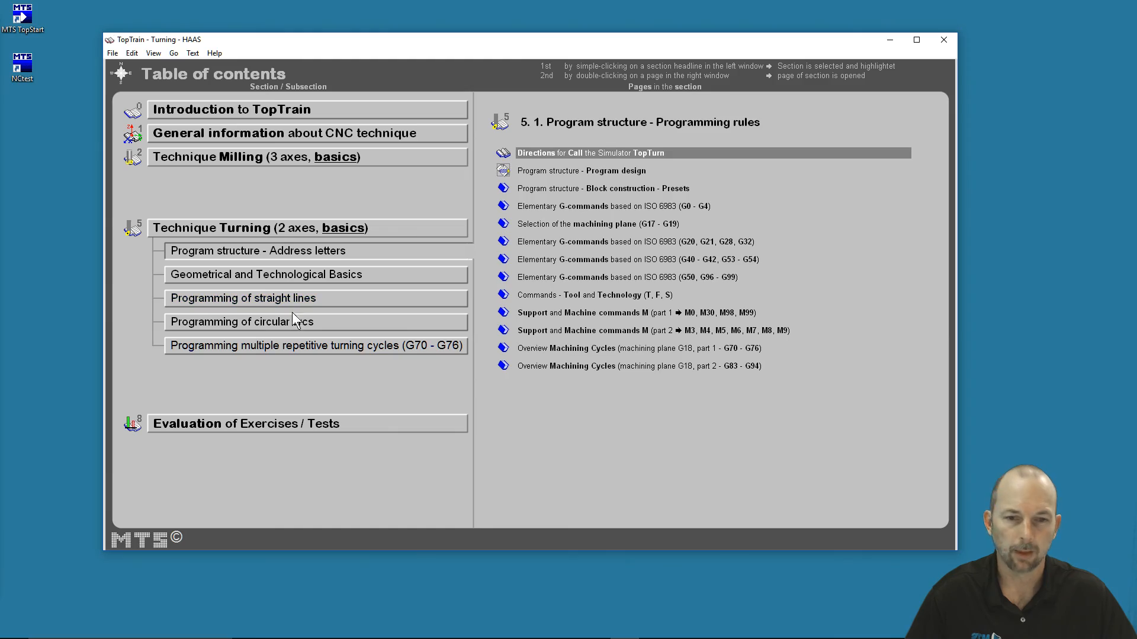